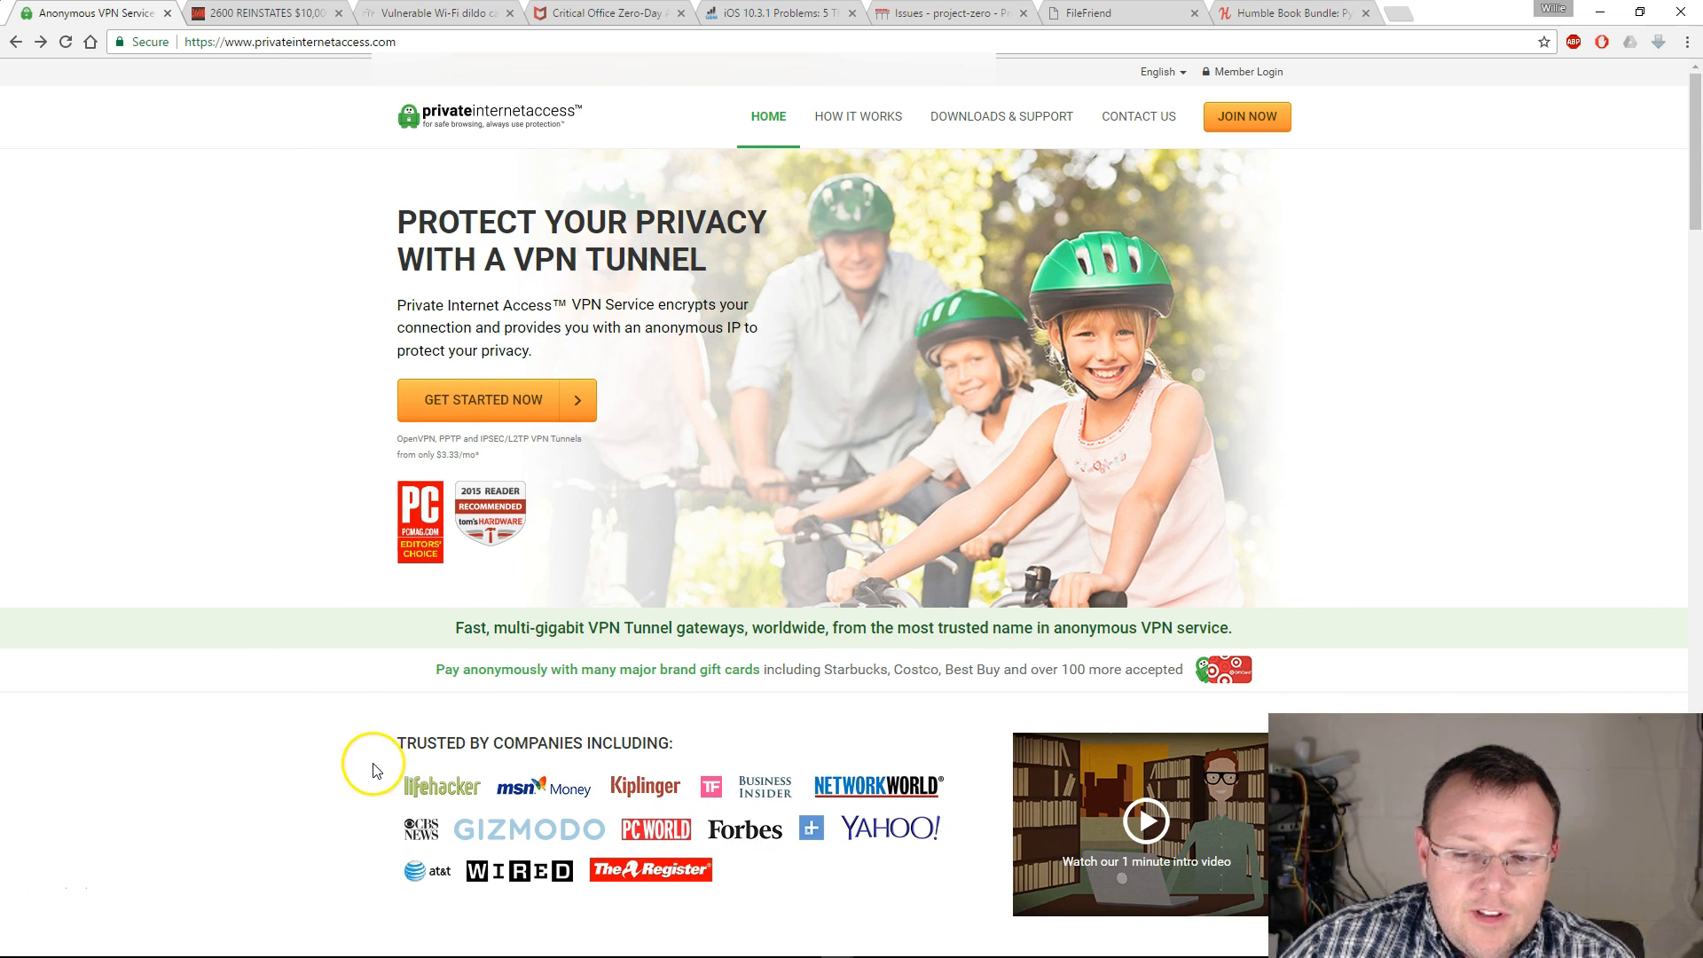
mouse_move(330, 128)
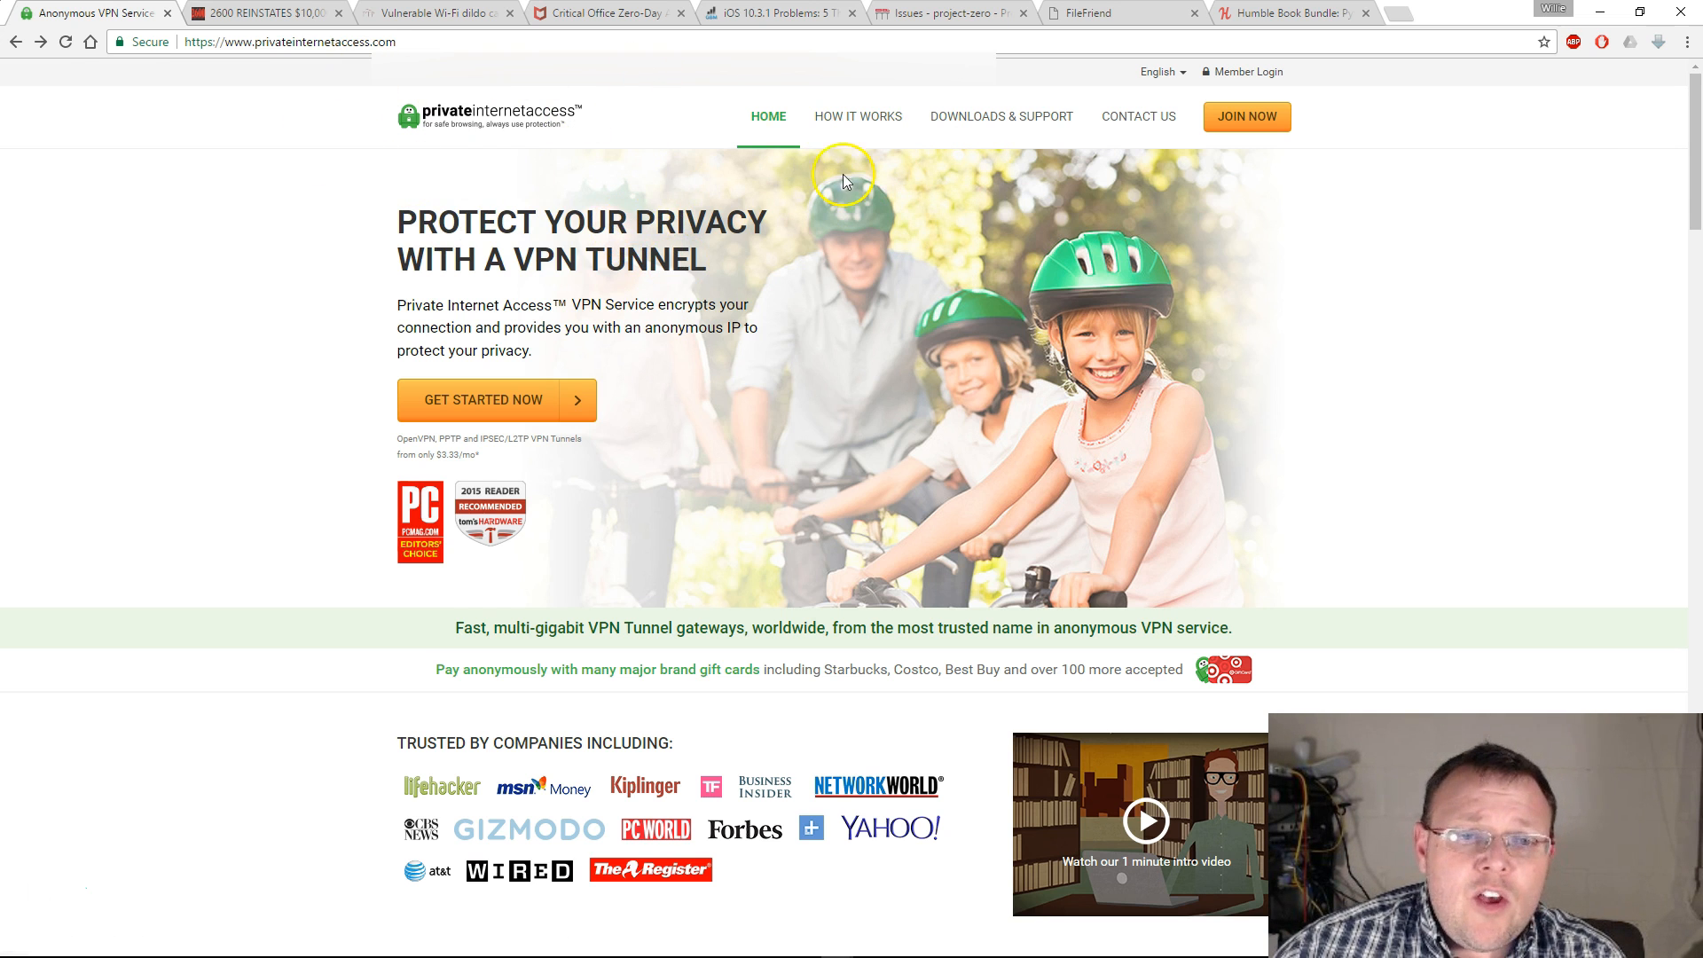
mouse_move(316, 328)
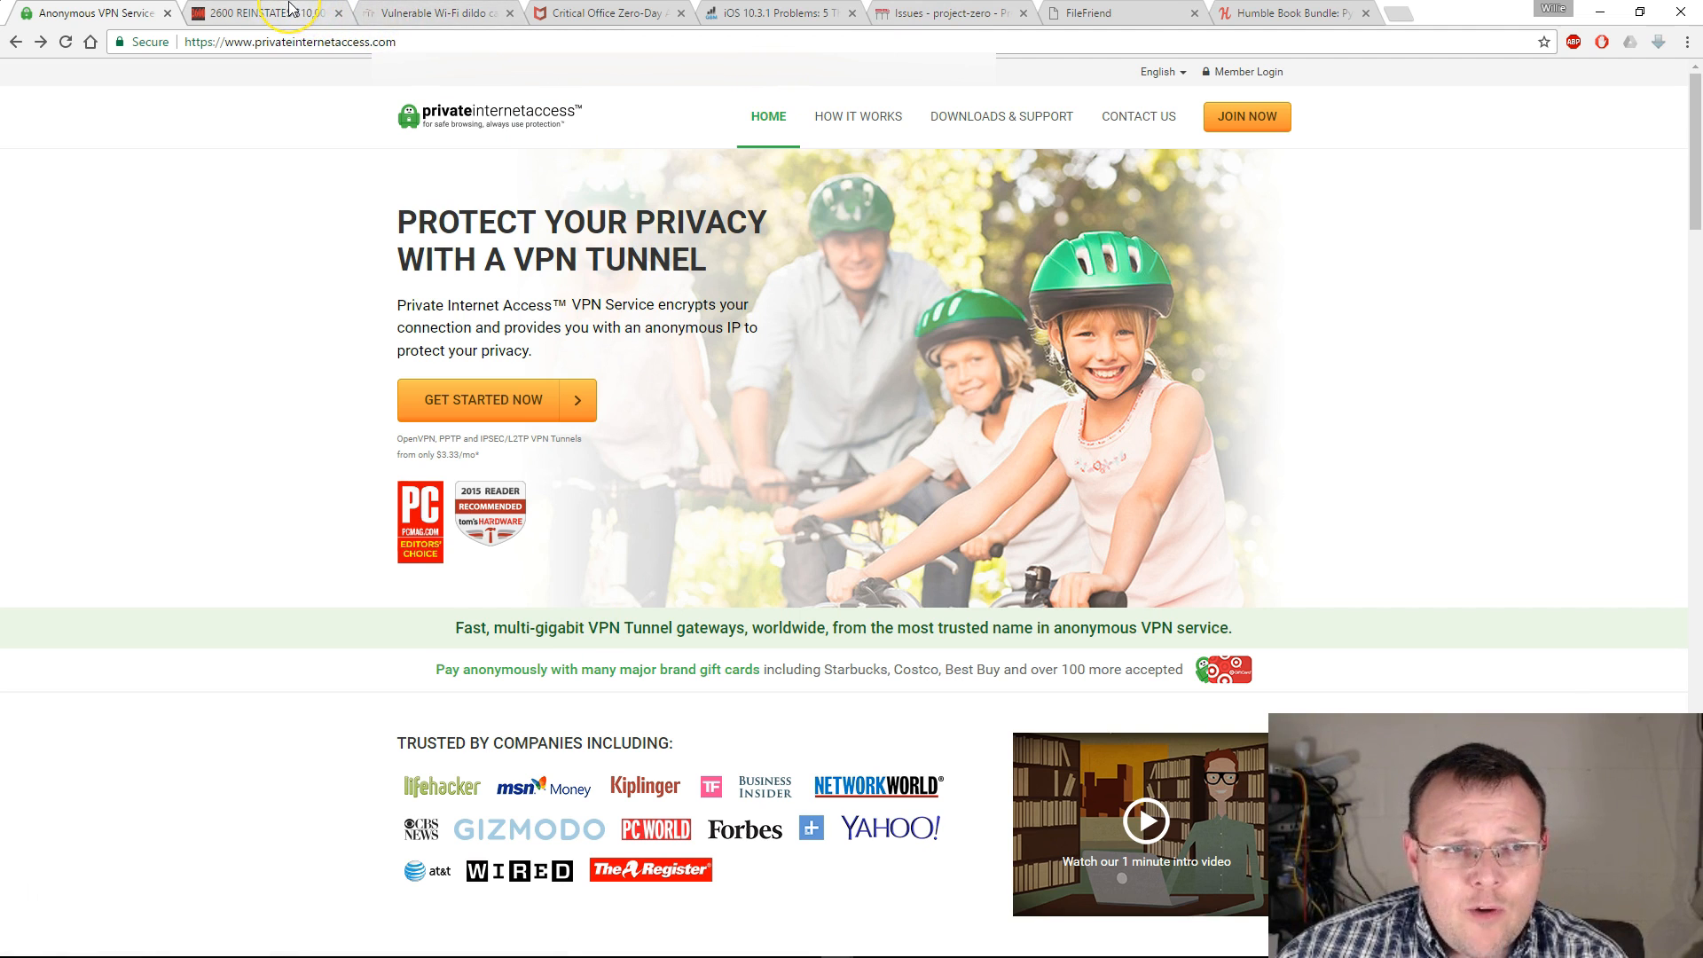
Bring up the 2600 bounty article and highlight the eligible tax return years 2011–2015
click(260, 12)
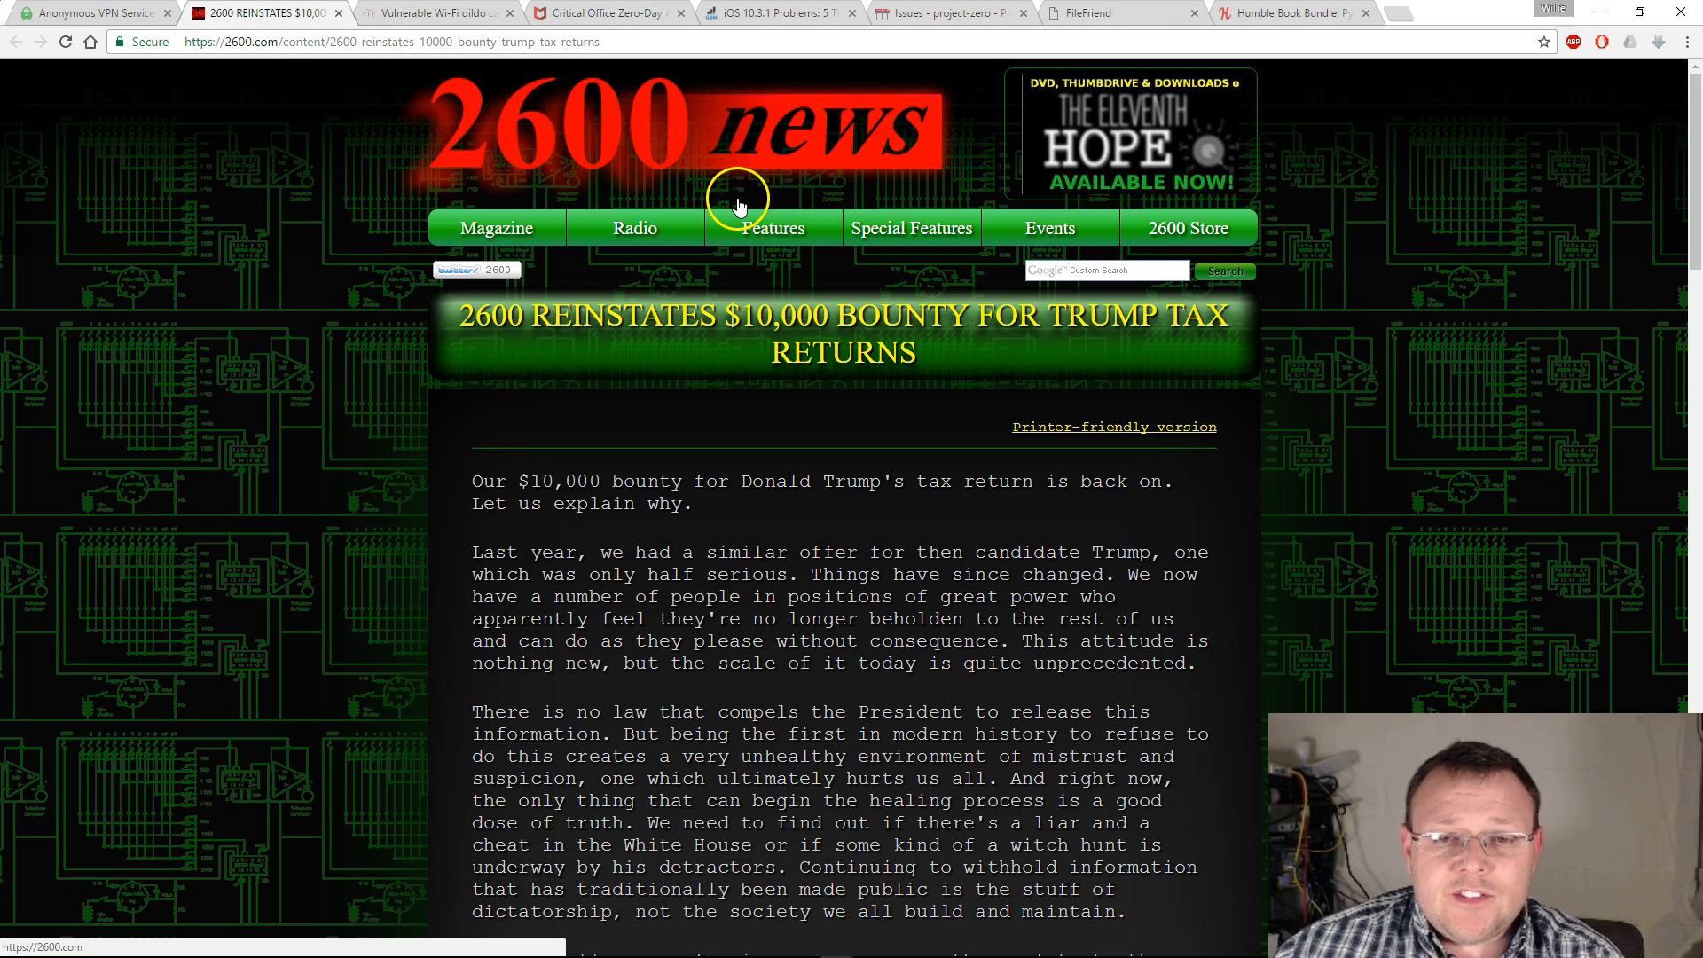
mouse_move(690, 184)
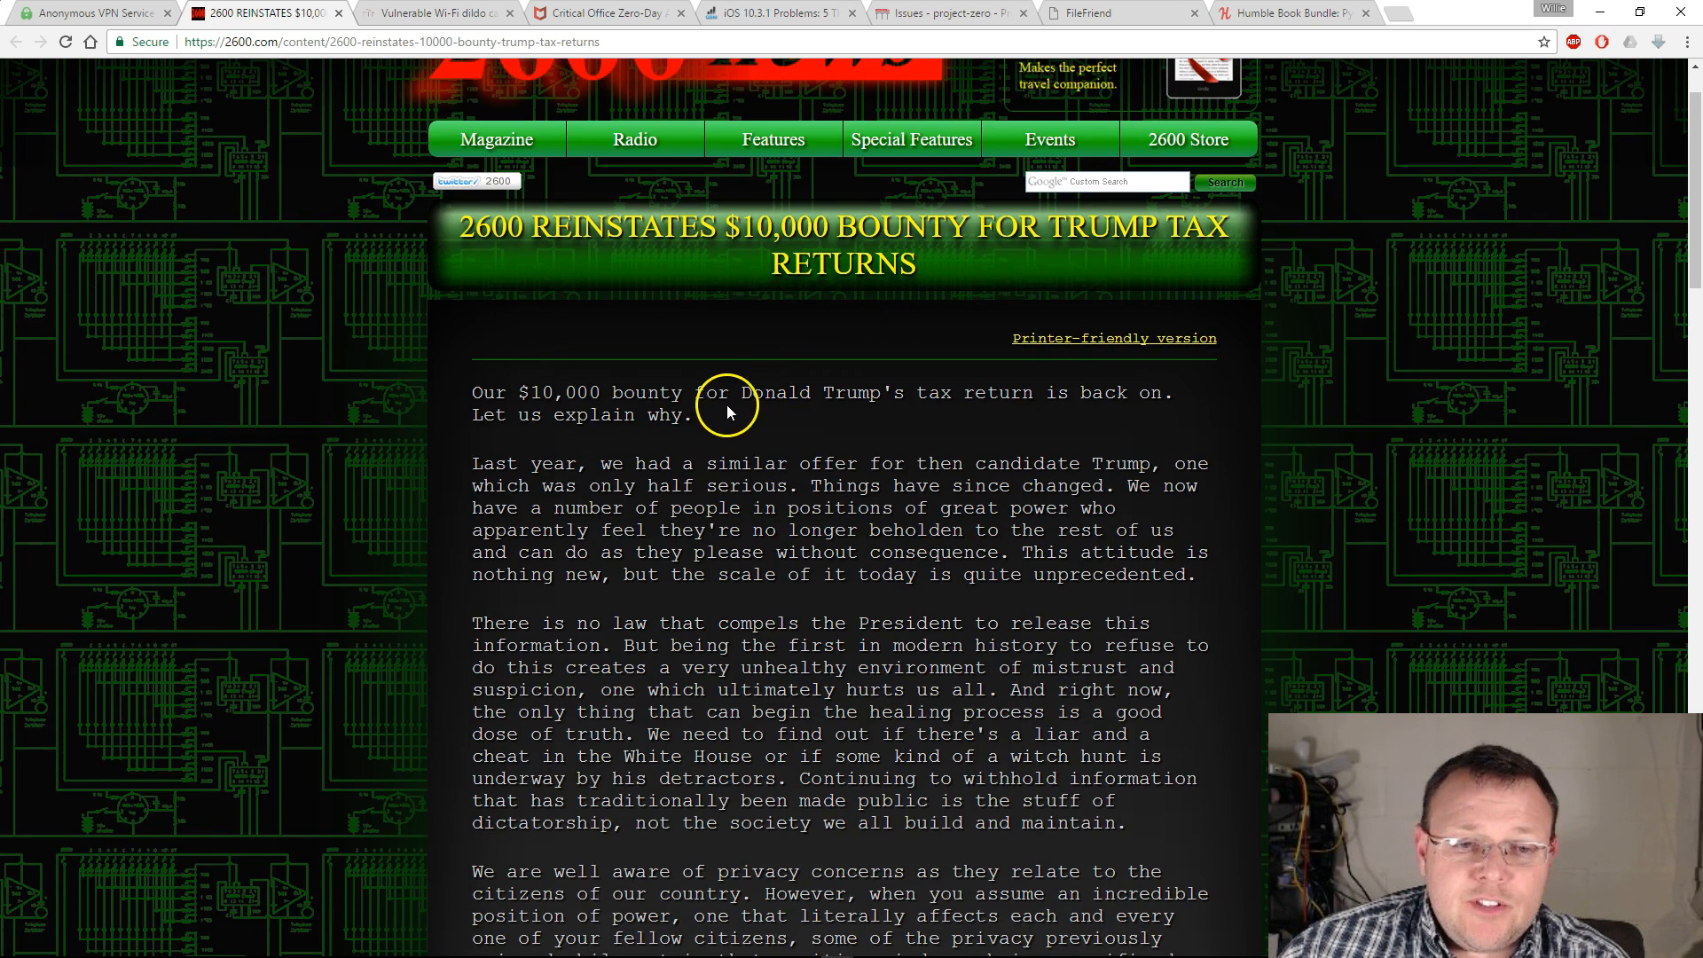
scroll(down, 3)
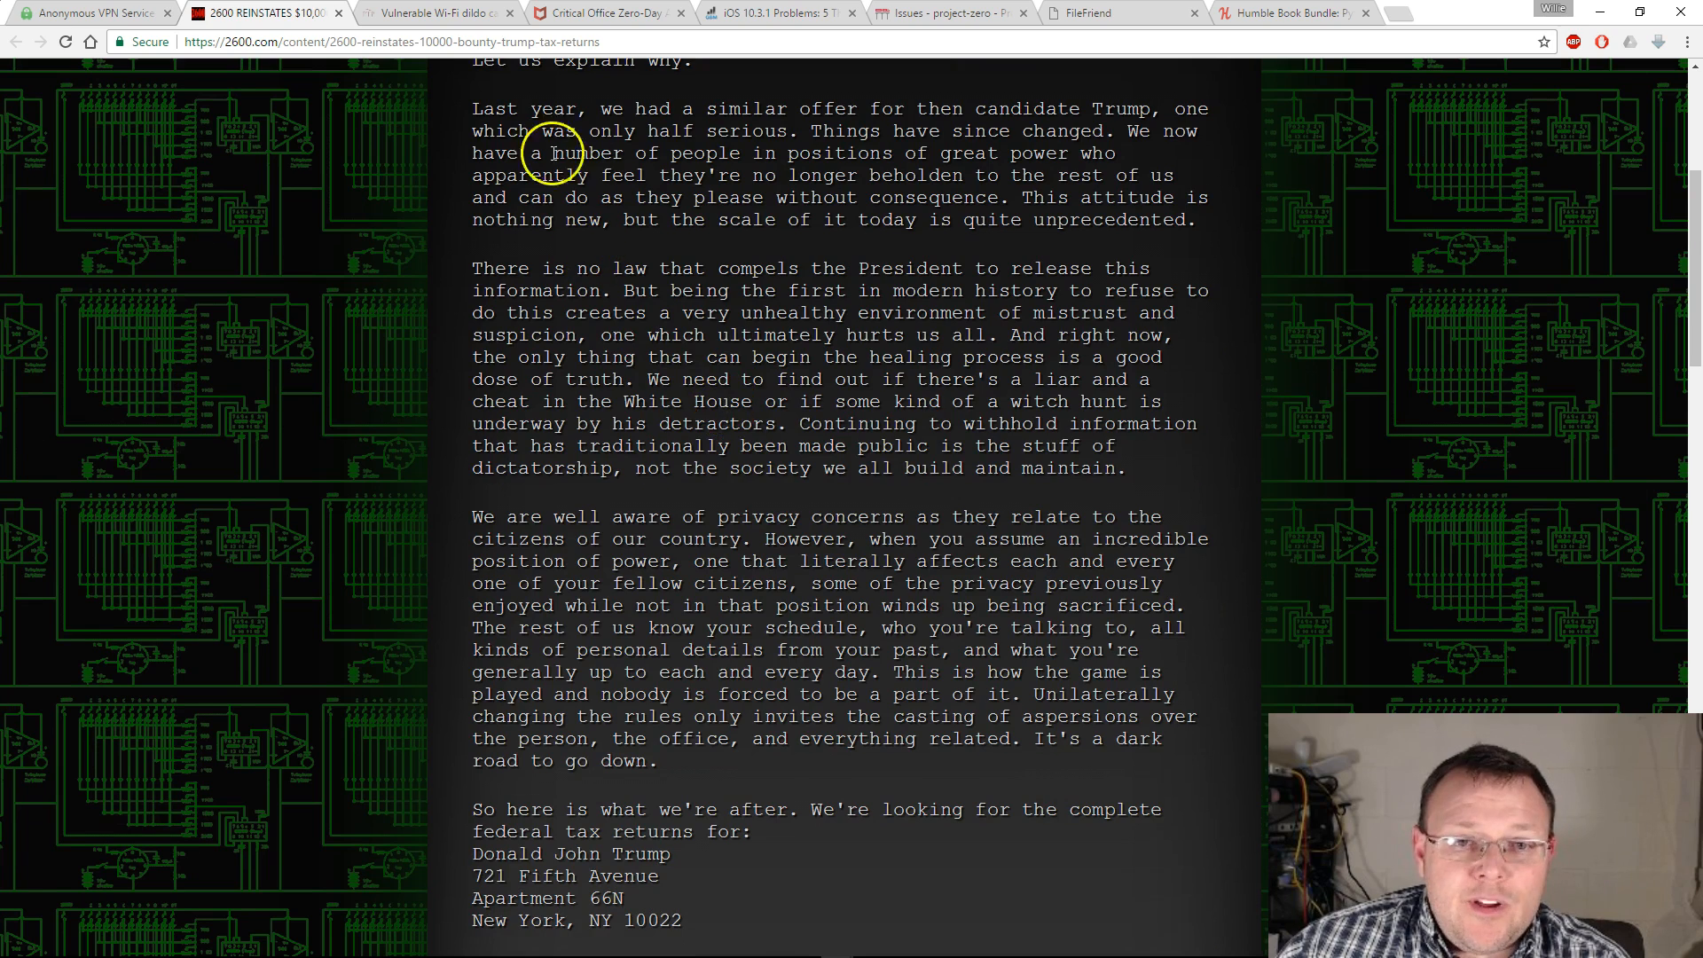
scroll(down, 3)
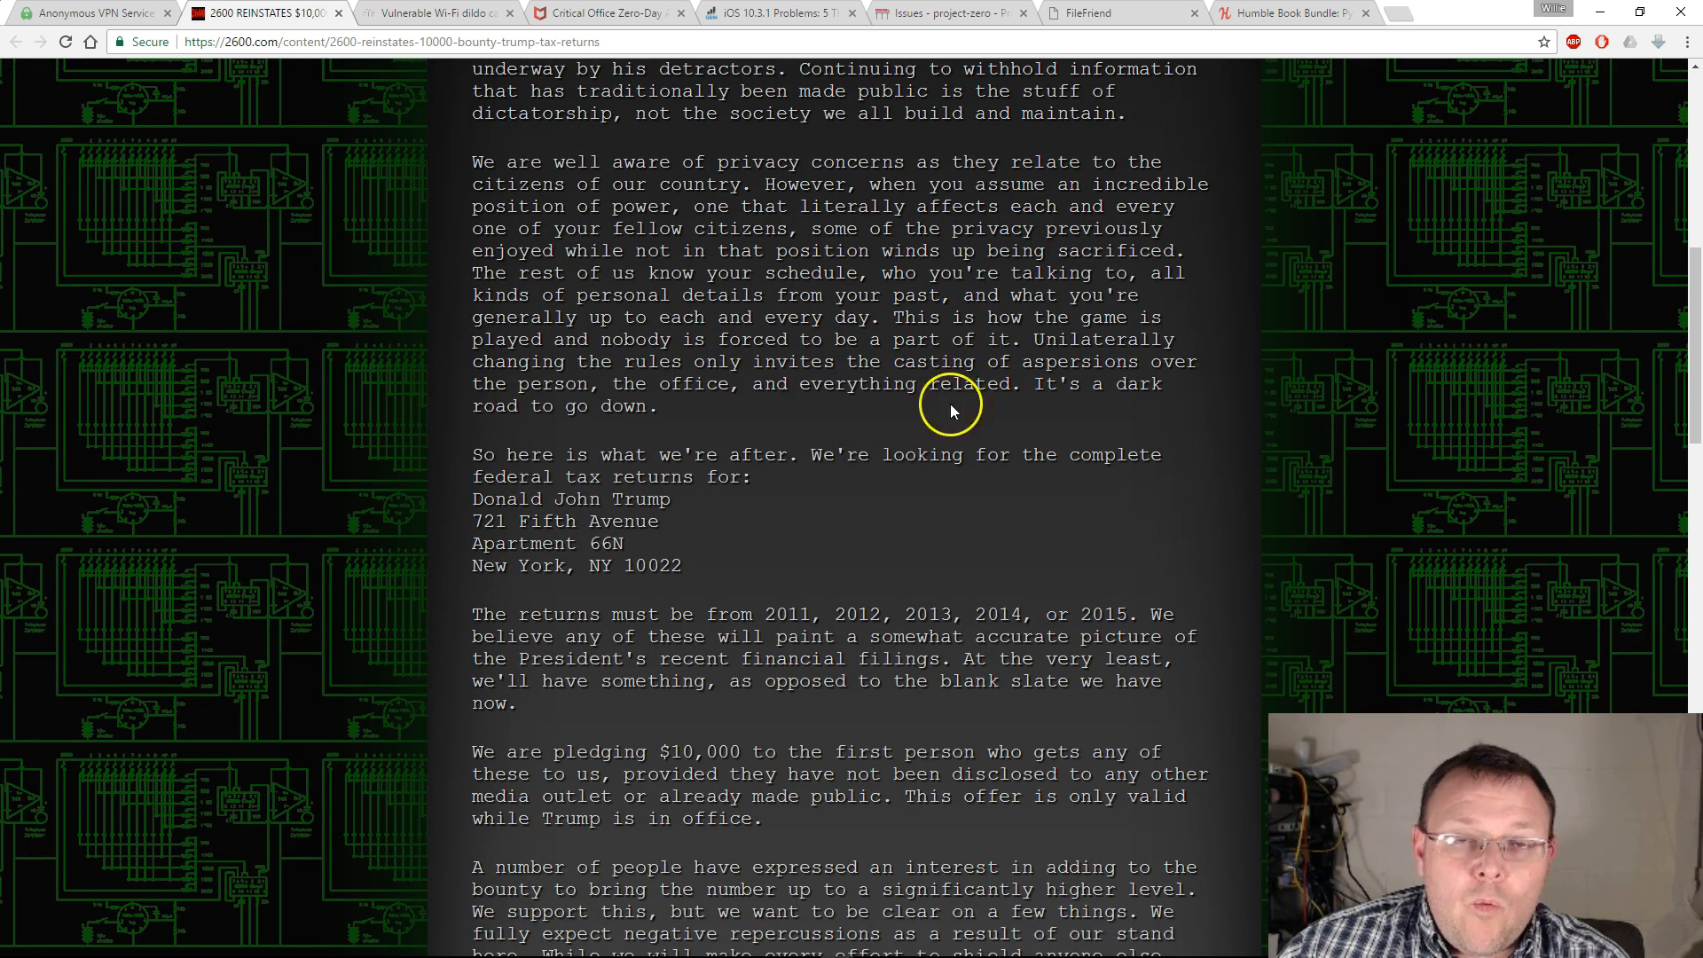
scroll(down, 3)
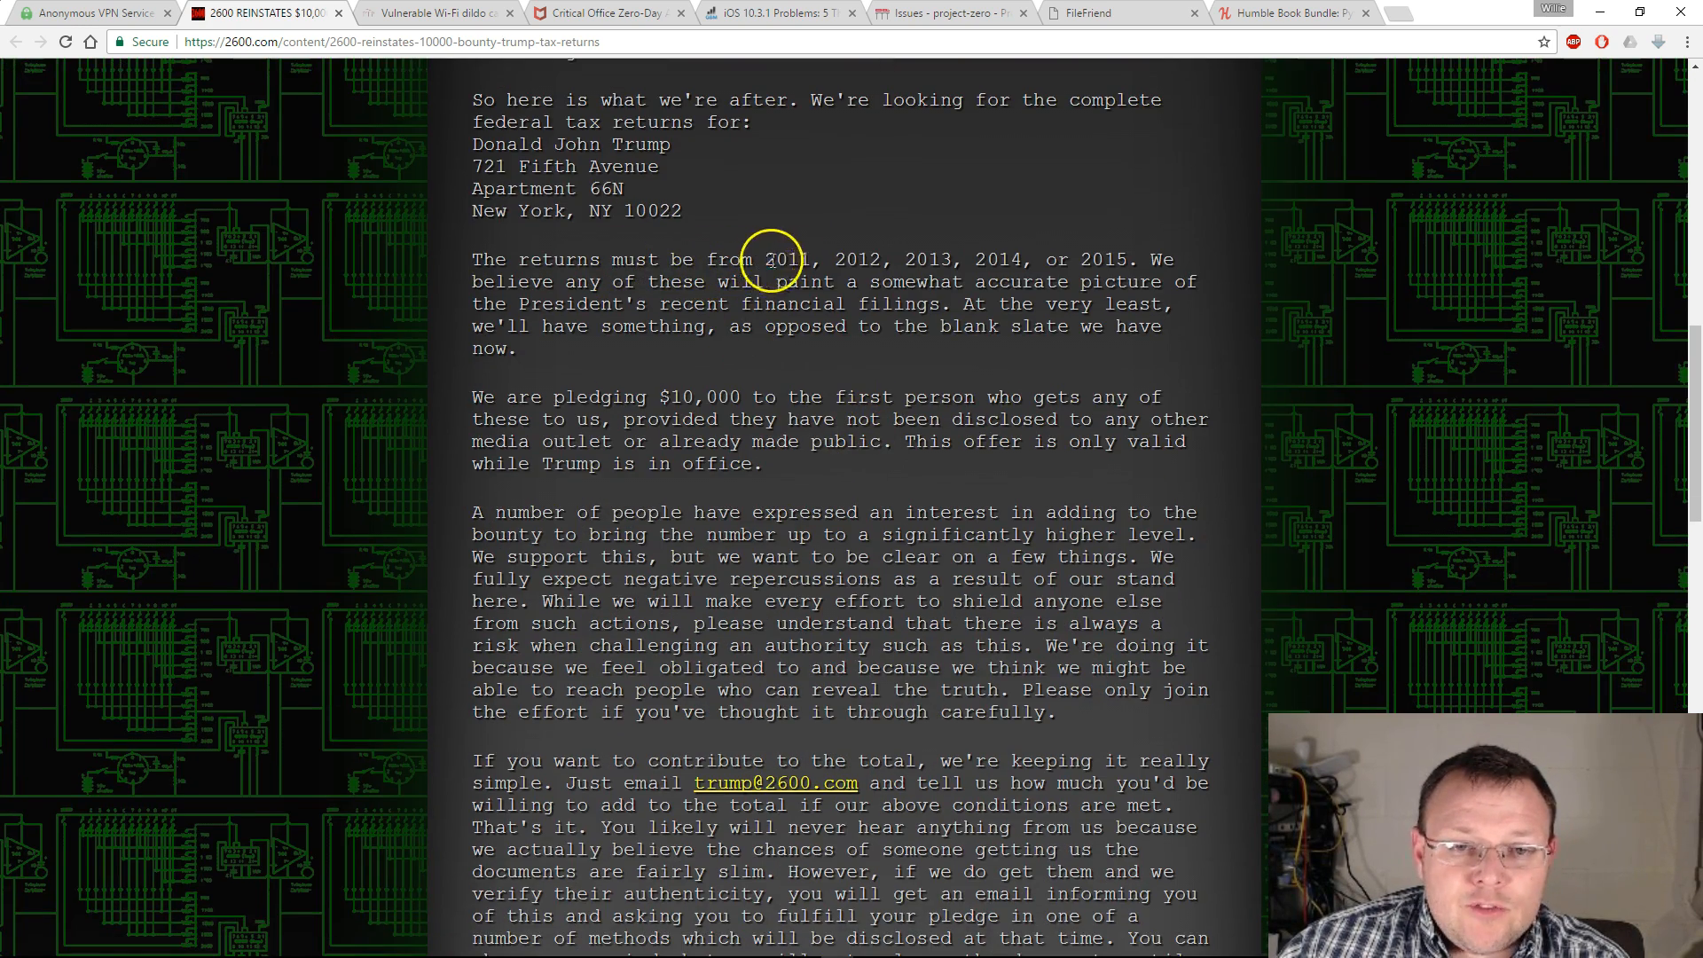
drag(766, 259, 1038, 259)
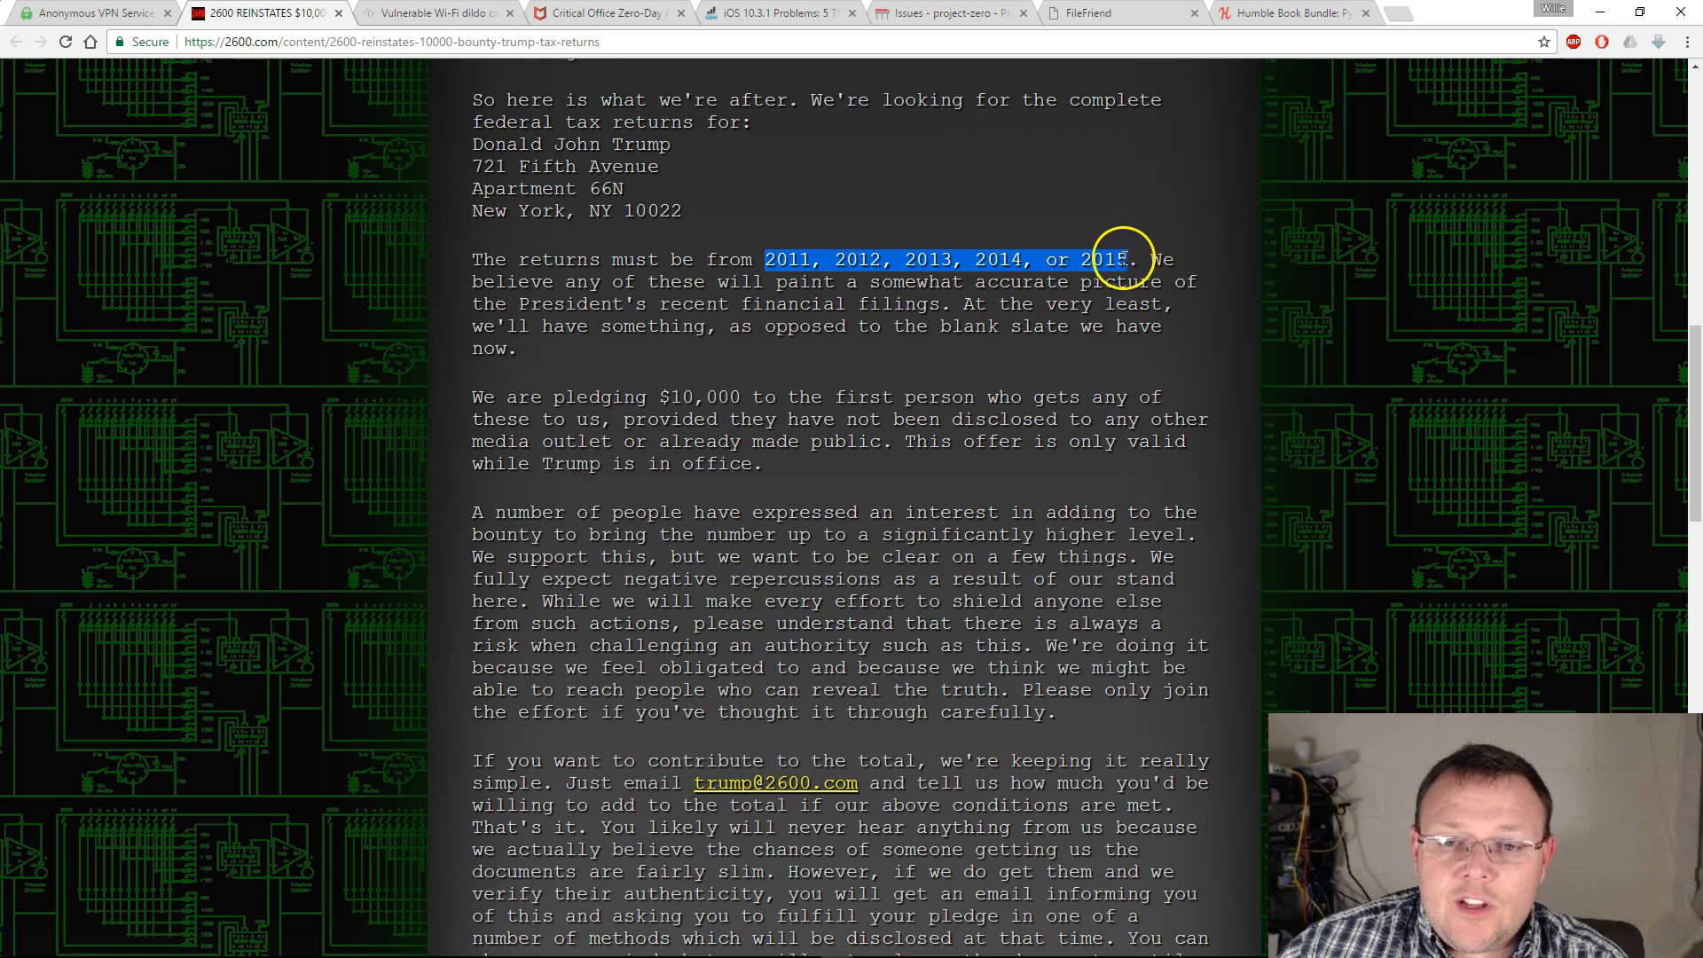
click(994, 332)
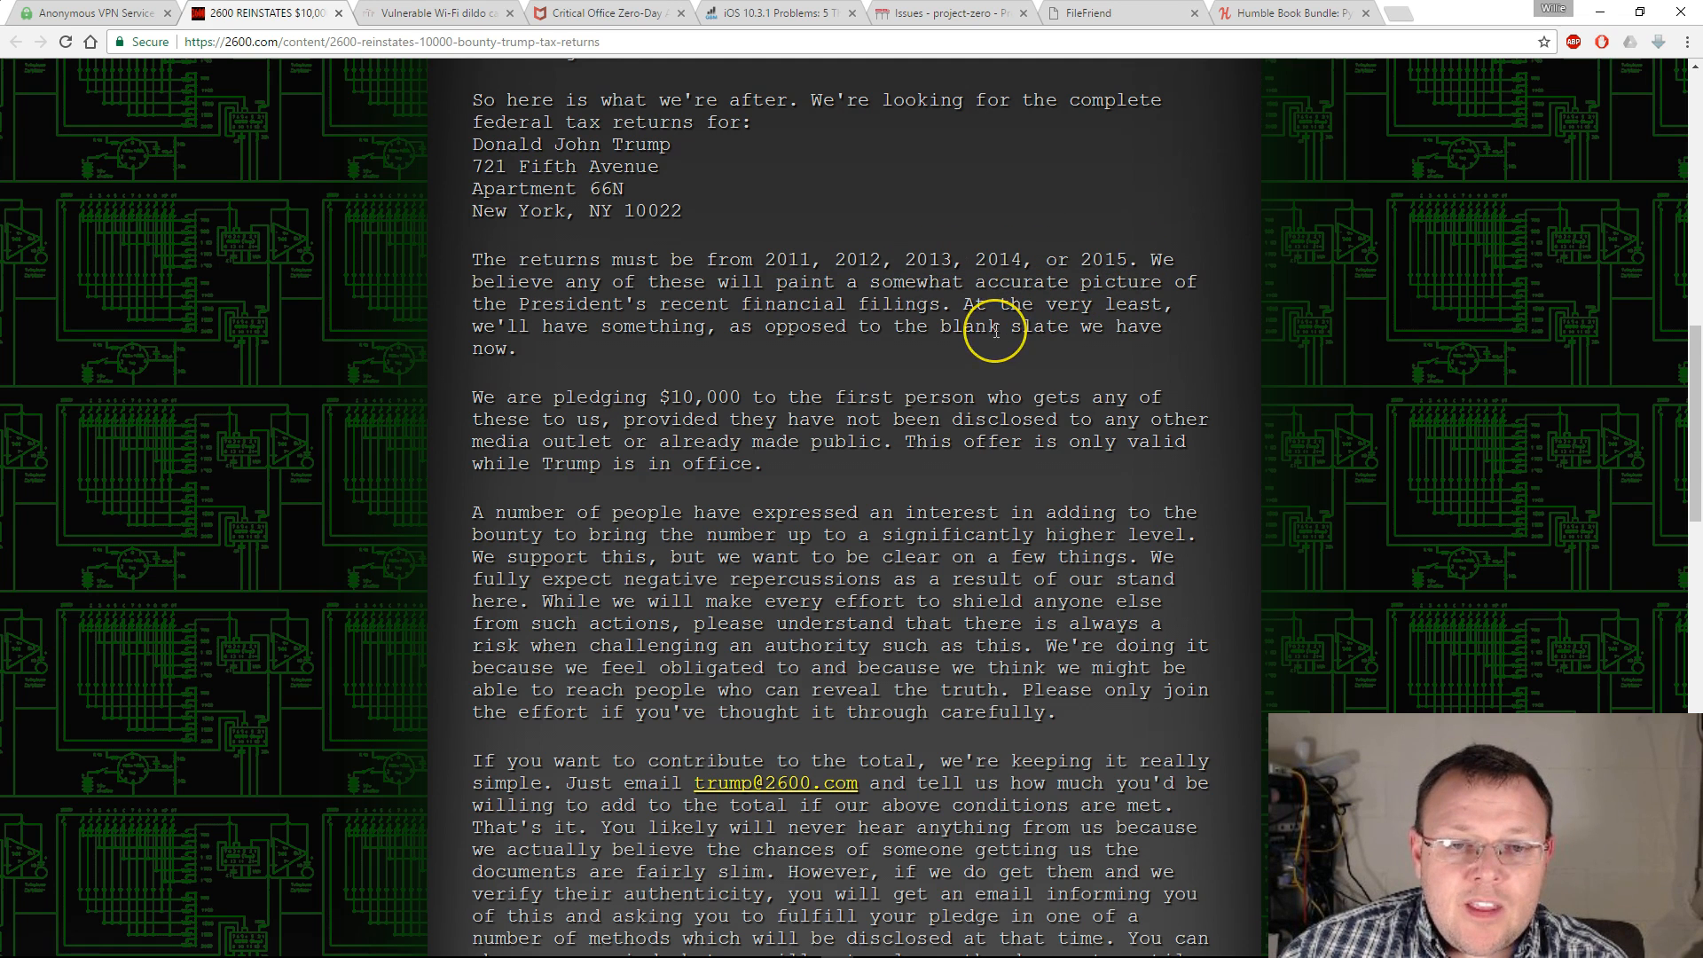
Highlight the $10,000 pledge sentence and read down to the PGP key block
scroll(down, 3)
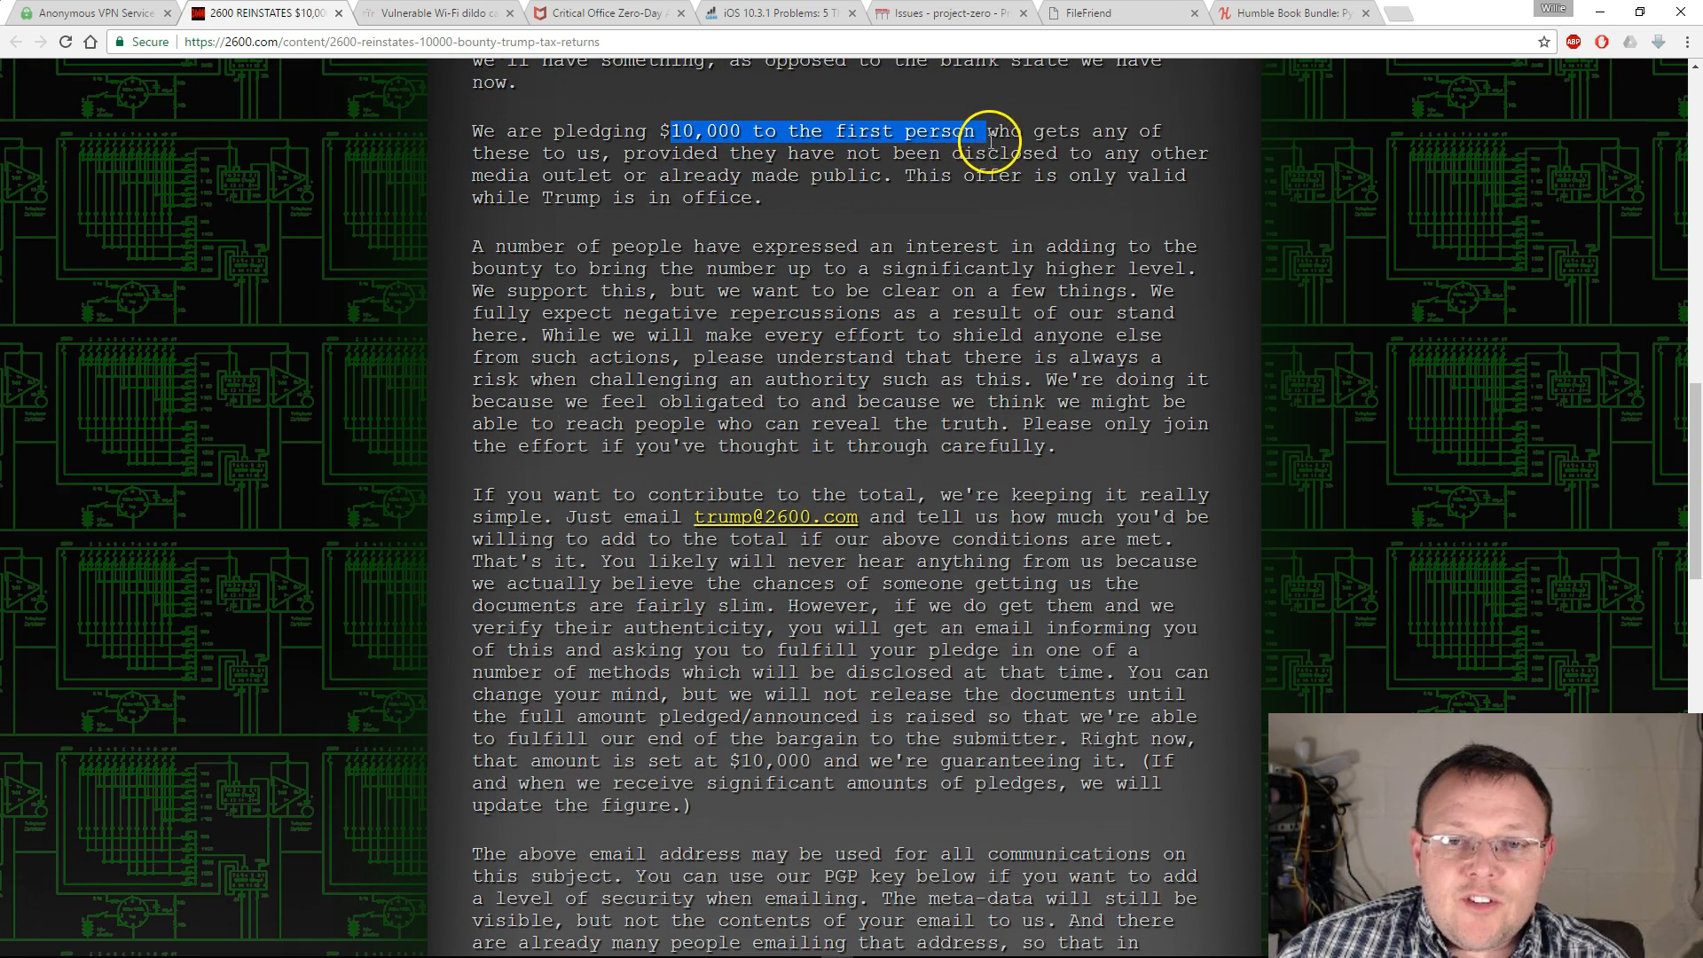
drag(987, 129, 1156, 163)
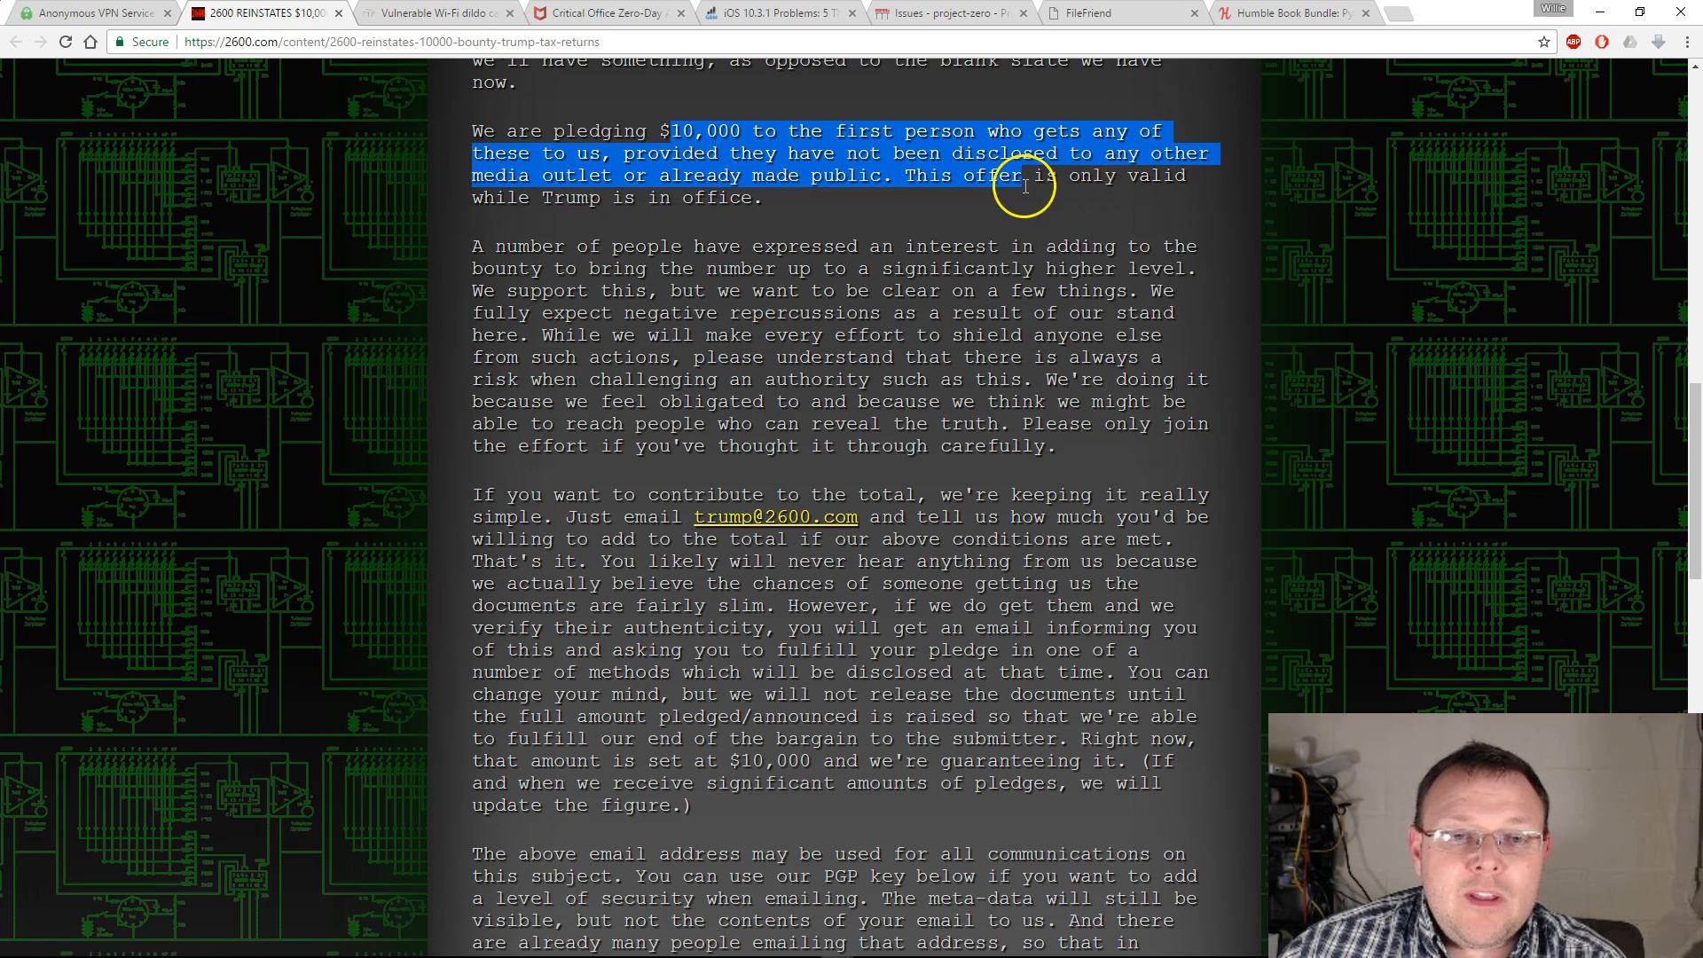
mouse_move(1059, 176)
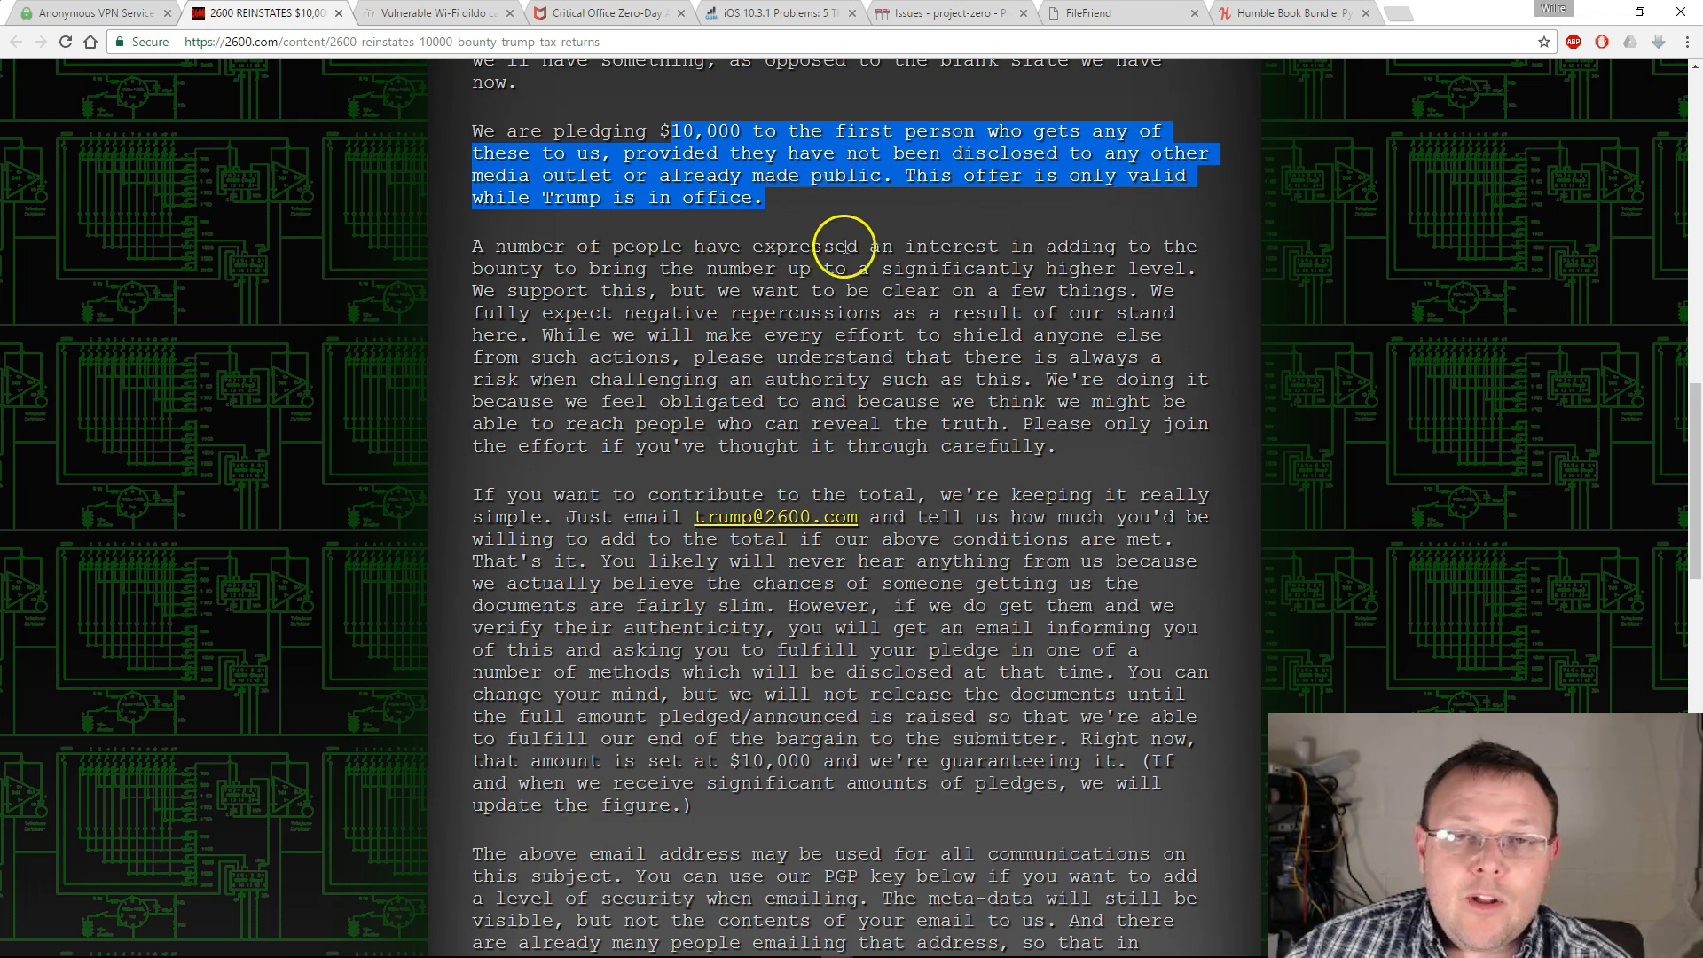
scroll(down, 3)
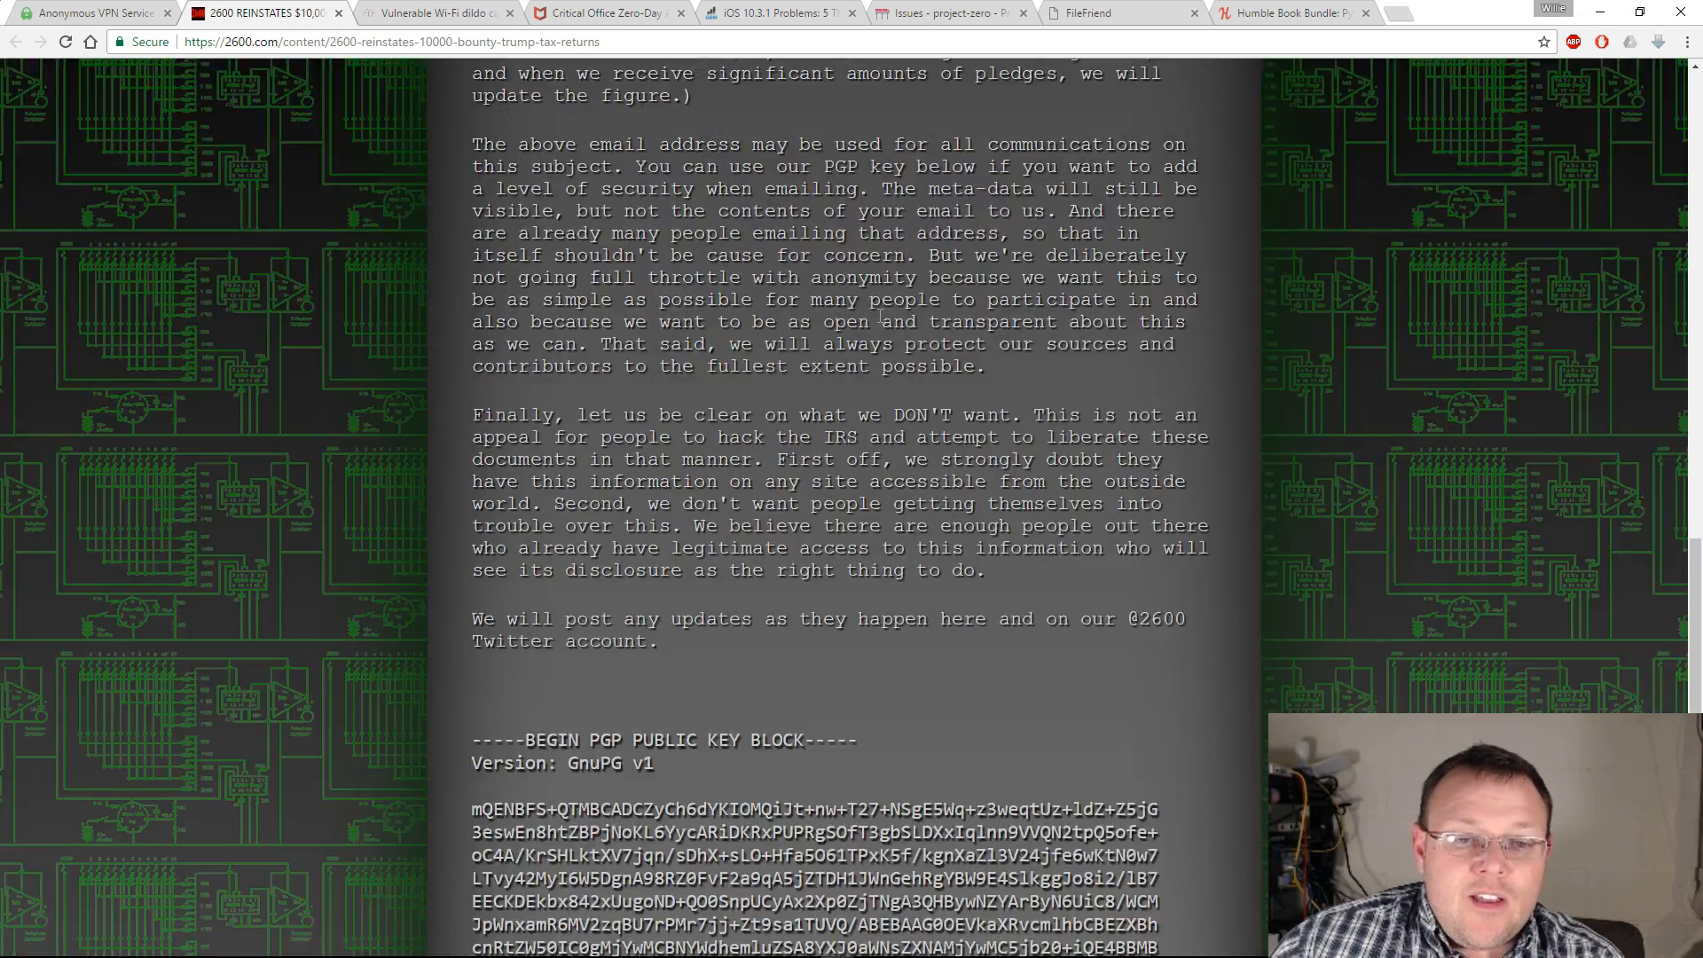
scroll(down, 3)
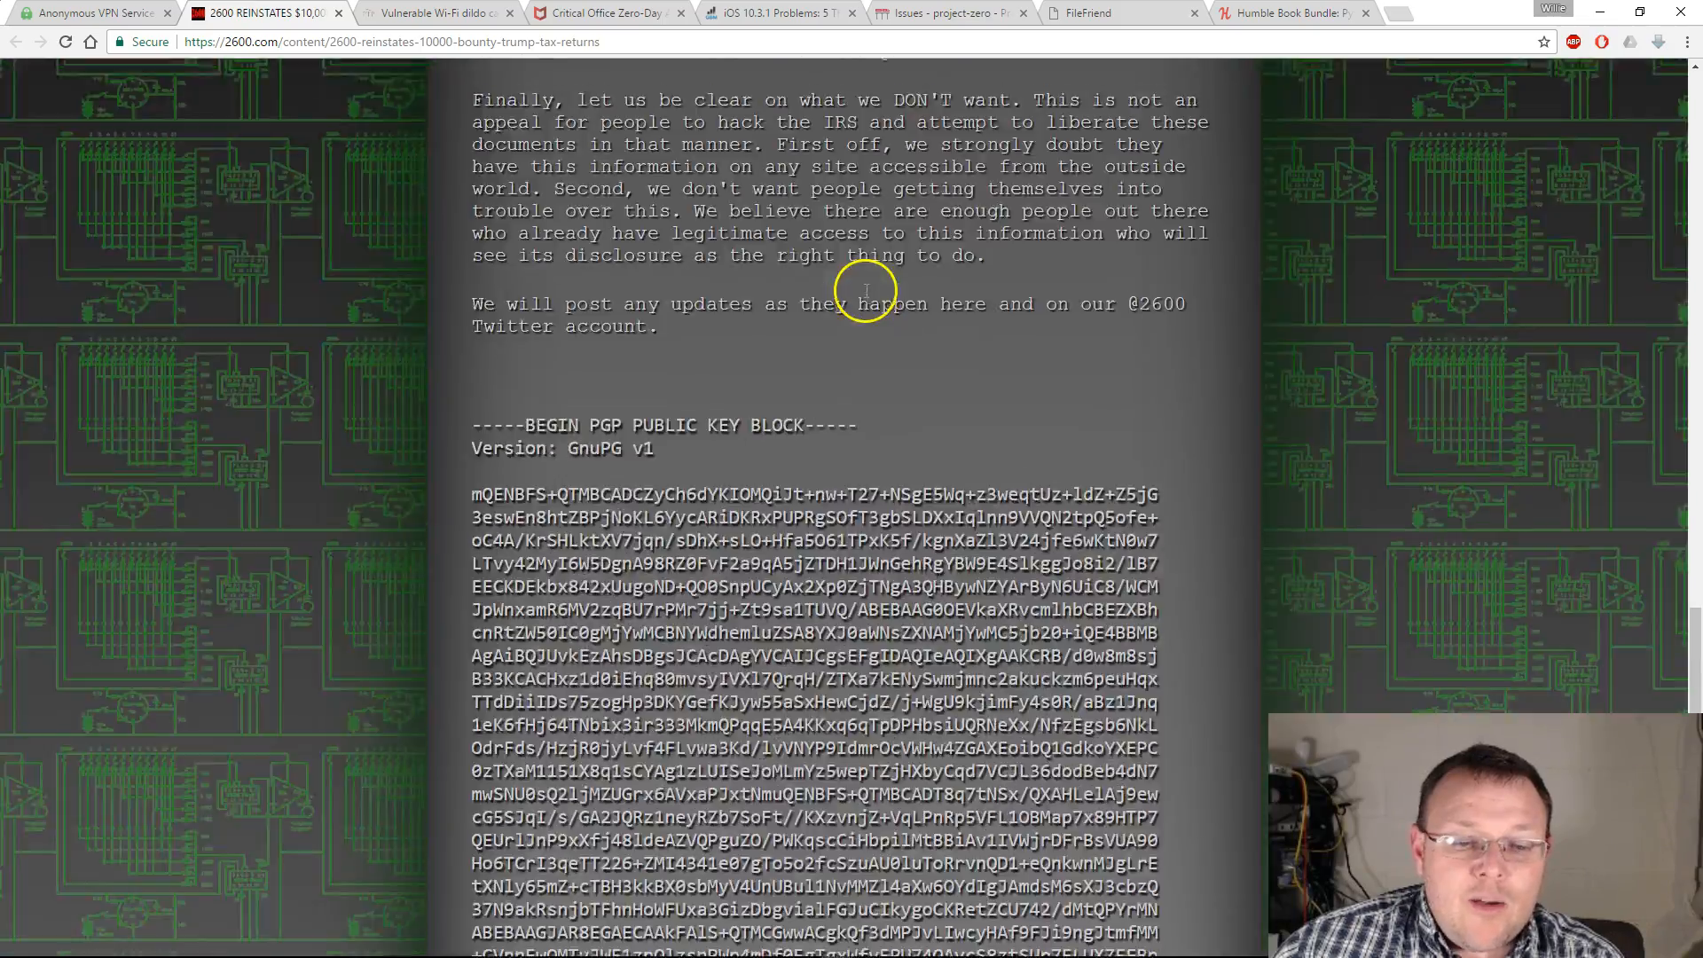
scroll(up, 3)
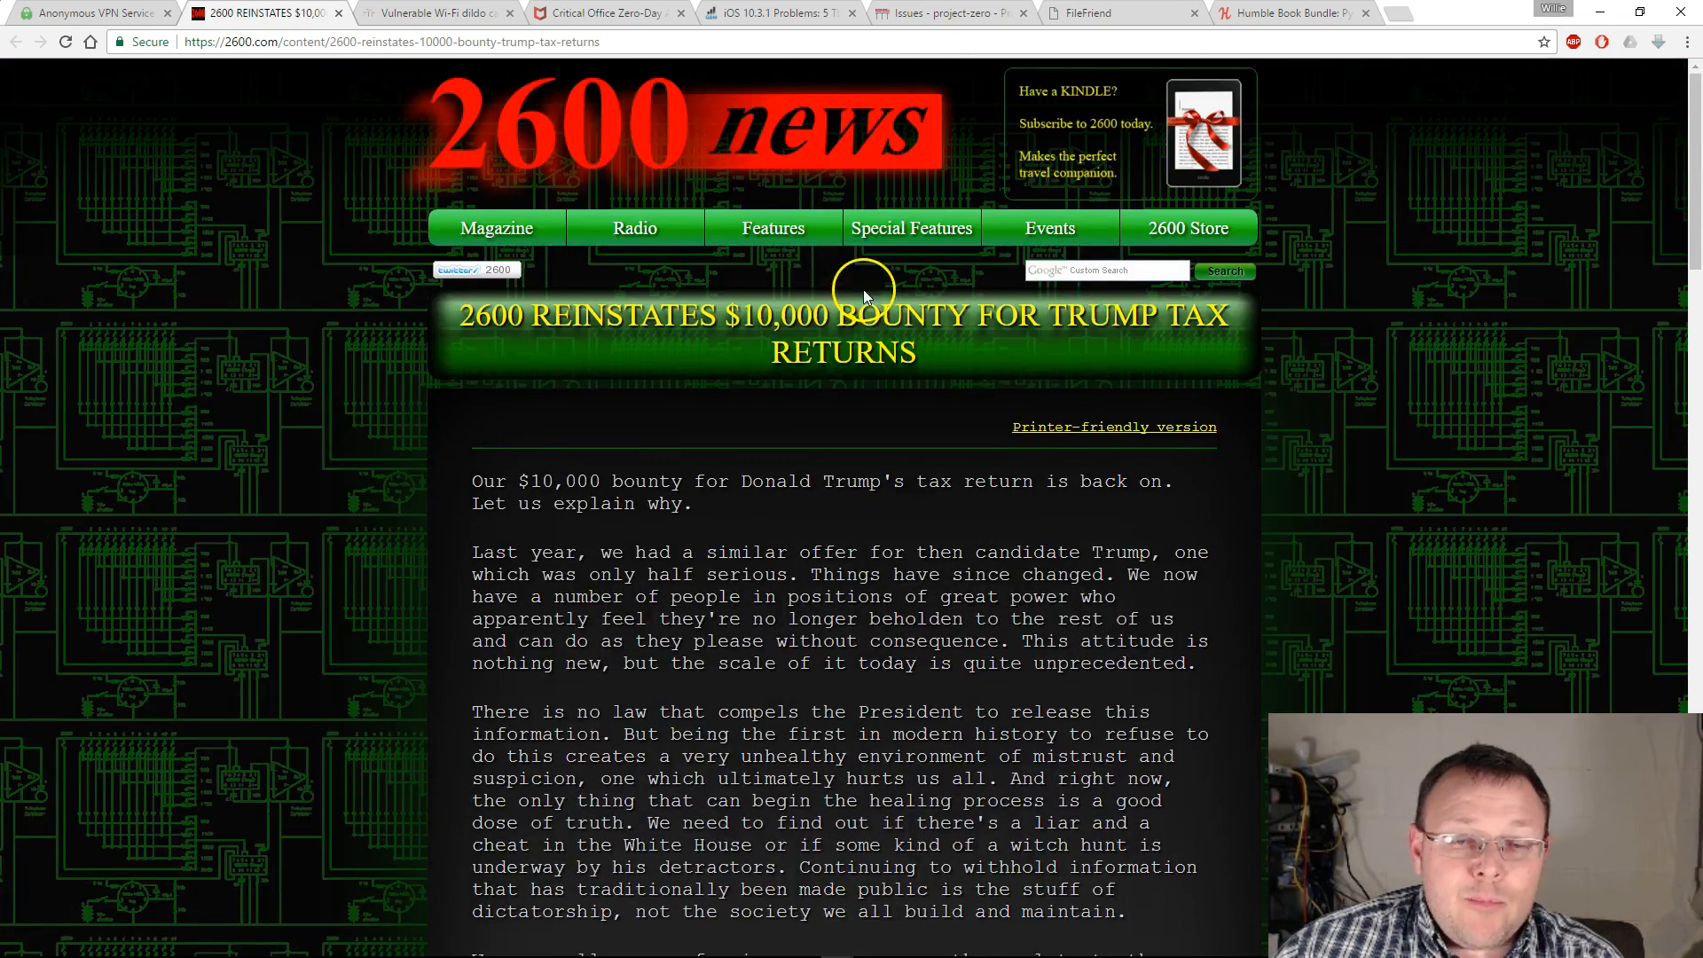
mouse_move(547, 422)
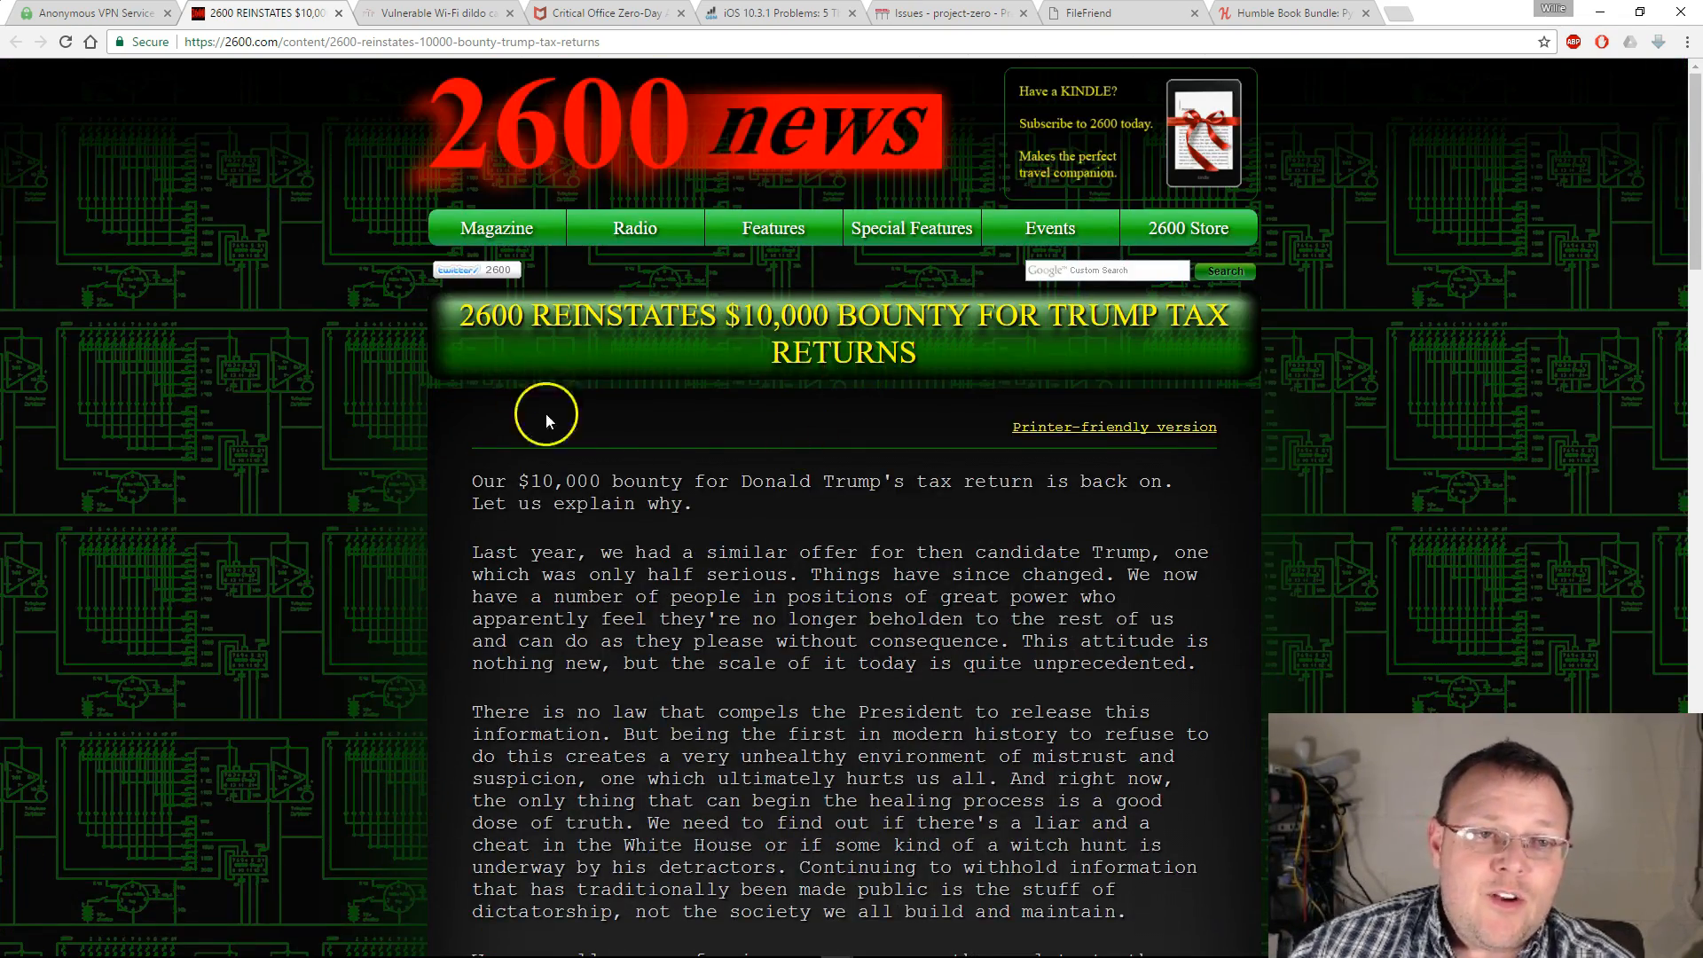
mouse_move(410, 418)
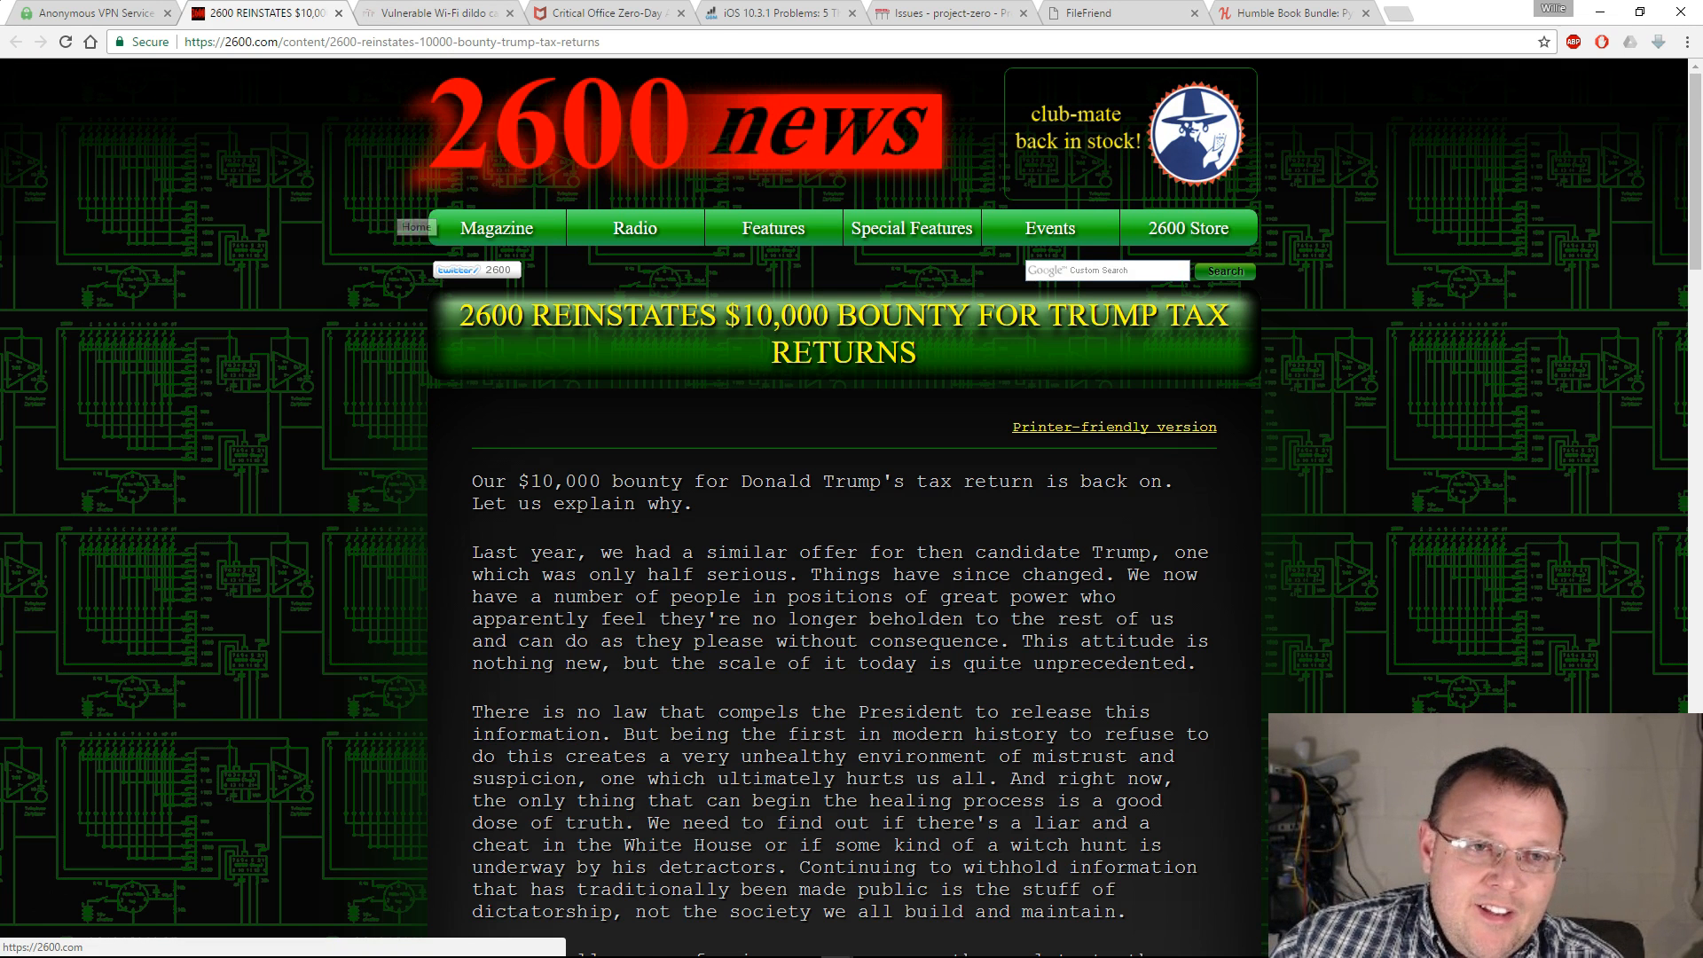
Read the Wi-Fi dildo camera endoscope post down to the Svakom Siime Eye intro
click(435, 13)
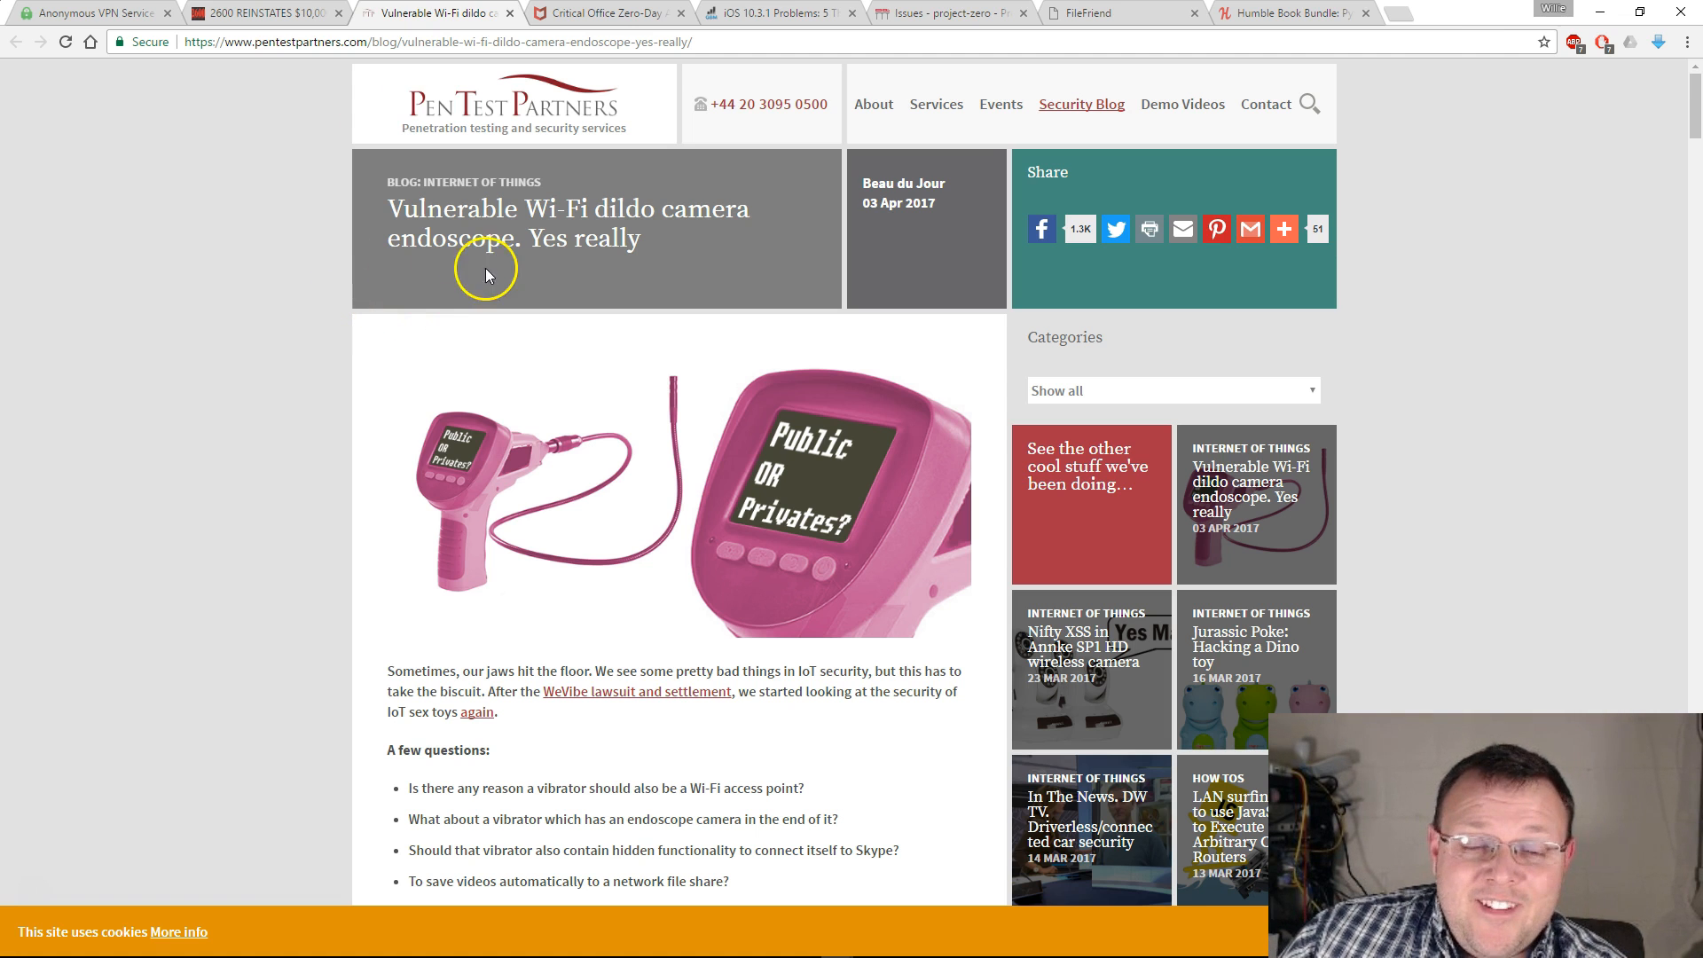
double_click(451, 210)
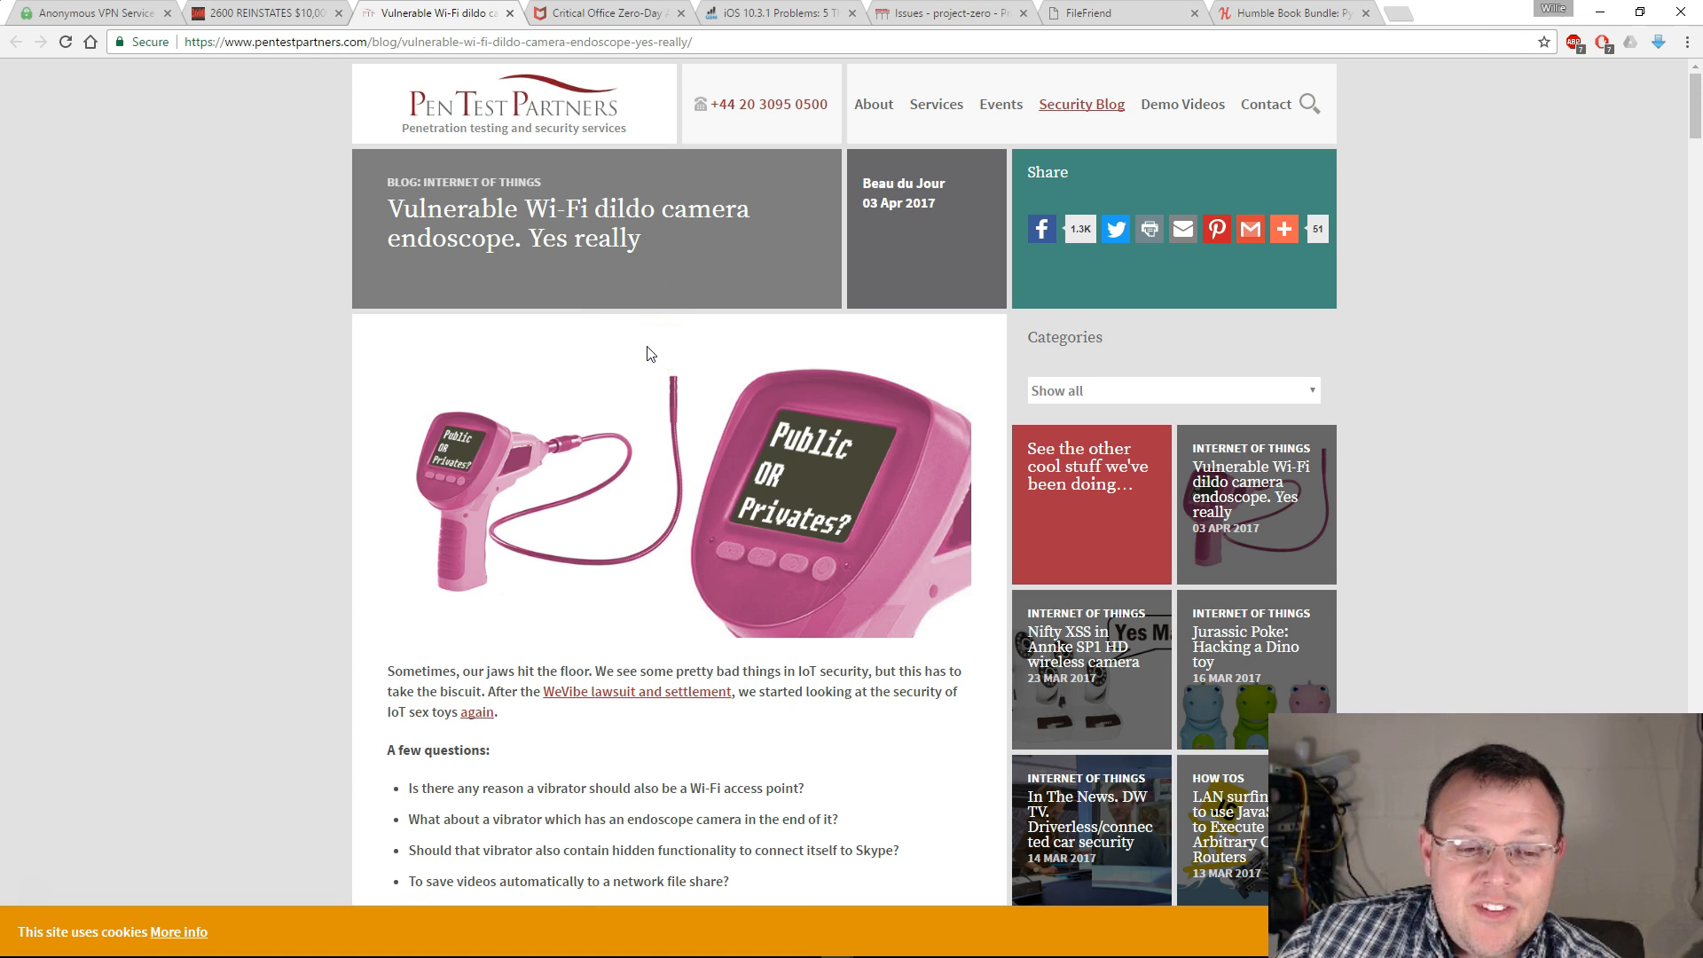
scroll(down, 3)
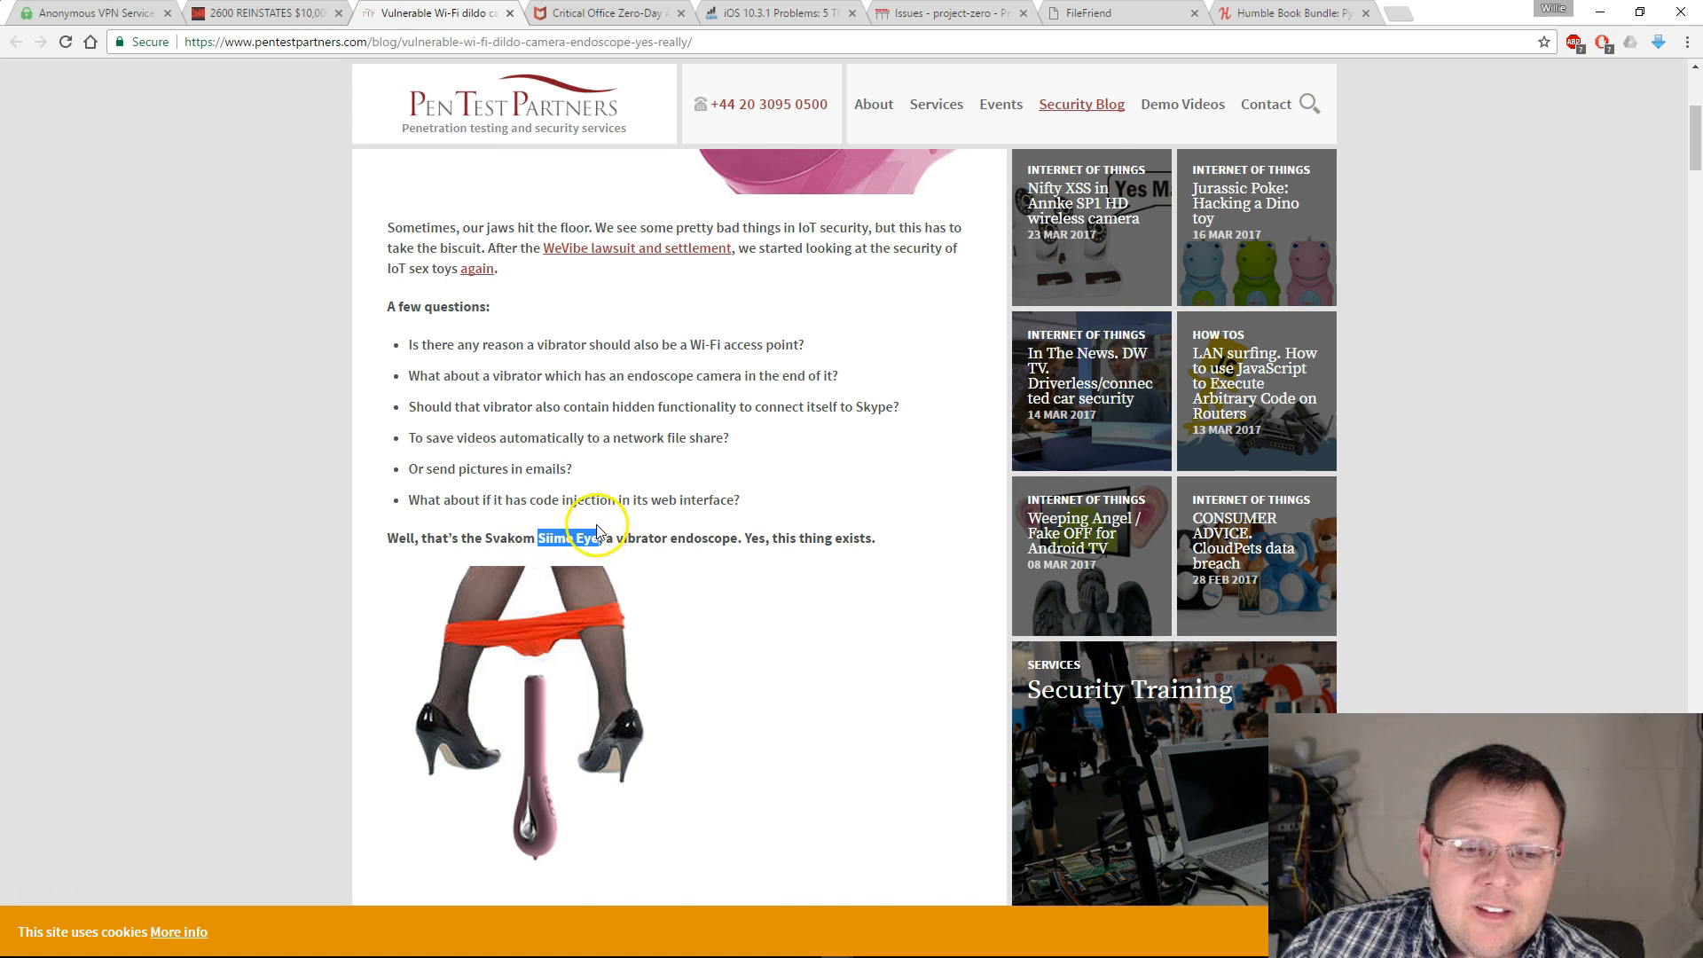
scroll(down, 3)
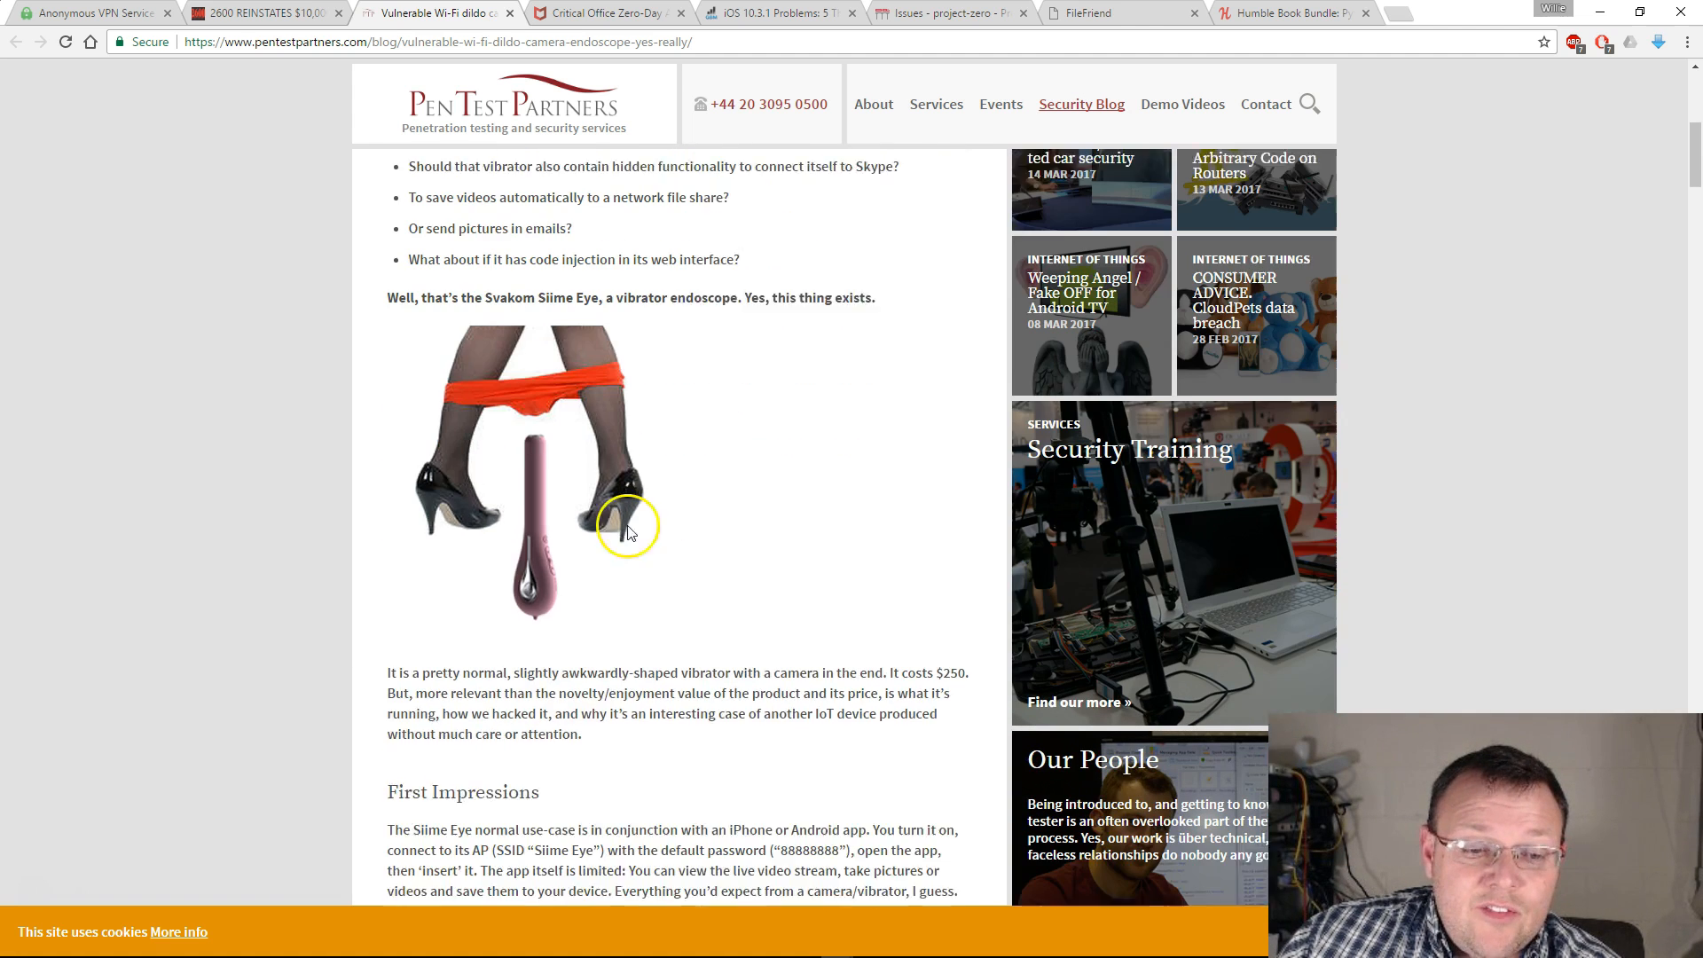
scroll(down, 3)
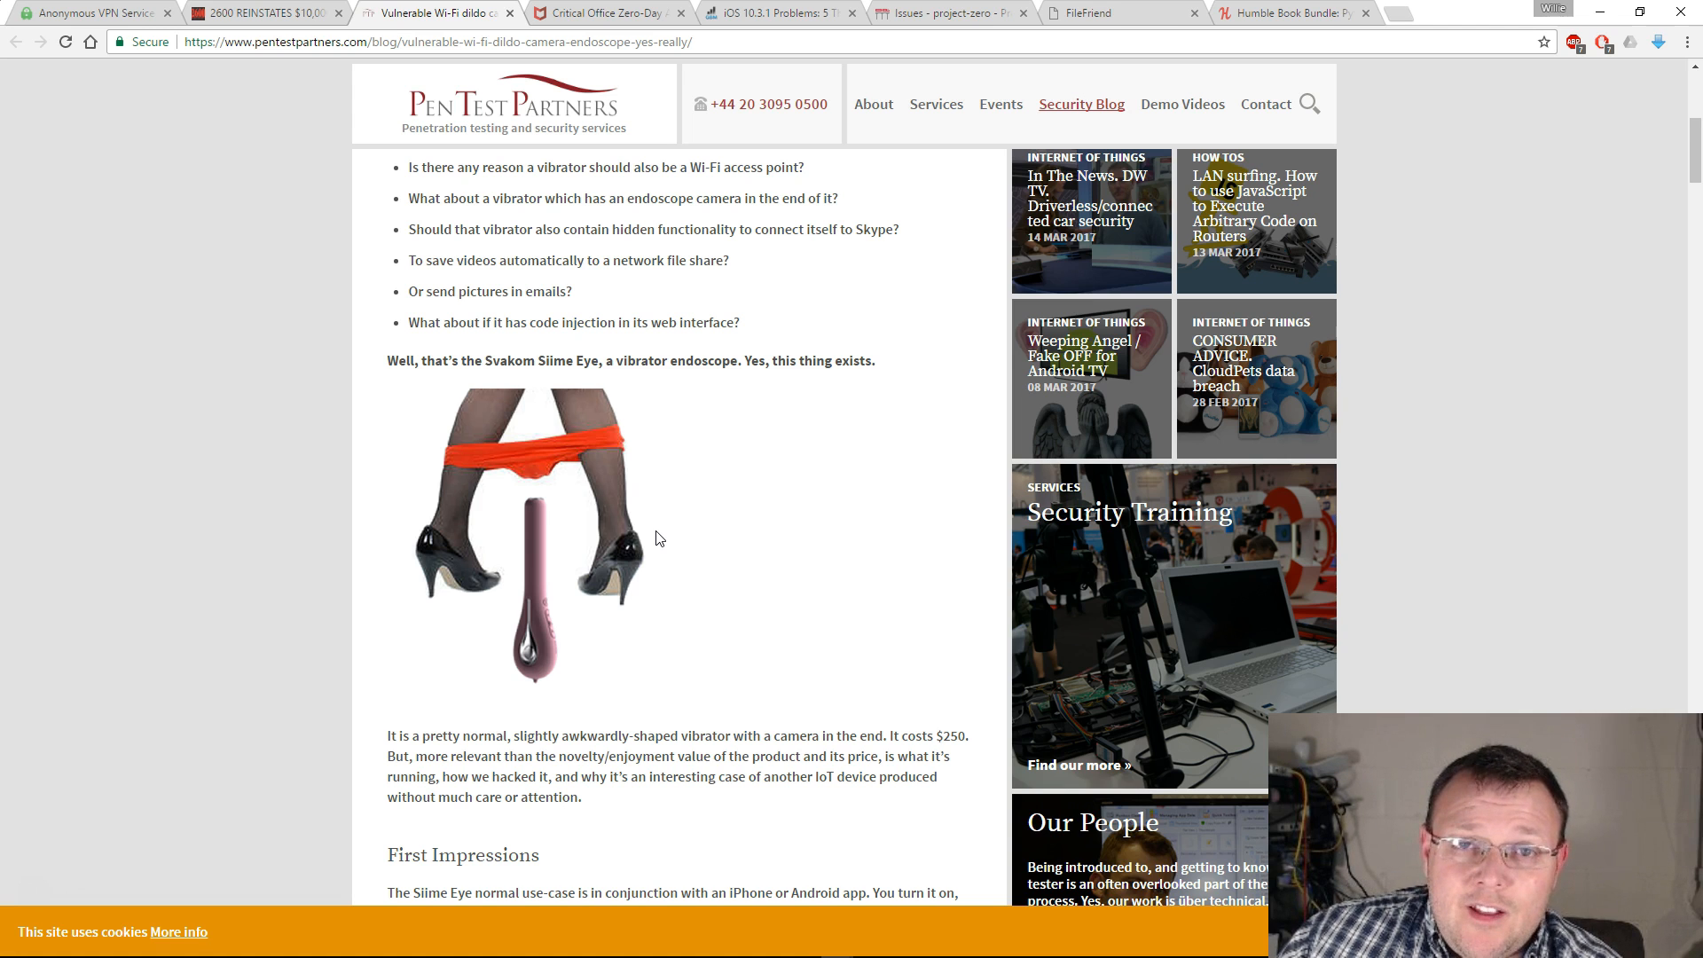
scroll(down, 3)
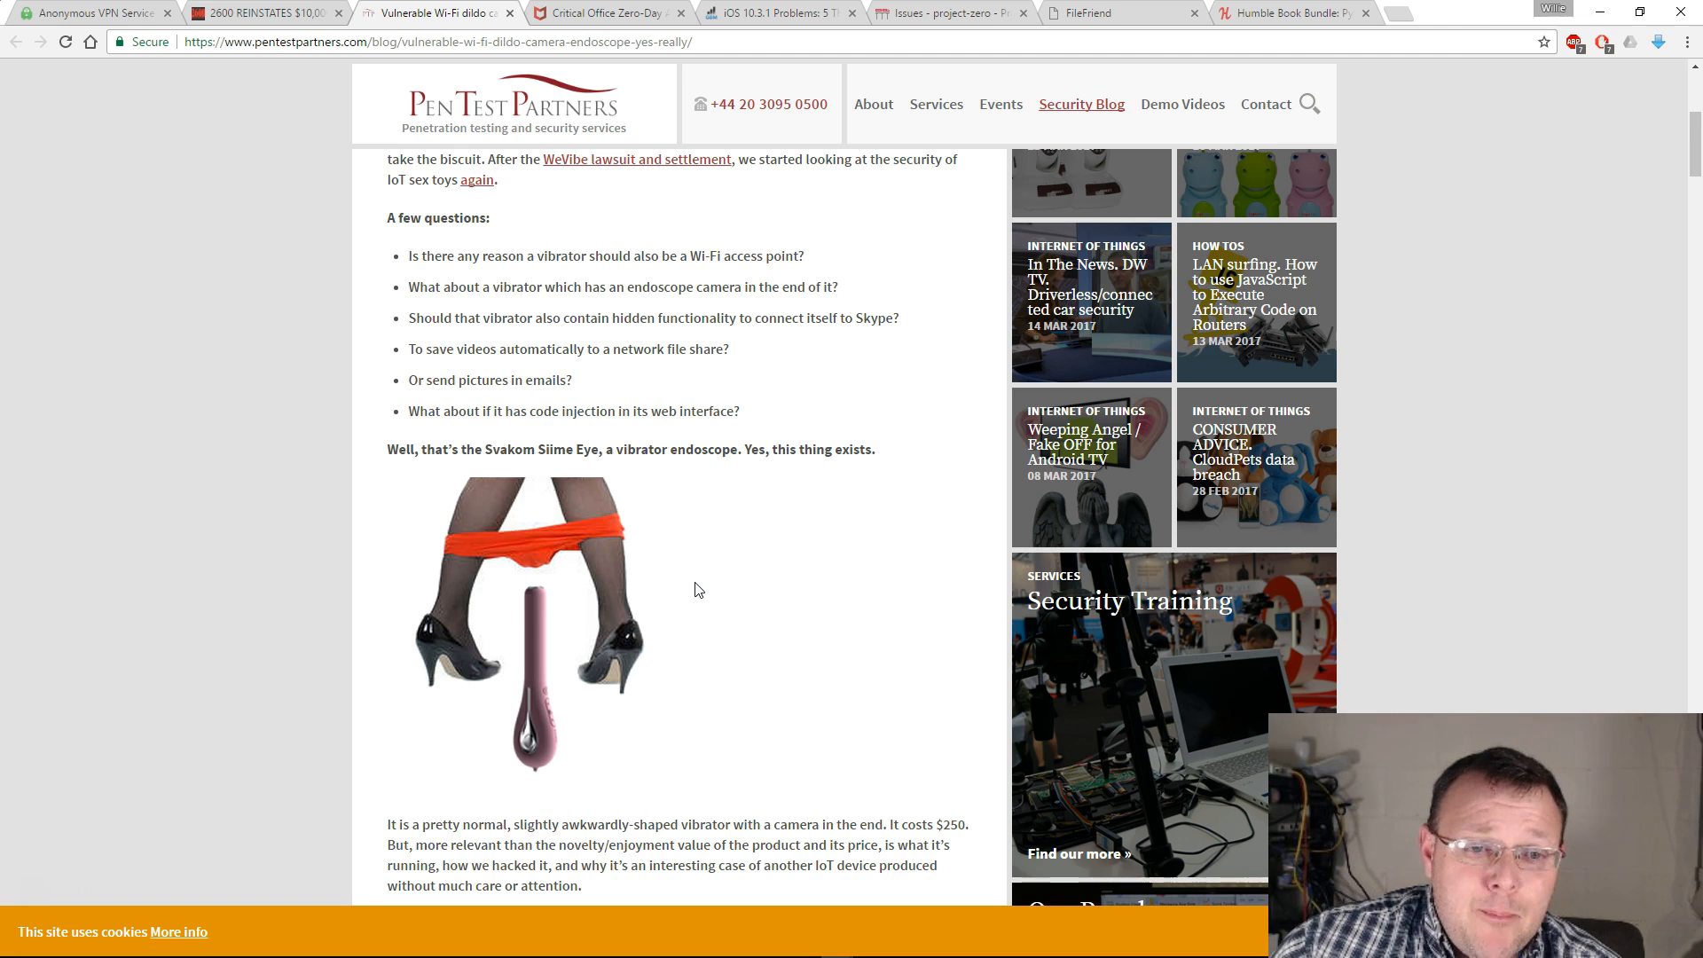
scroll(down, 3)
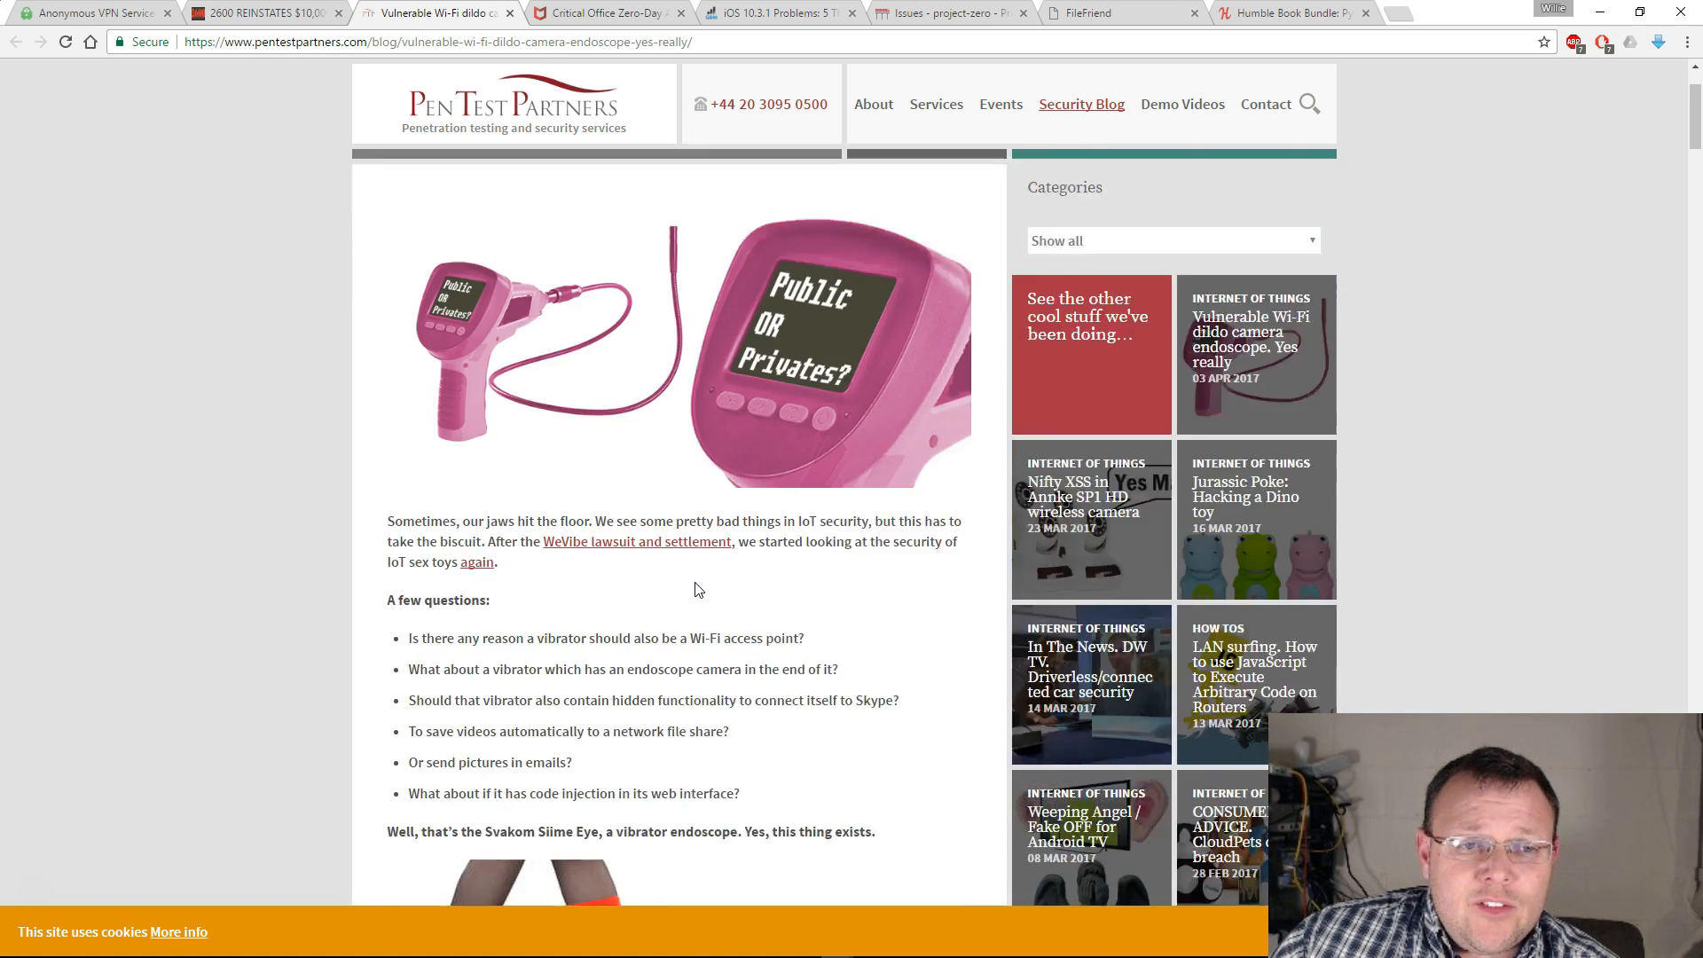
scroll(down, 3)
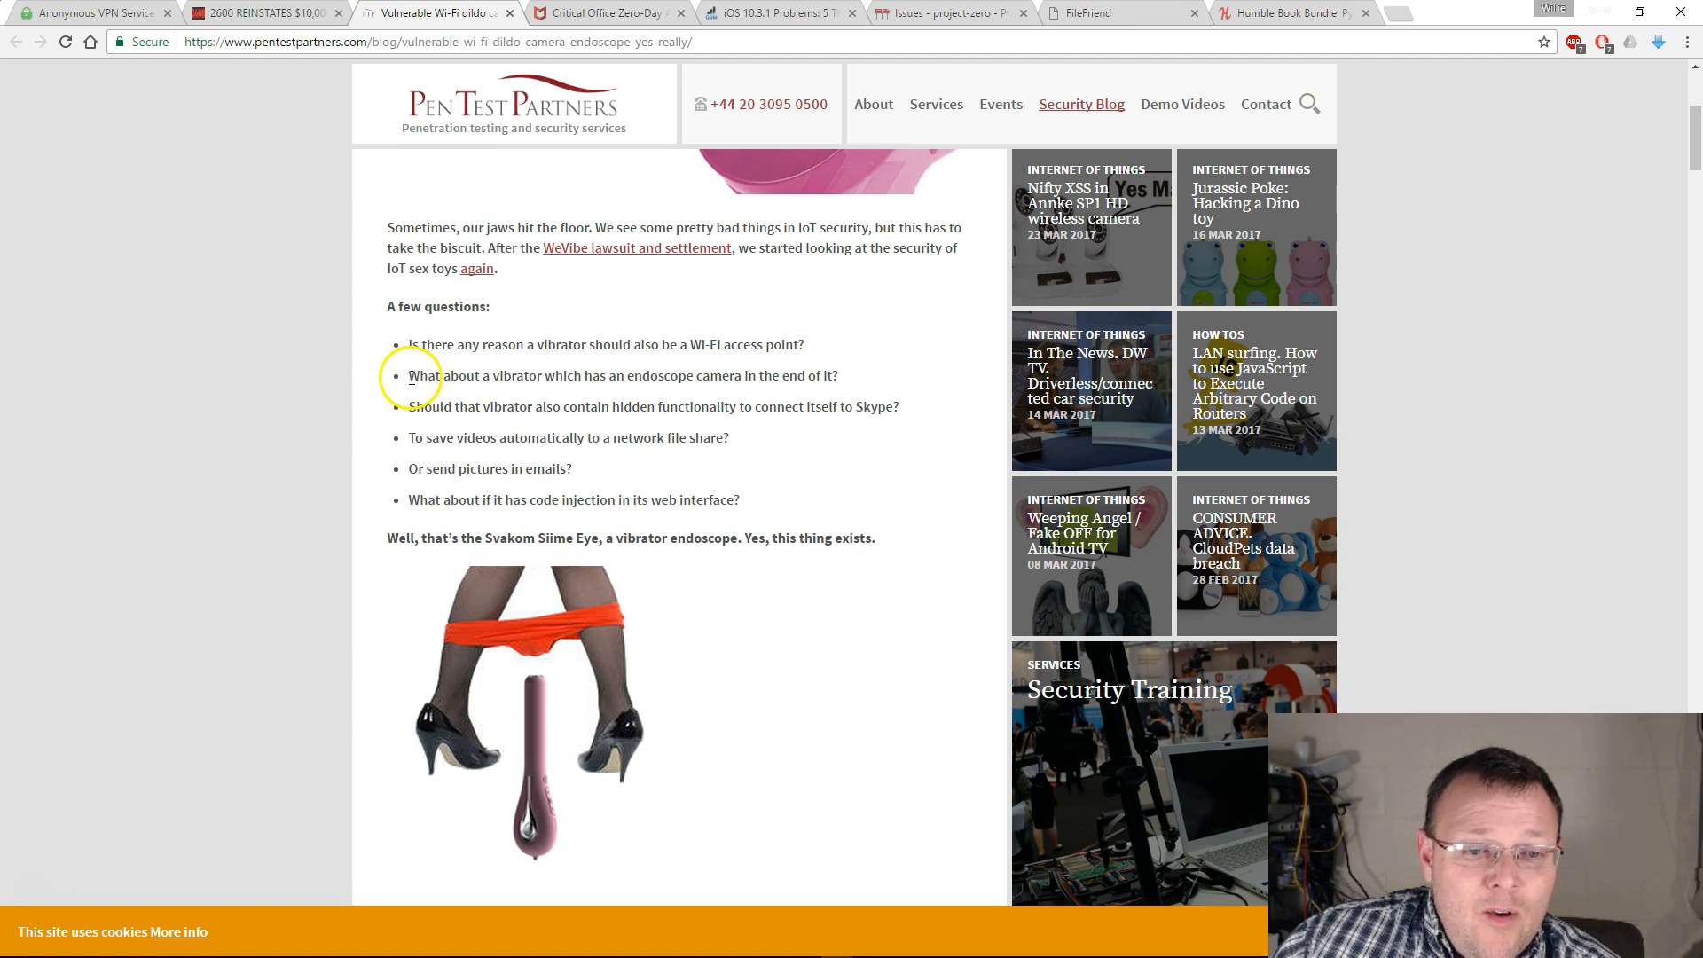
Highlight the questions about hidden Skype functionality, then continue to the Siime Eye photo
drag(408, 376, 728, 376)
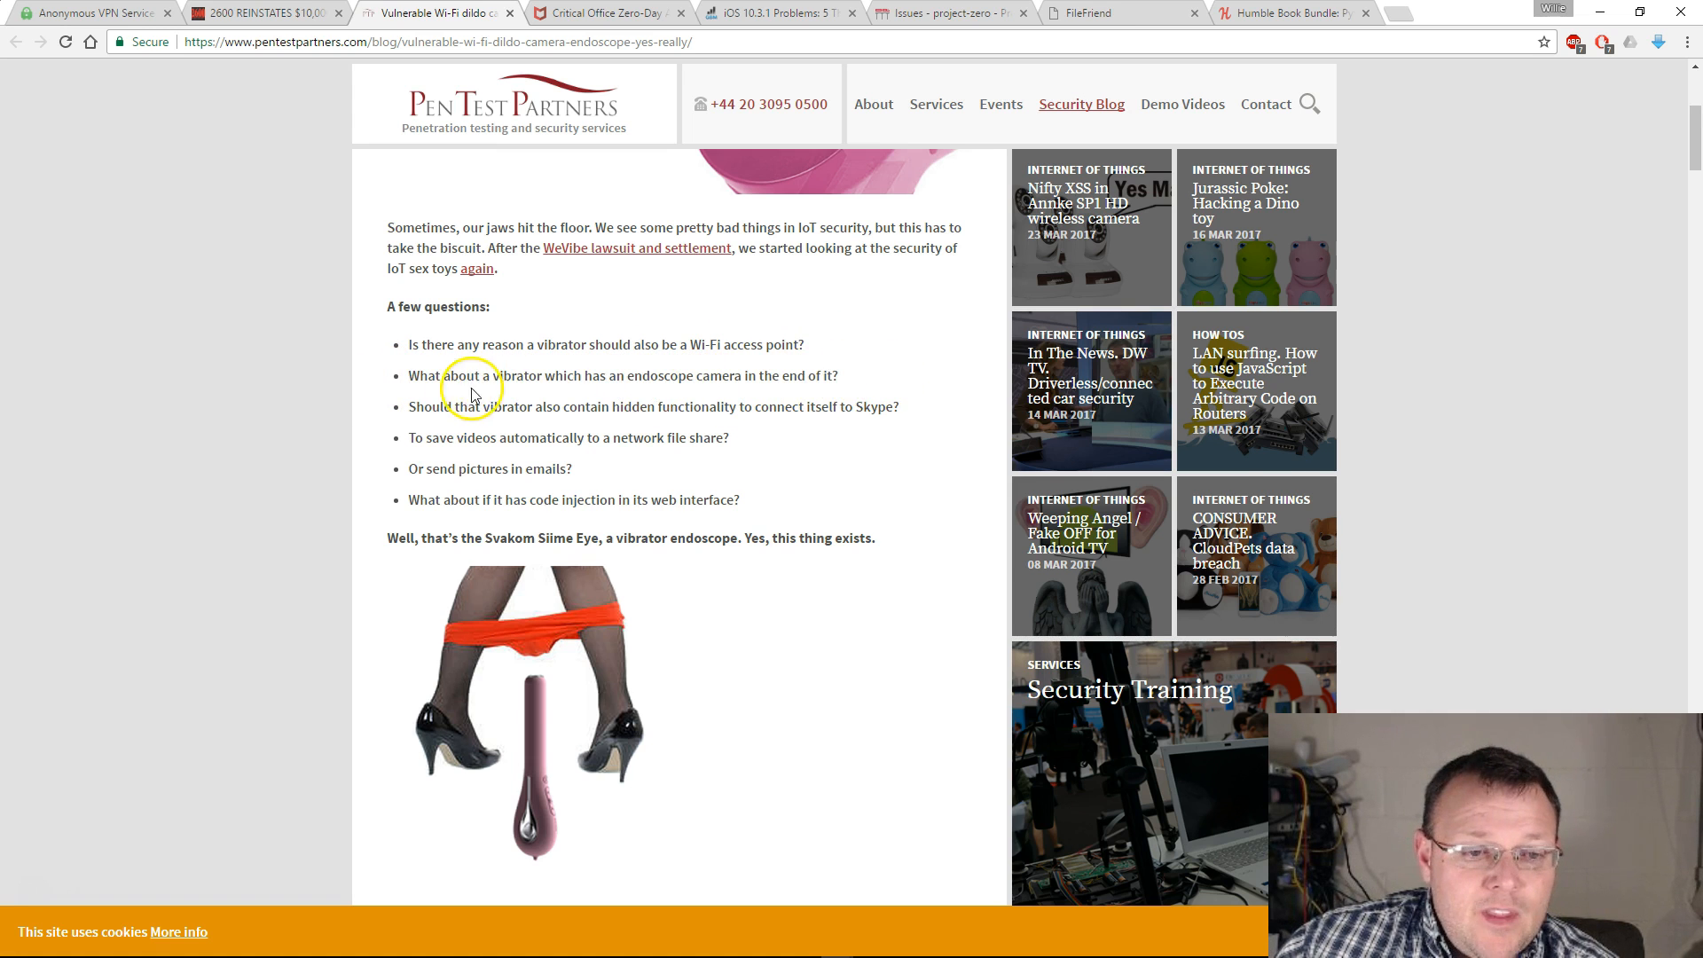
drag(415, 406, 756, 406)
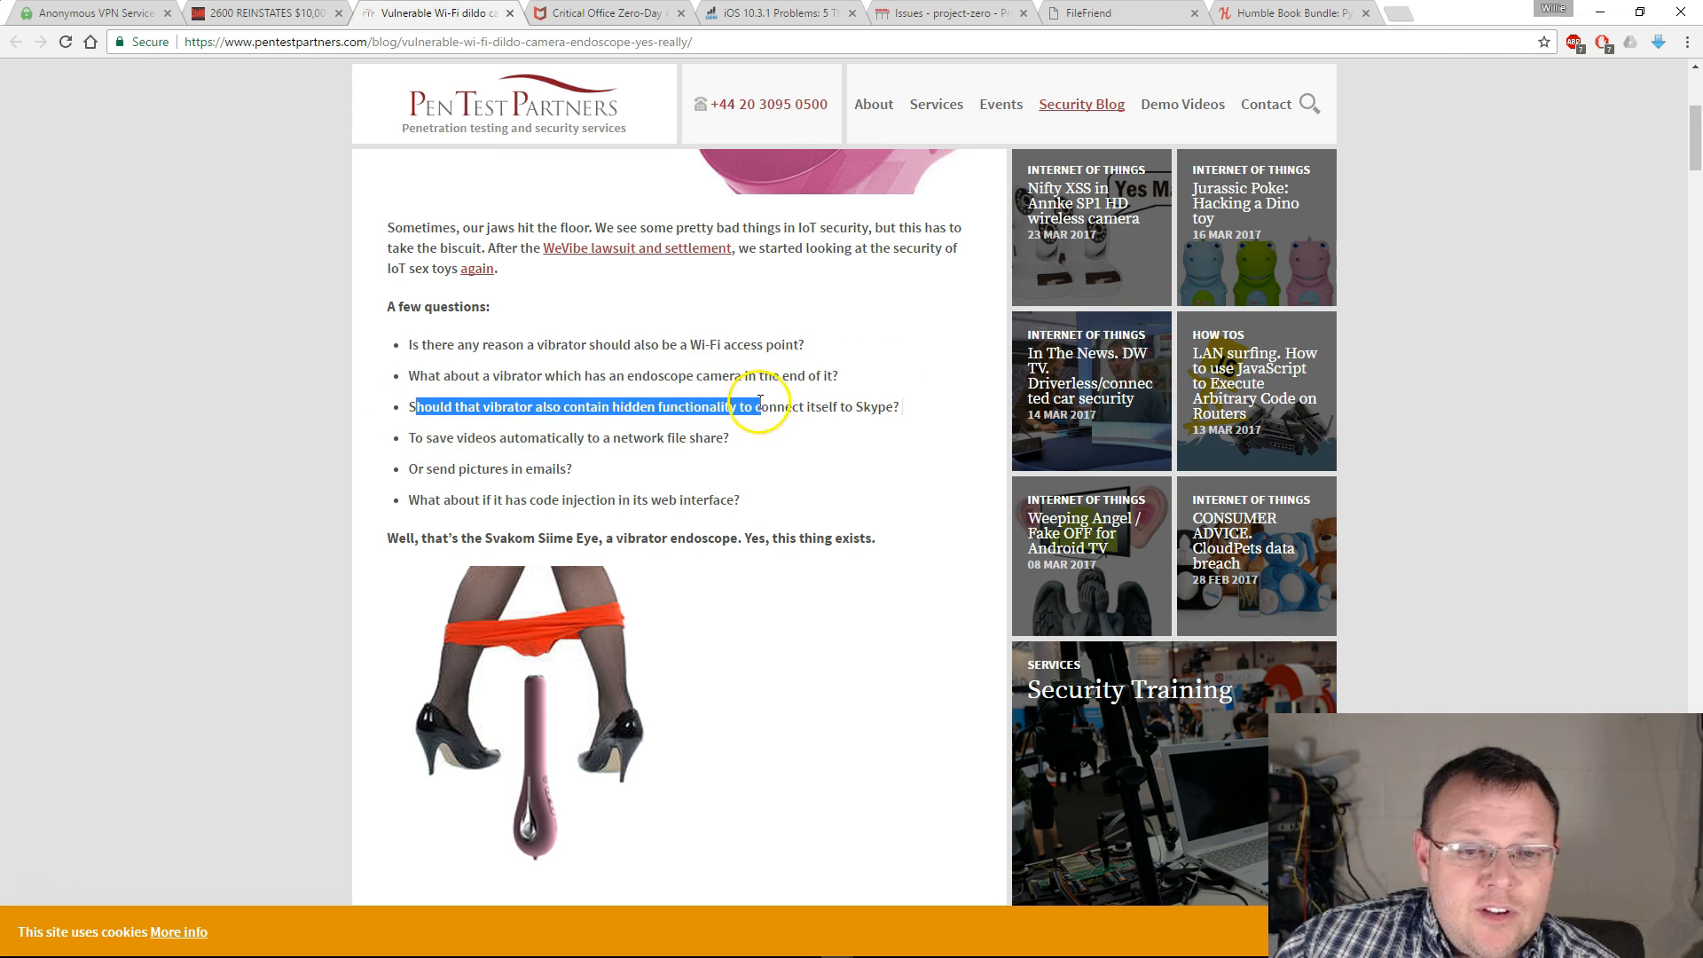
drag(761, 406, 900, 406)
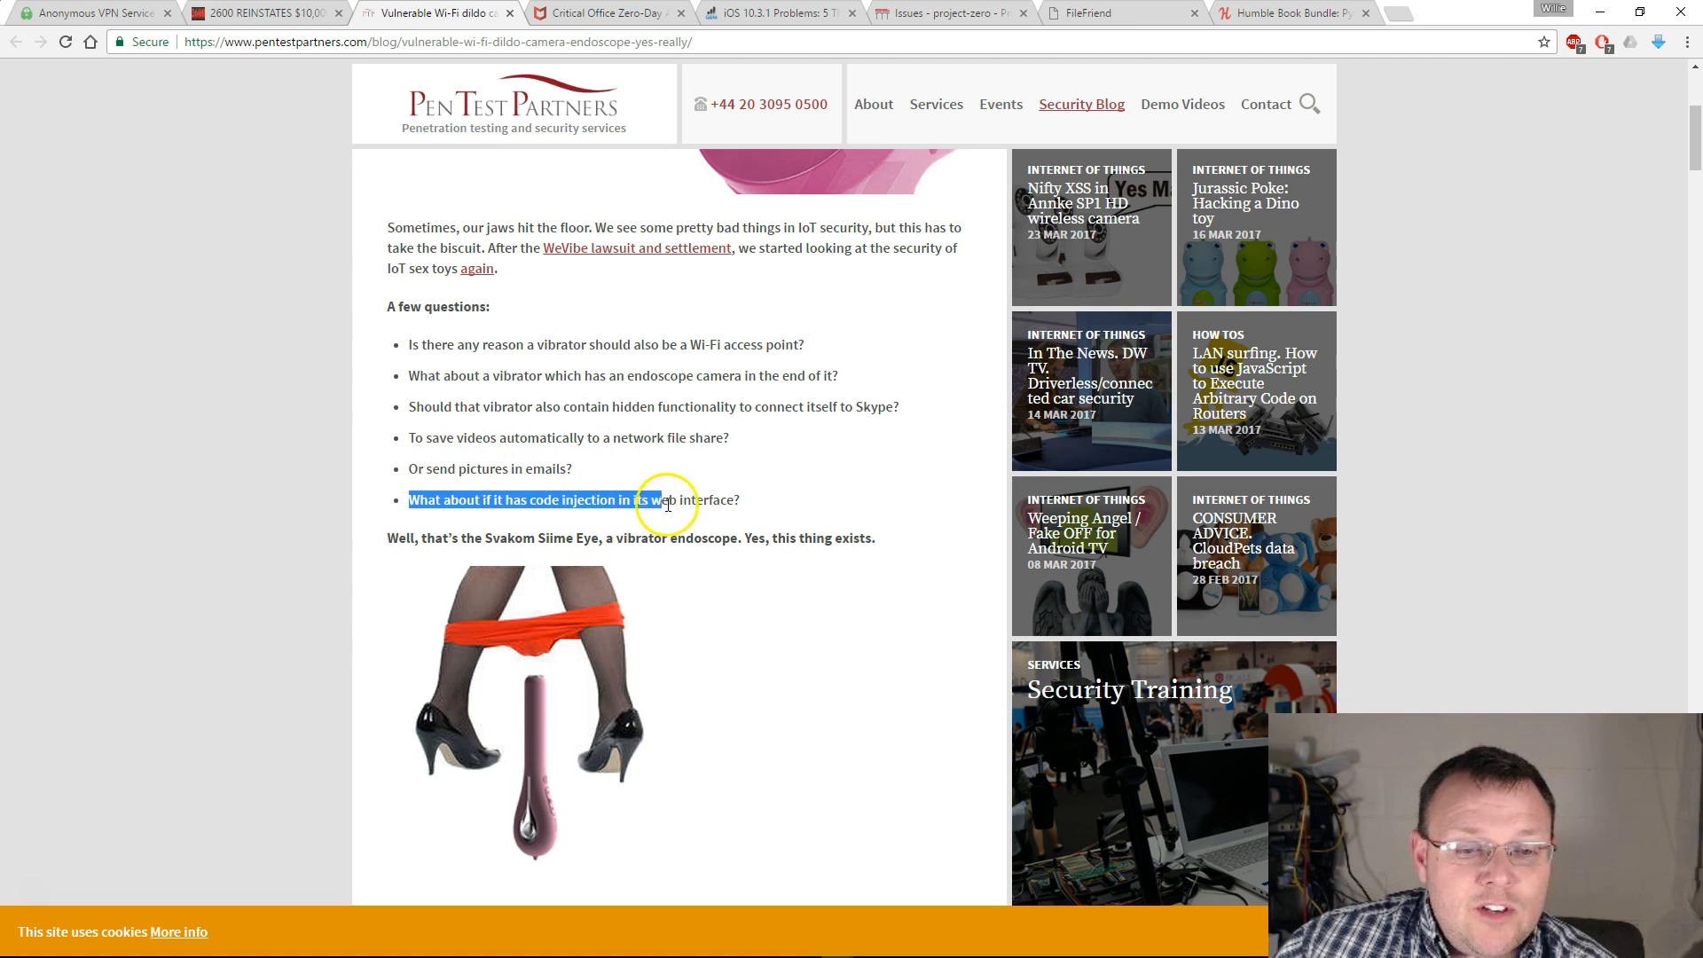
click(856, 511)
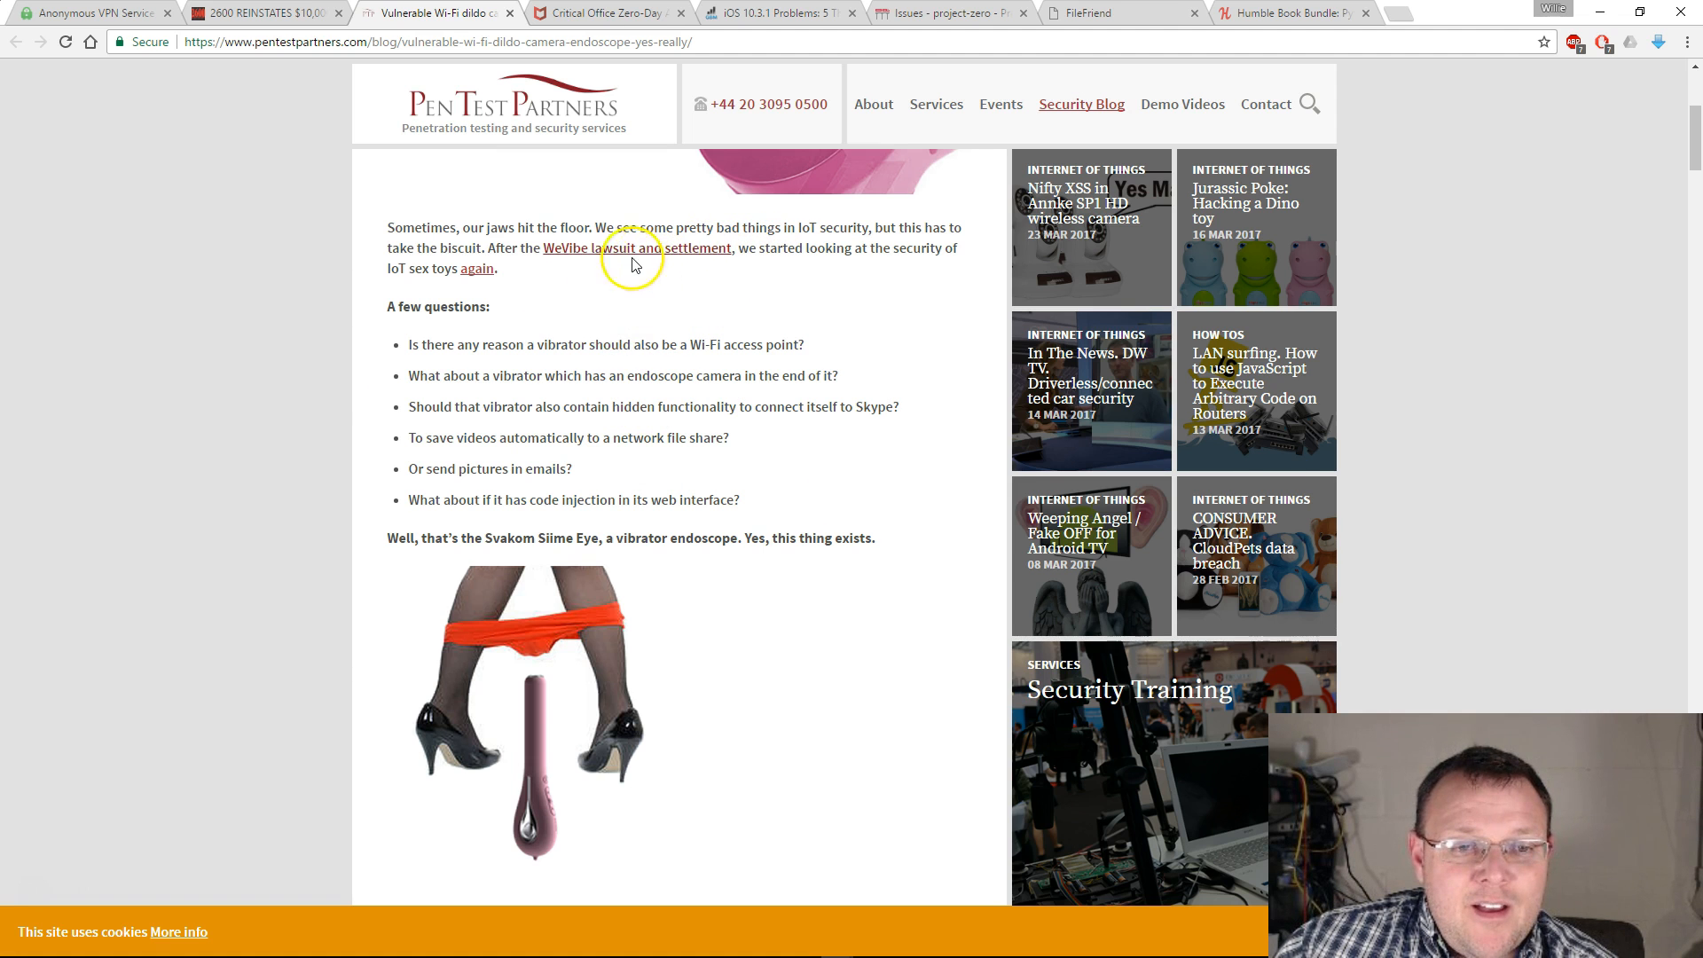
scroll(down, 3)
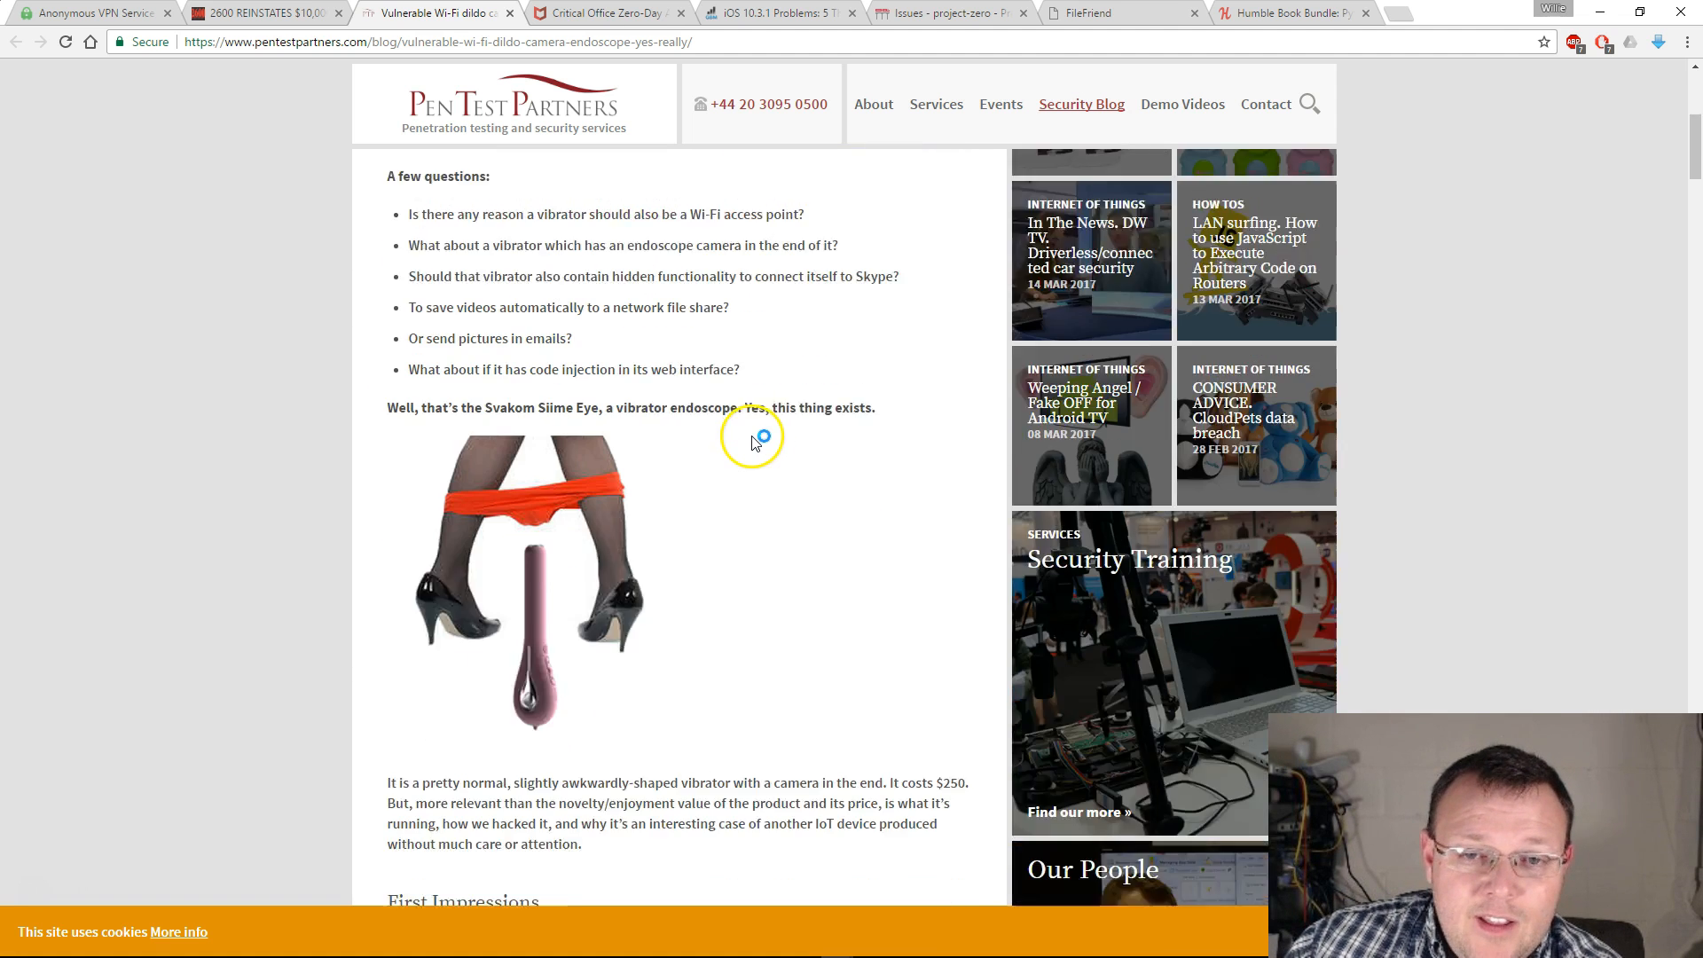
Point out the default Wi-Fi password and network name under First Impressions
scroll(down, 3)
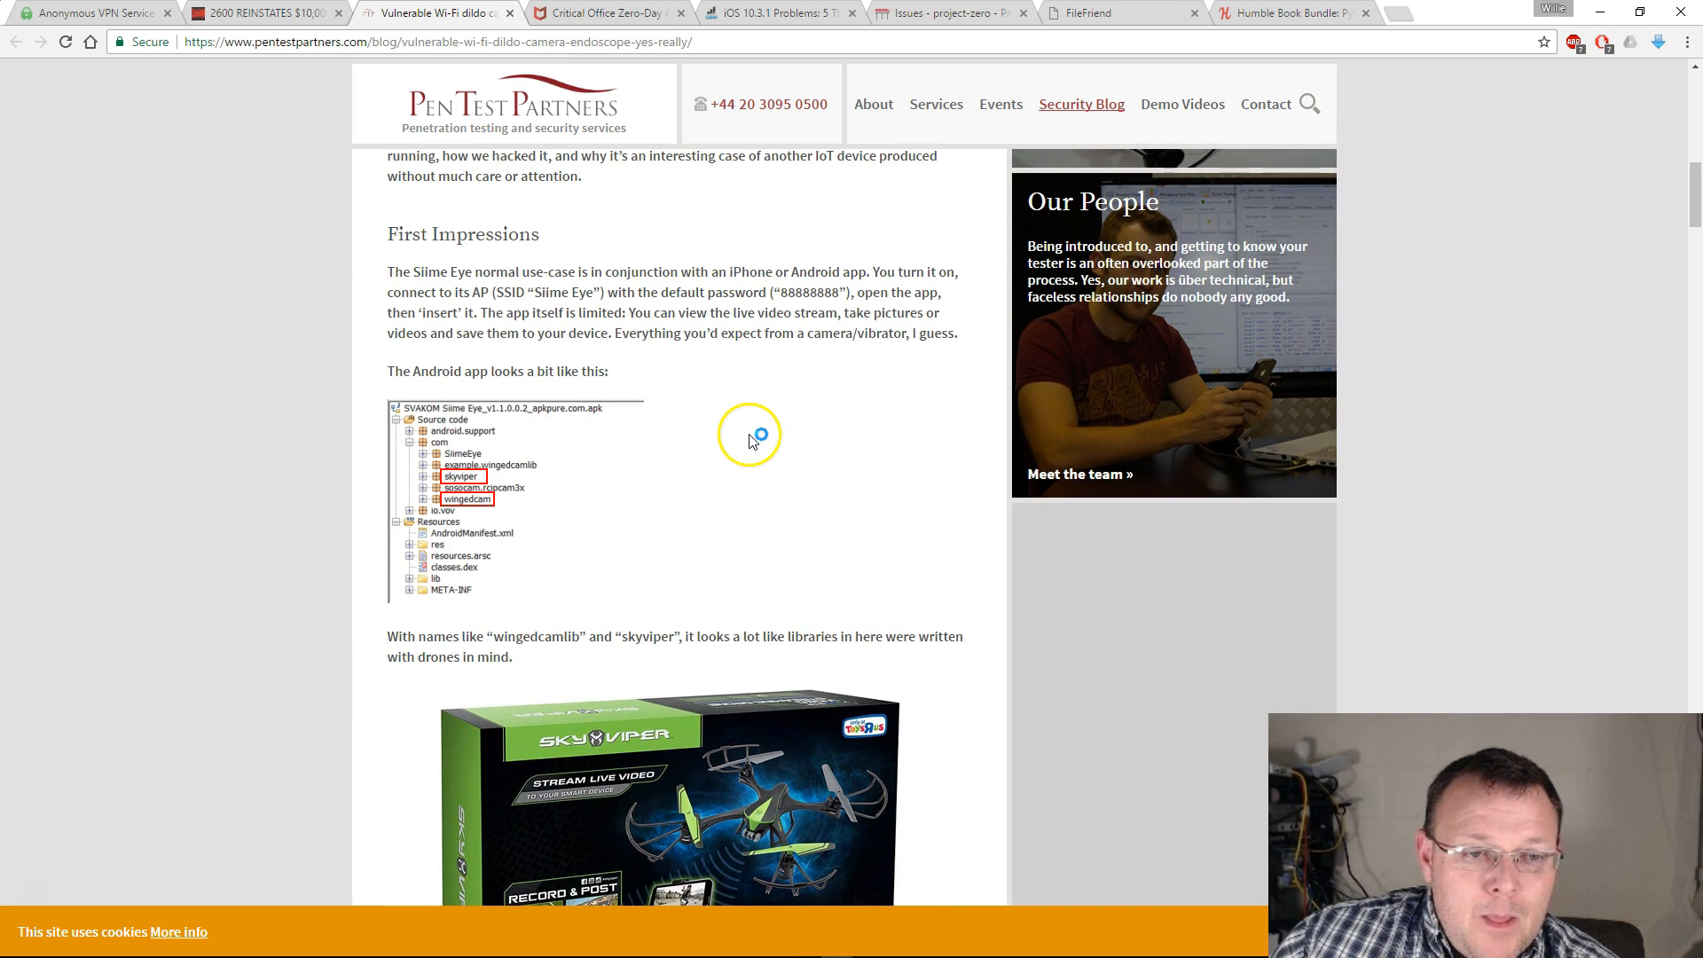
mouse_move(754, 323)
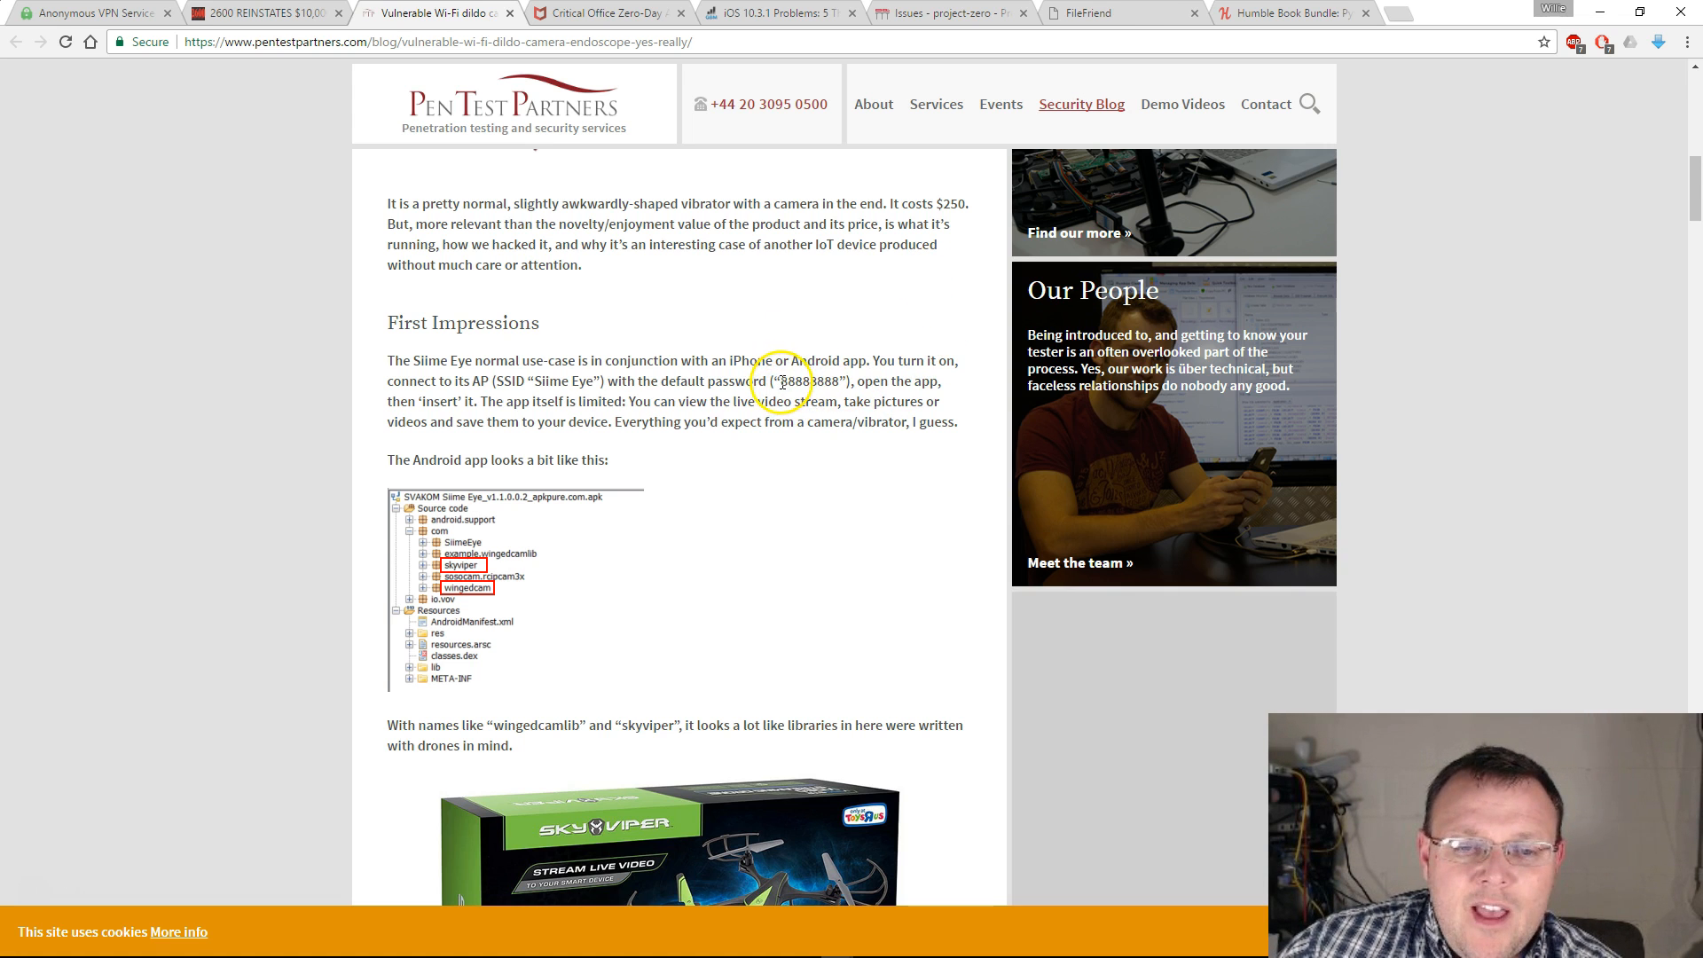
double_click(797, 381)
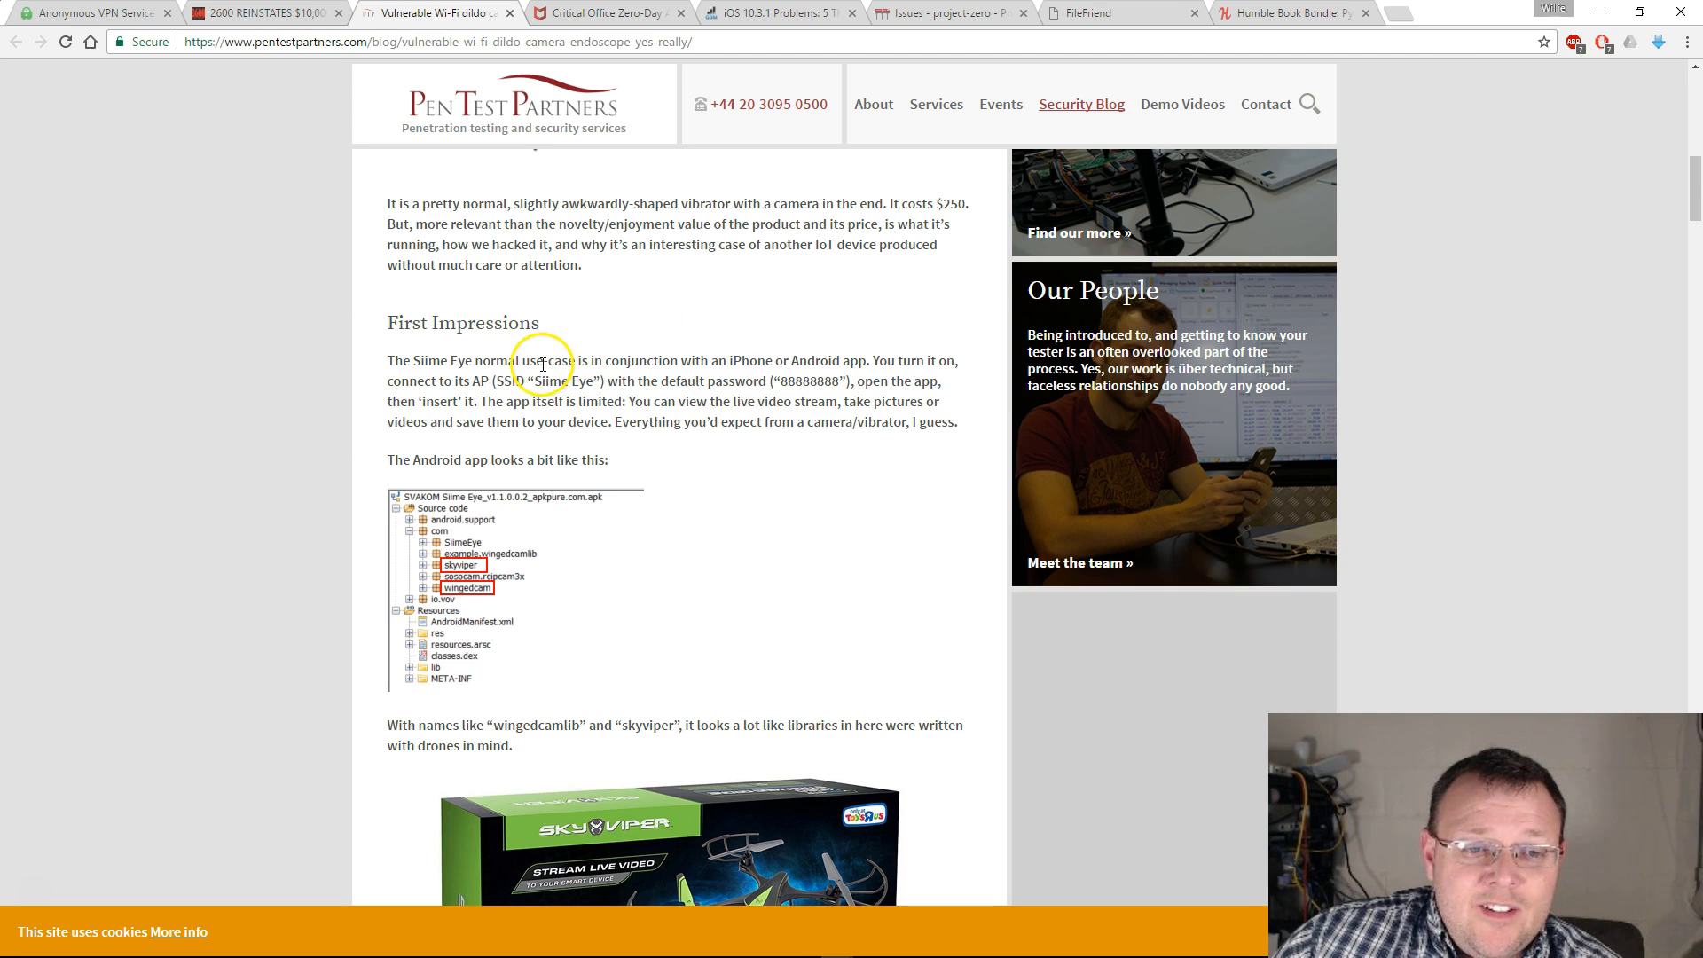
mouse_move(624, 376)
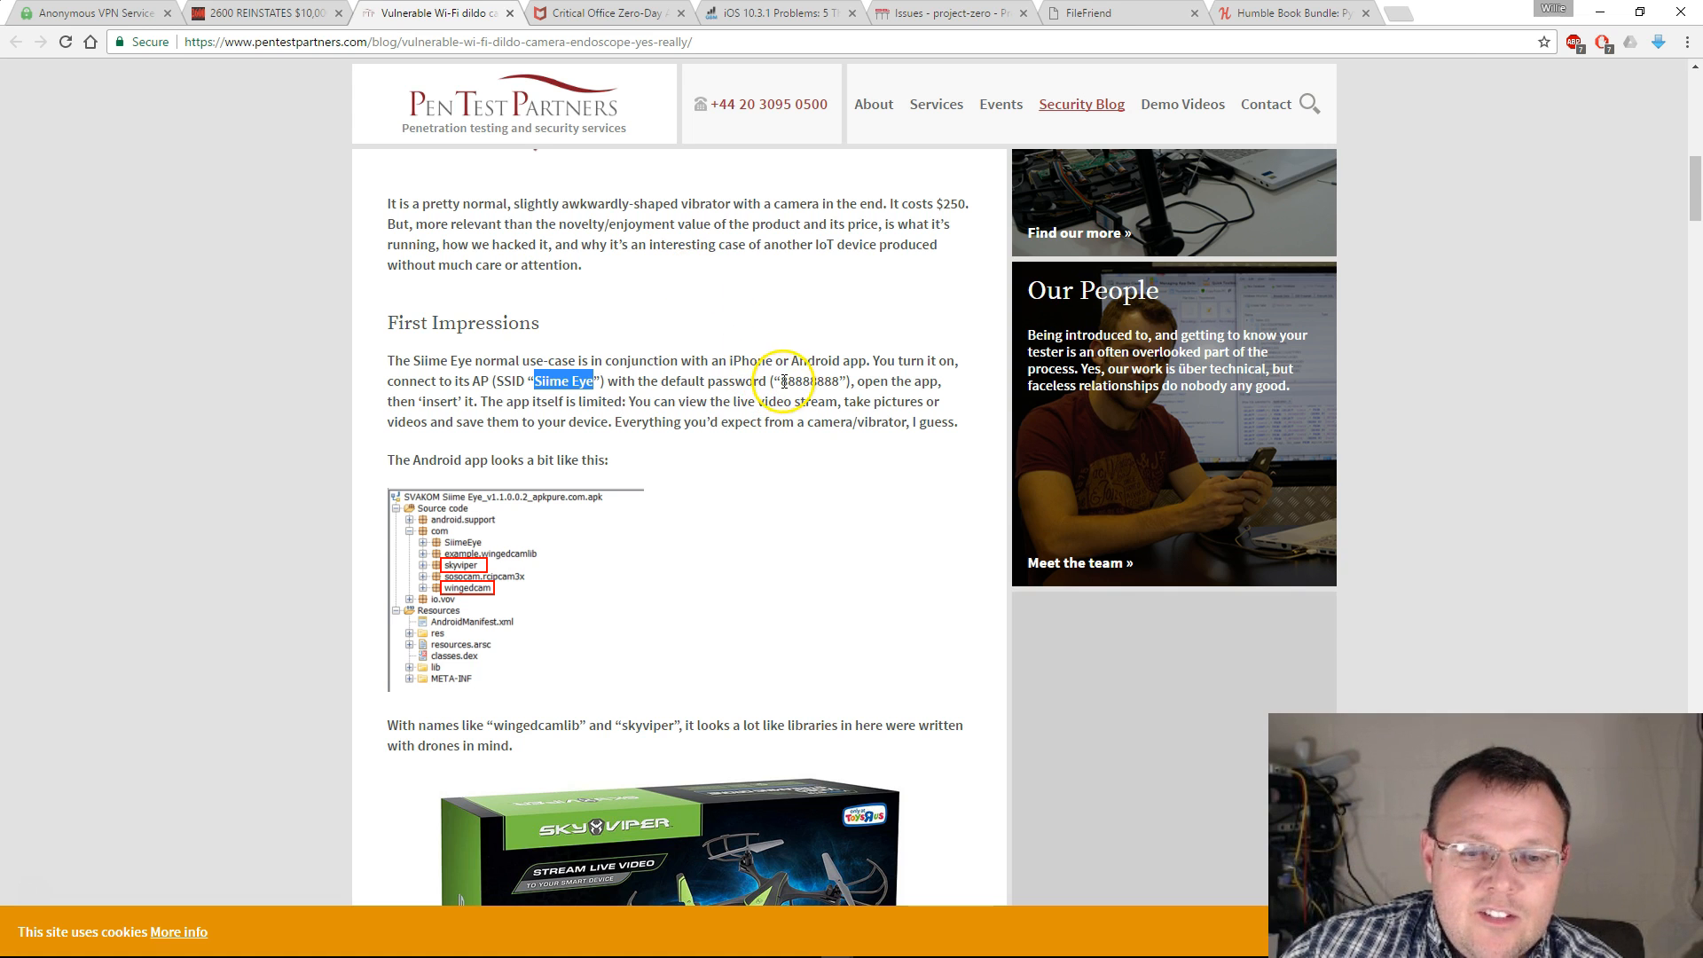
double_click(803, 381)
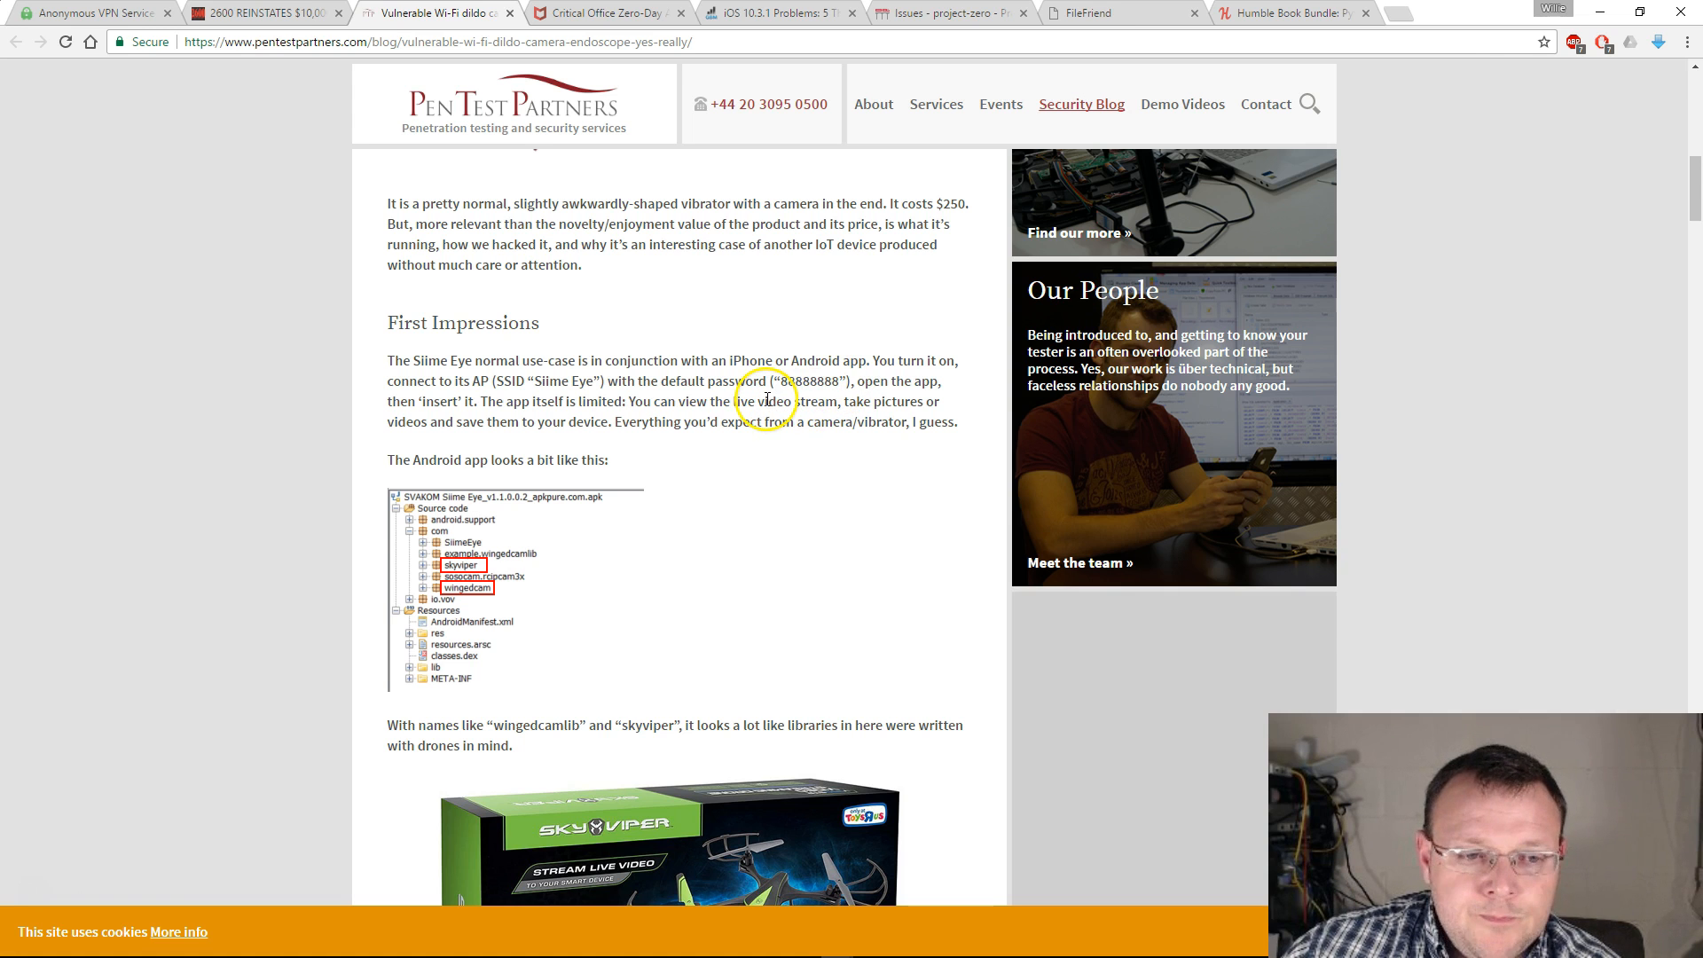
scroll(down, 3)
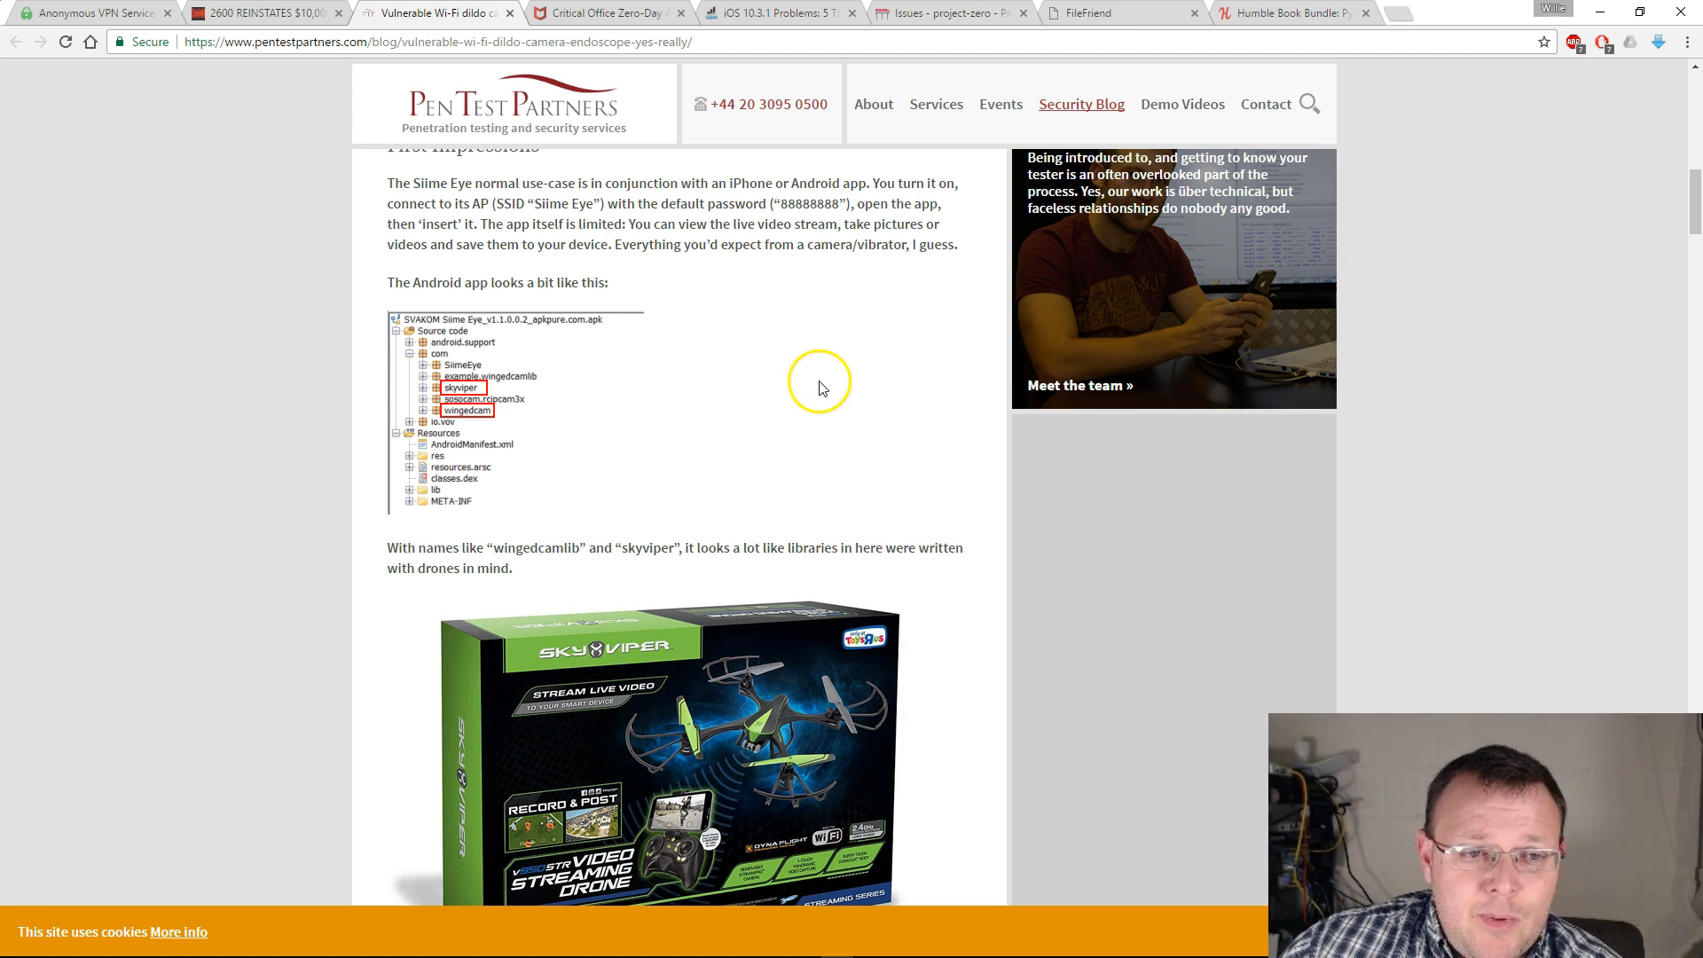
scroll(down, 3)
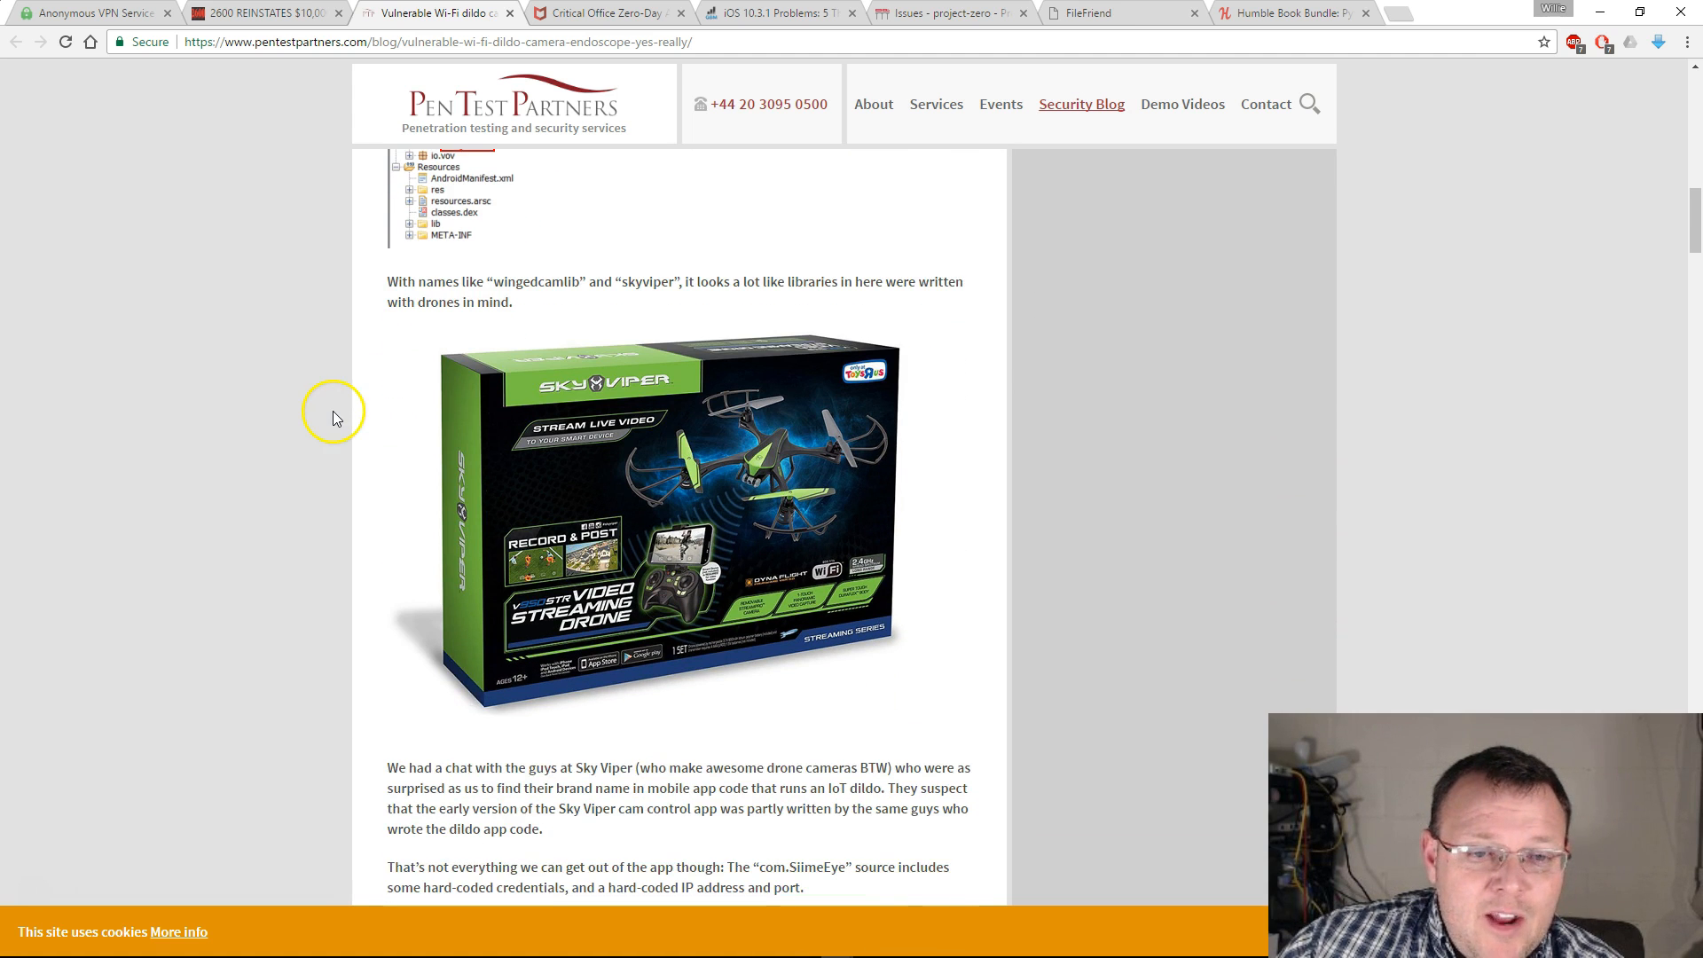
Read on past the Sky Viper drone libraries and hard-coded admin credentials to the login section
scroll(up, 3)
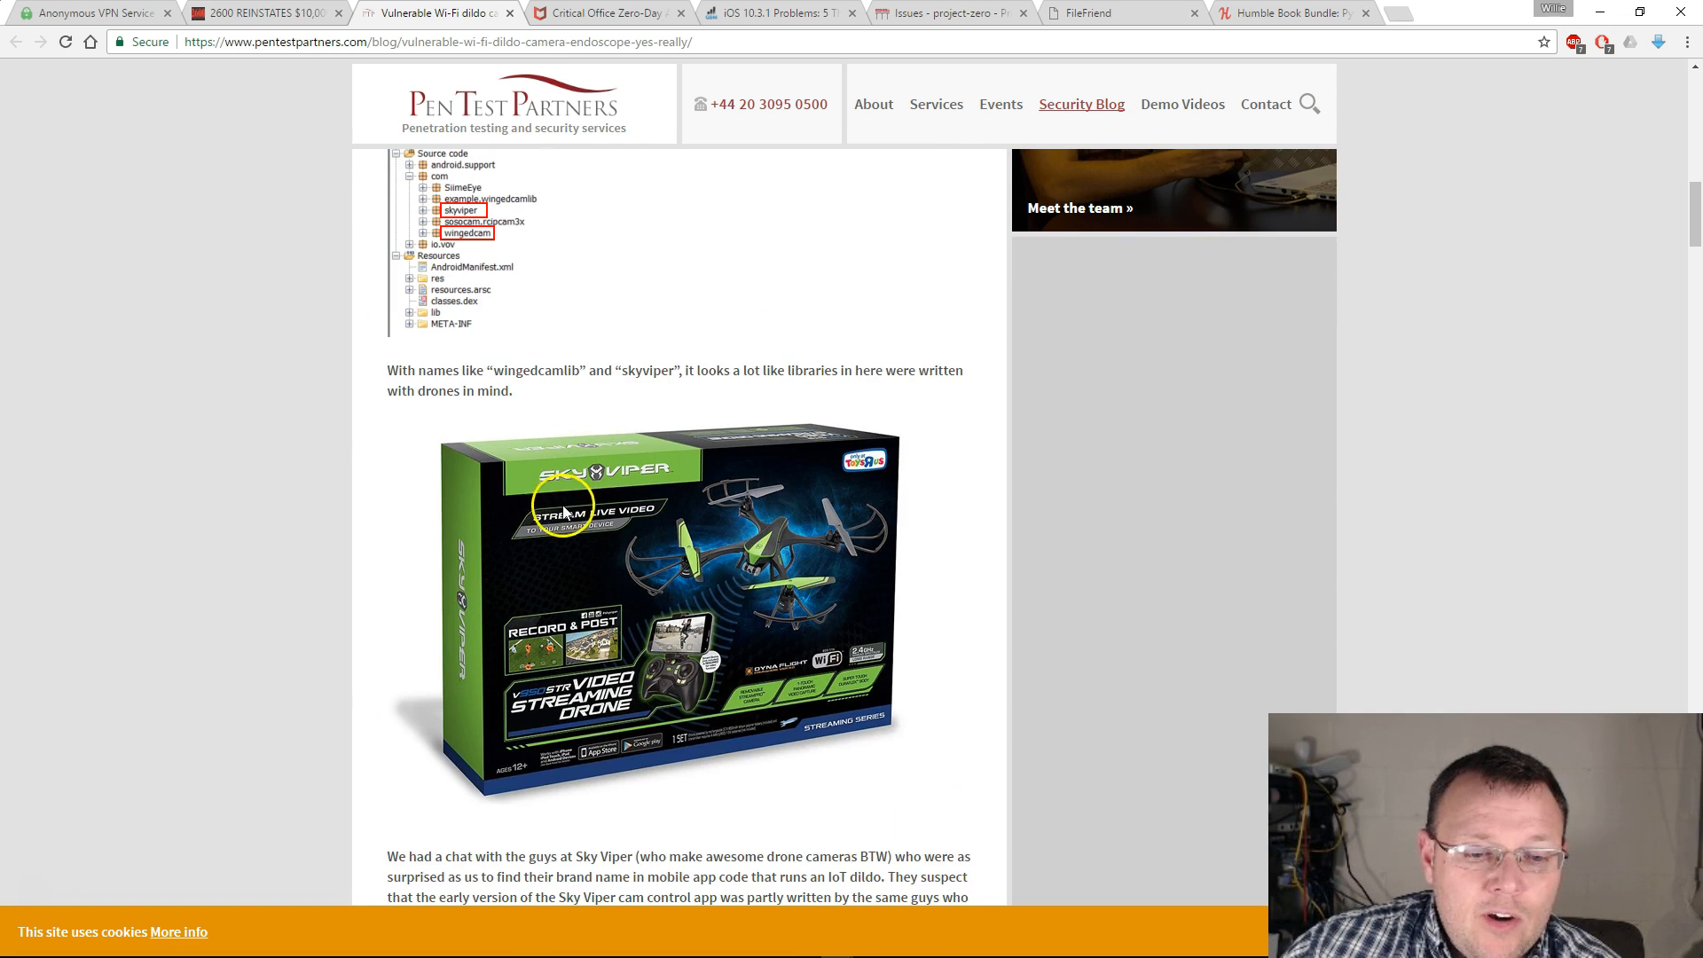
scroll(down, 3)
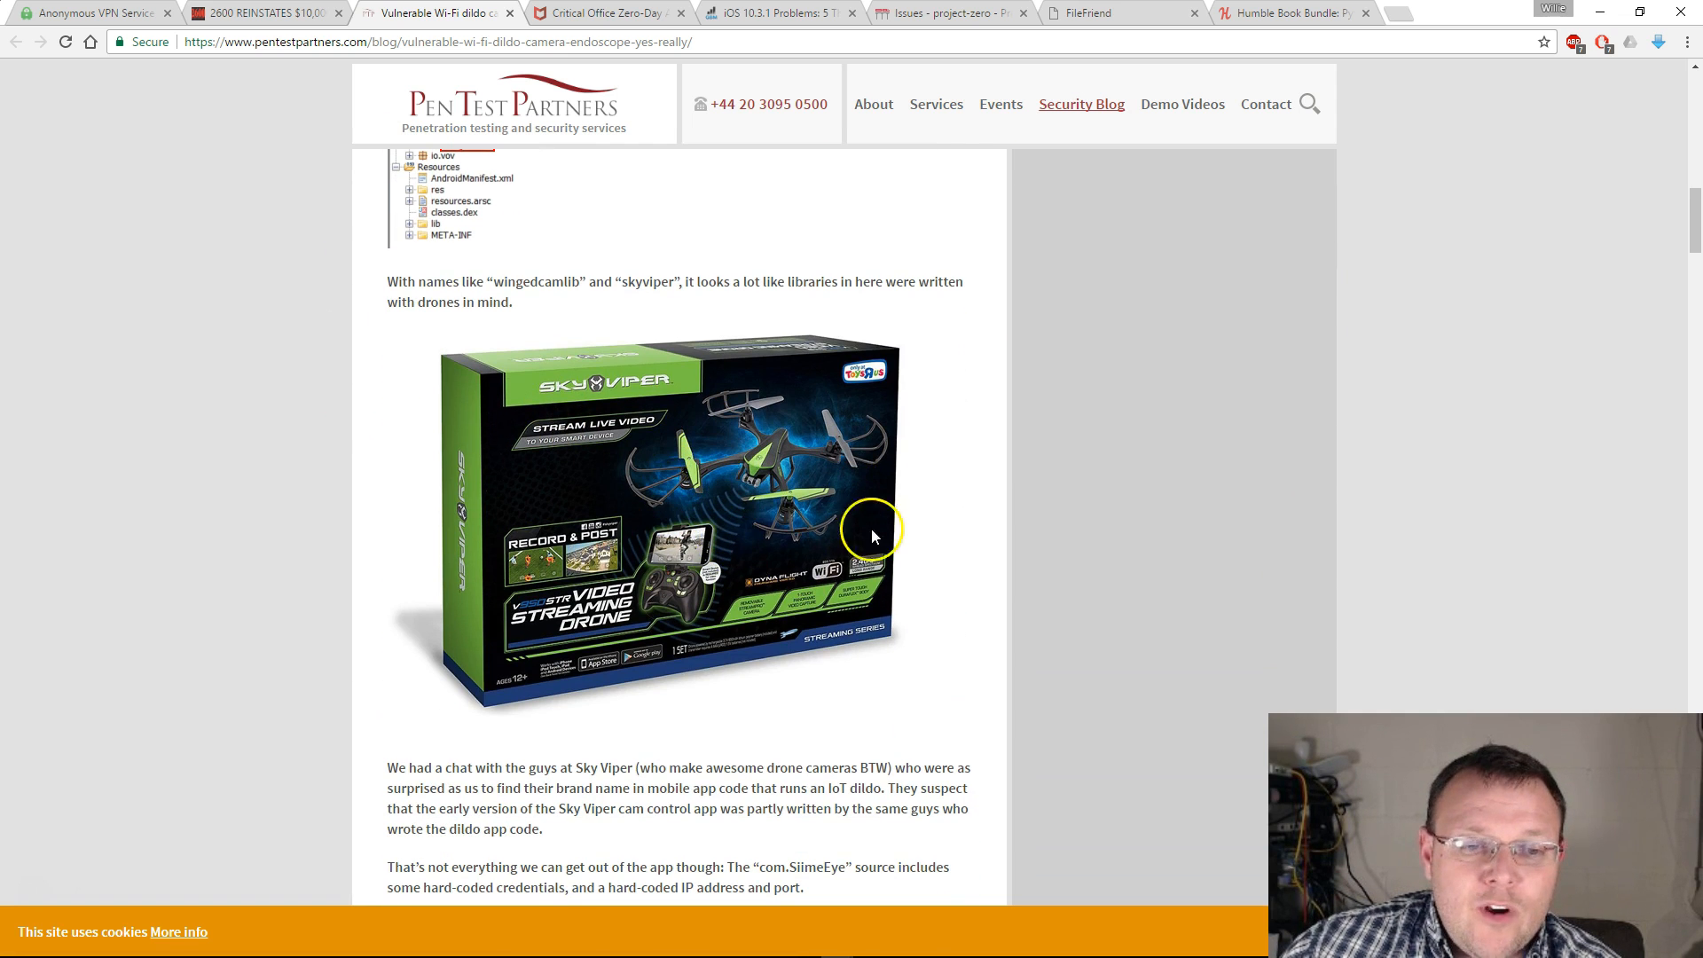
scroll(down, 3)
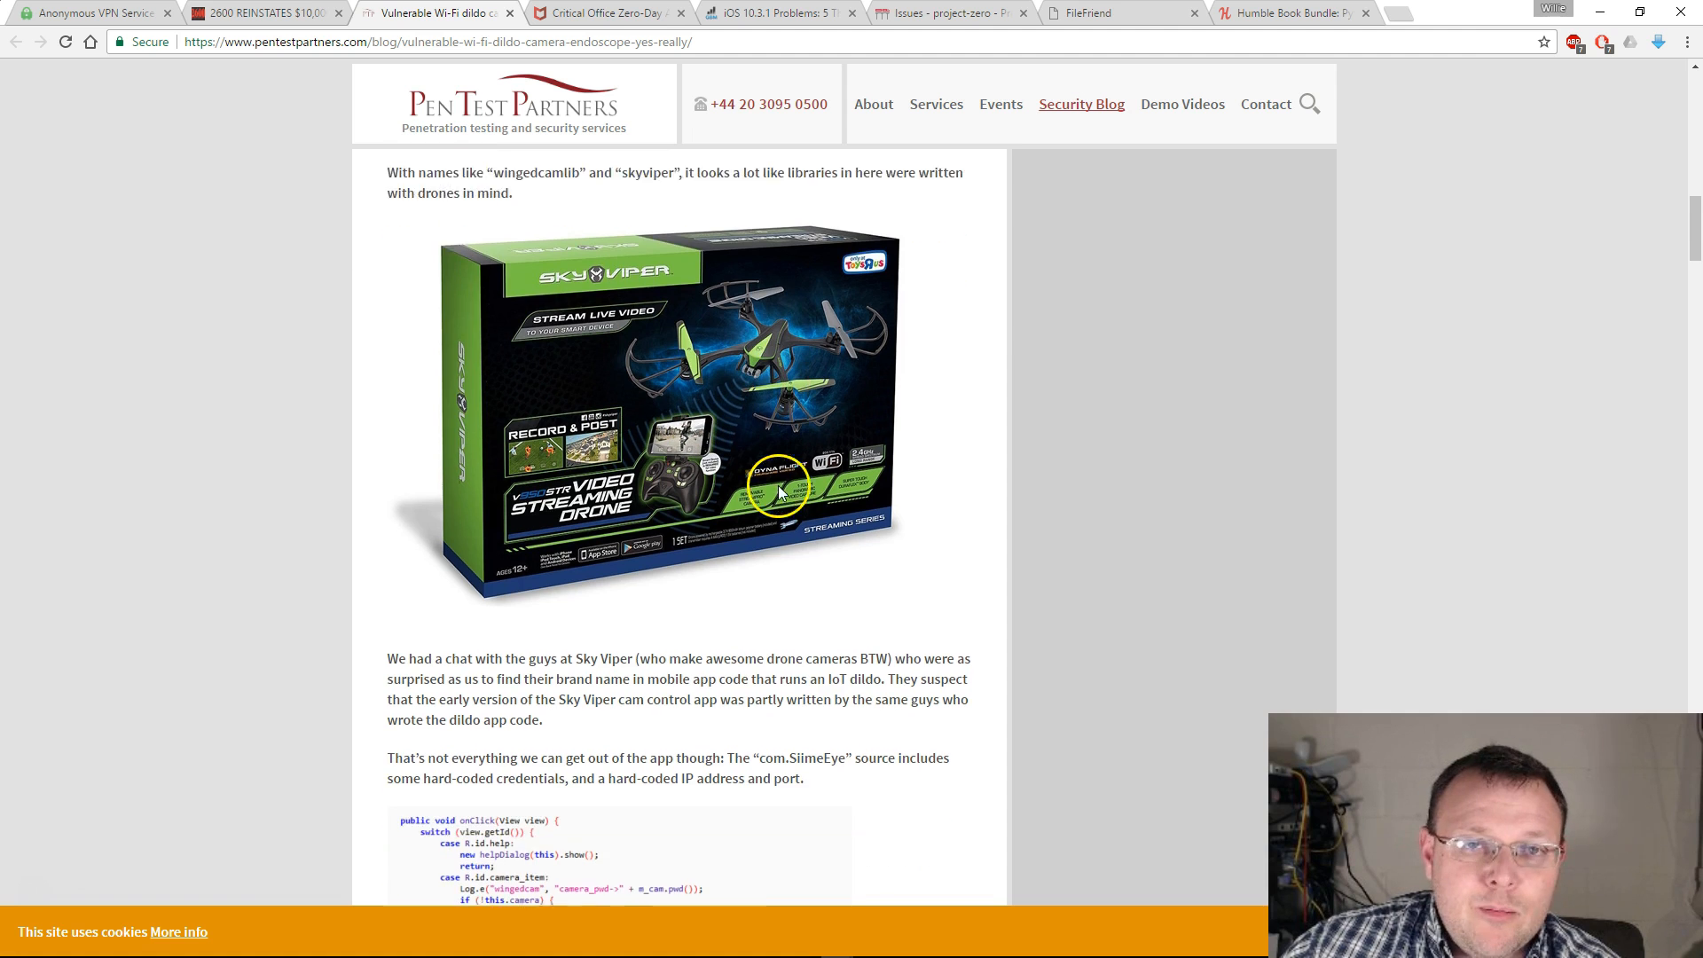
scroll(down, 3)
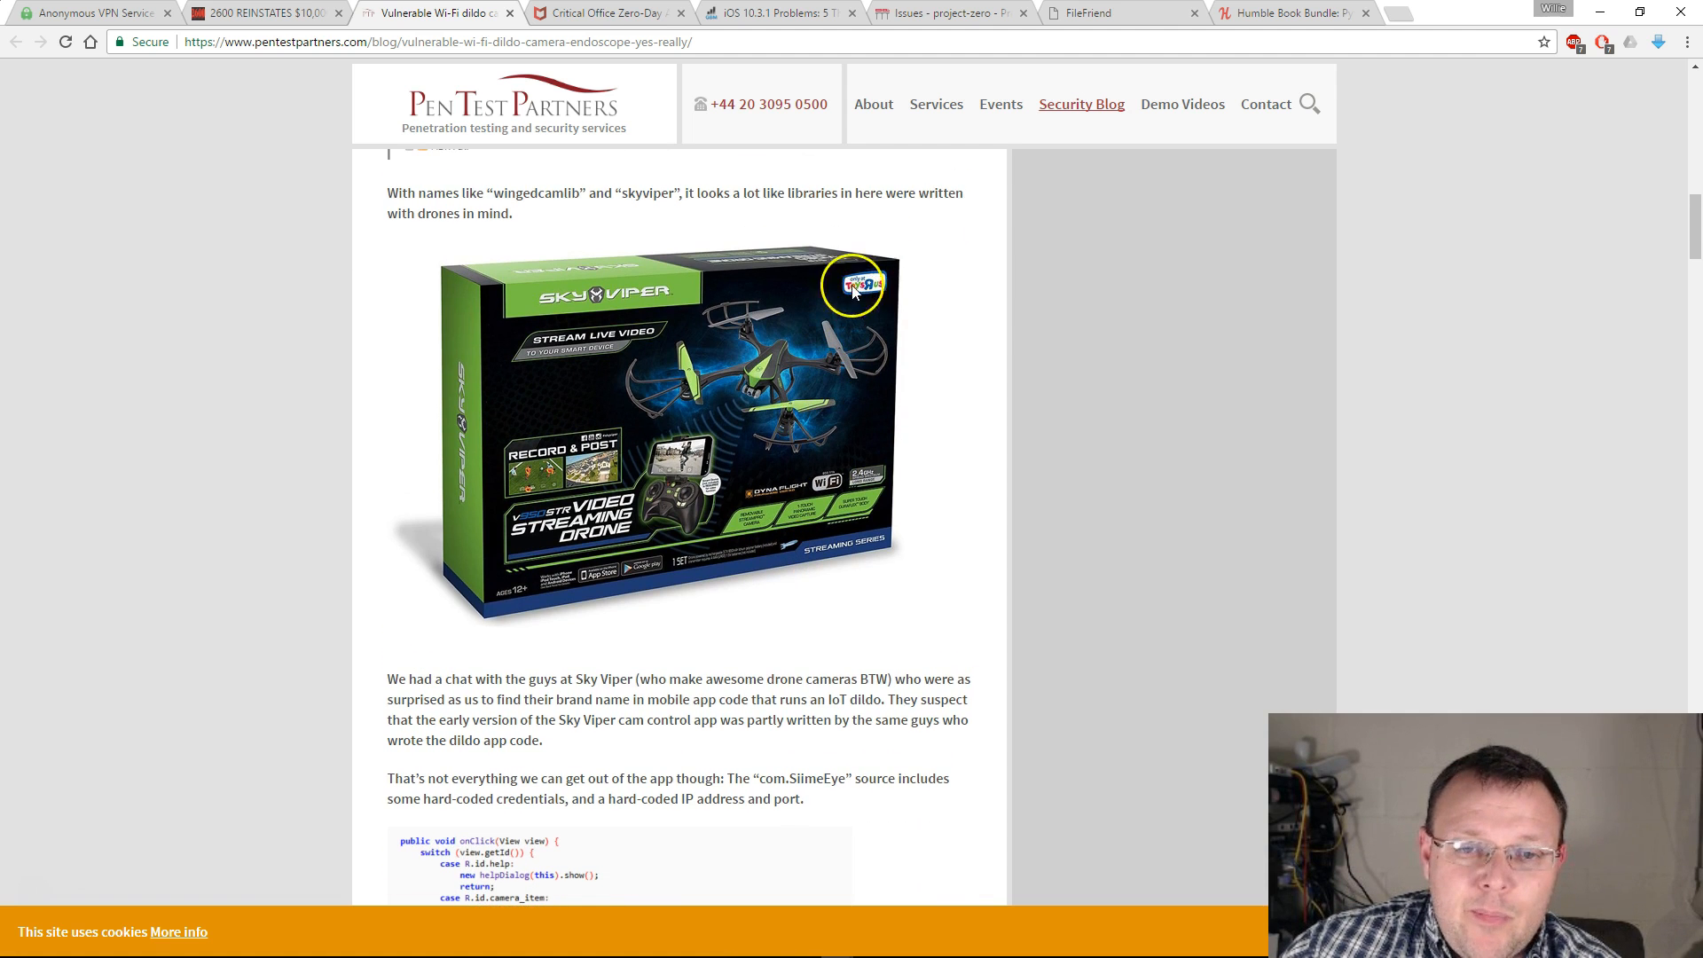
scroll(down, 3)
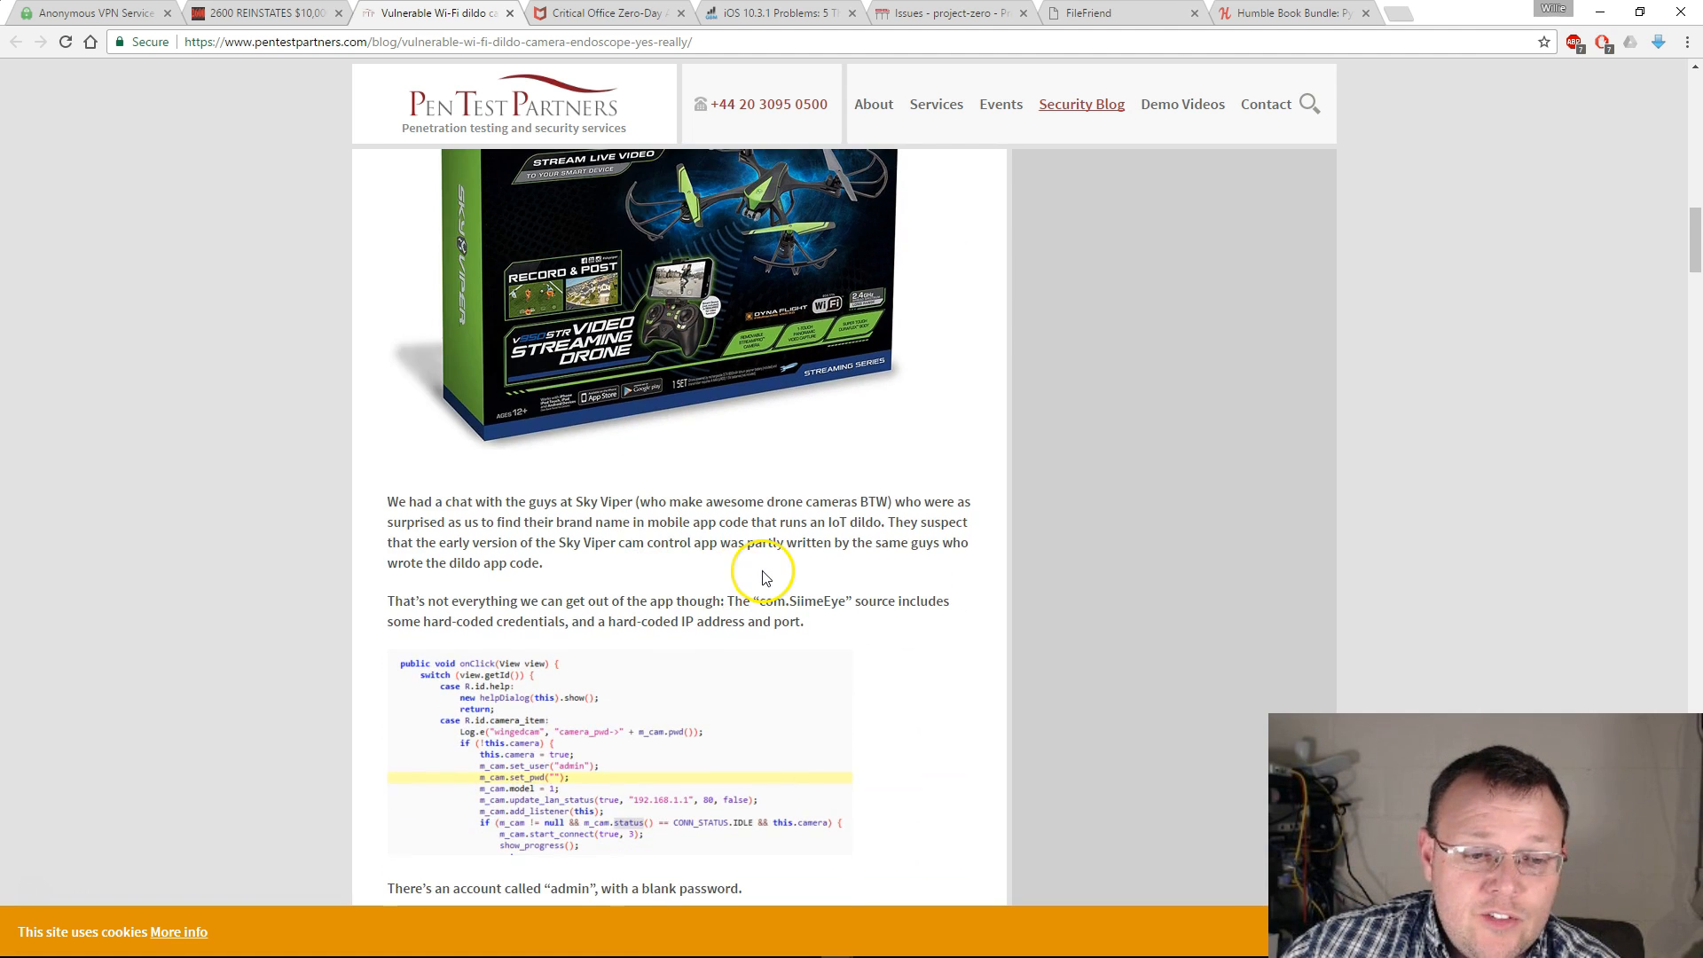
mouse_move(763, 578)
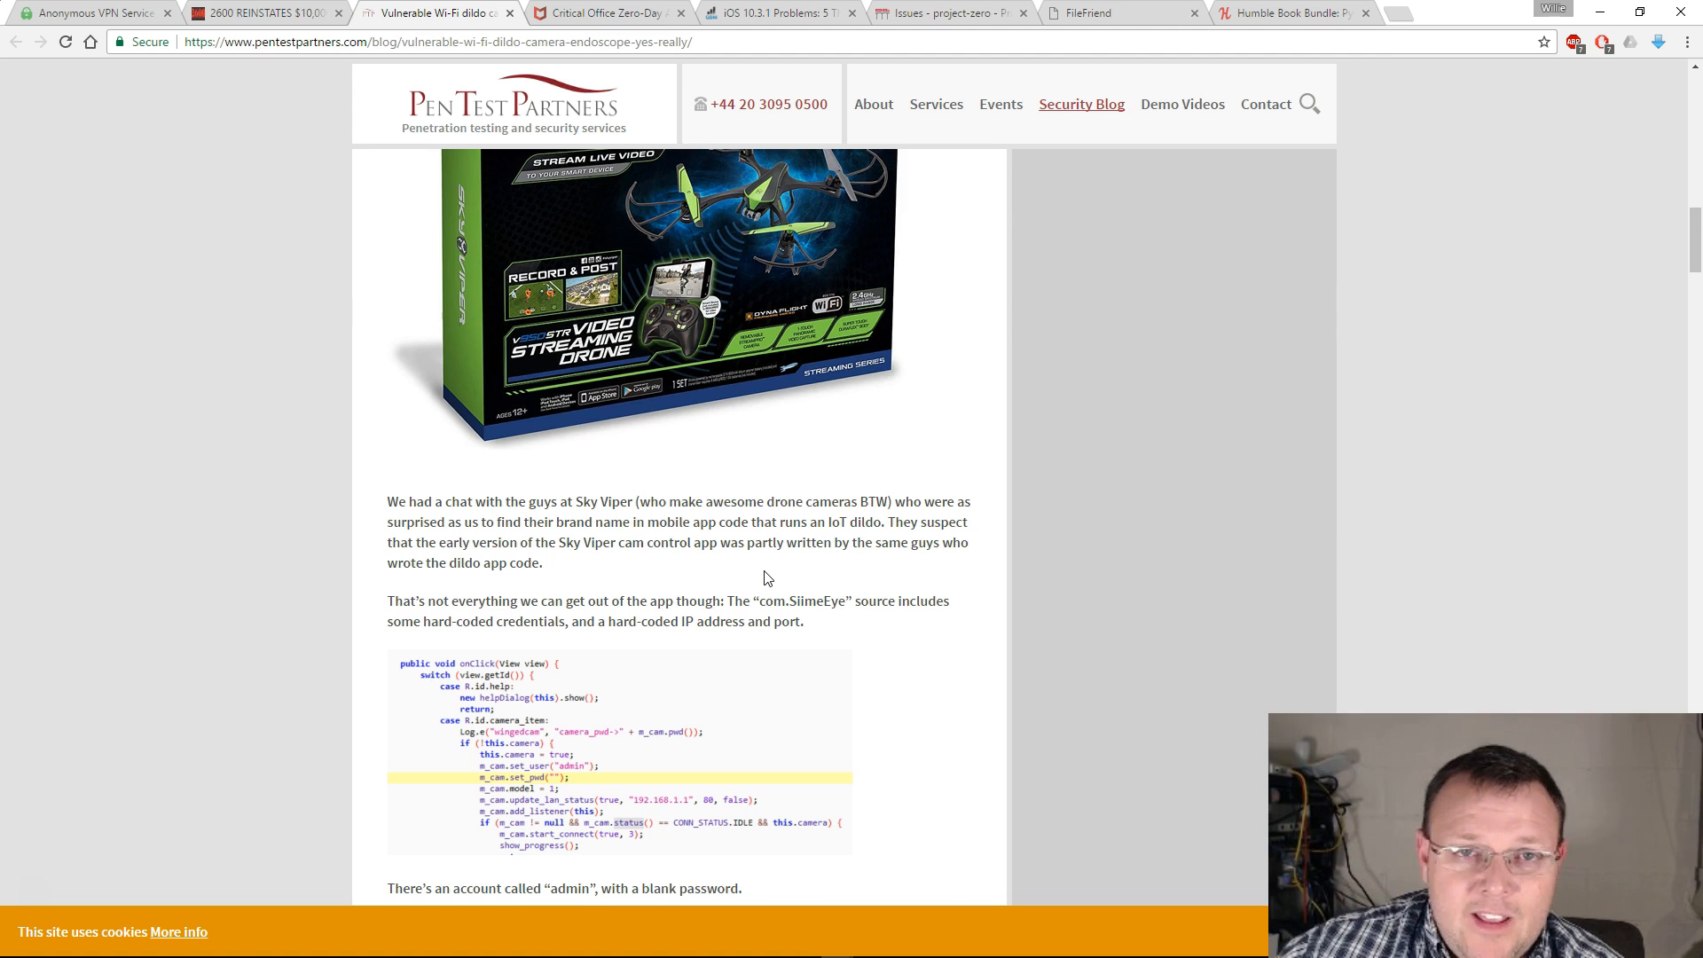
scroll(down, 3)
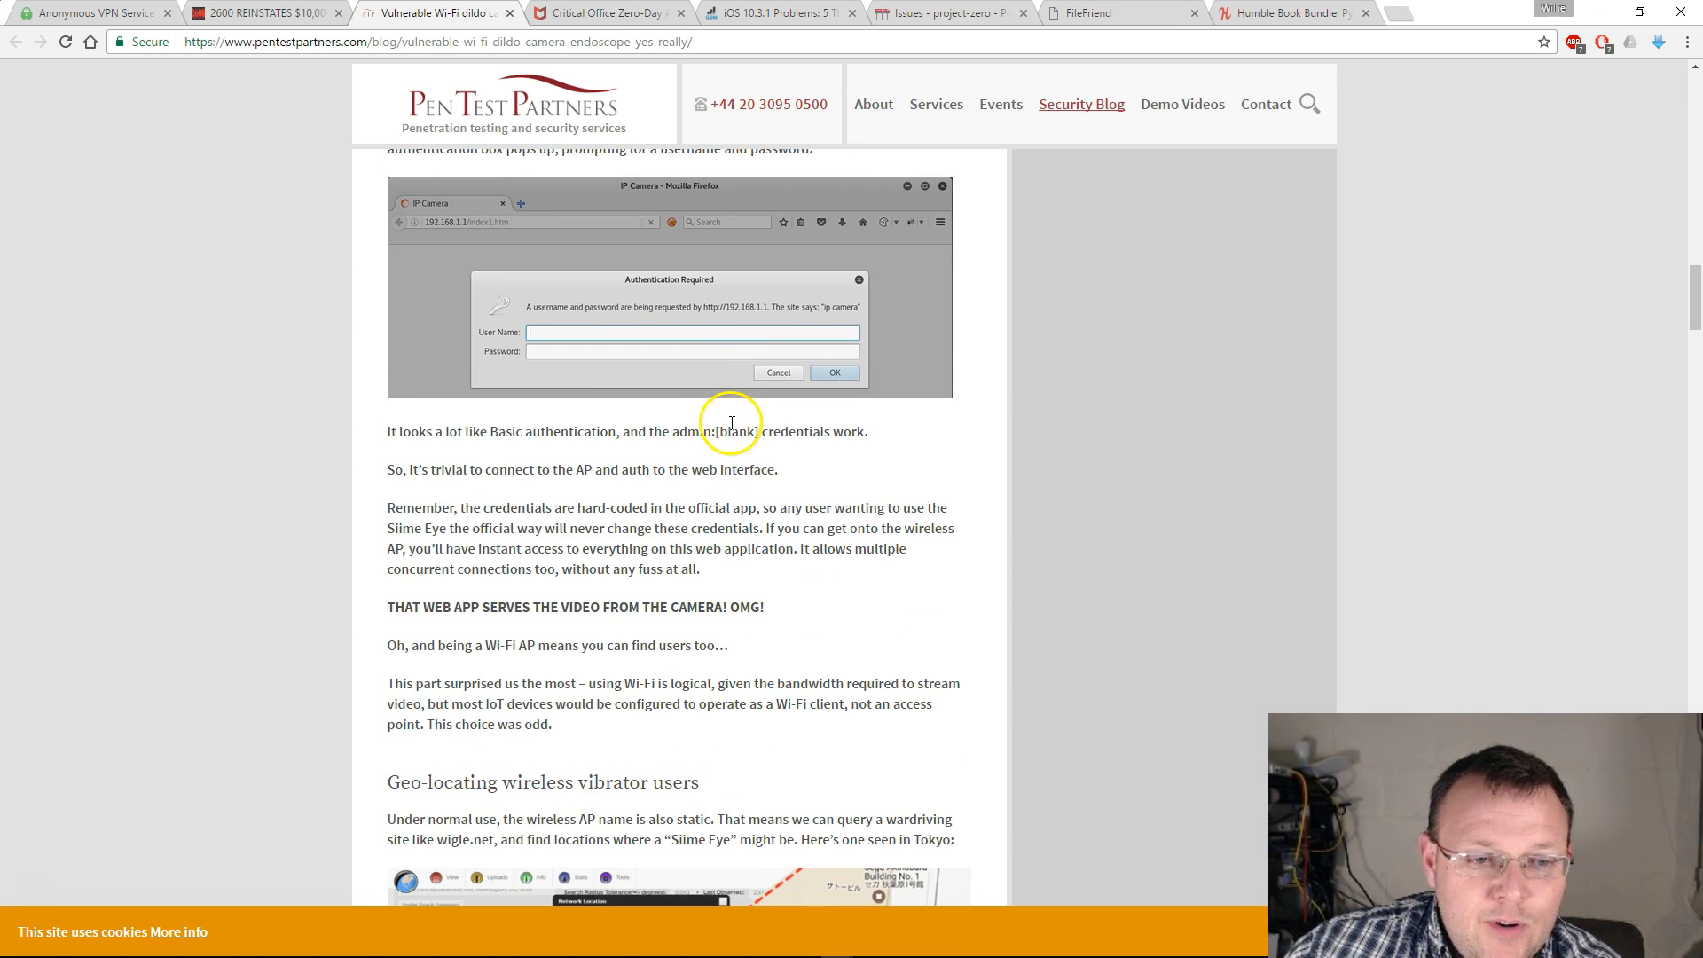
mouse_move(613, 464)
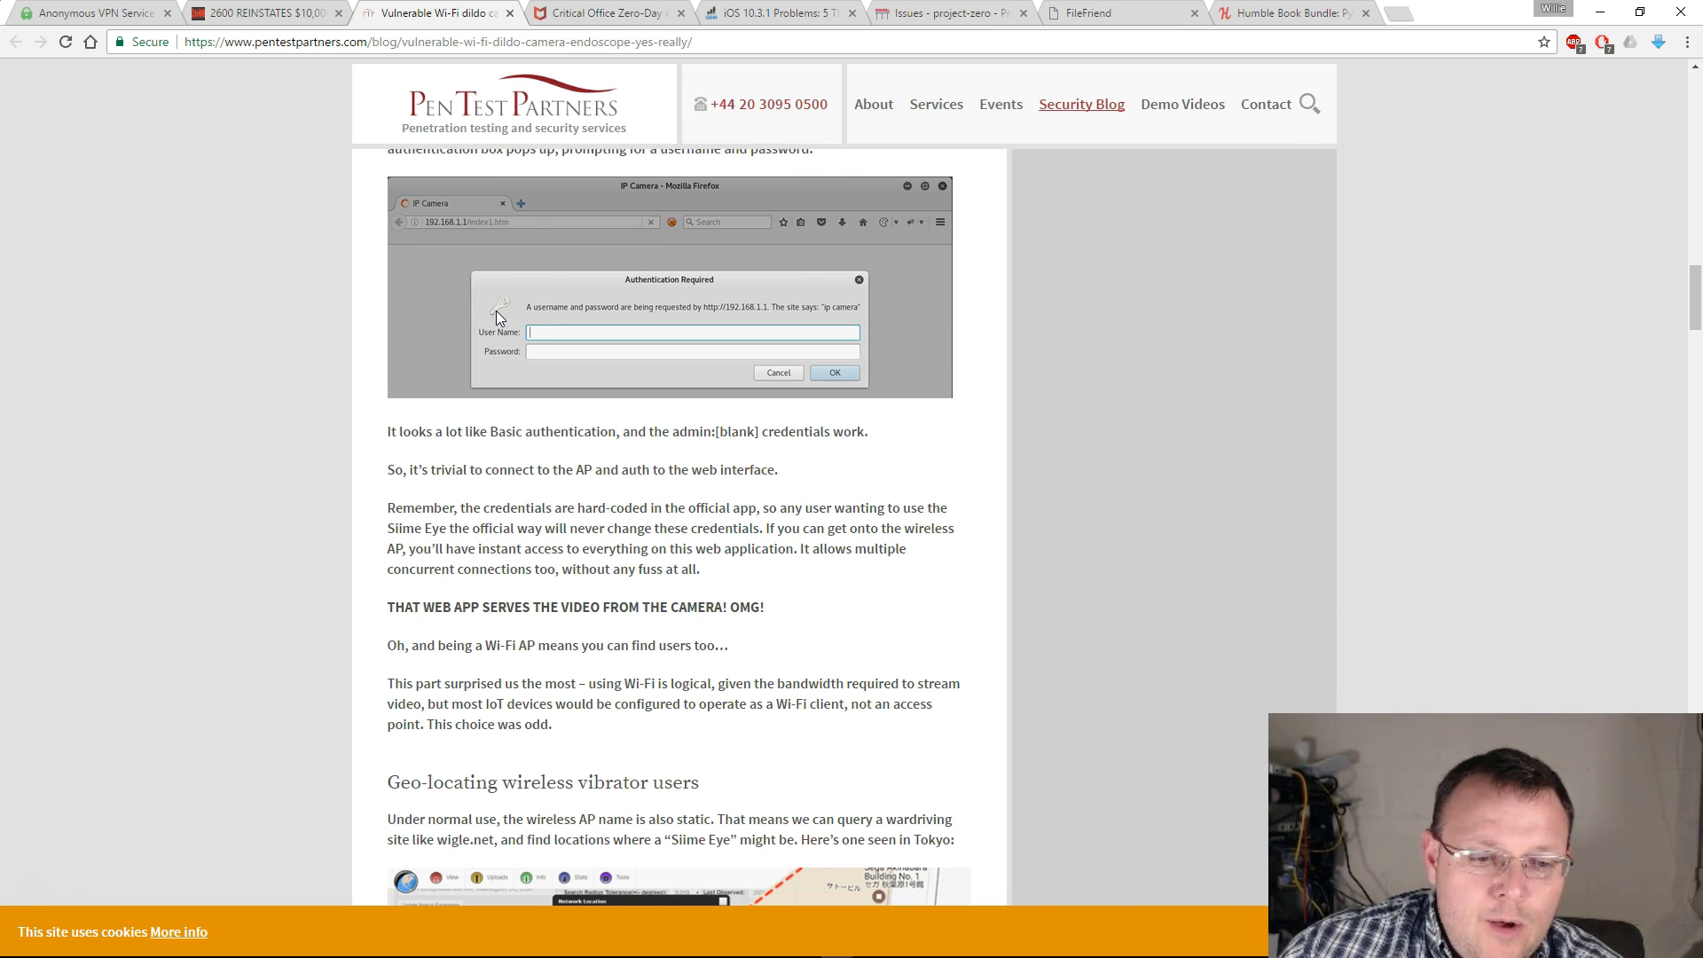
Skim through geo-locating users and the web app Software section, then return to the headline
scroll(down, 3)
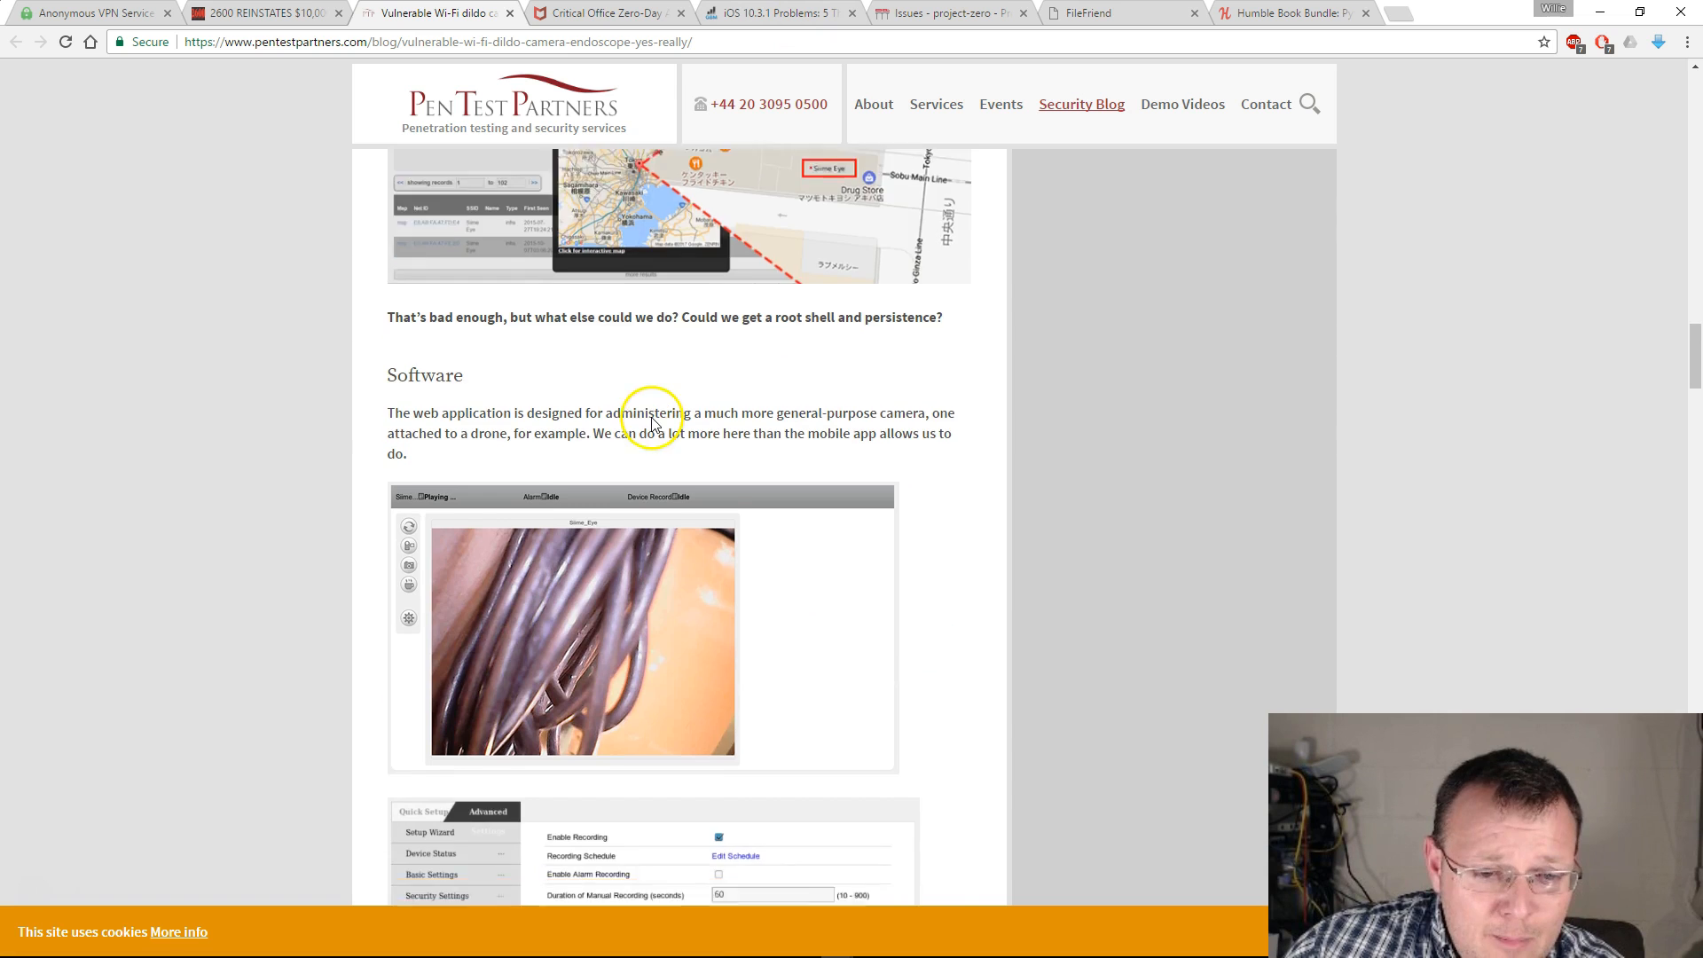
scroll(down, 3)
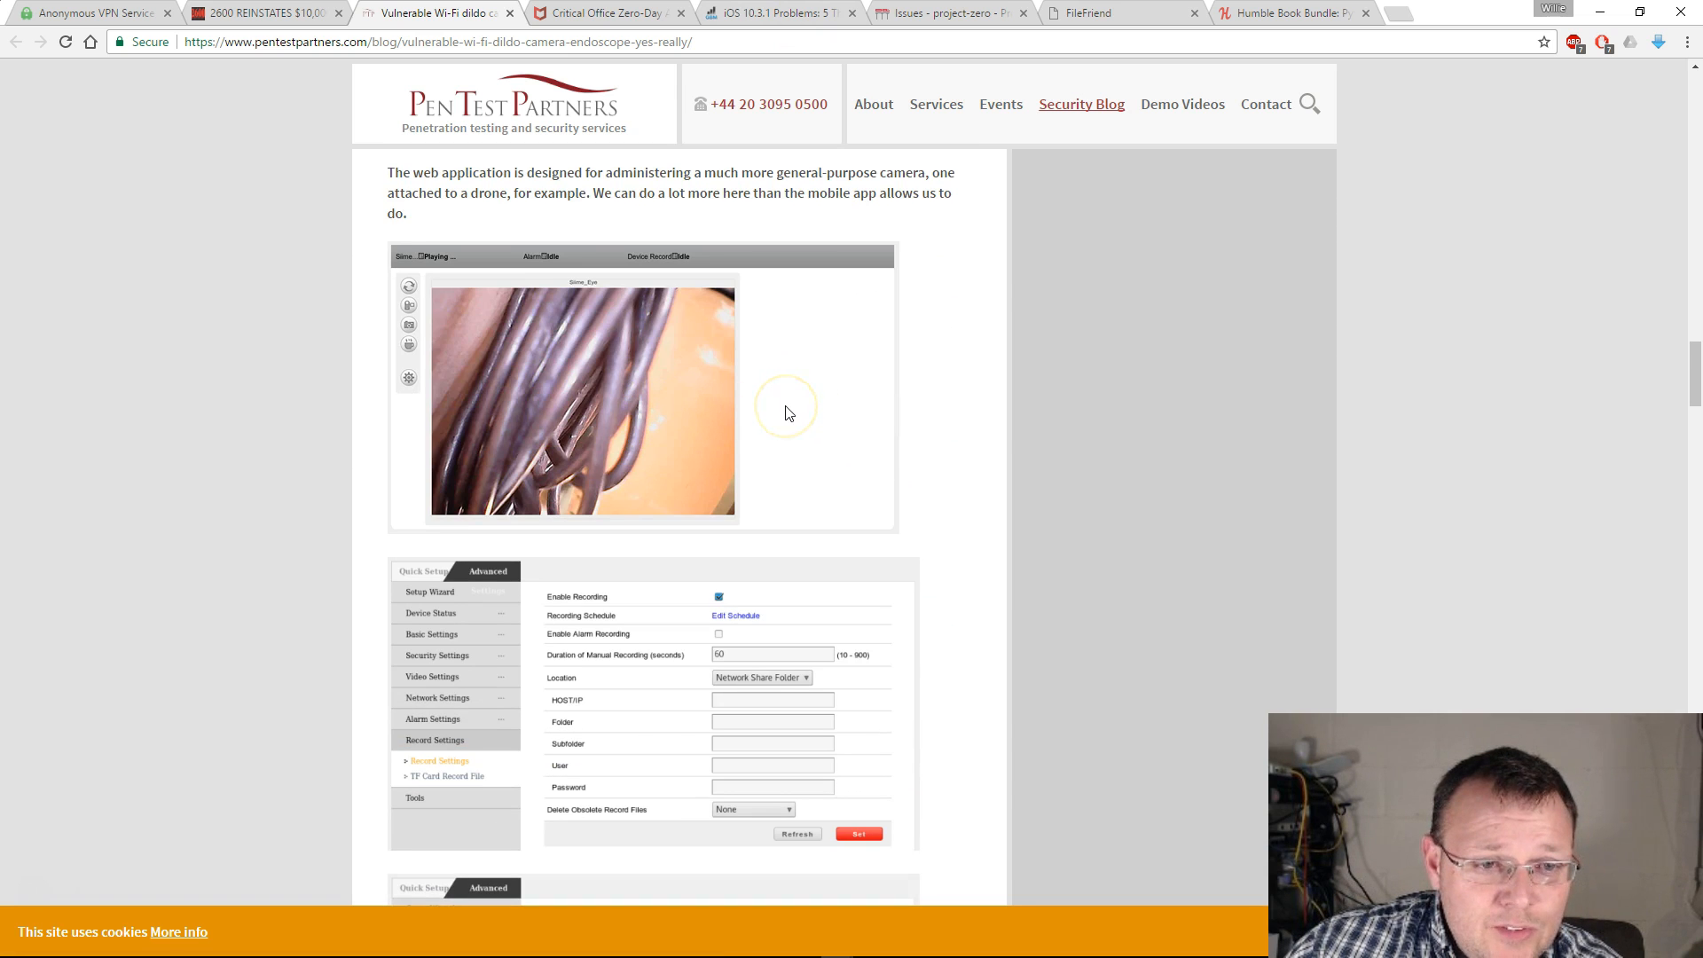
scroll(up, 3)
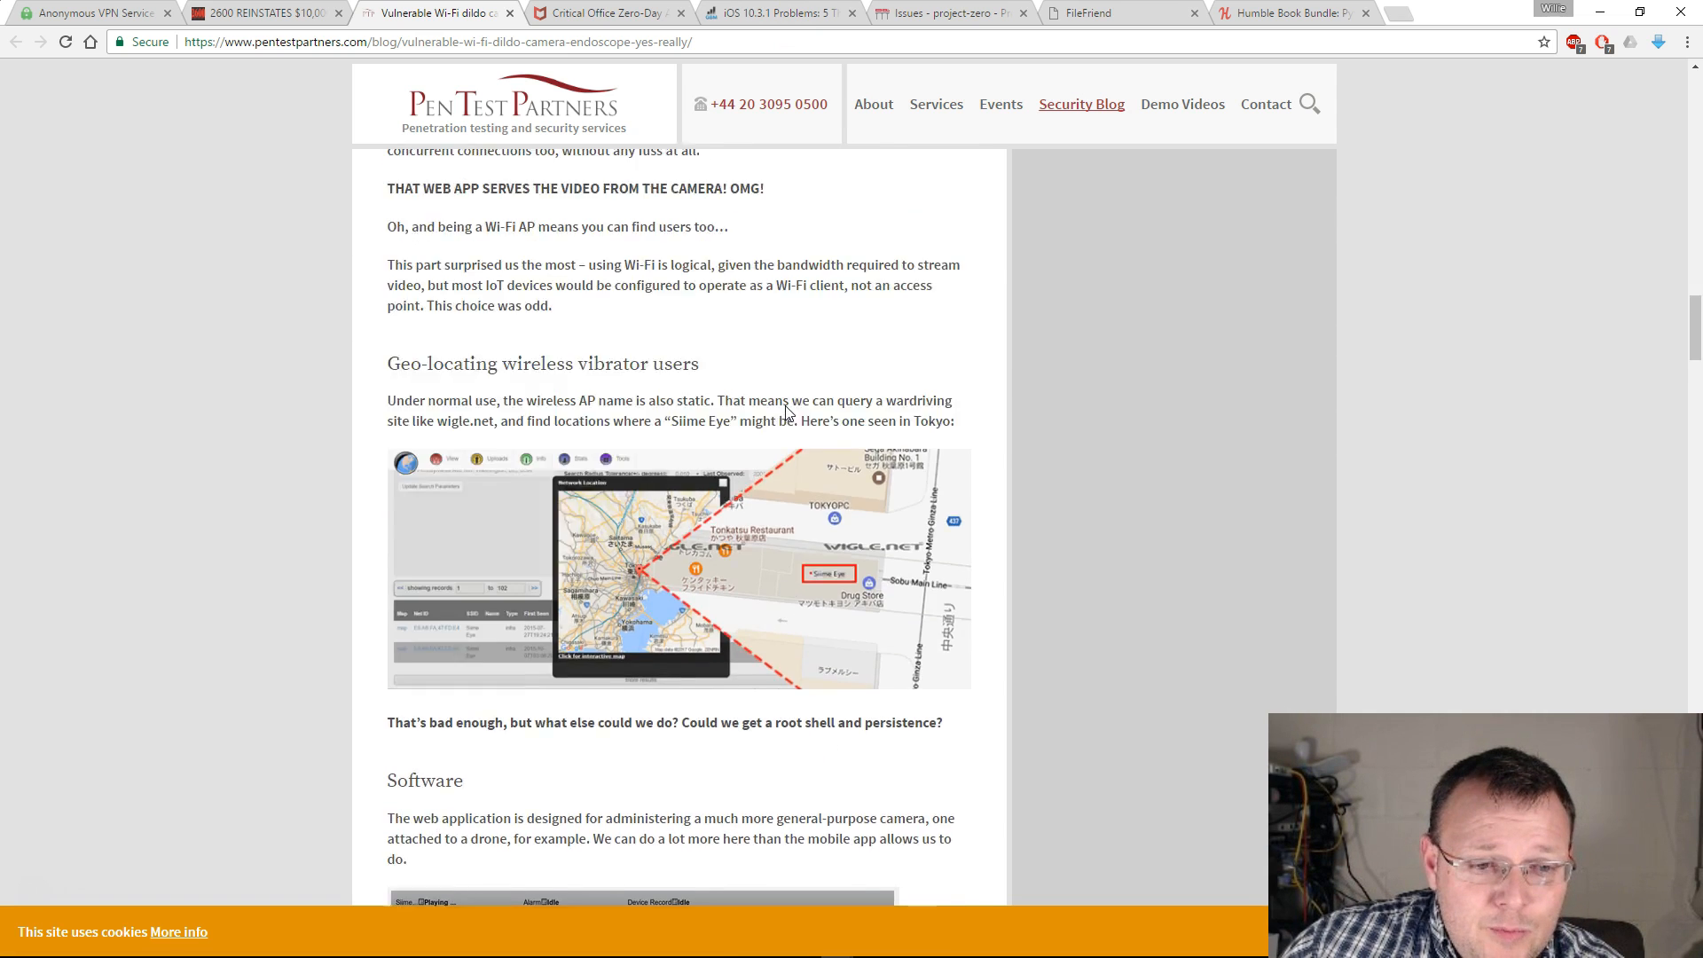
scroll(down, 3)
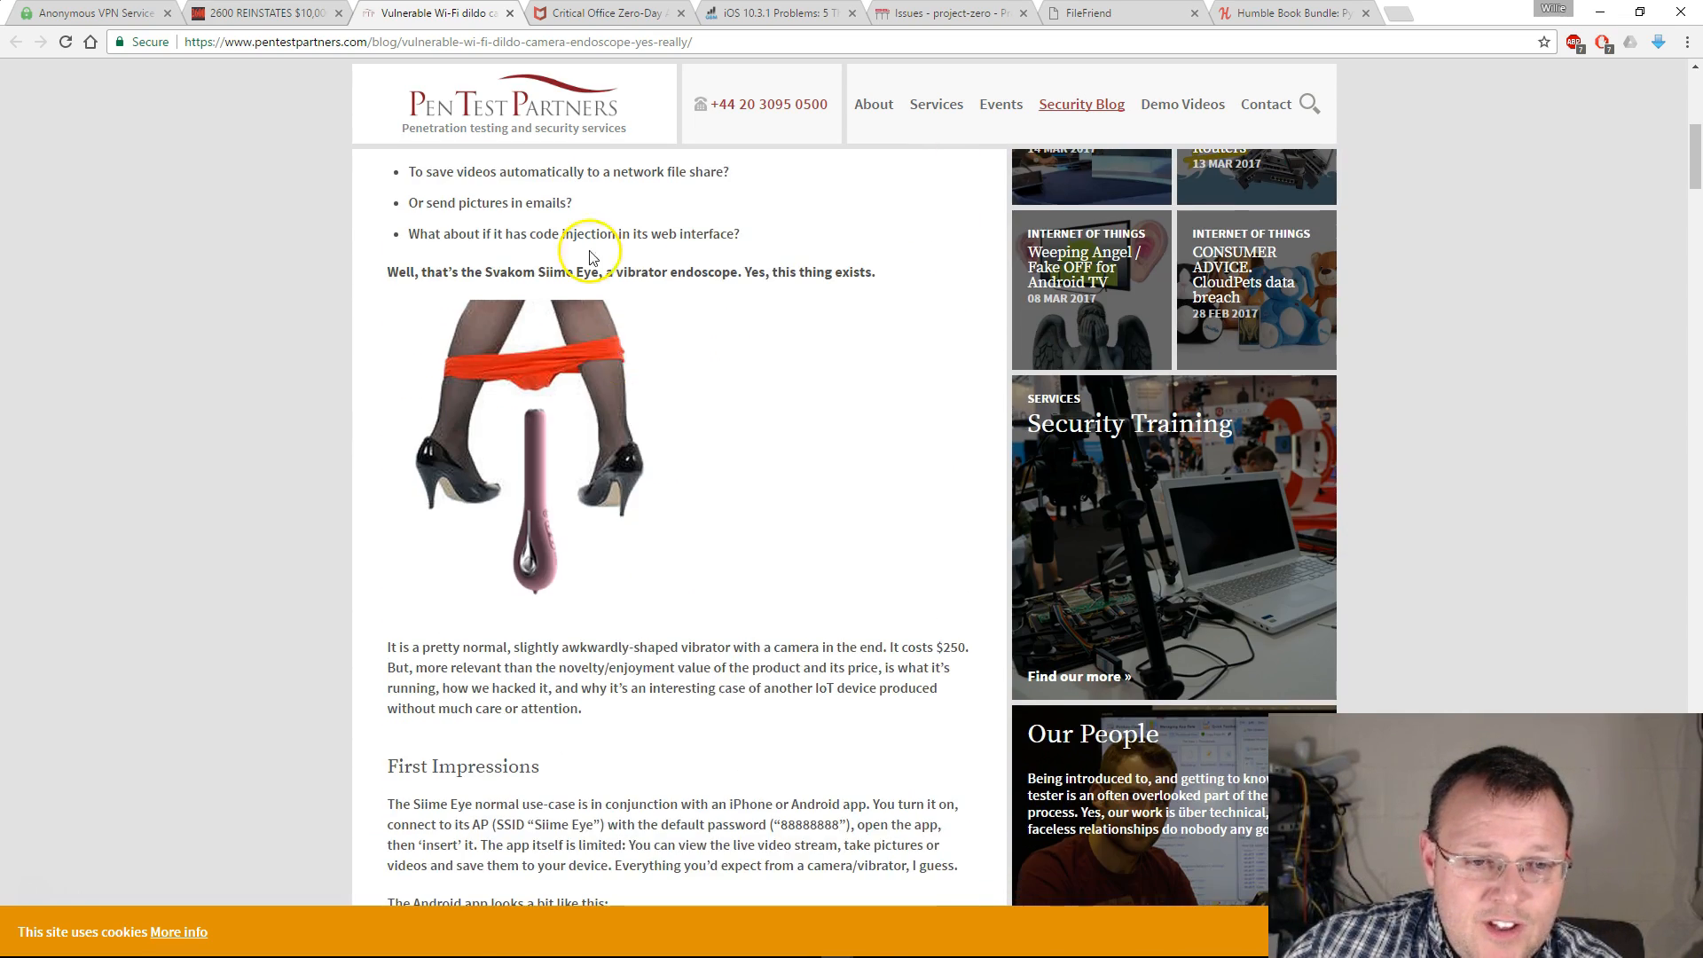
scroll(up, 3)
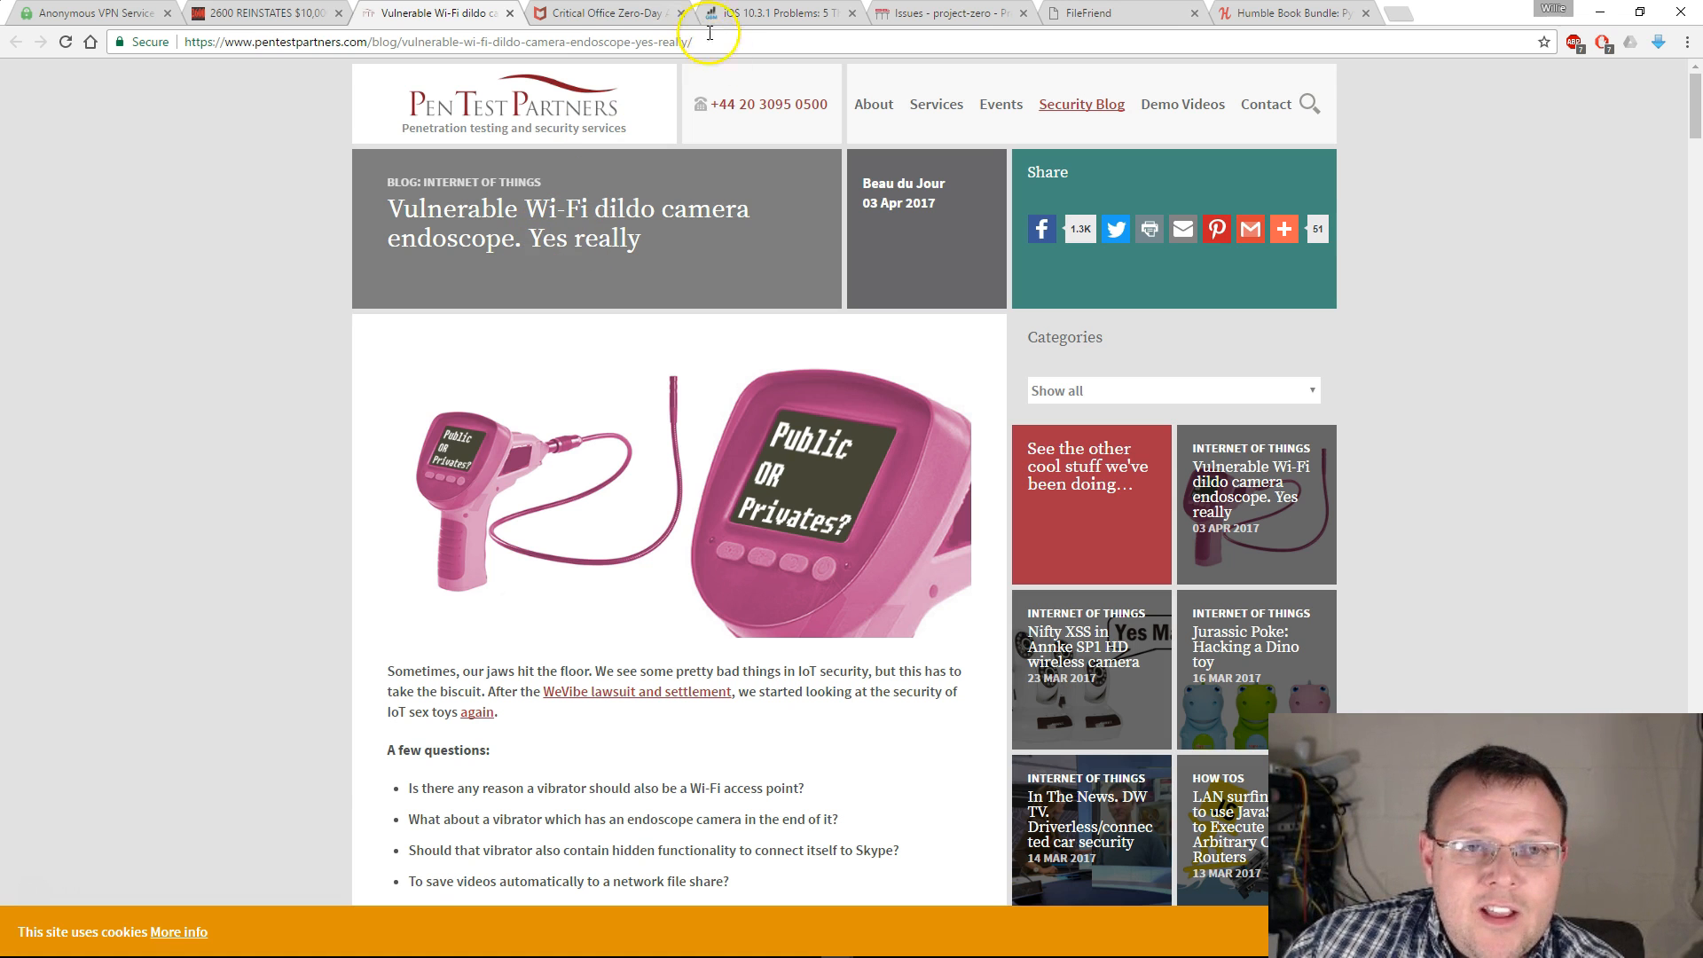
Read the McAfee Office Zero-Day post and highlight the sentence that all Office versions are affected
click(601, 12)
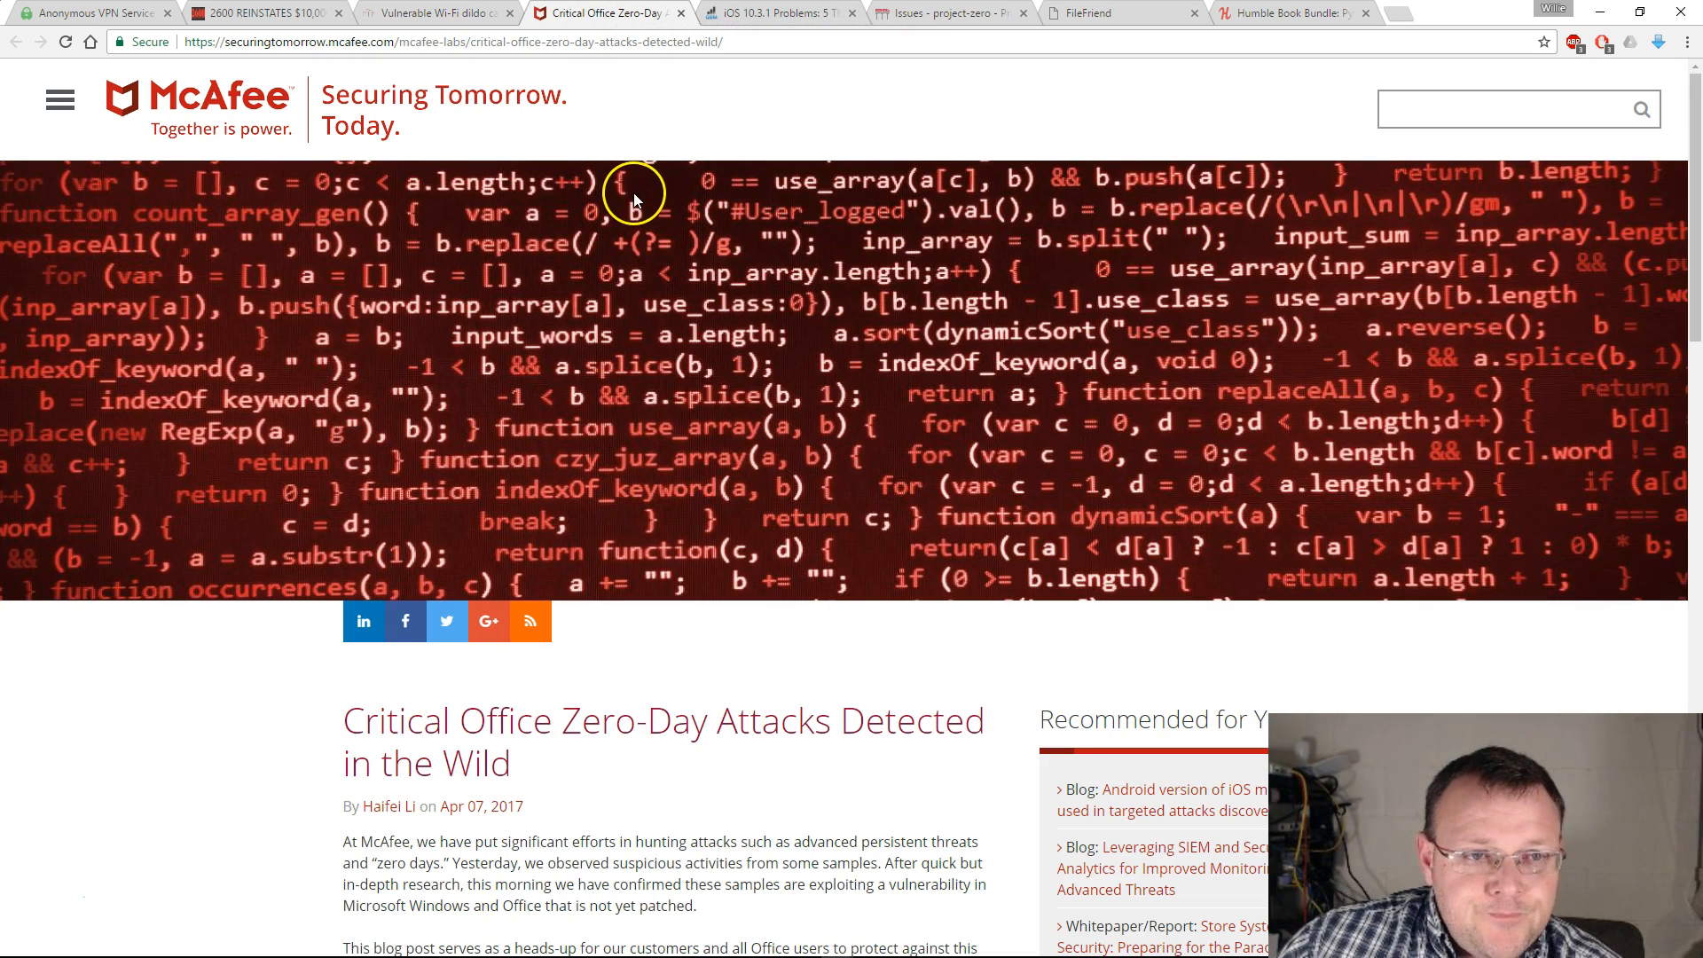
mouse_move(748, 346)
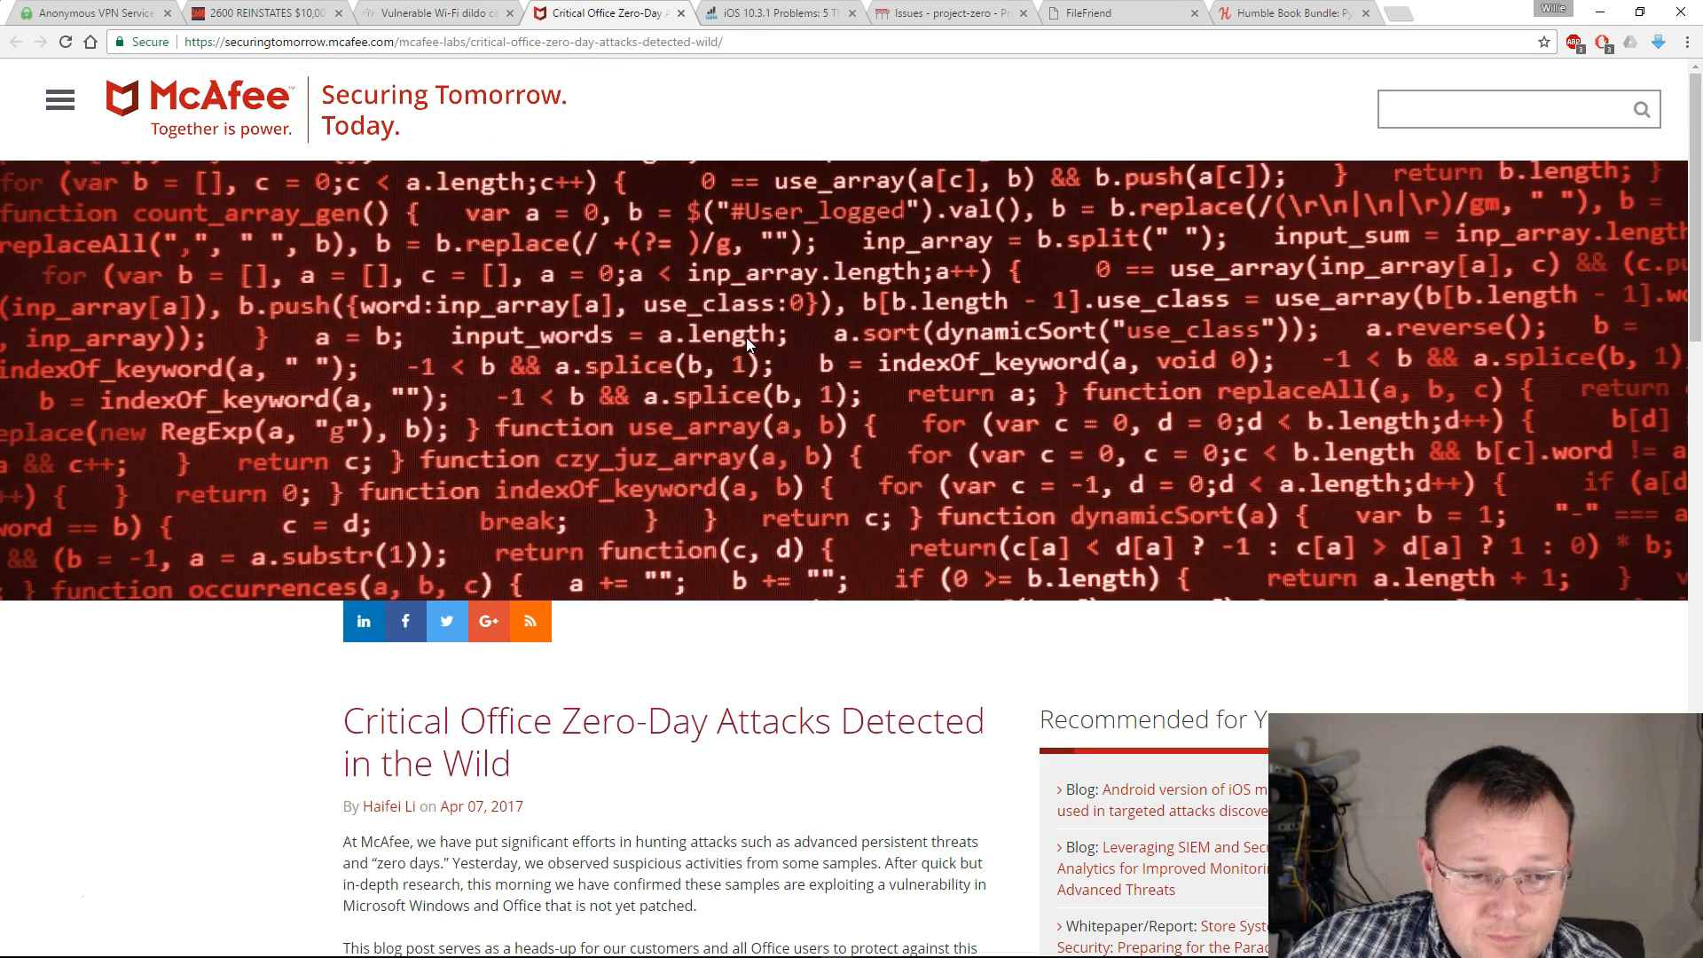
mouse_move(782, 490)
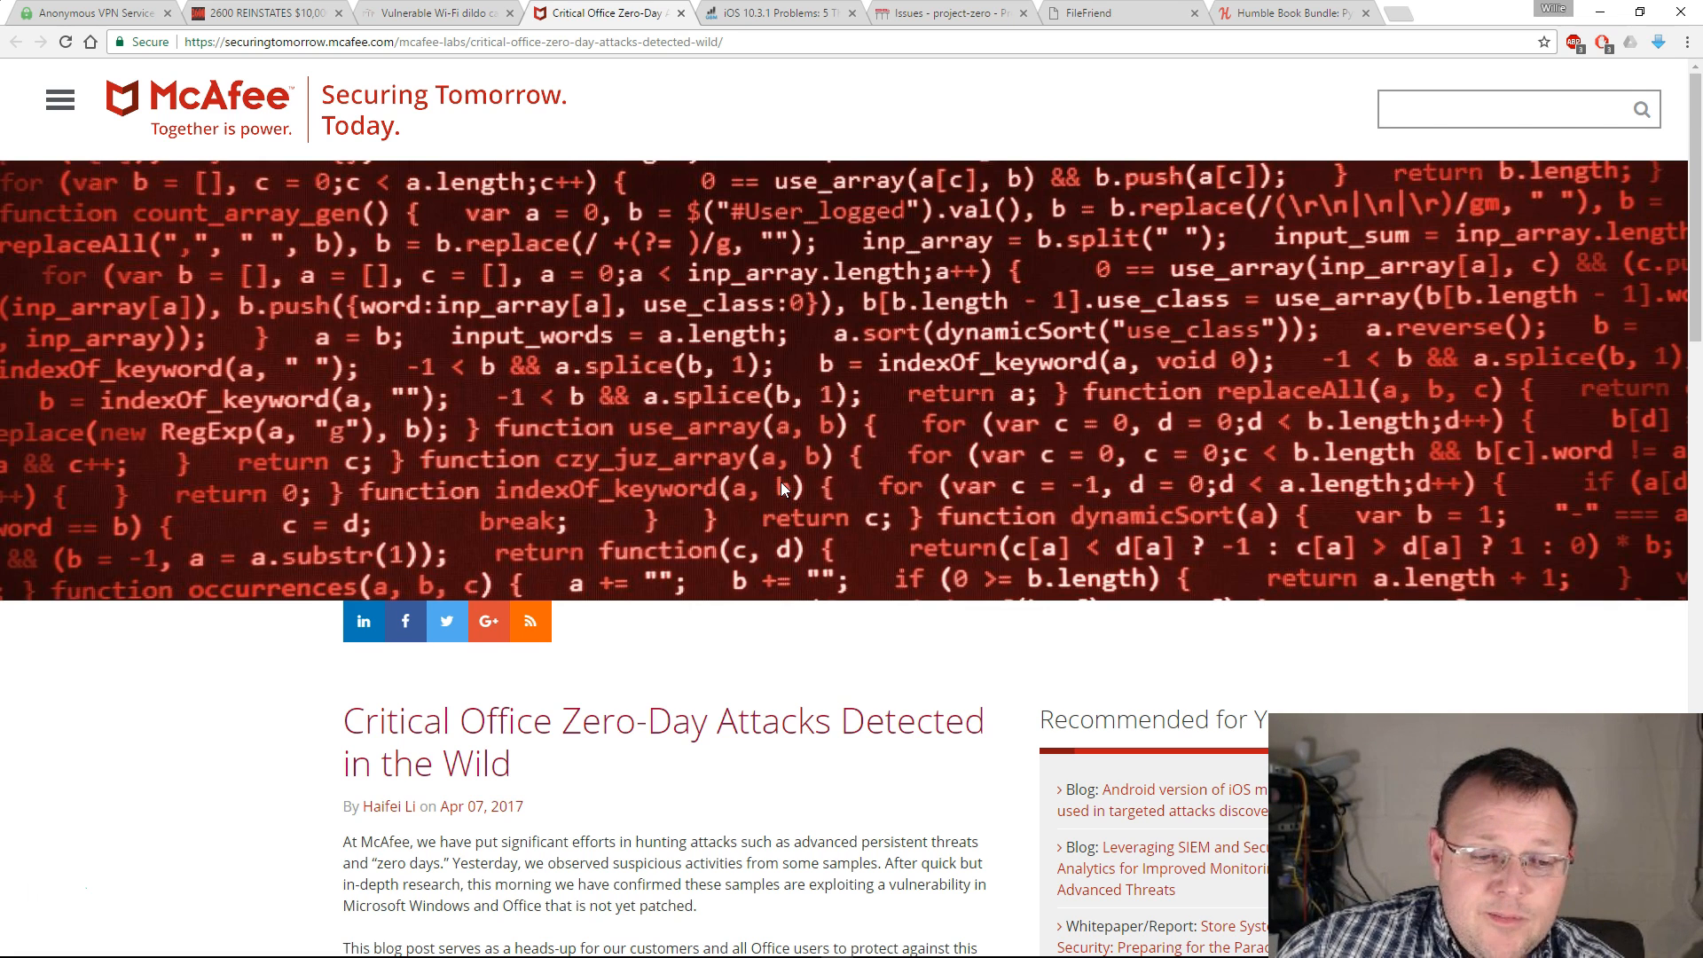
scroll(down, 3)
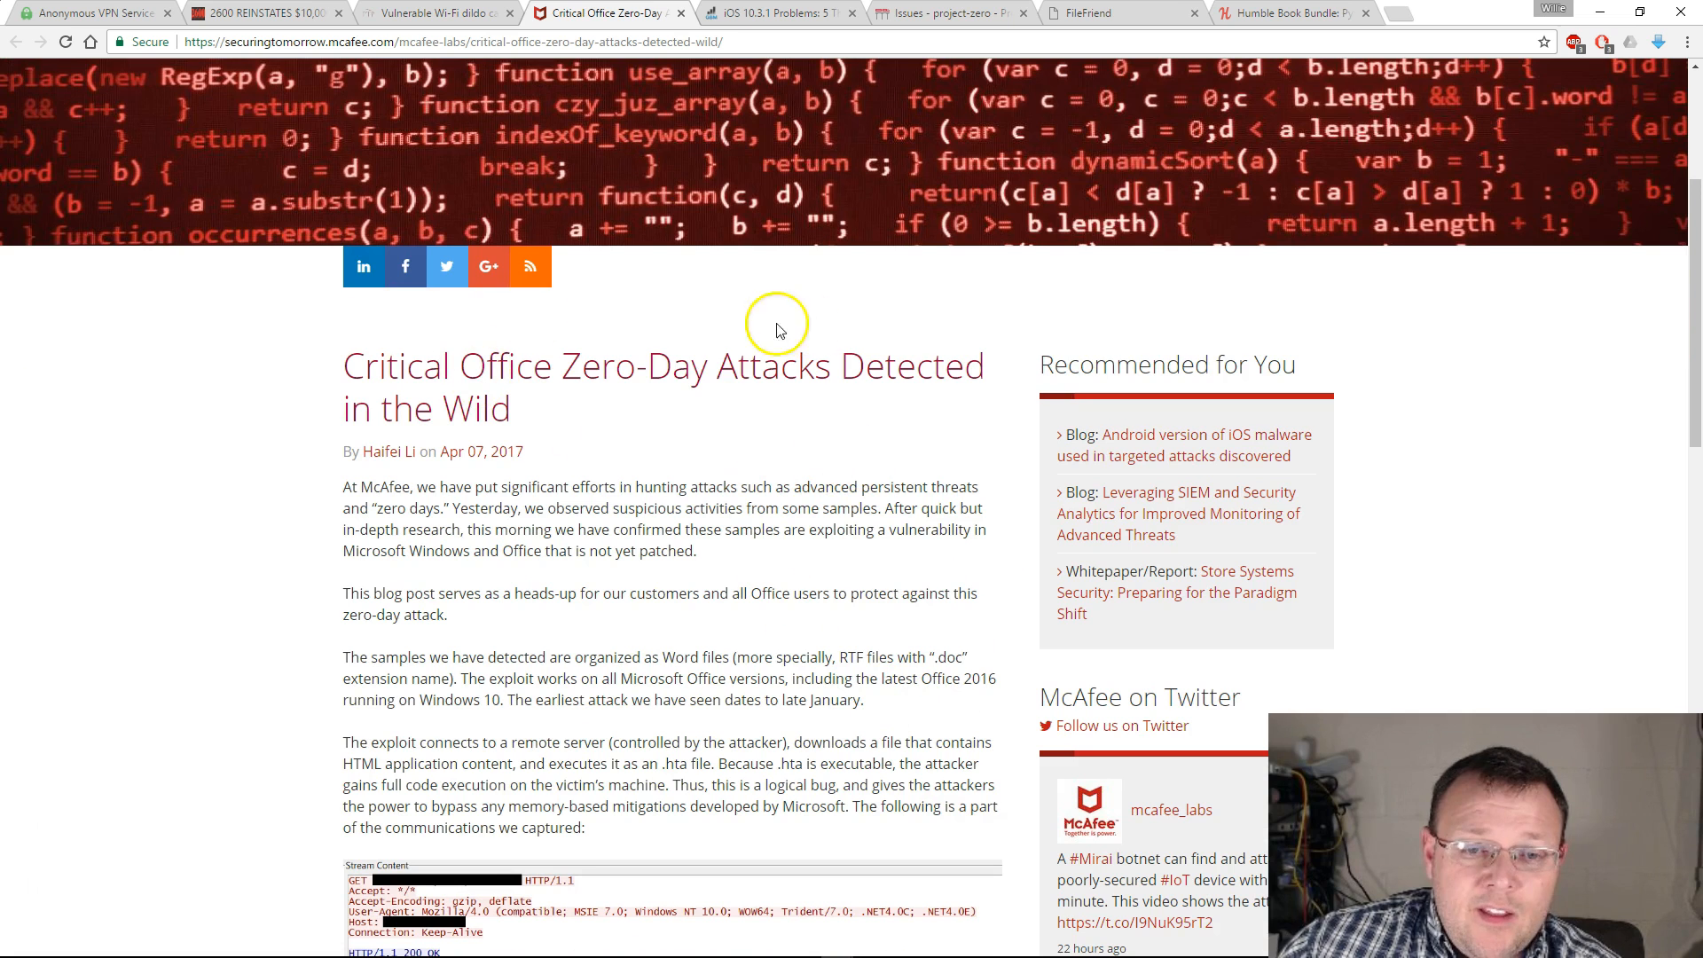
mouse_move(750, 377)
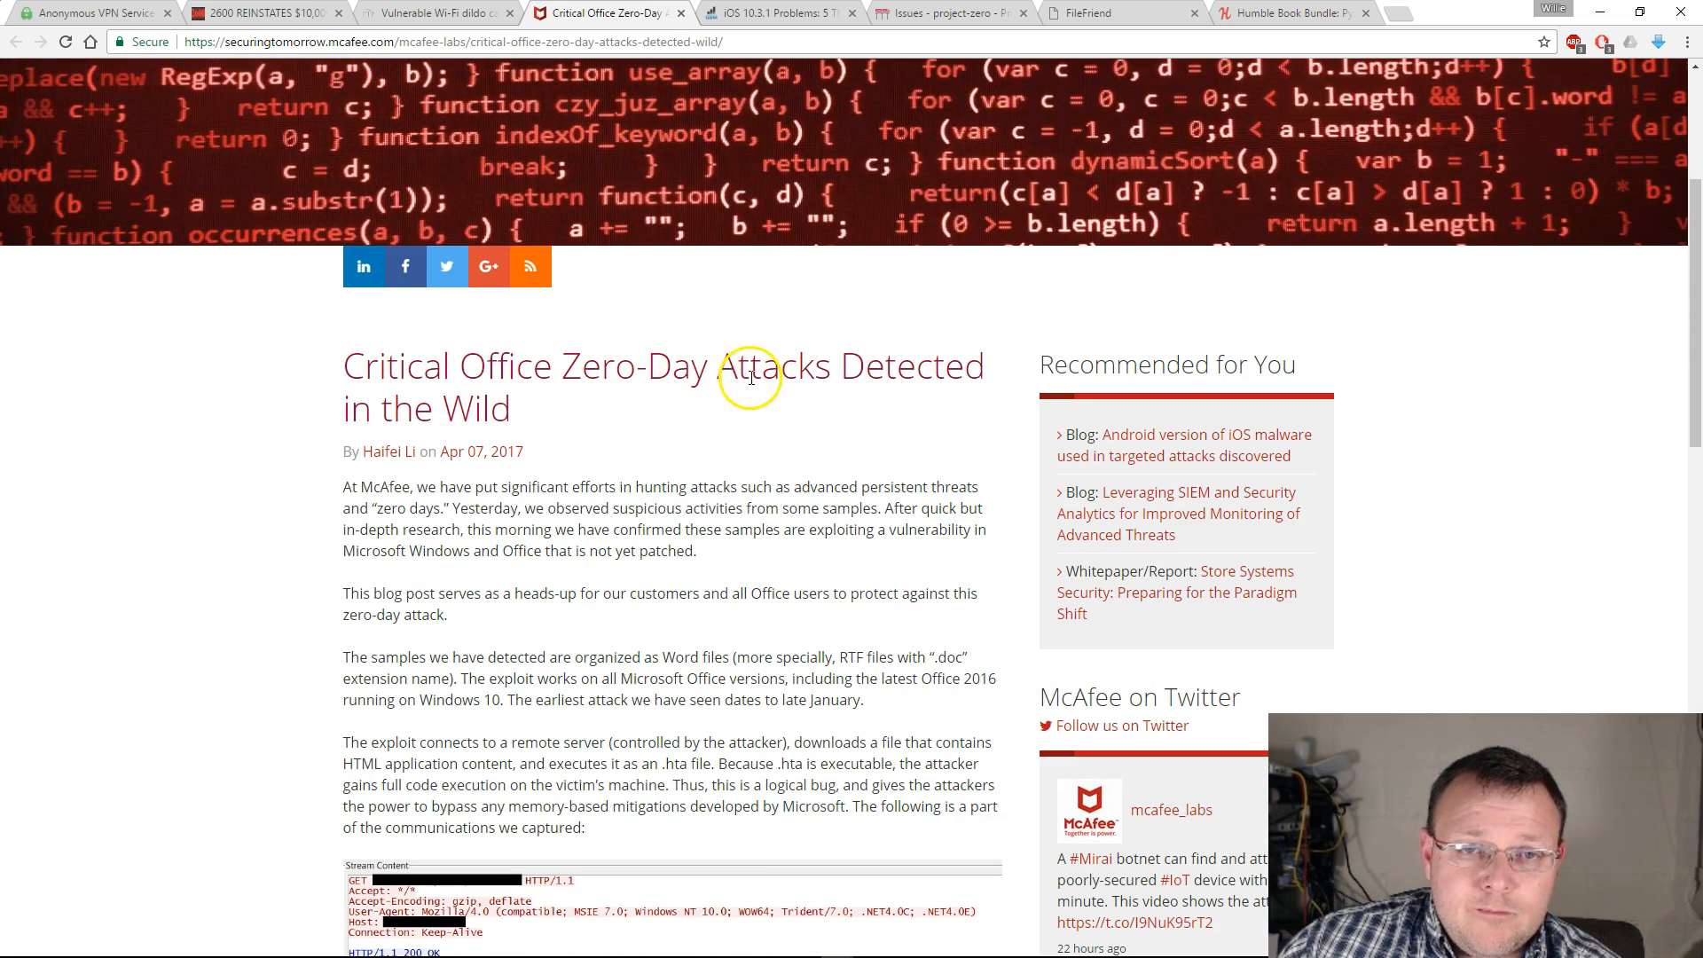
mouse_move(726, 444)
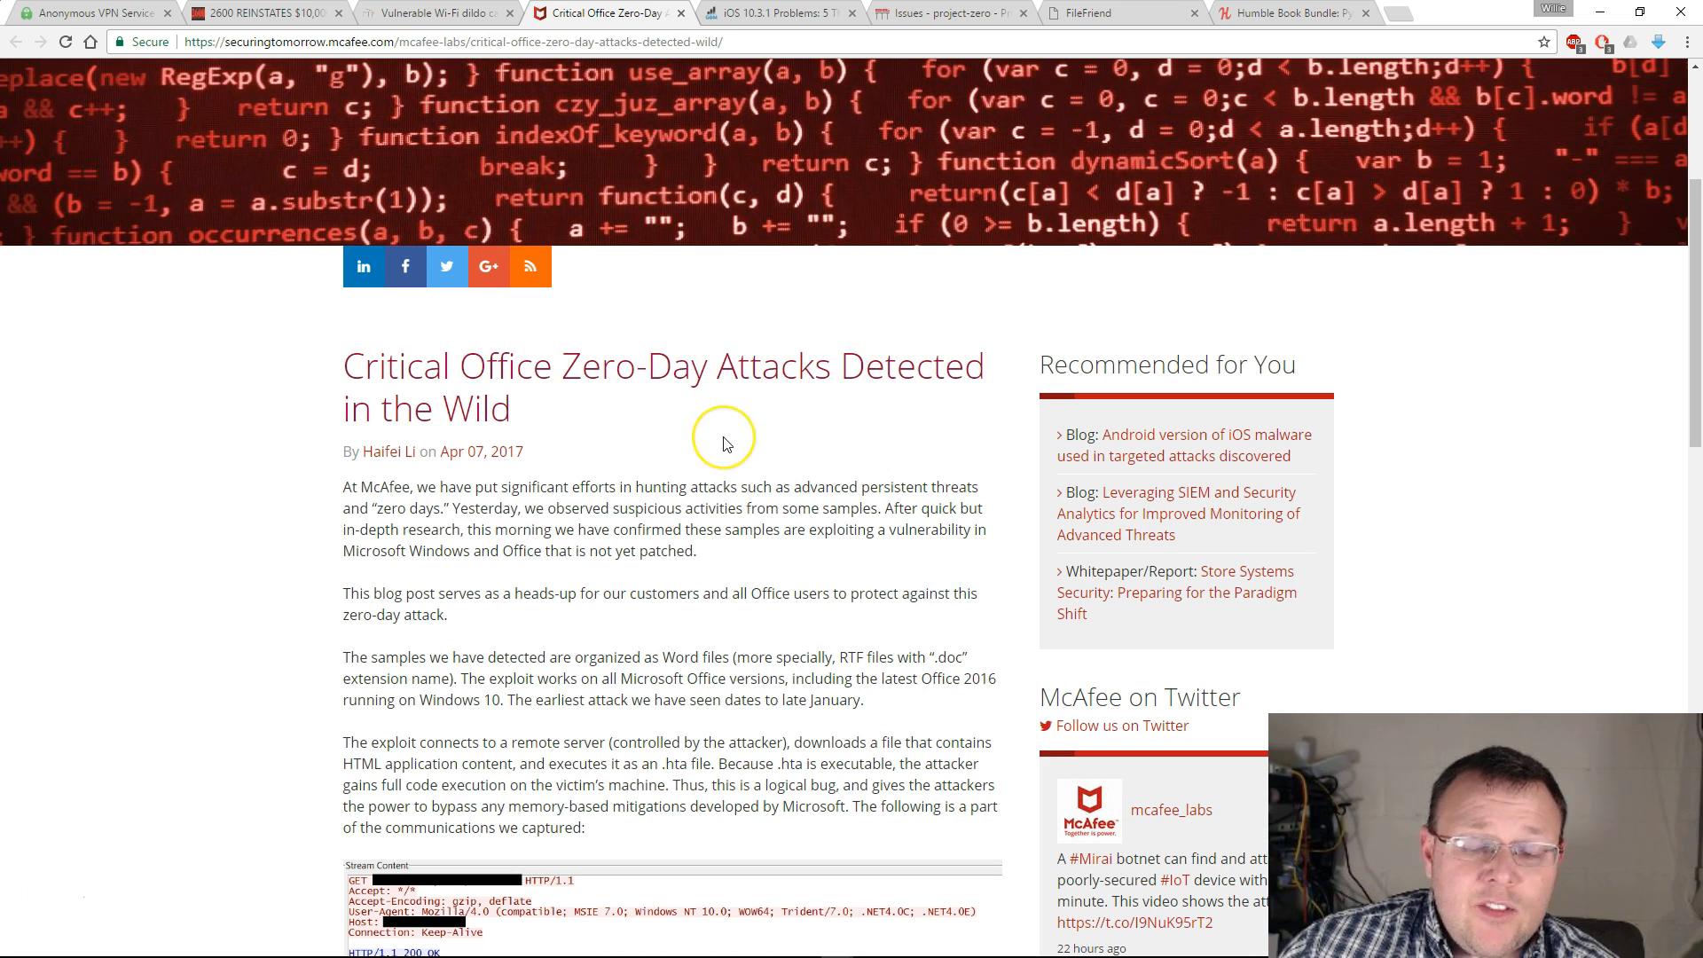
scroll(down, 3)
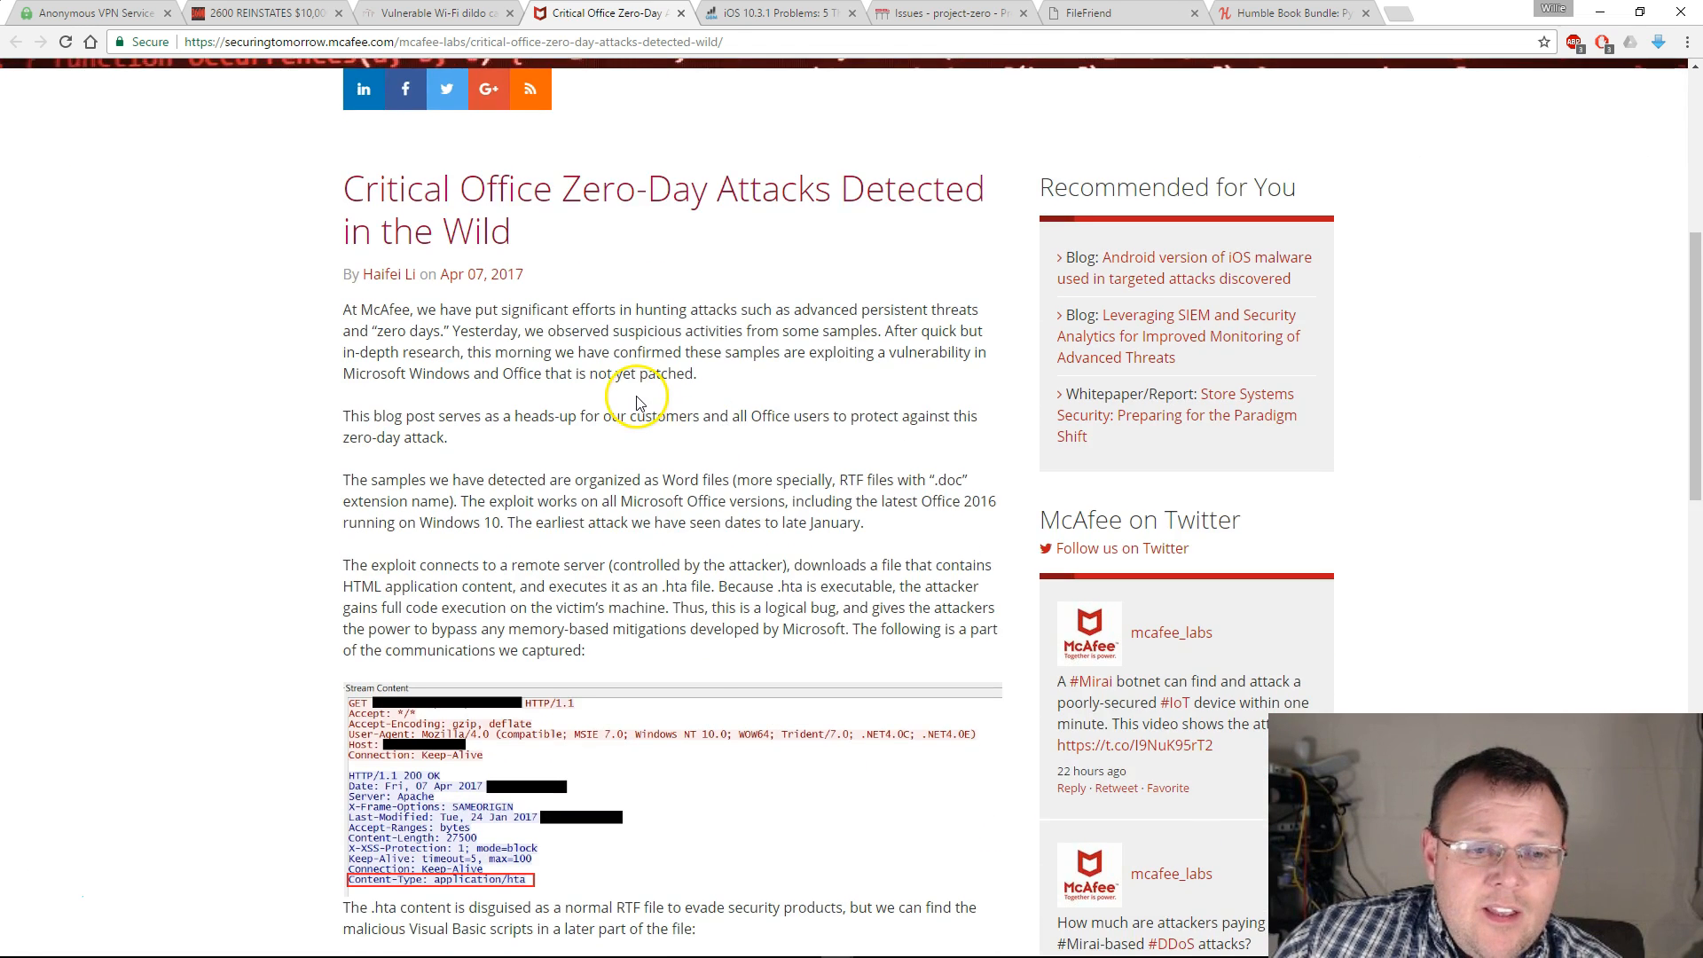
scroll(down, 3)
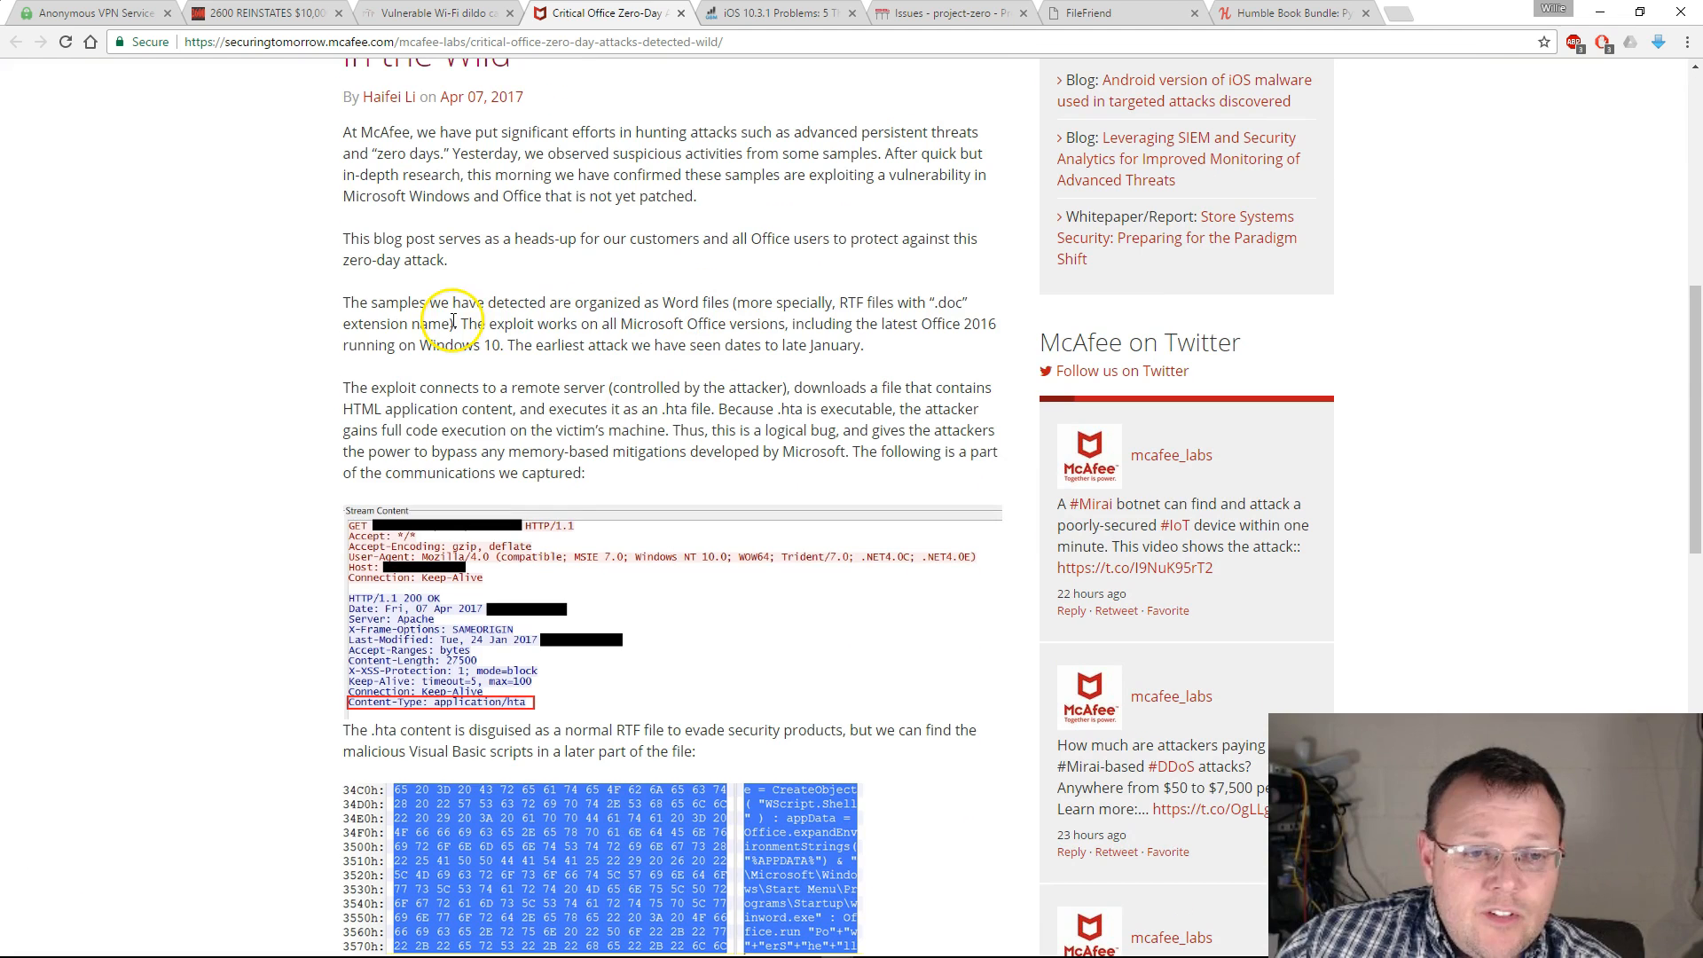
drag(461, 323, 704, 323)
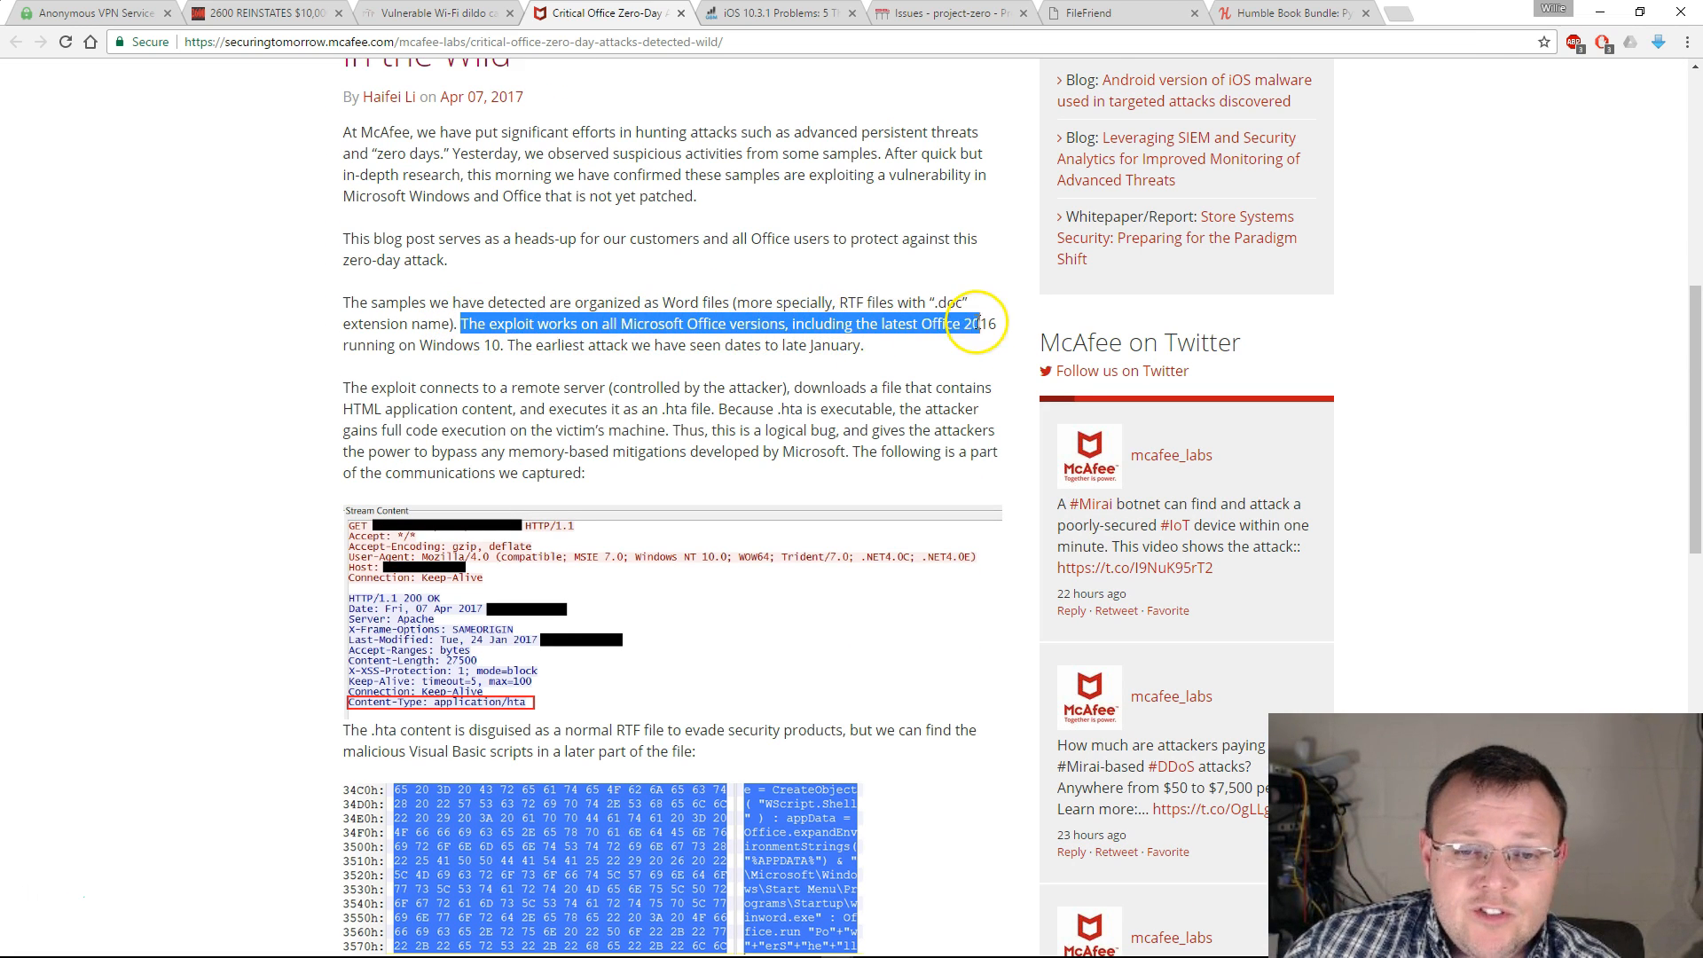
drag(977, 323, 502, 346)
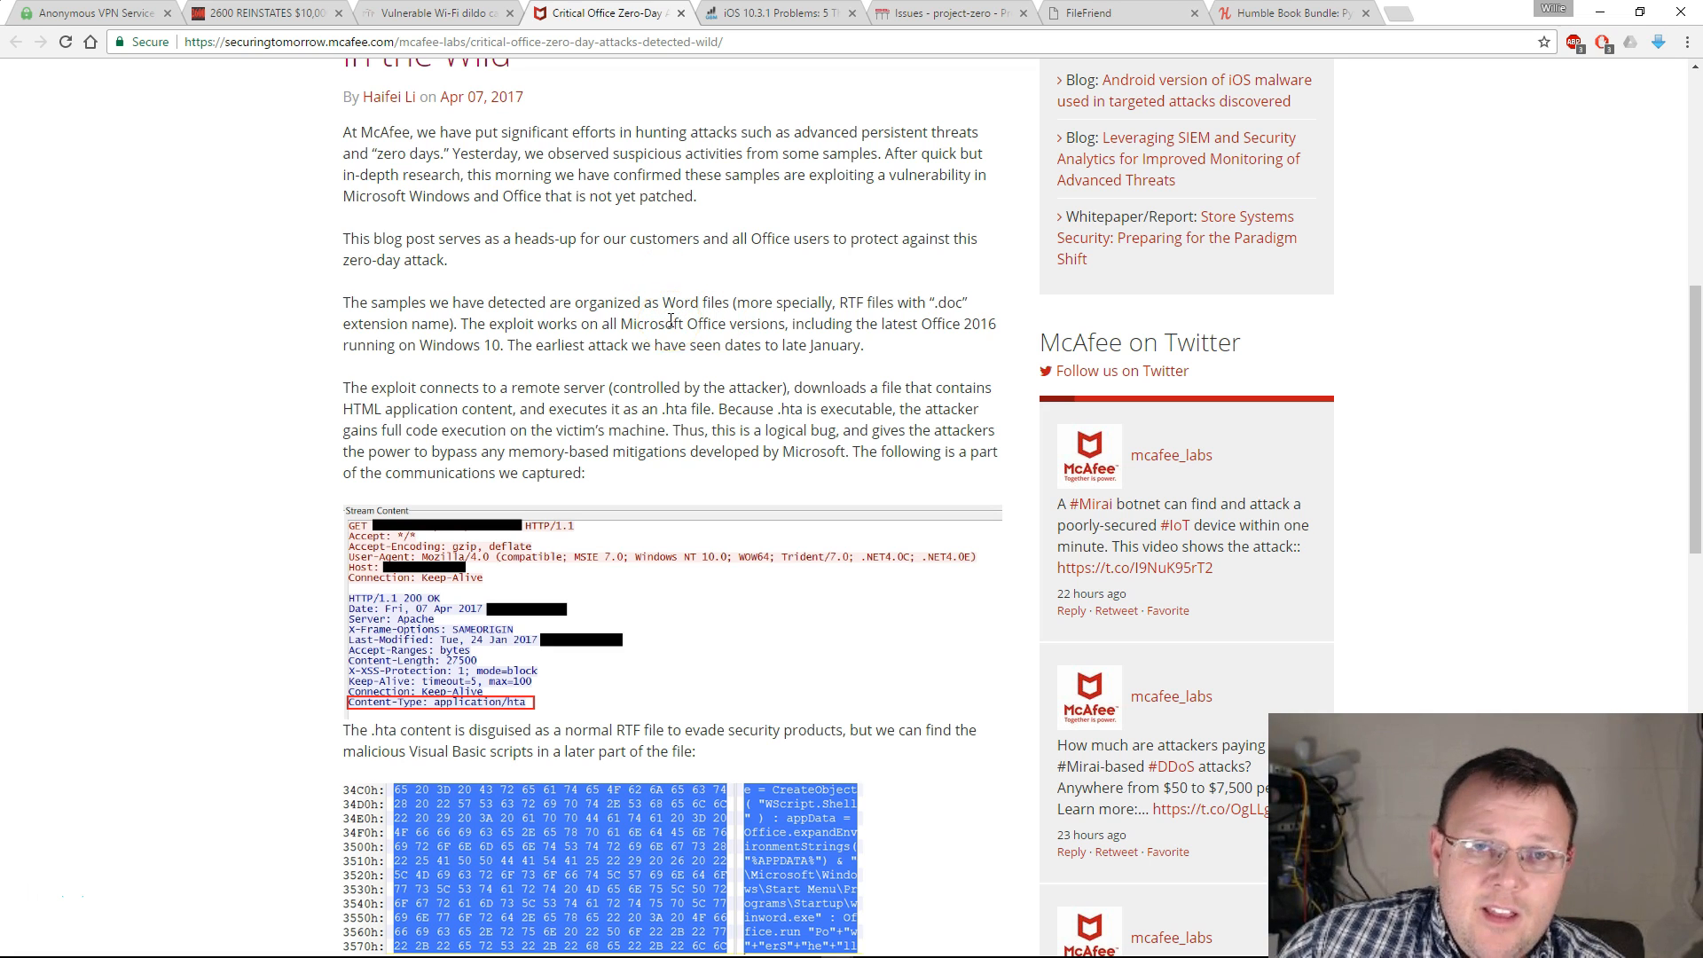
scroll(down, 3)
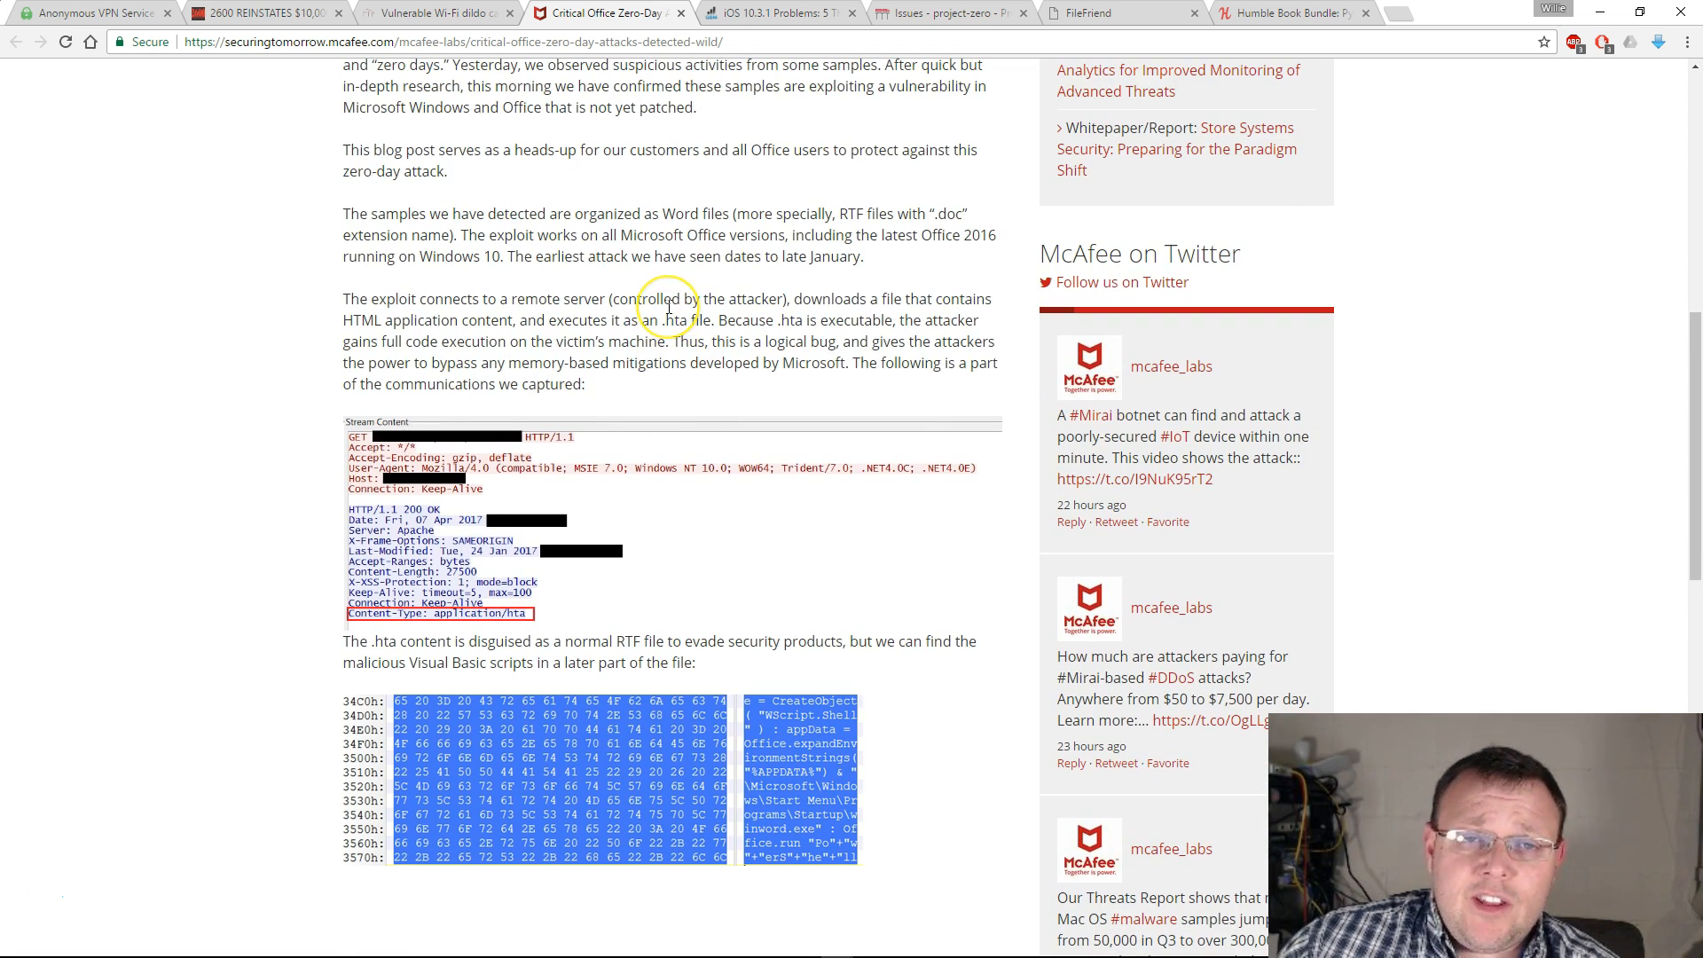
mouse_move(768, 234)
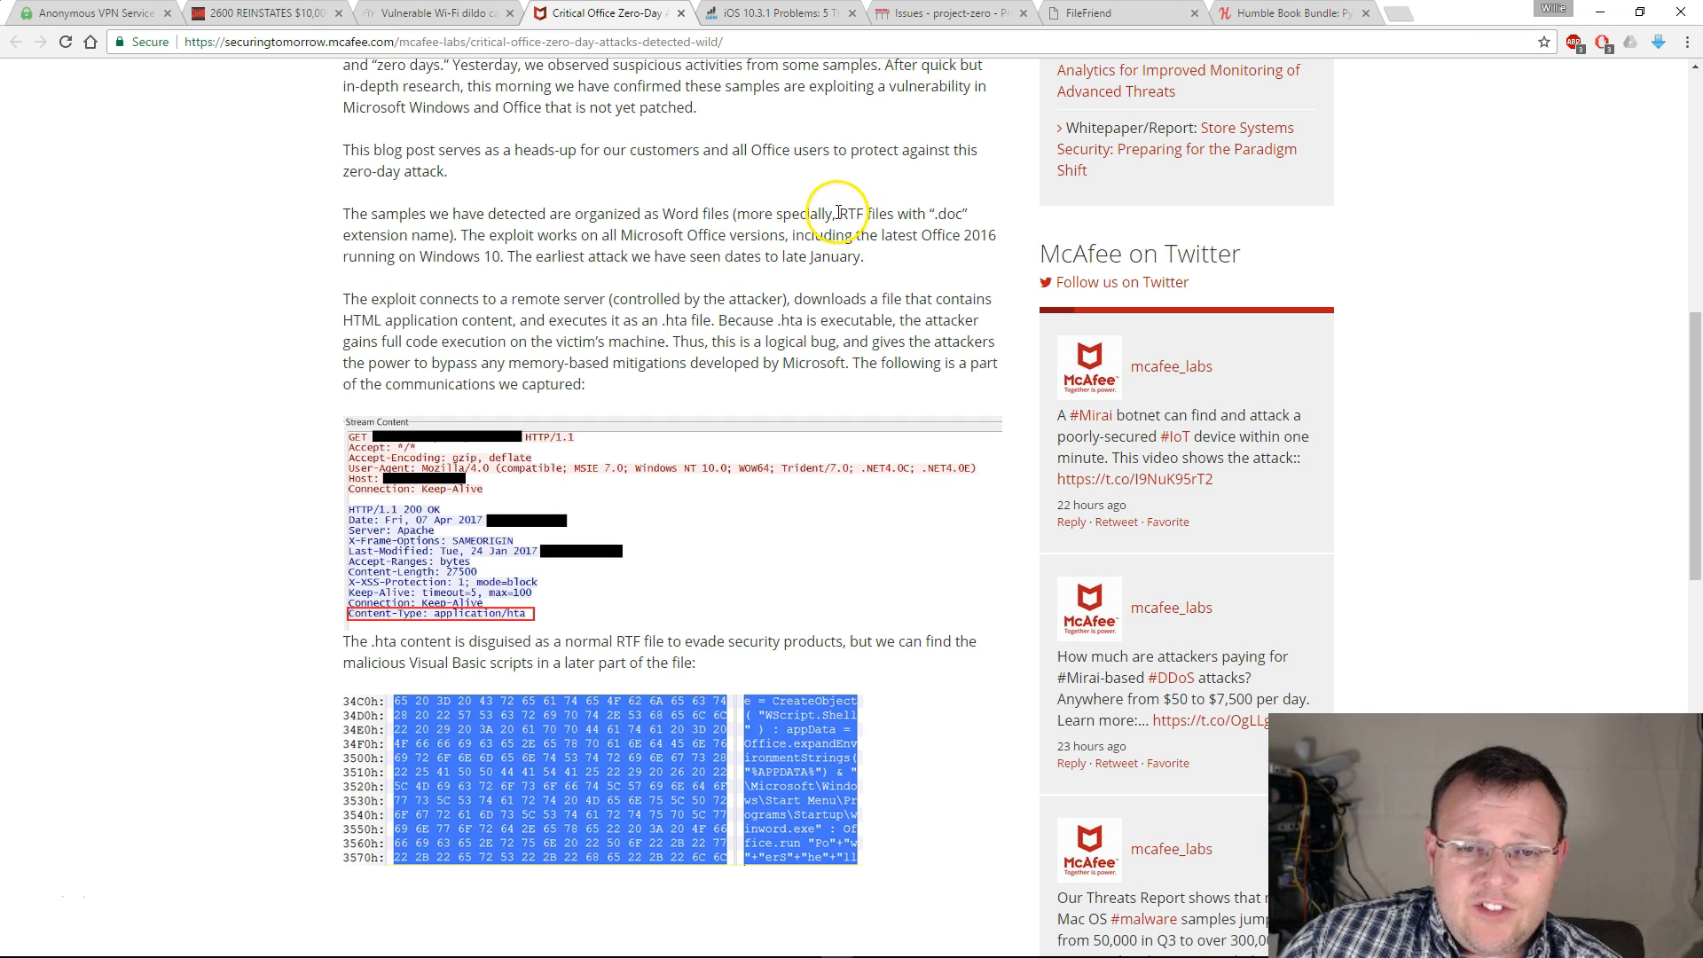
double_click(850, 213)
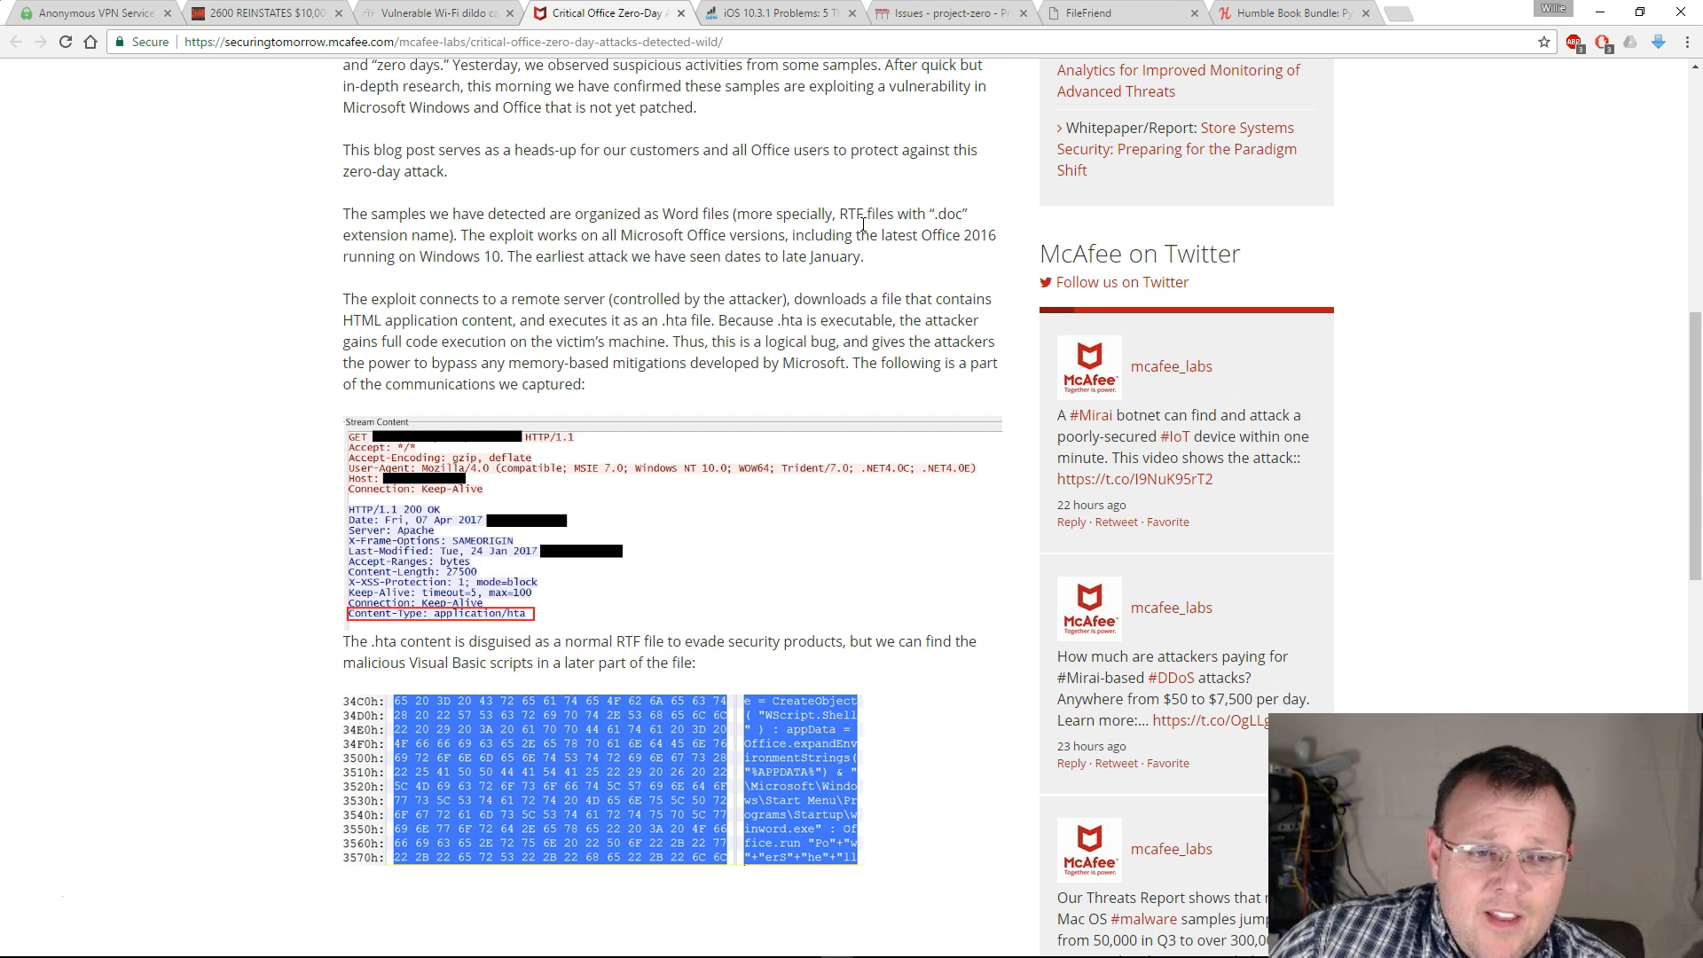
scroll(down, 3)
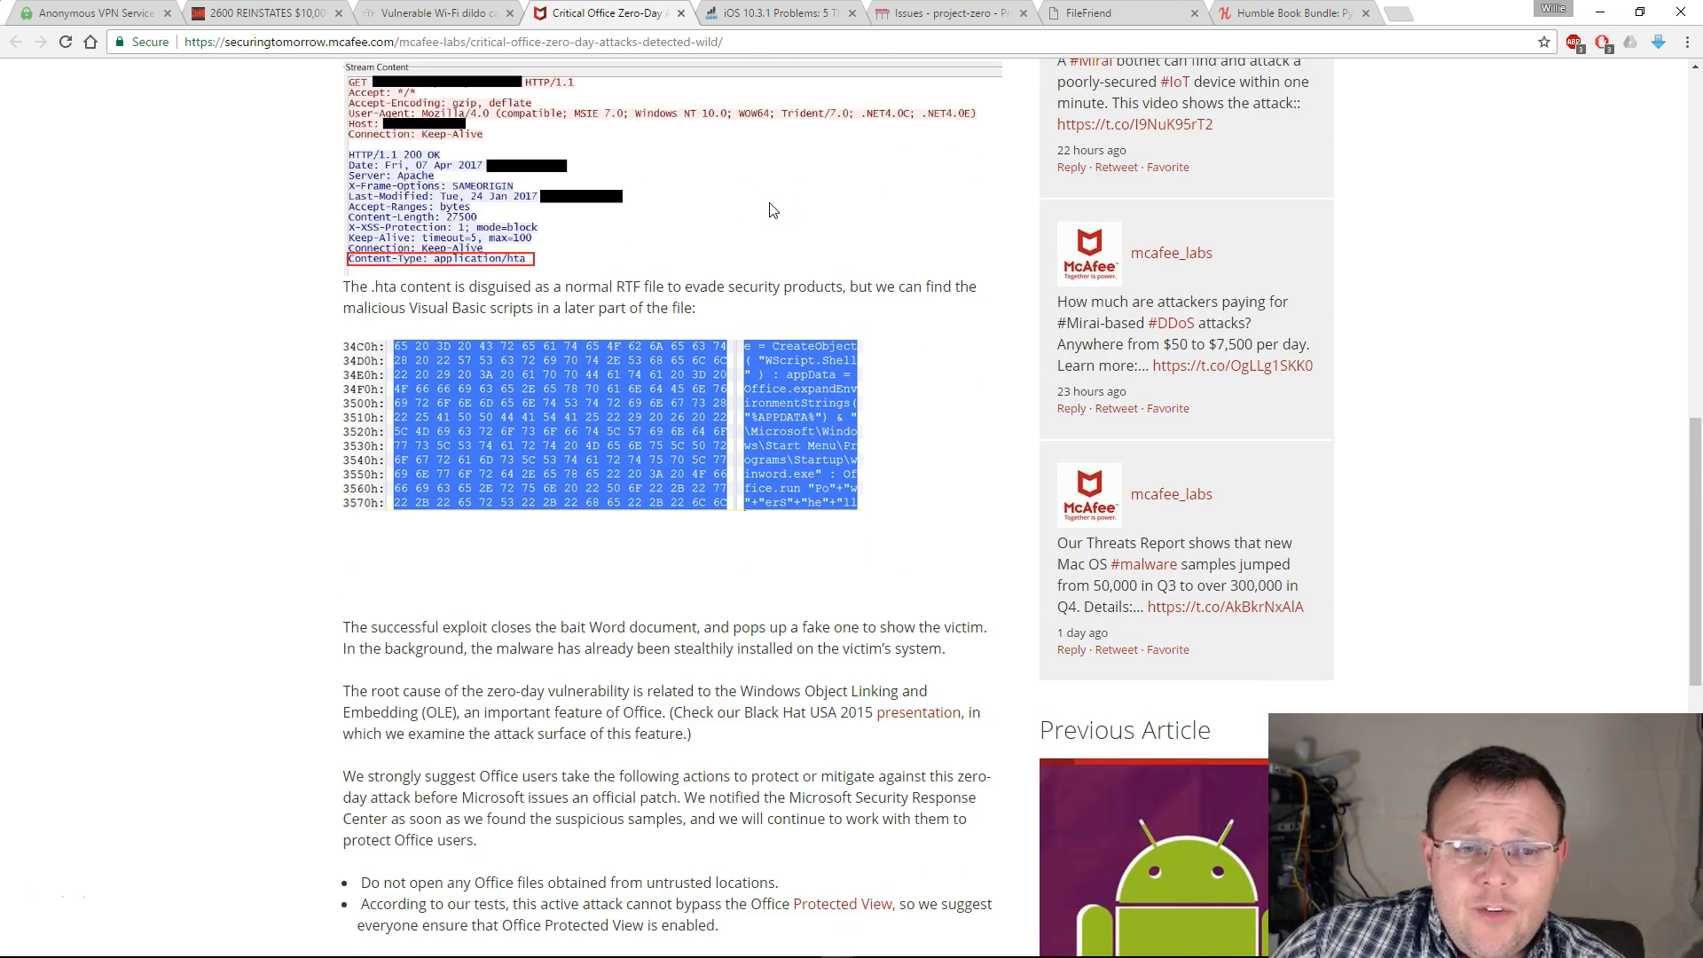
scroll(down, 3)
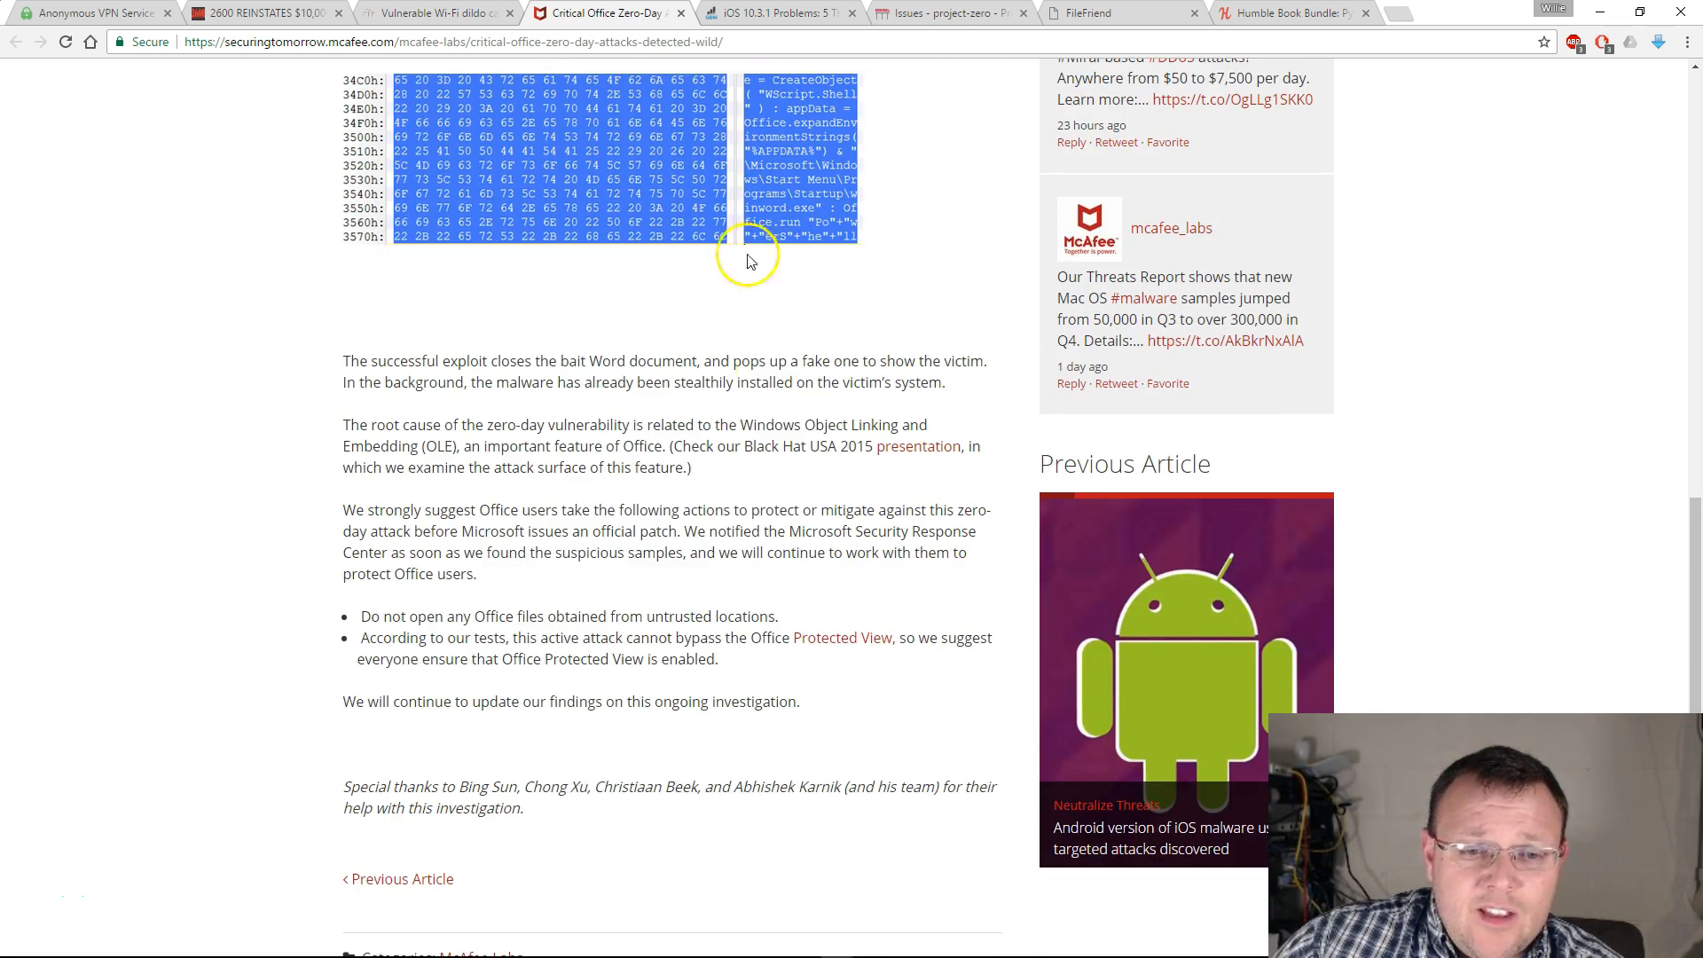
scroll(up, 3)
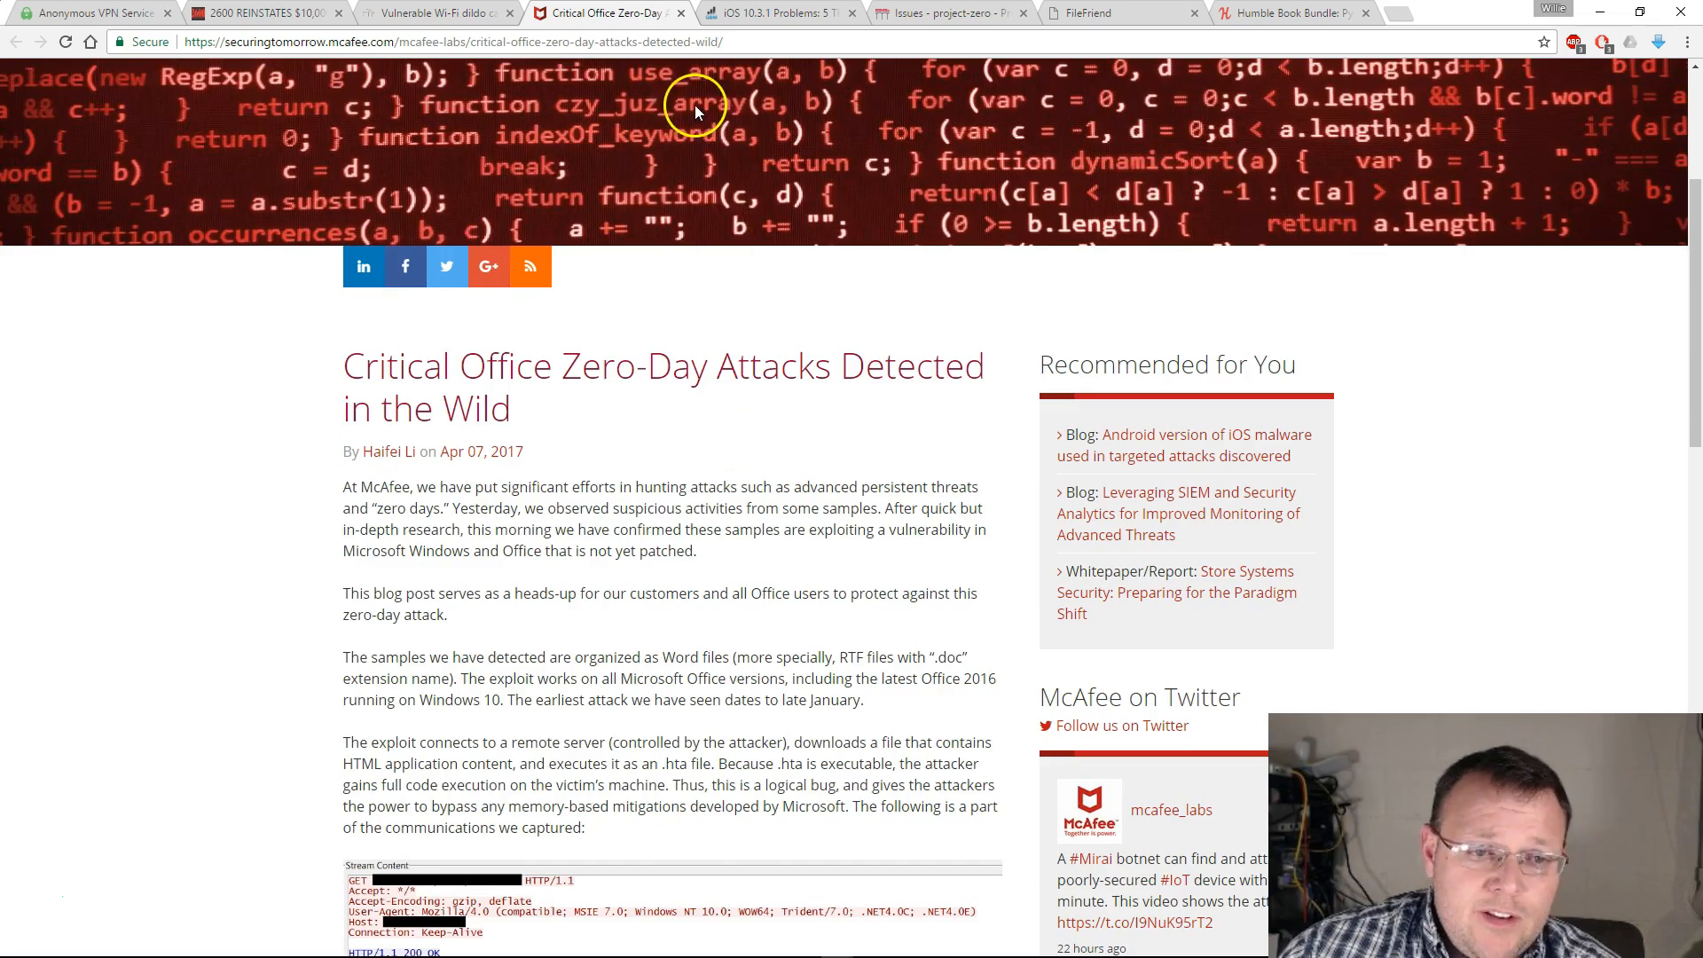
scroll(down, 3)
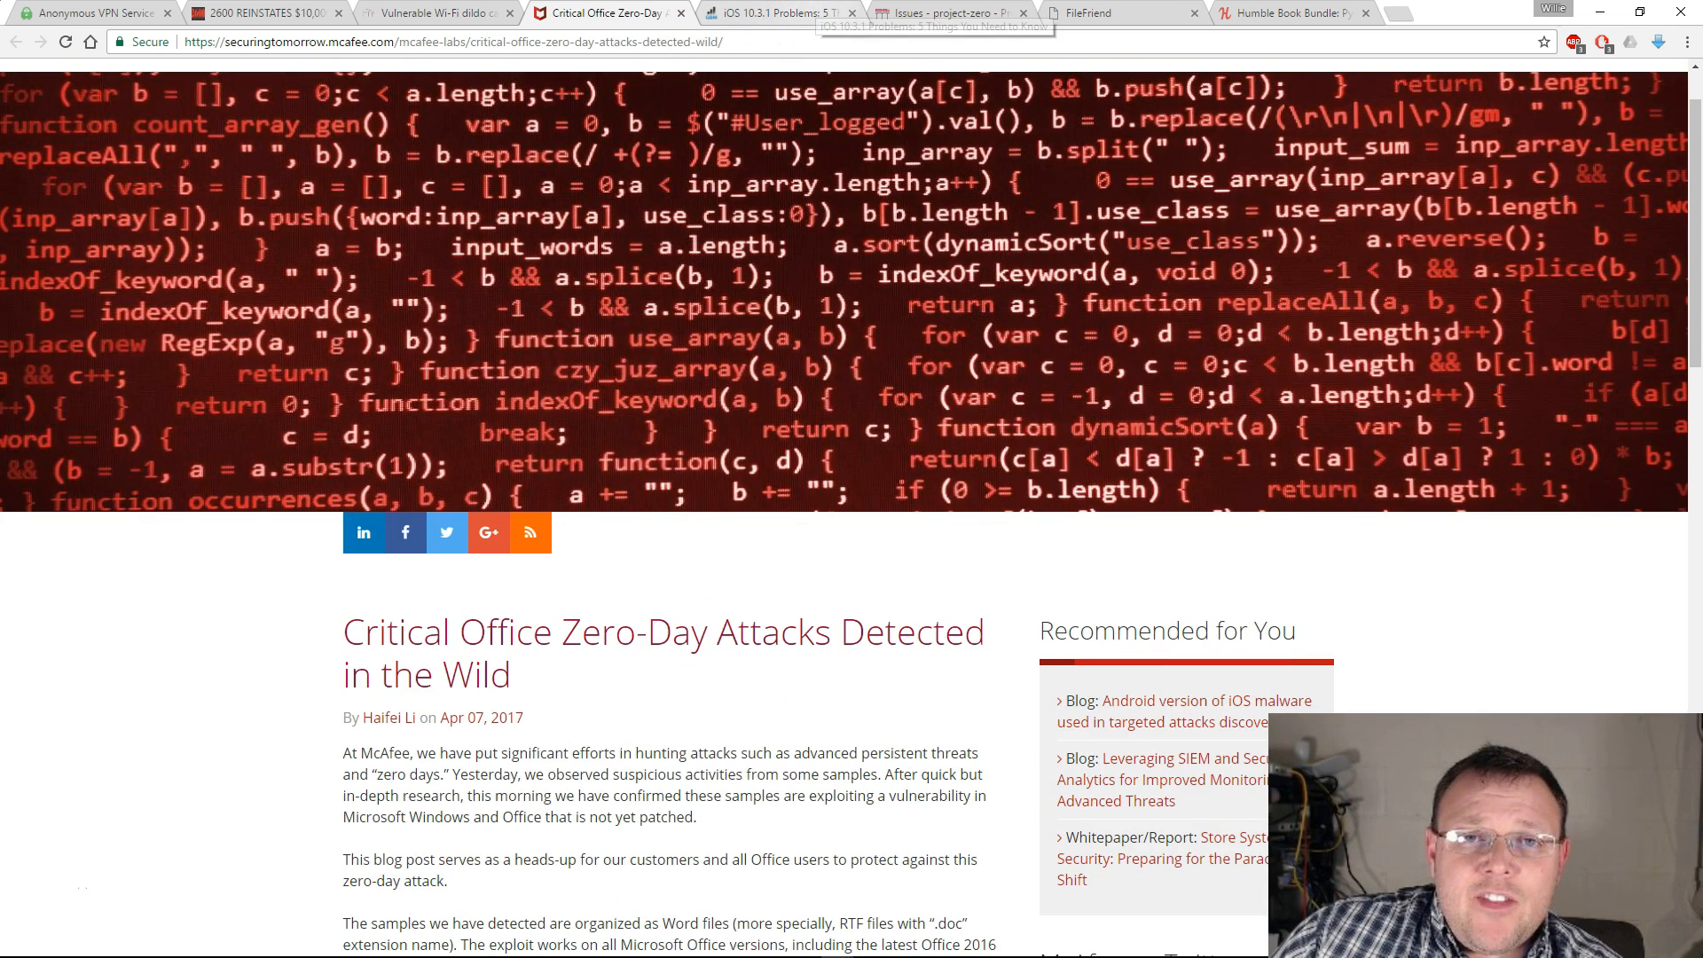
Bring up the iOS 10.3.1 Problems article with a brief look at the Project Zero Broadcom issue list
click(777, 12)
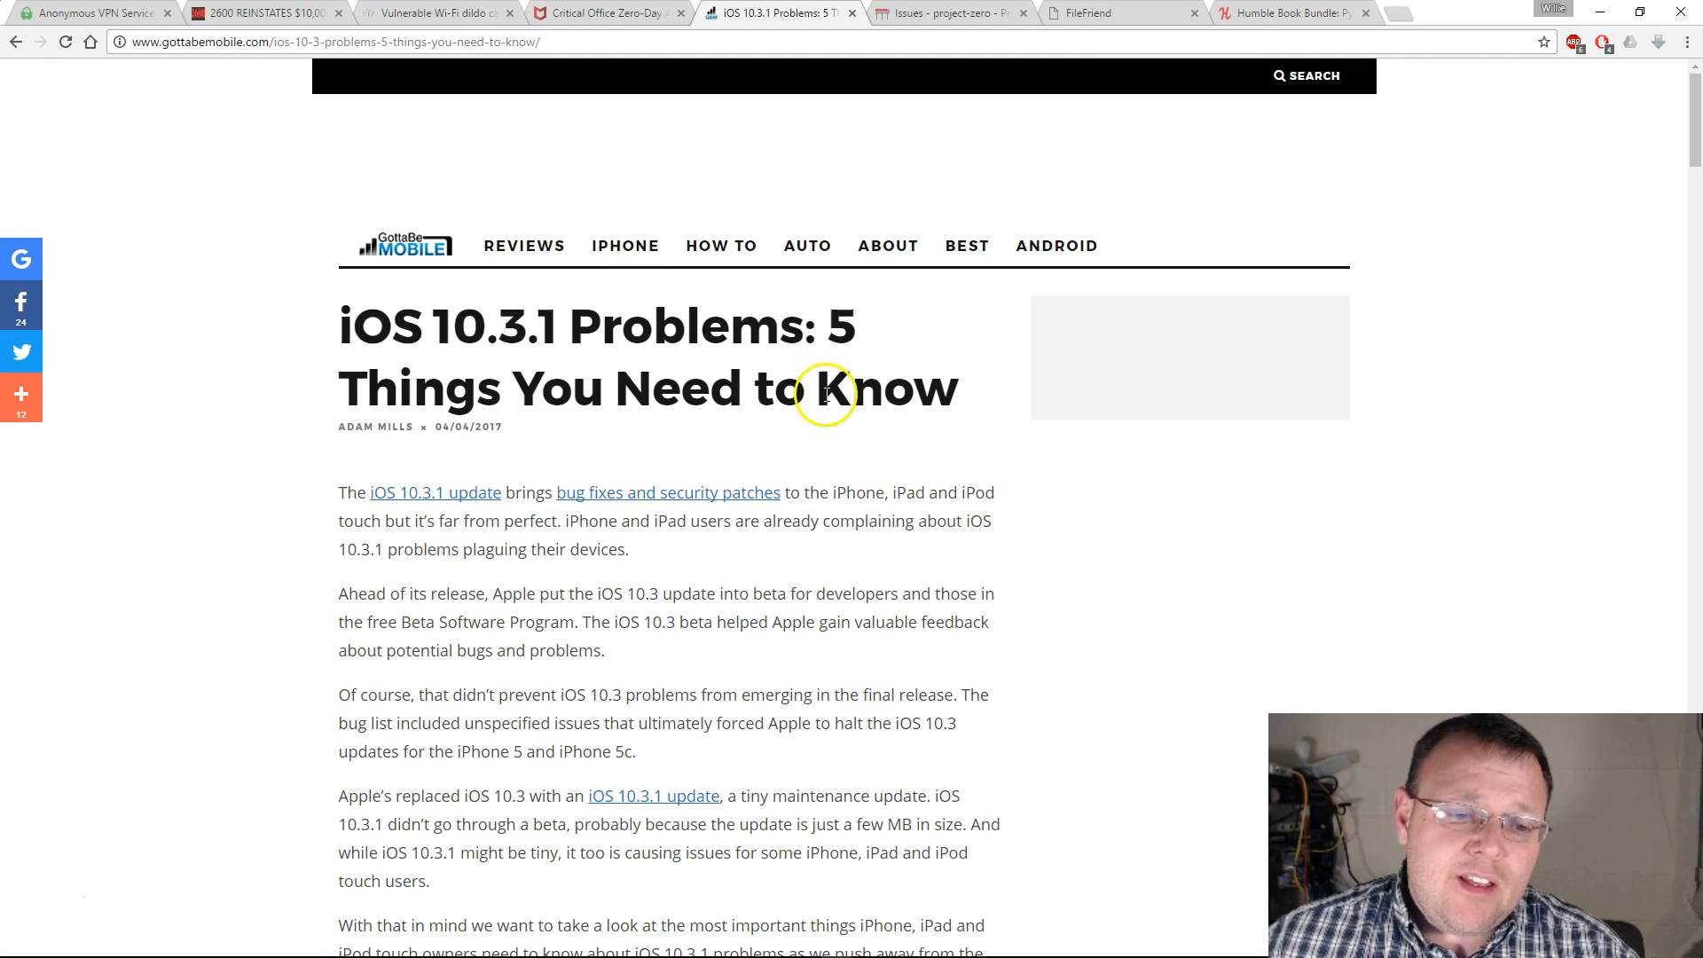
mouse_move(853, 351)
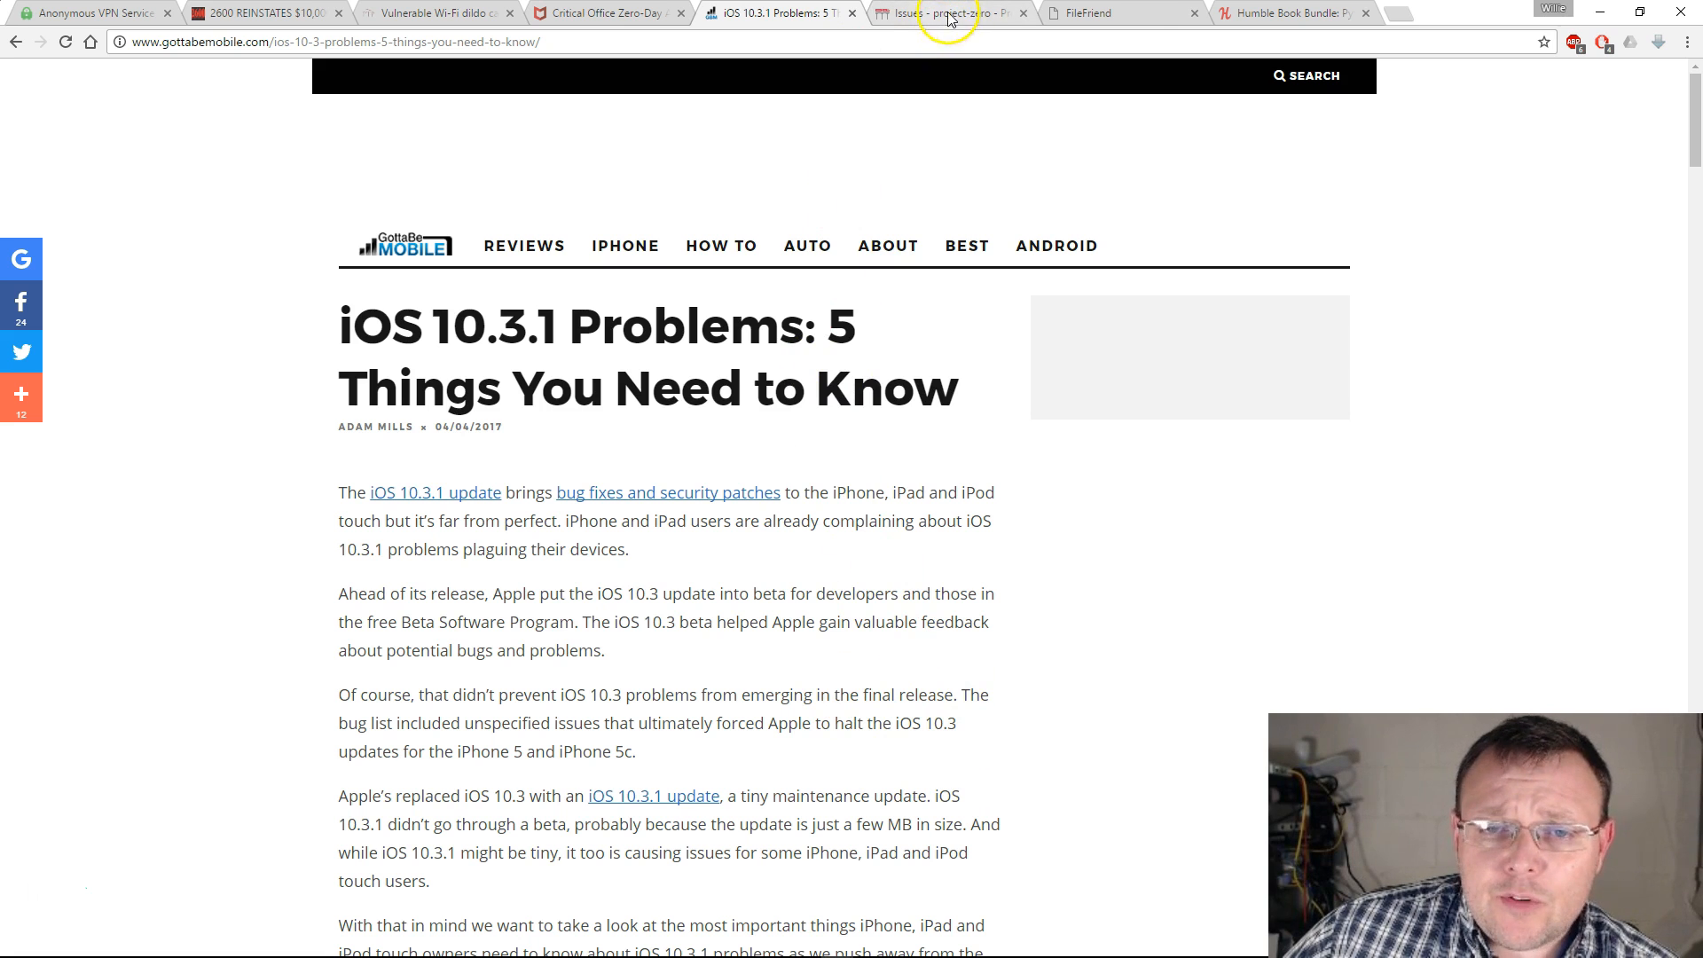
click(951, 13)
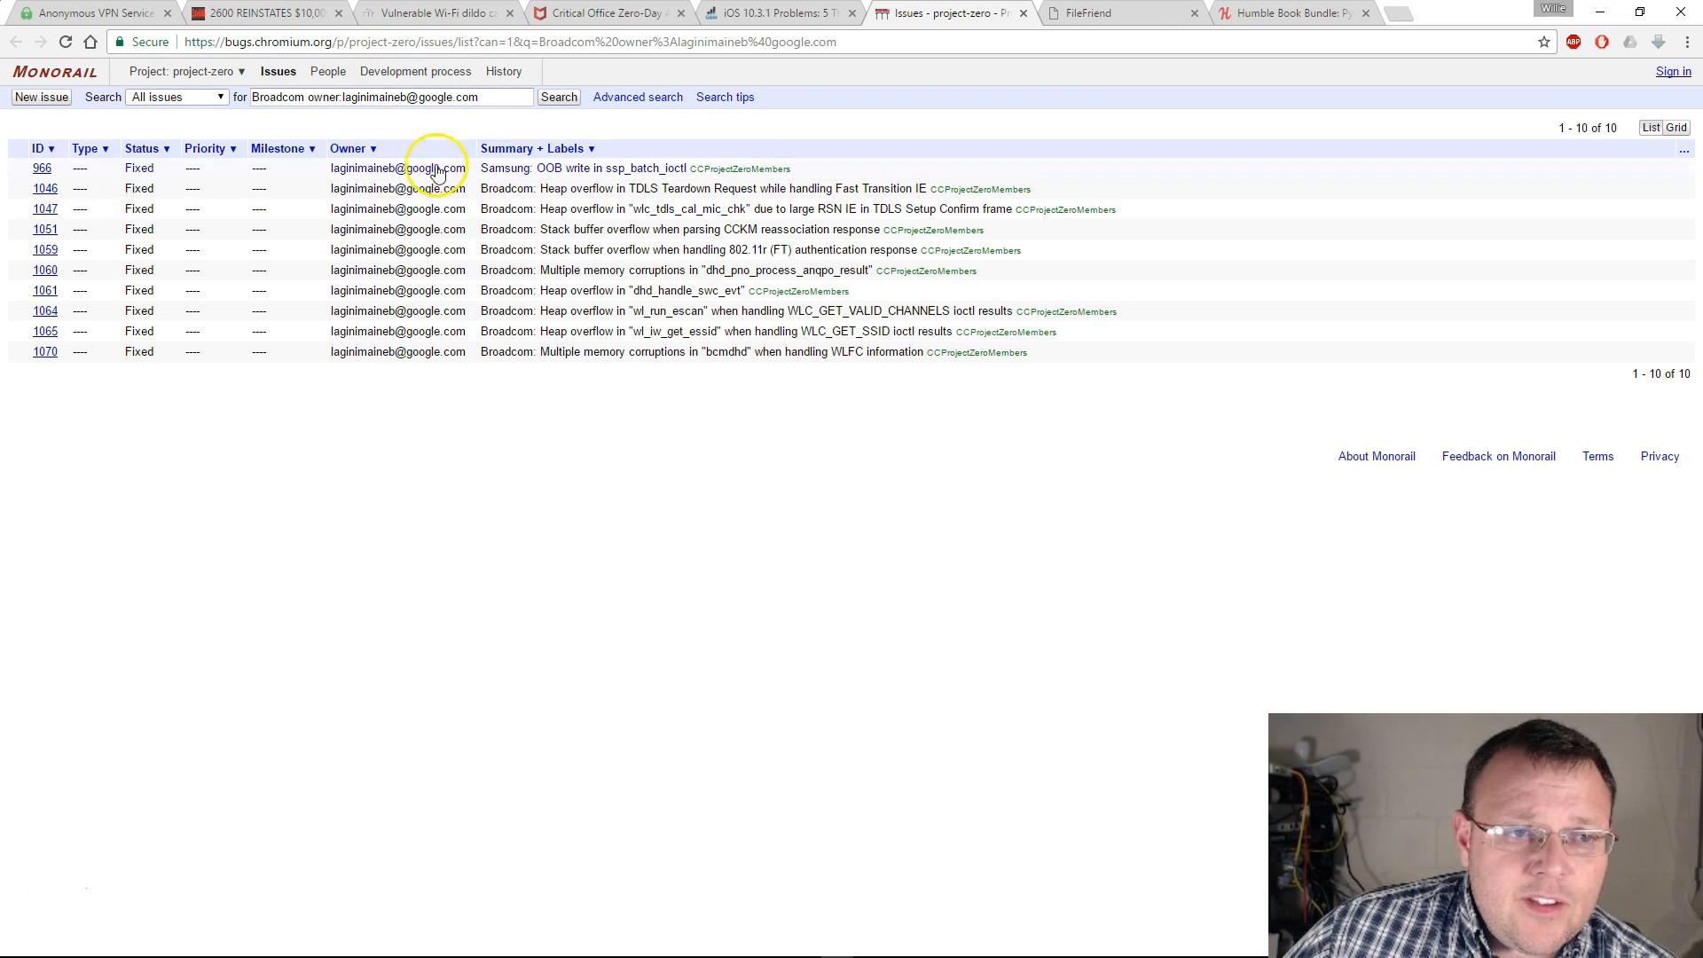
click(777, 12)
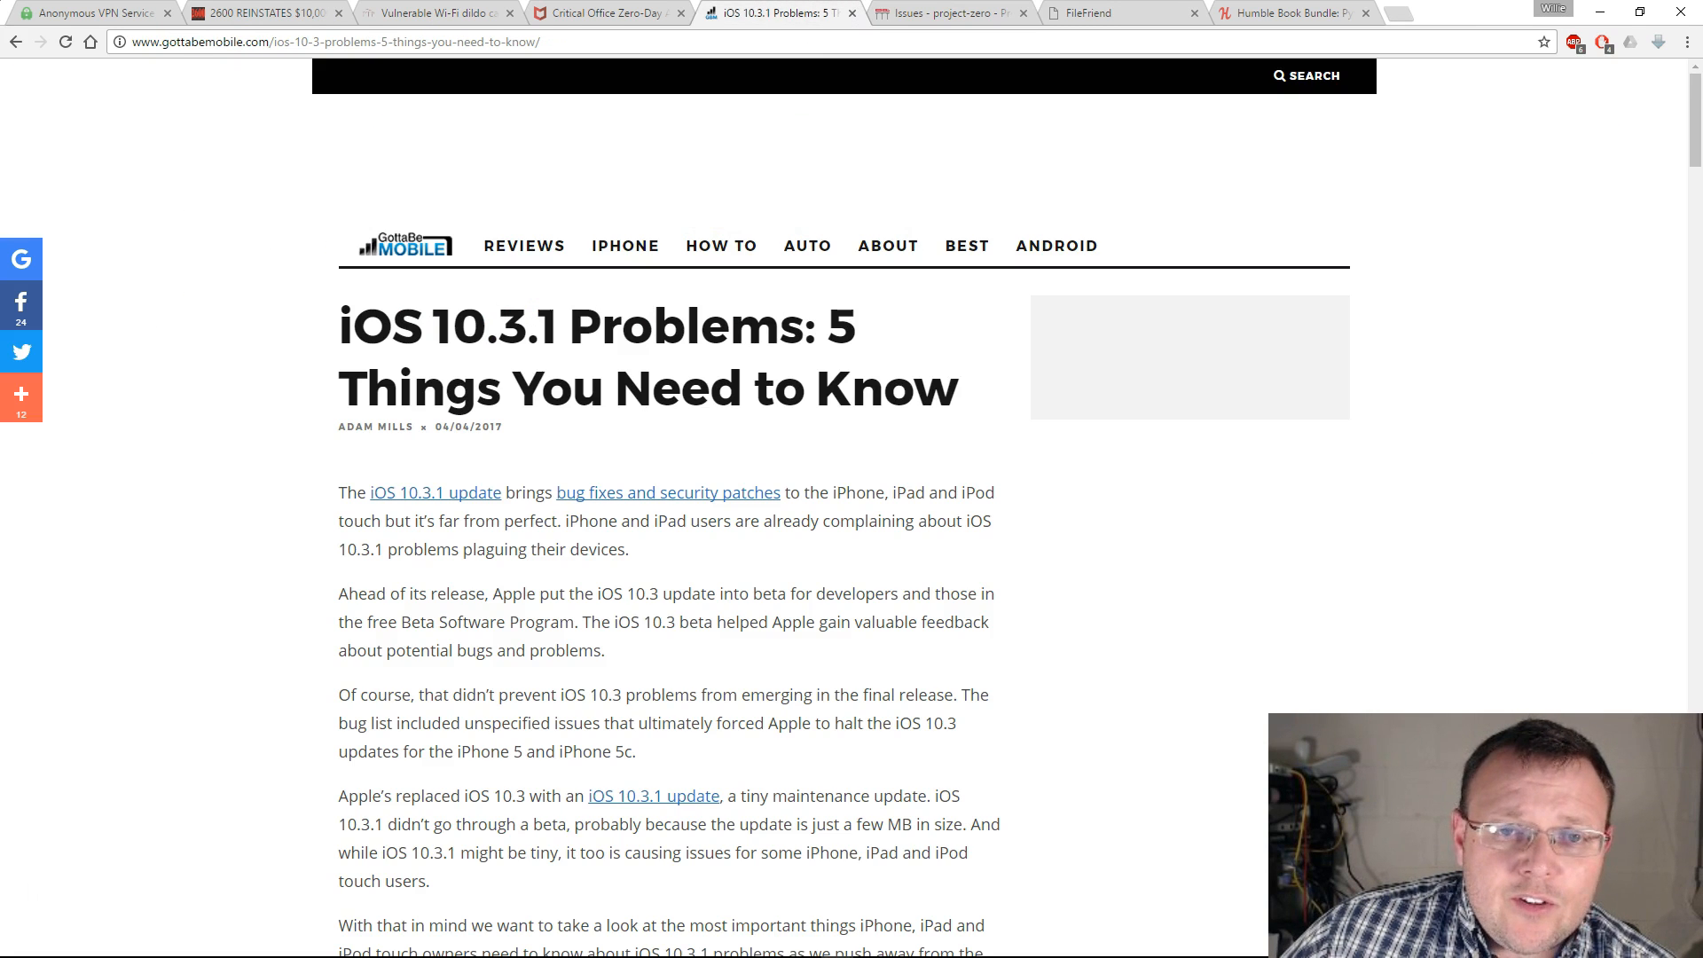
mouse_move(759, 231)
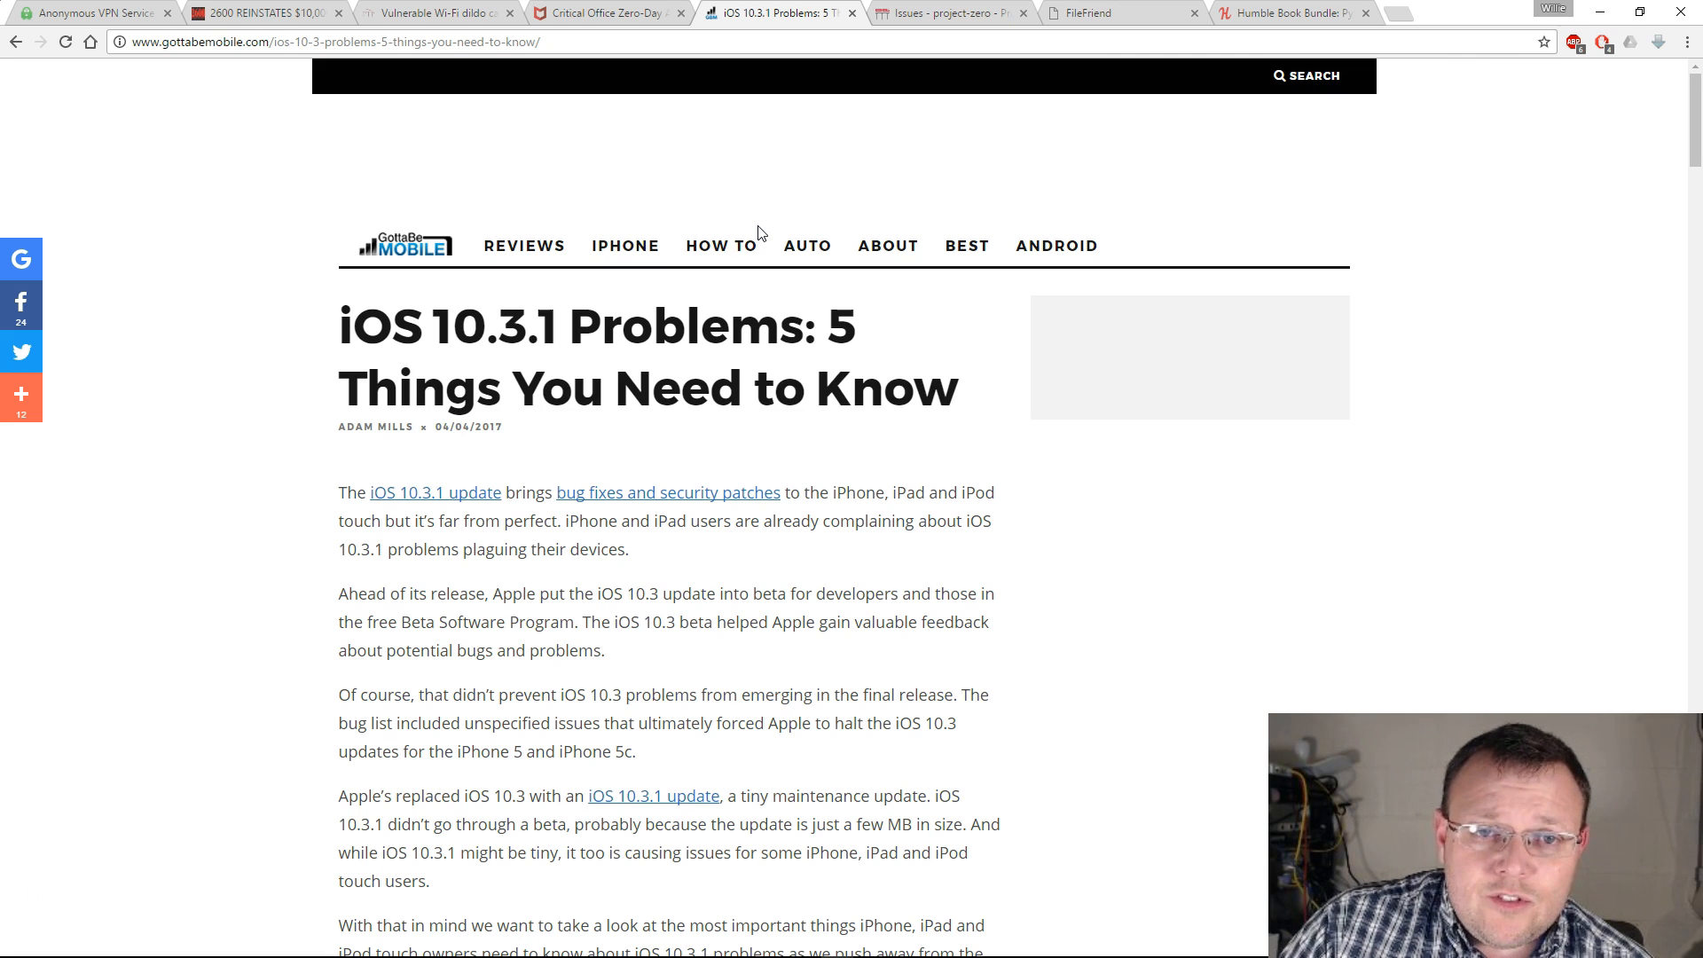
Skim the GottaBeMobile article into its iOS 10.3.1 Problems section
scroll(down, 3)
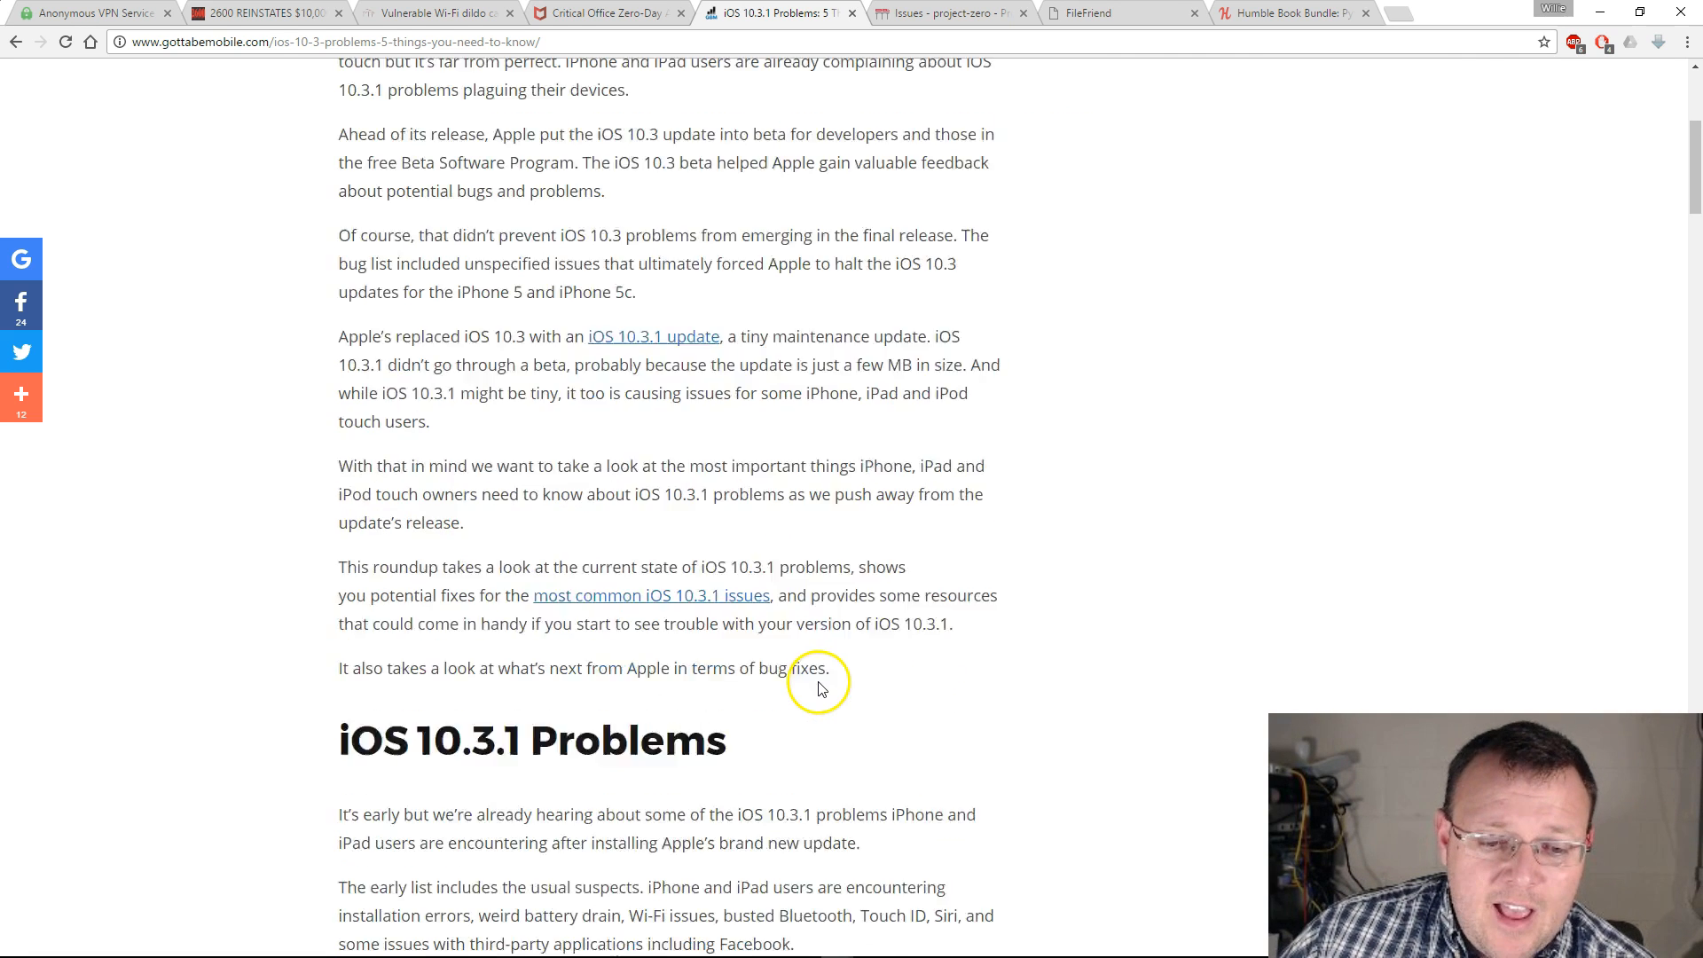
scroll(up, 3)
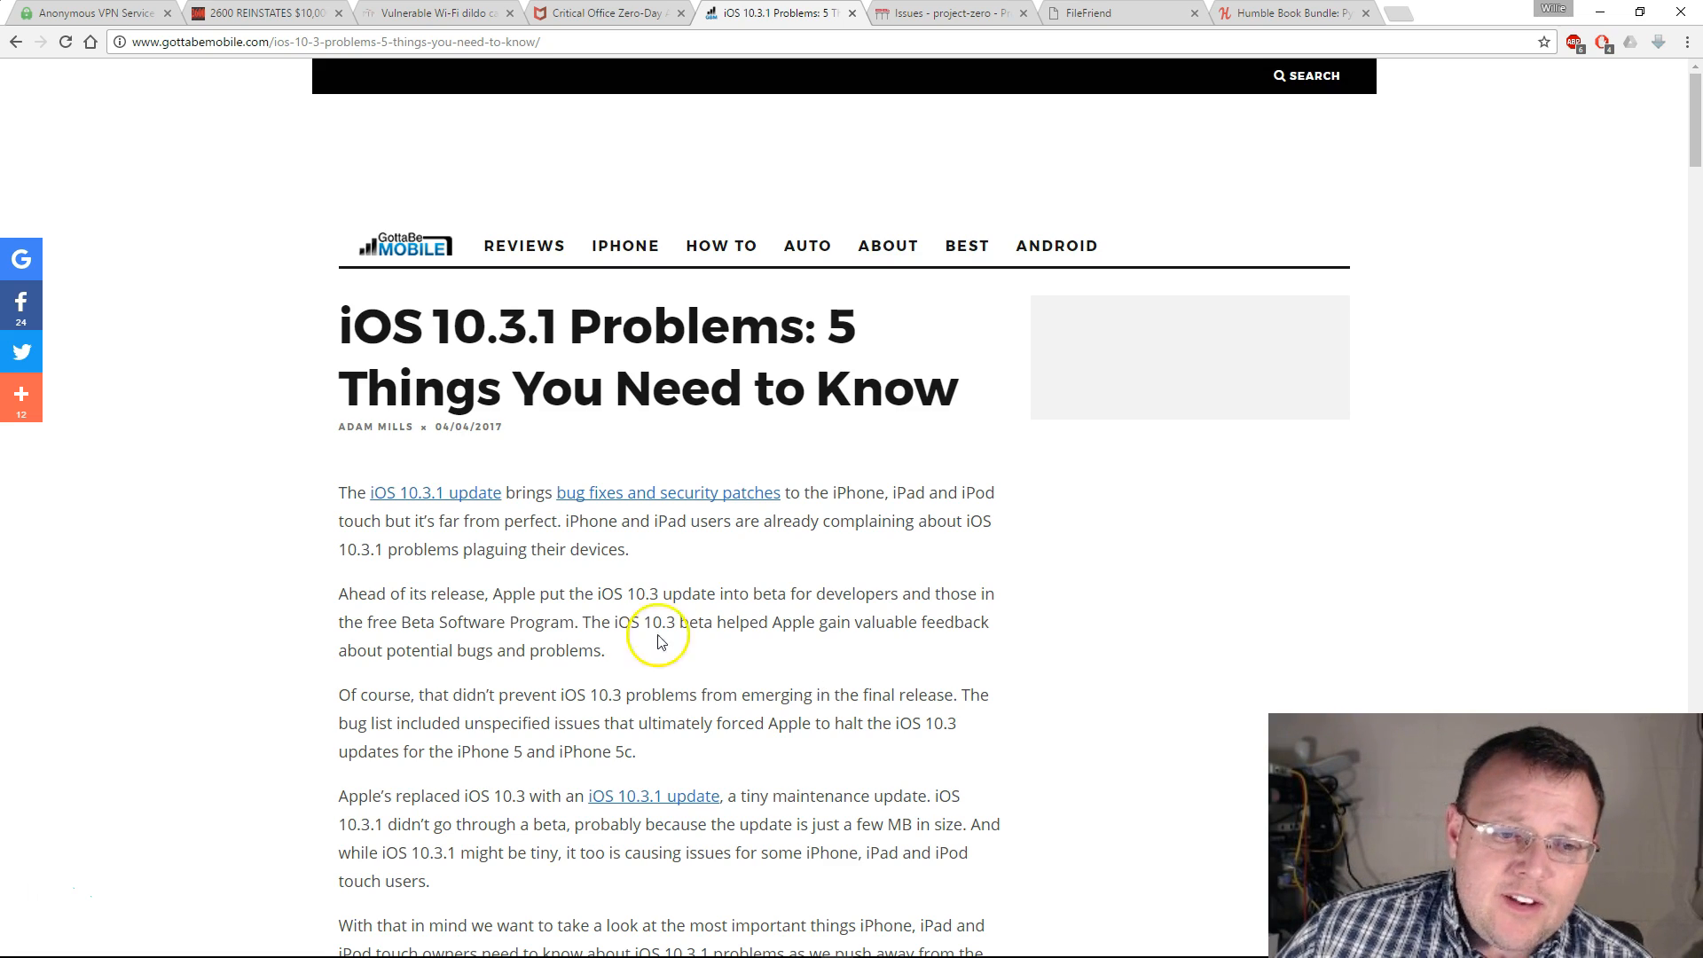
scroll(down, 3)
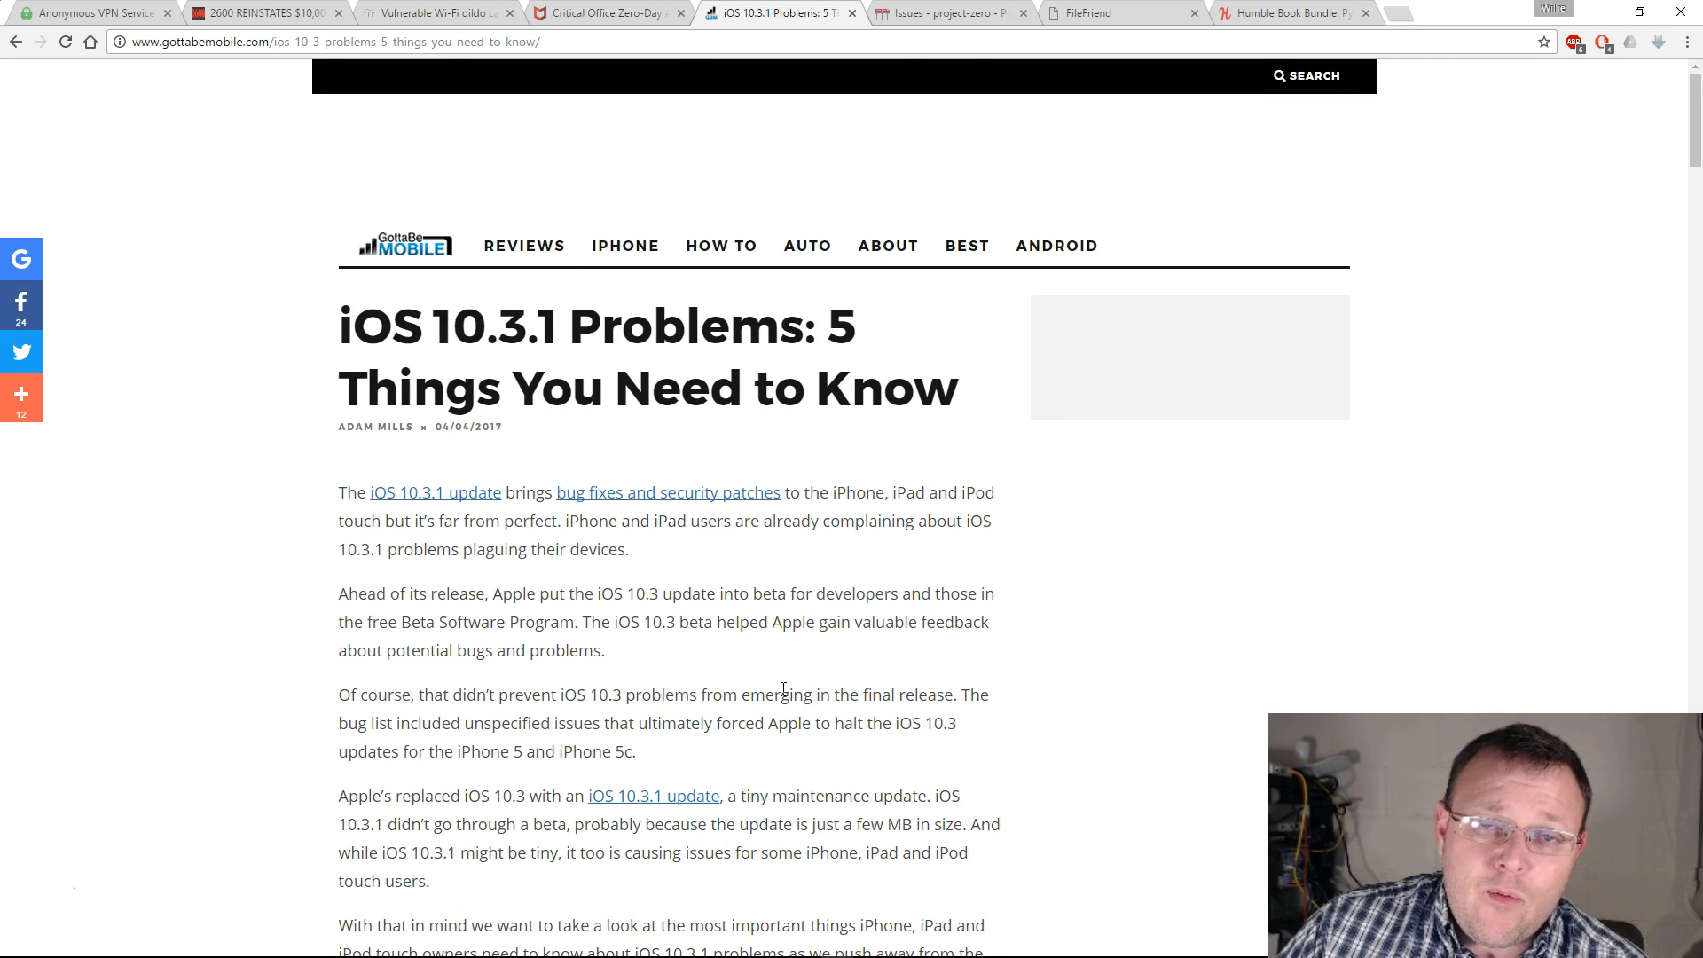
Toggle between the article and the Project Zero Broadcom issue list, ending on the issue list
click(945, 13)
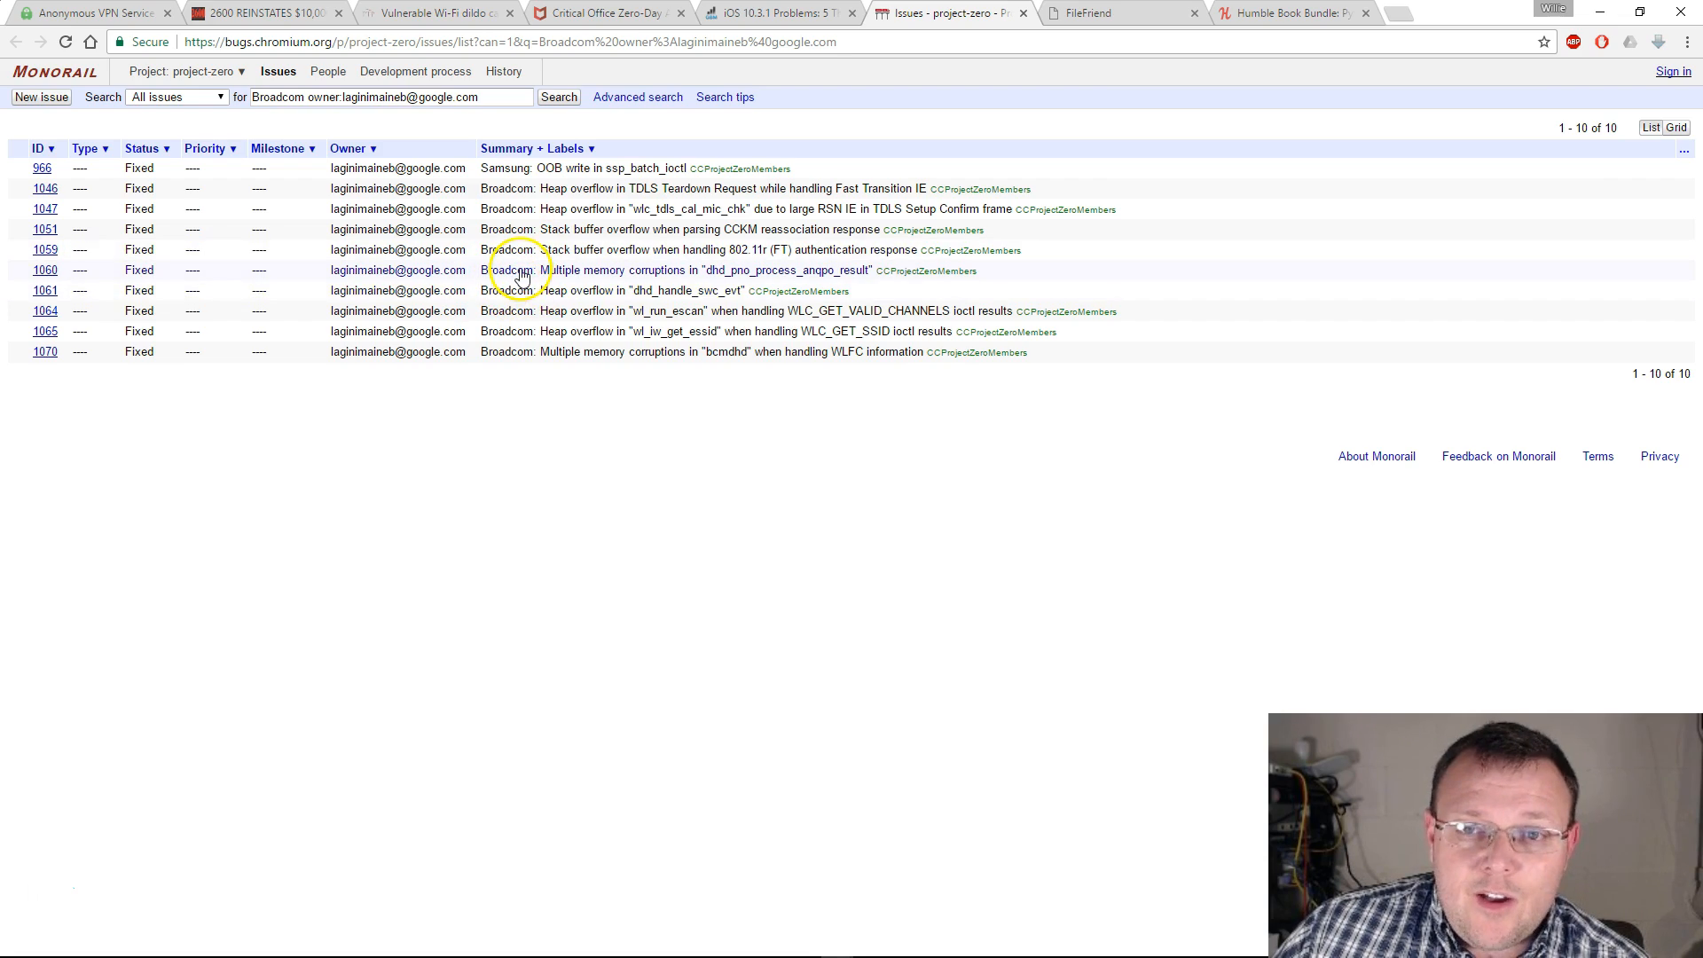
click(777, 13)
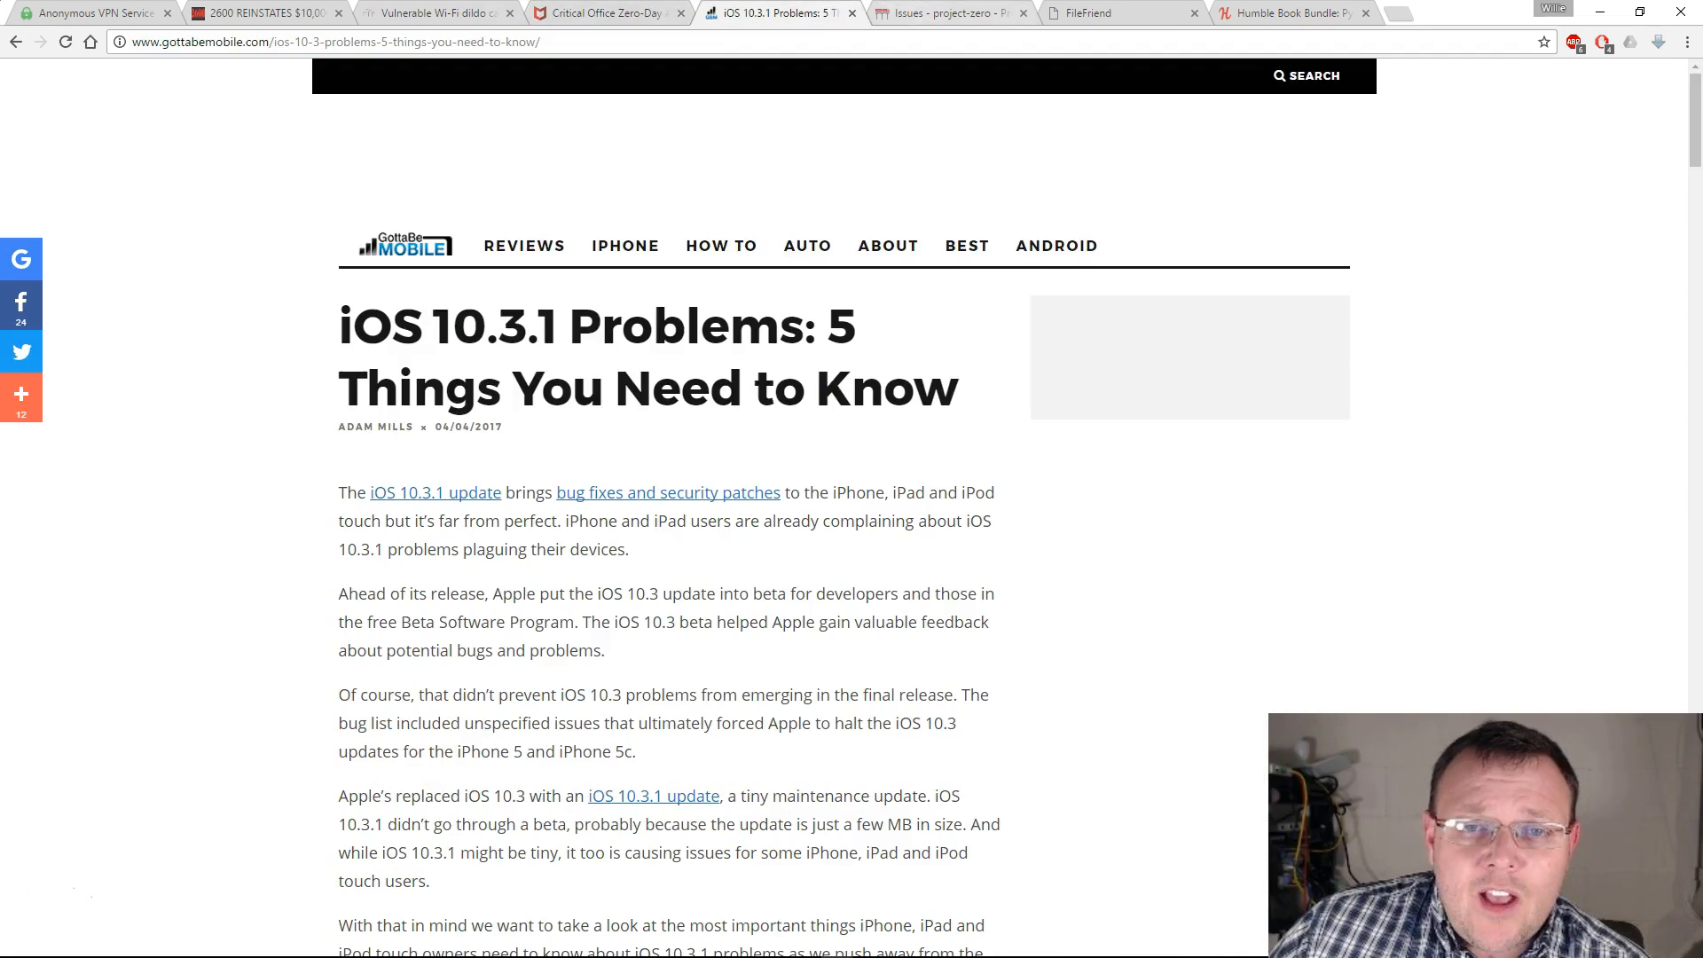
click(945, 12)
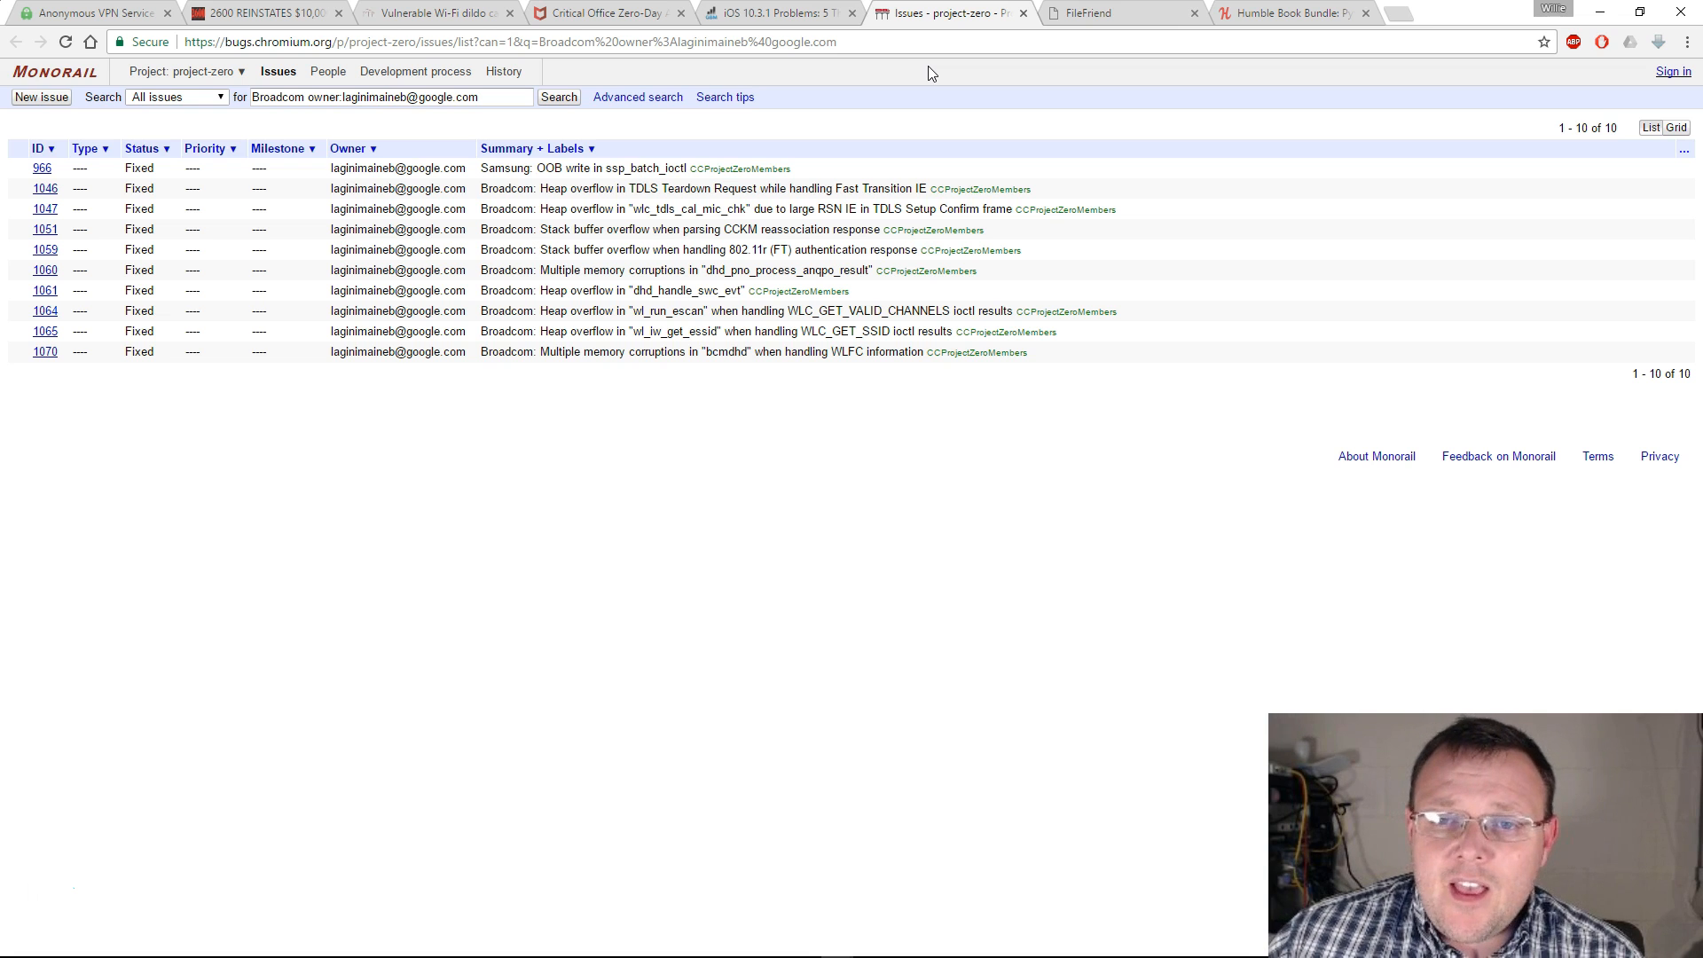
mouse_move(1119, 13)
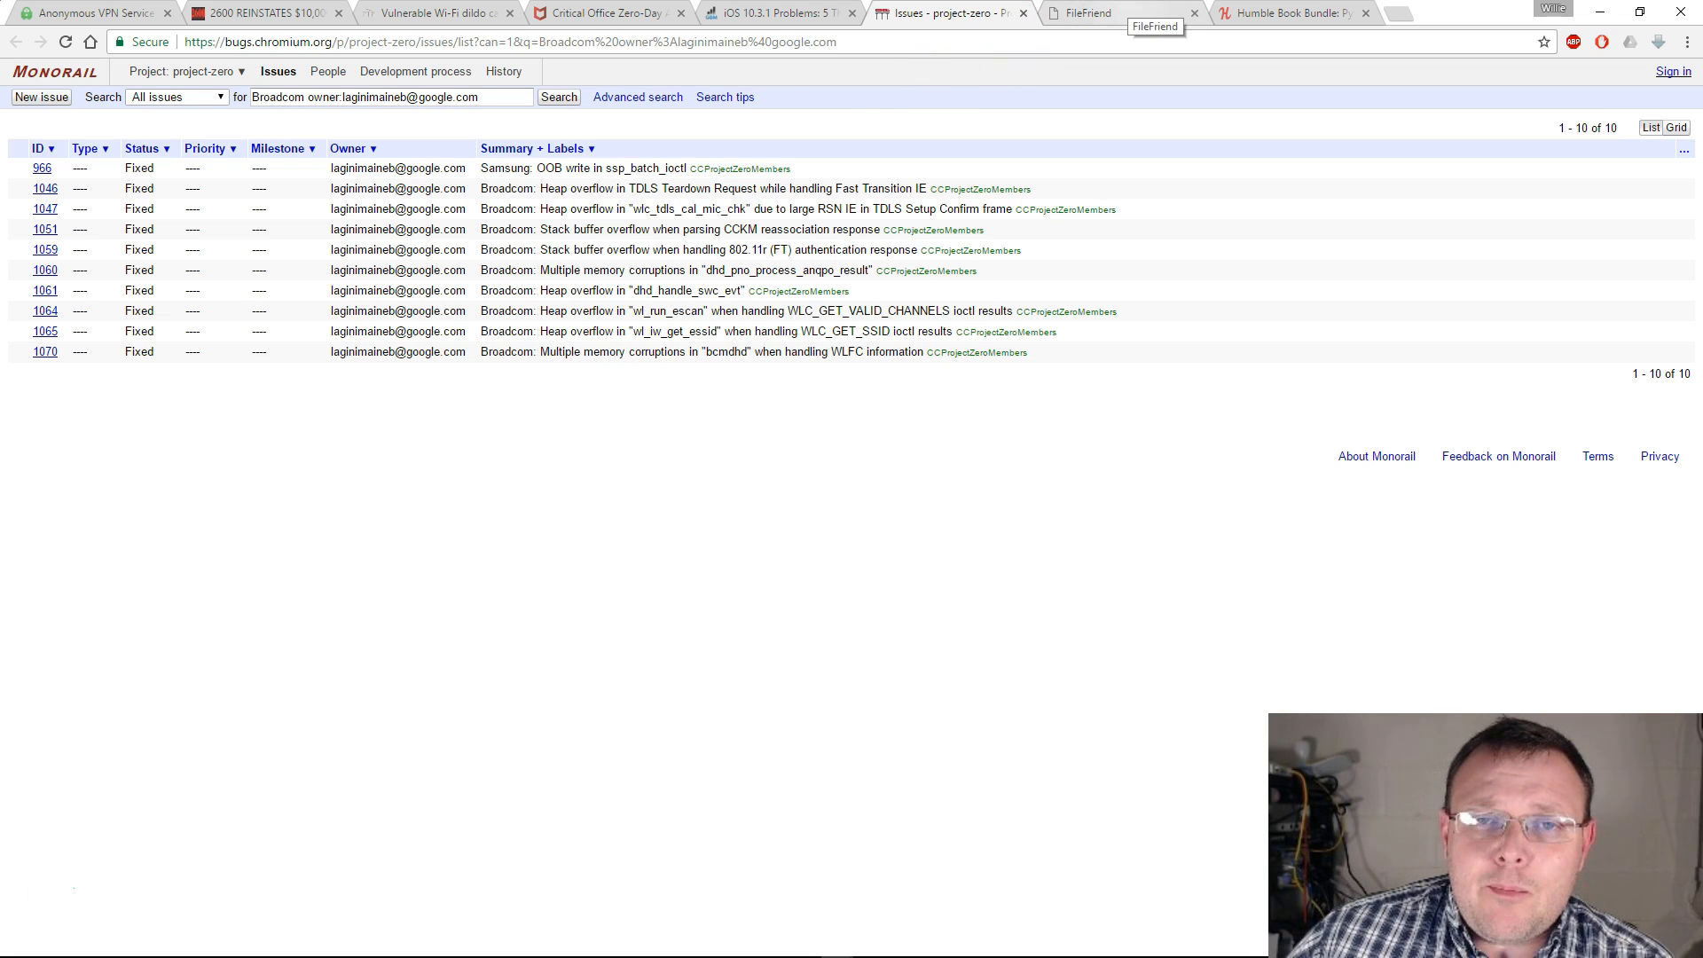
Jump to the FileFriend utility section and highlight its Split and following feature lines
click(1107, 12)
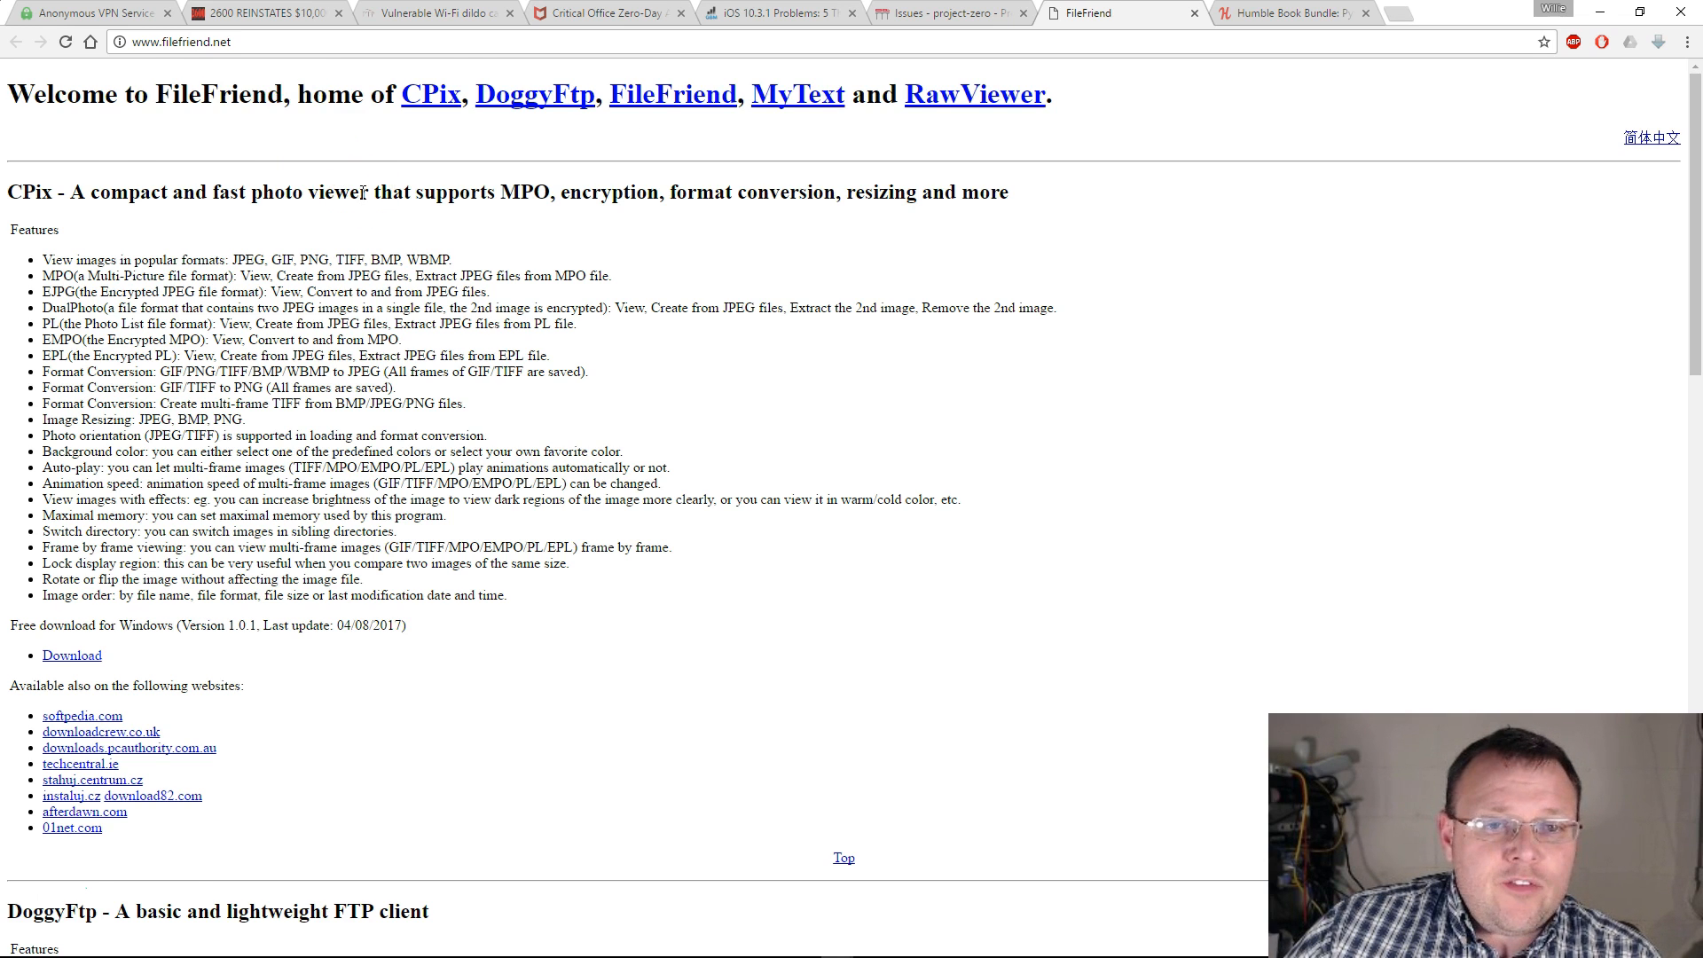
click(671, 94)
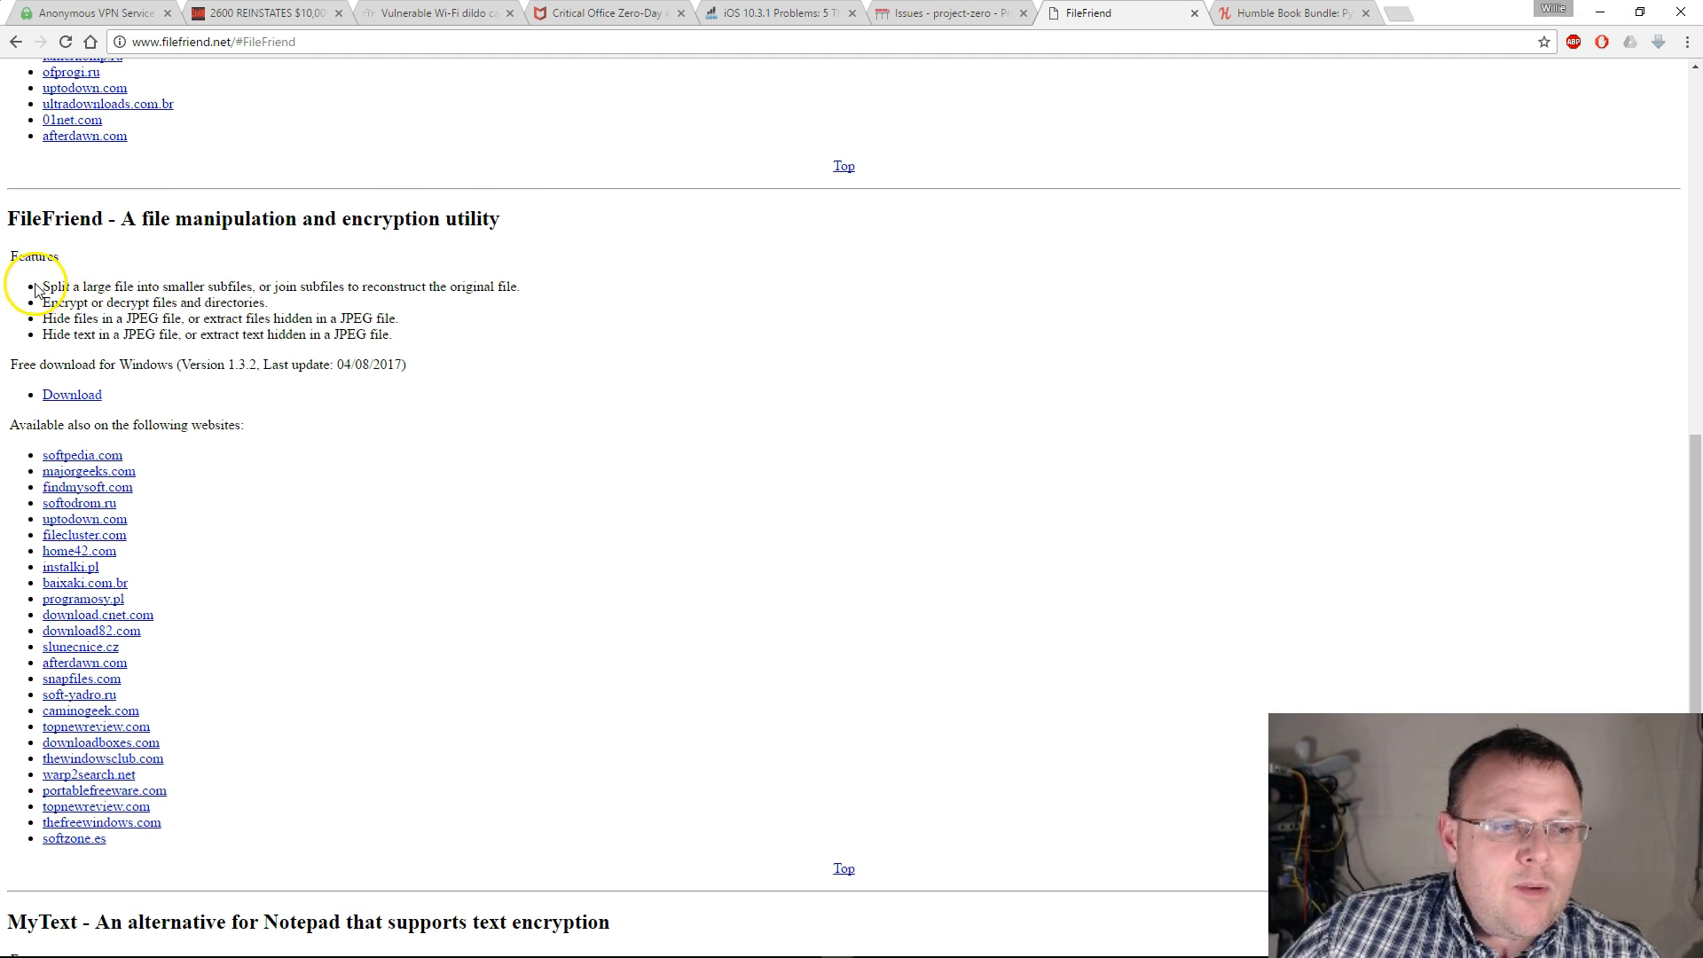
double_click(52, 286)
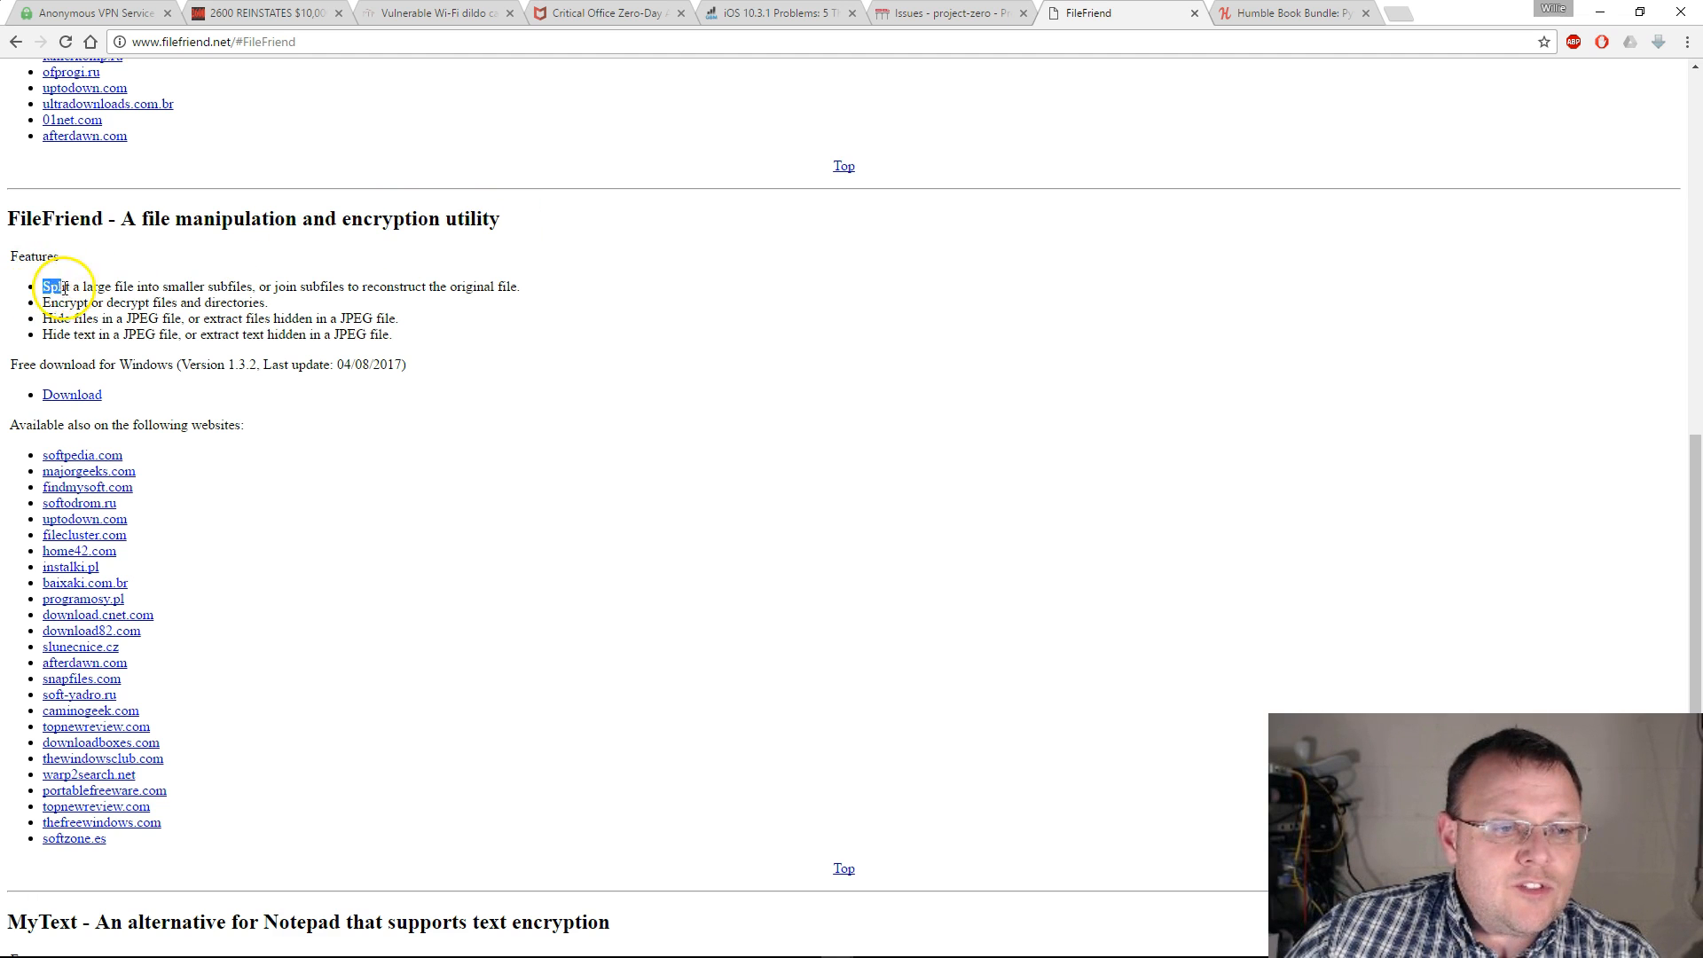
drag(42, 286, 255, 285)
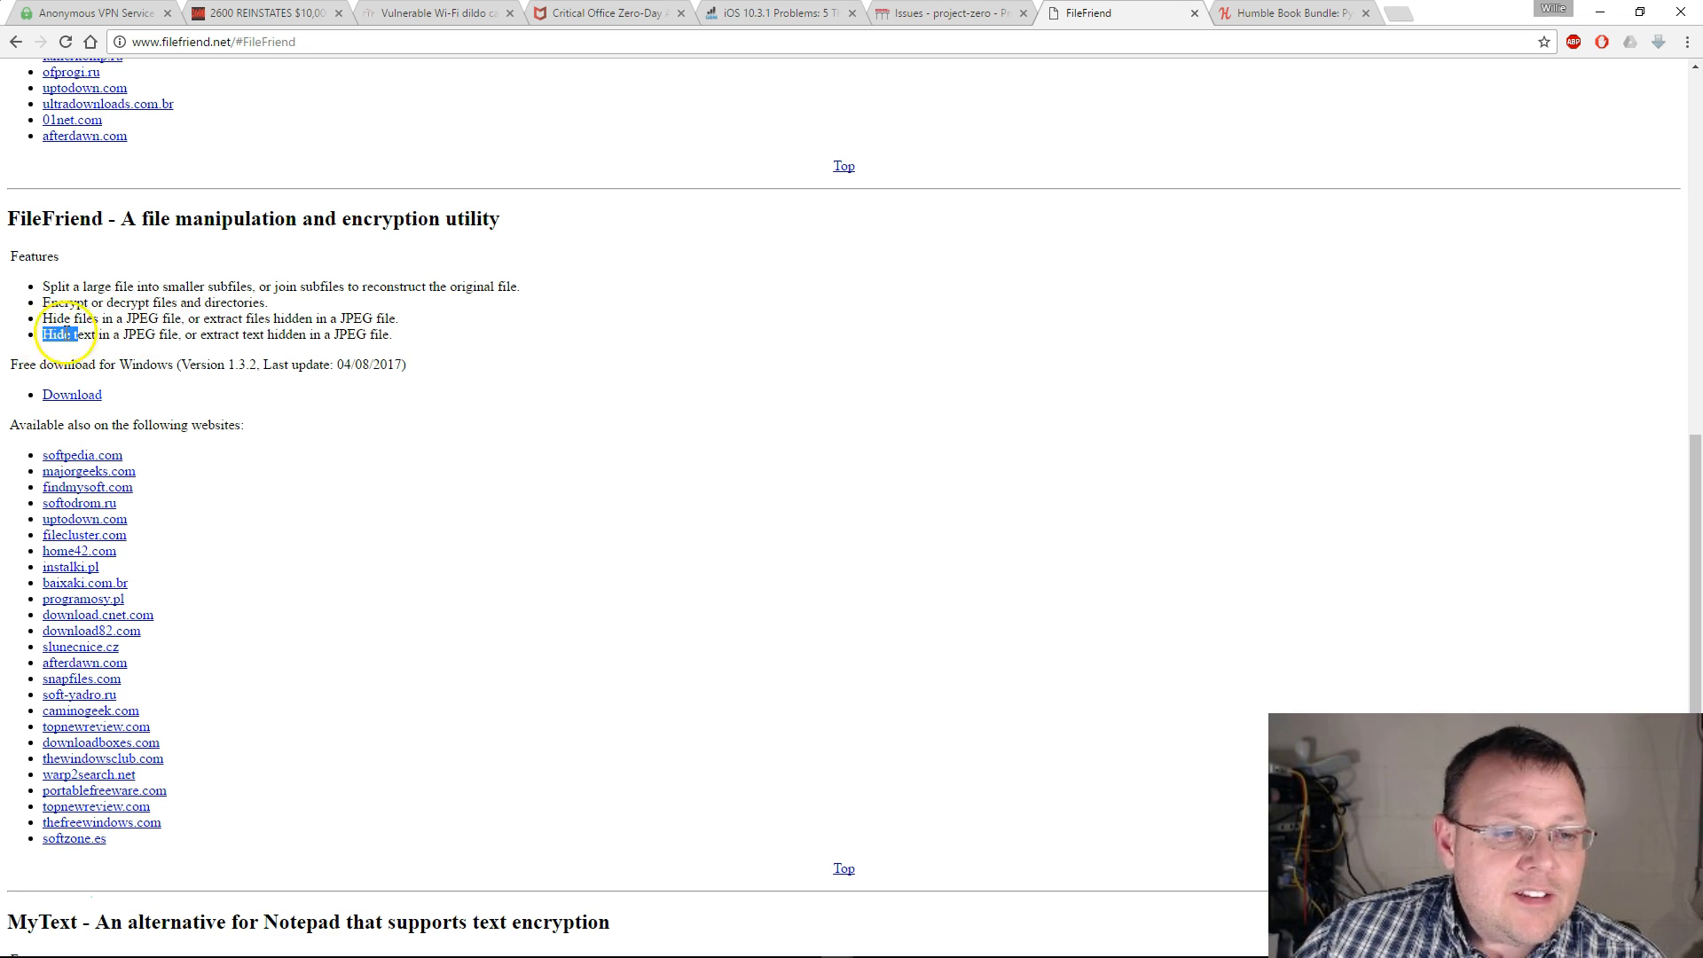
drag(43, 336, 169, 336)
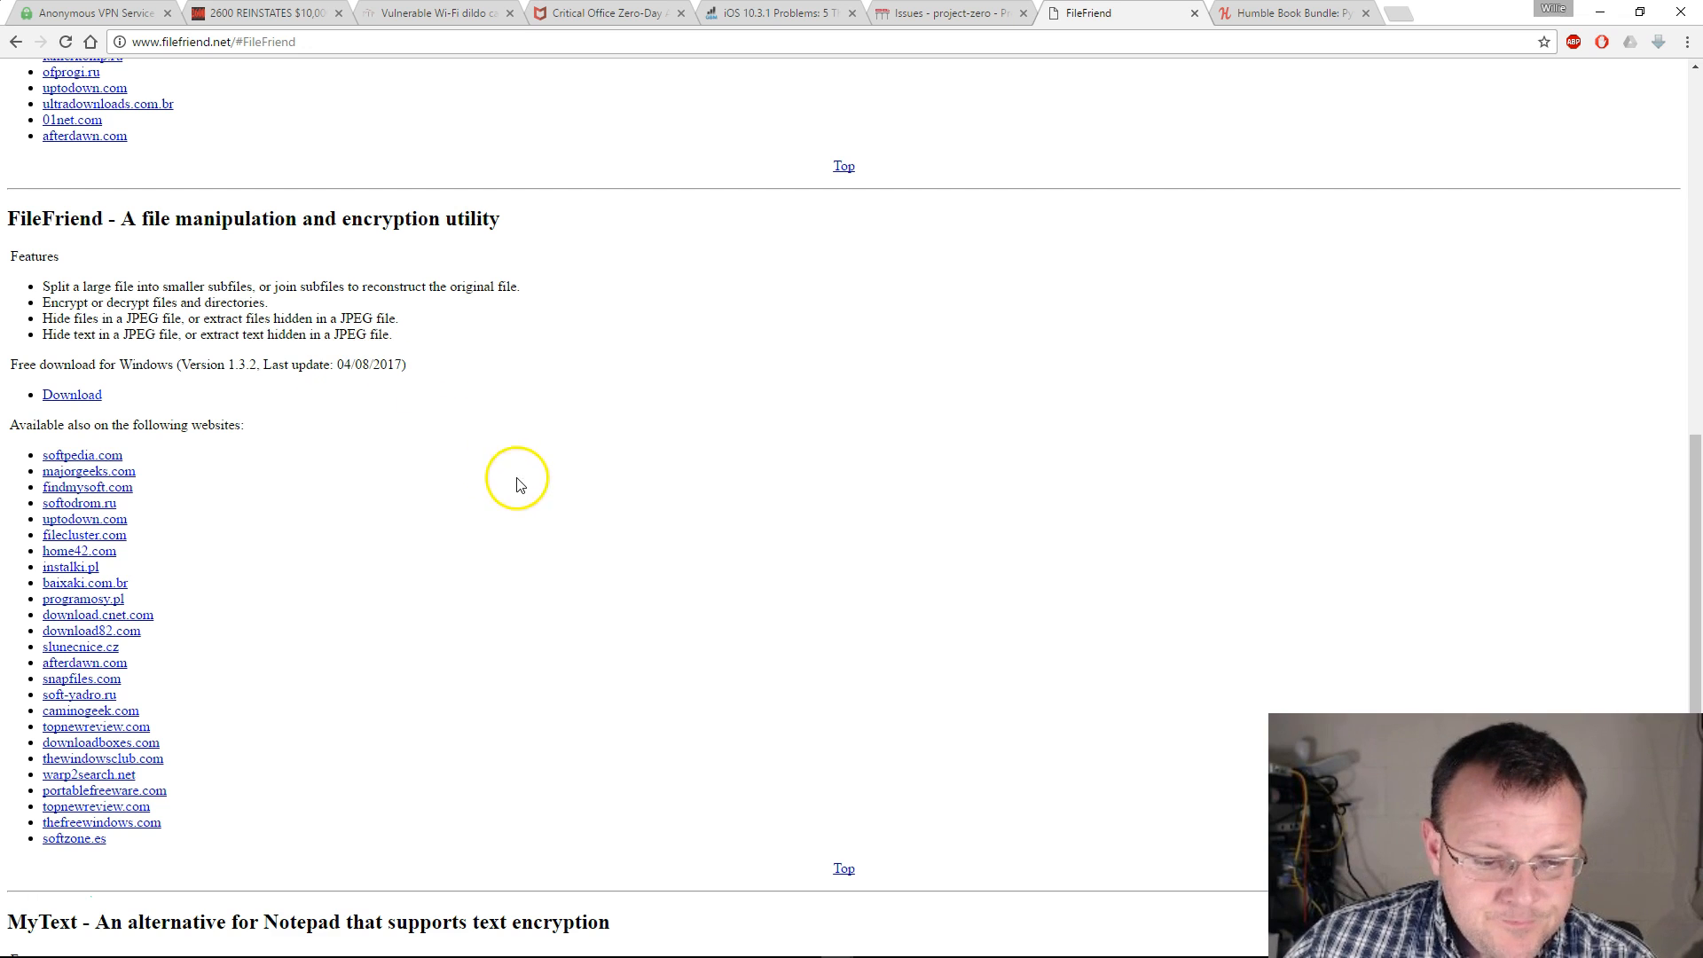
mouse_move(536, 468)
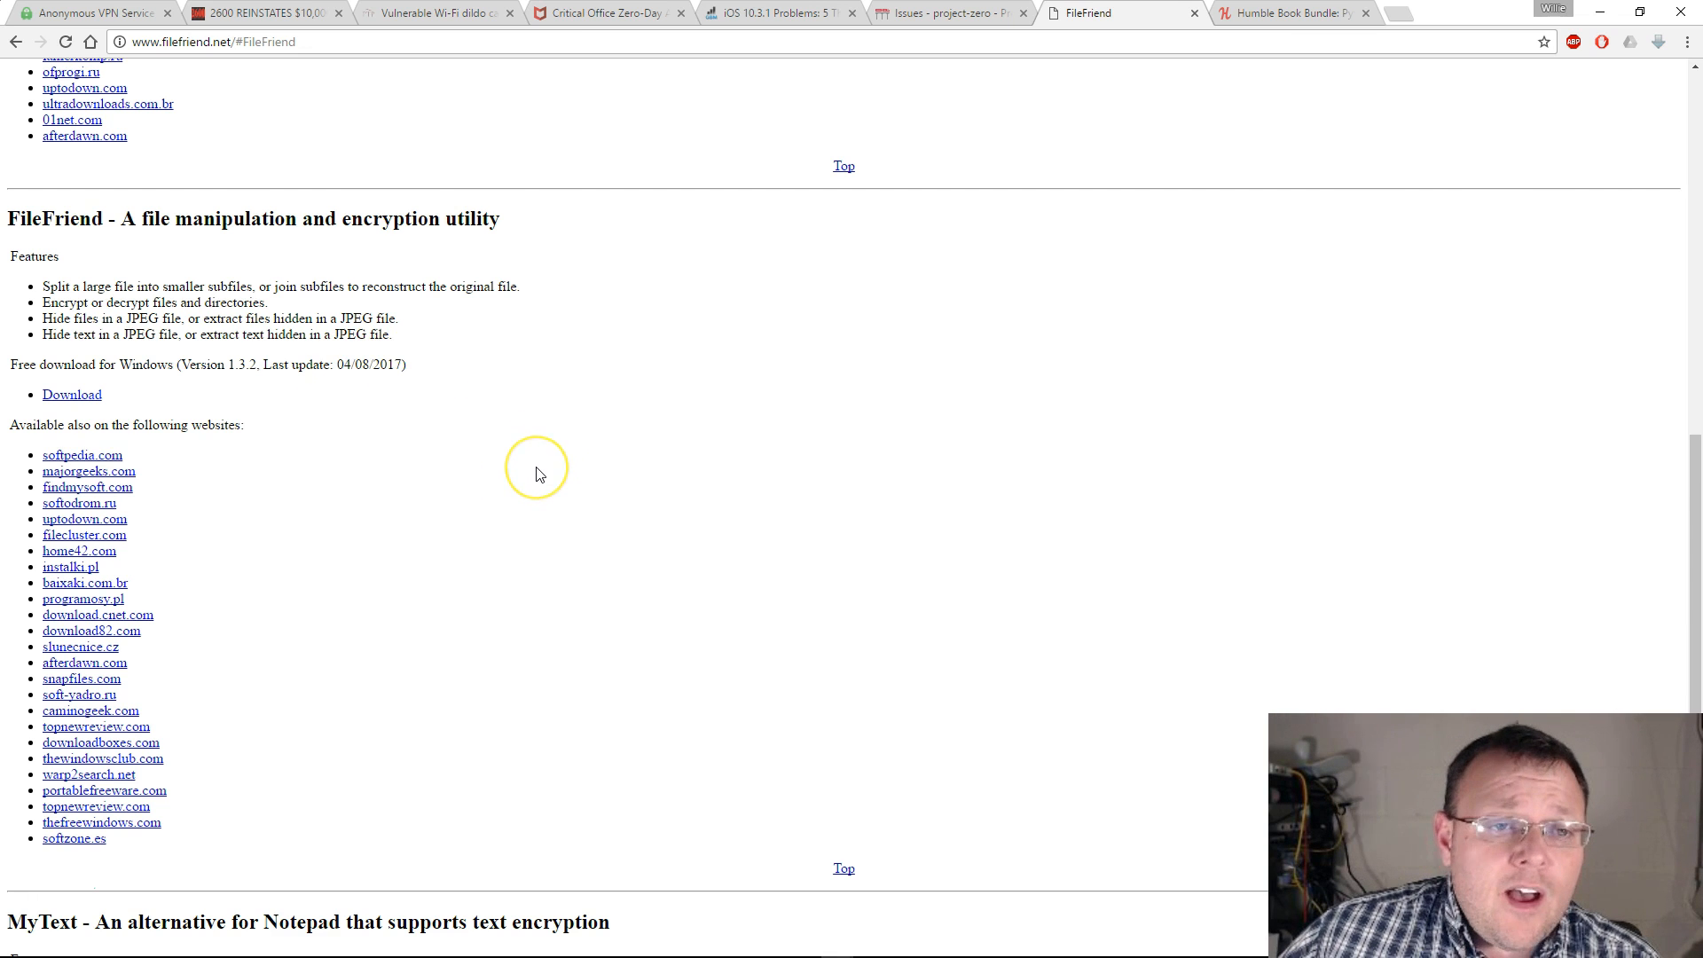
Skim the other FileFriend utilities, then move to the Humble Book Bundle Python page
scroll(down, 3)
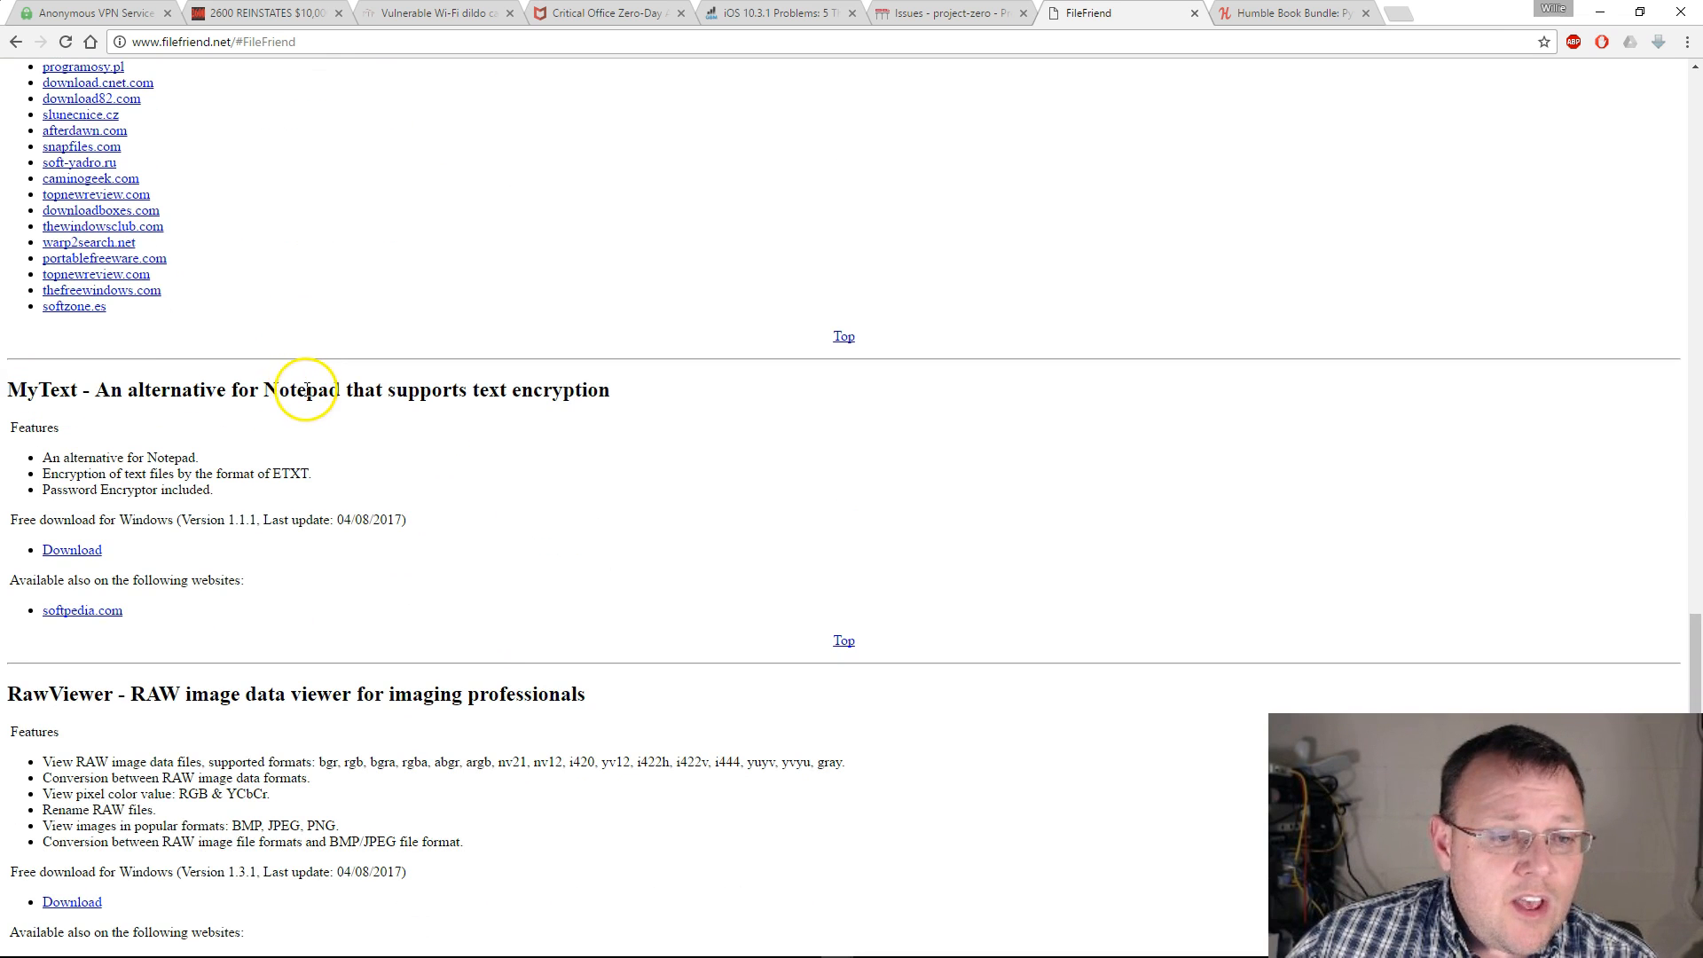
mouse_move(625, 453)
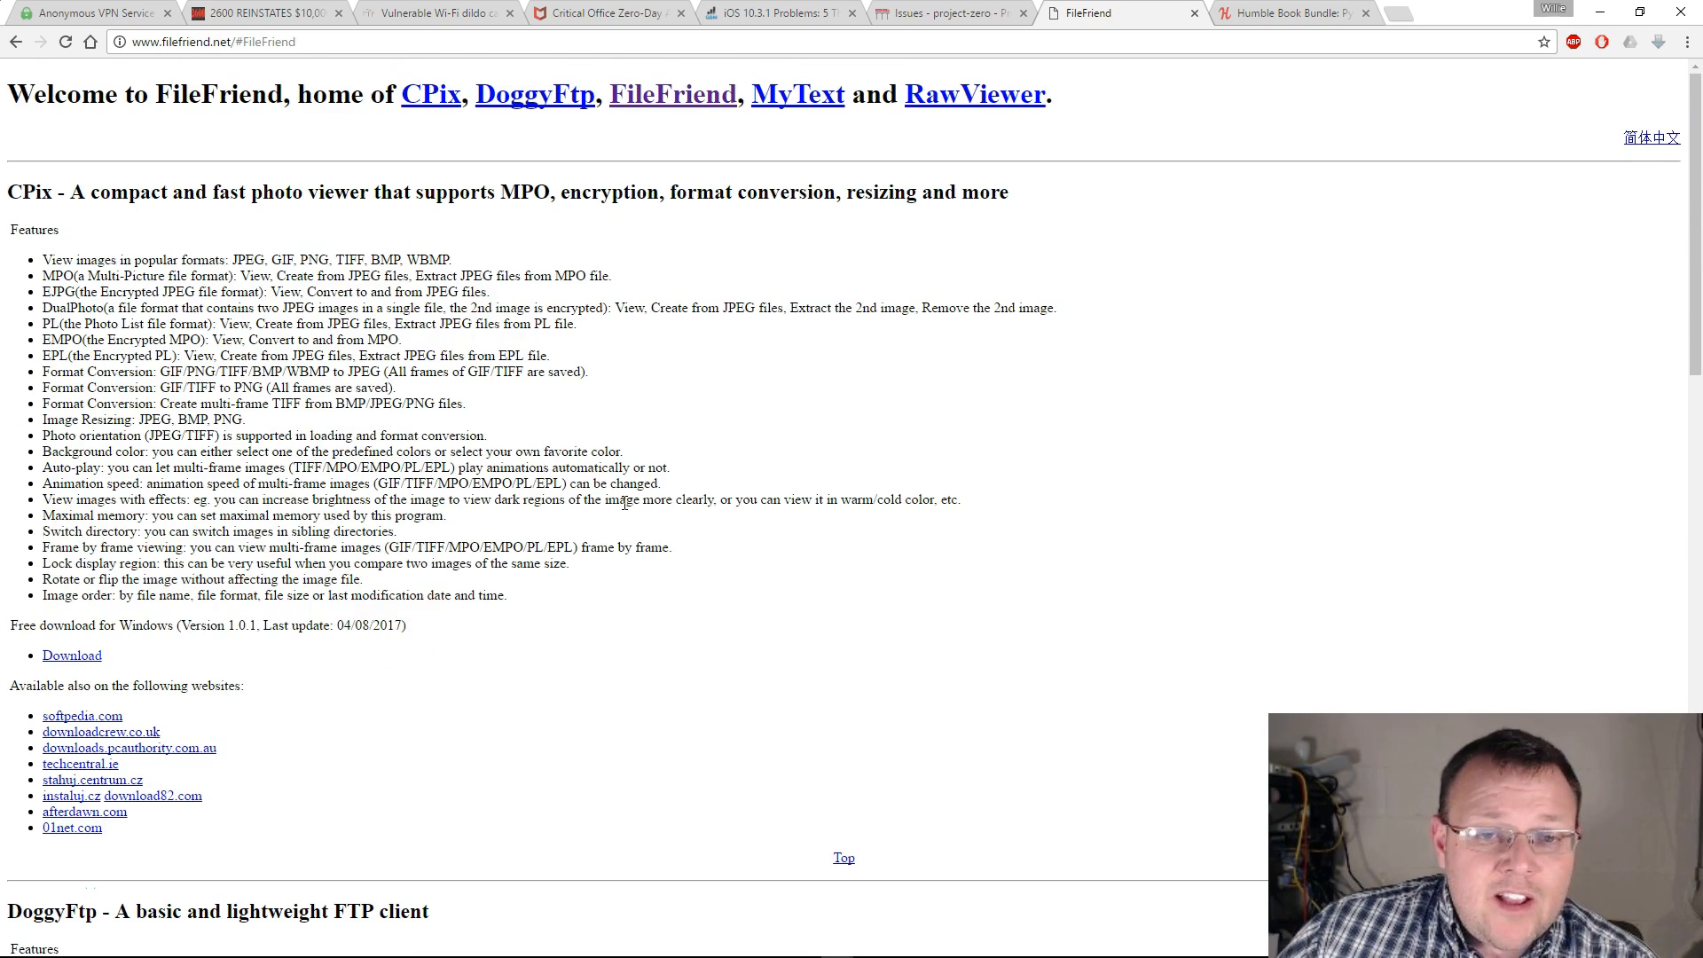
scroll(down, 3)
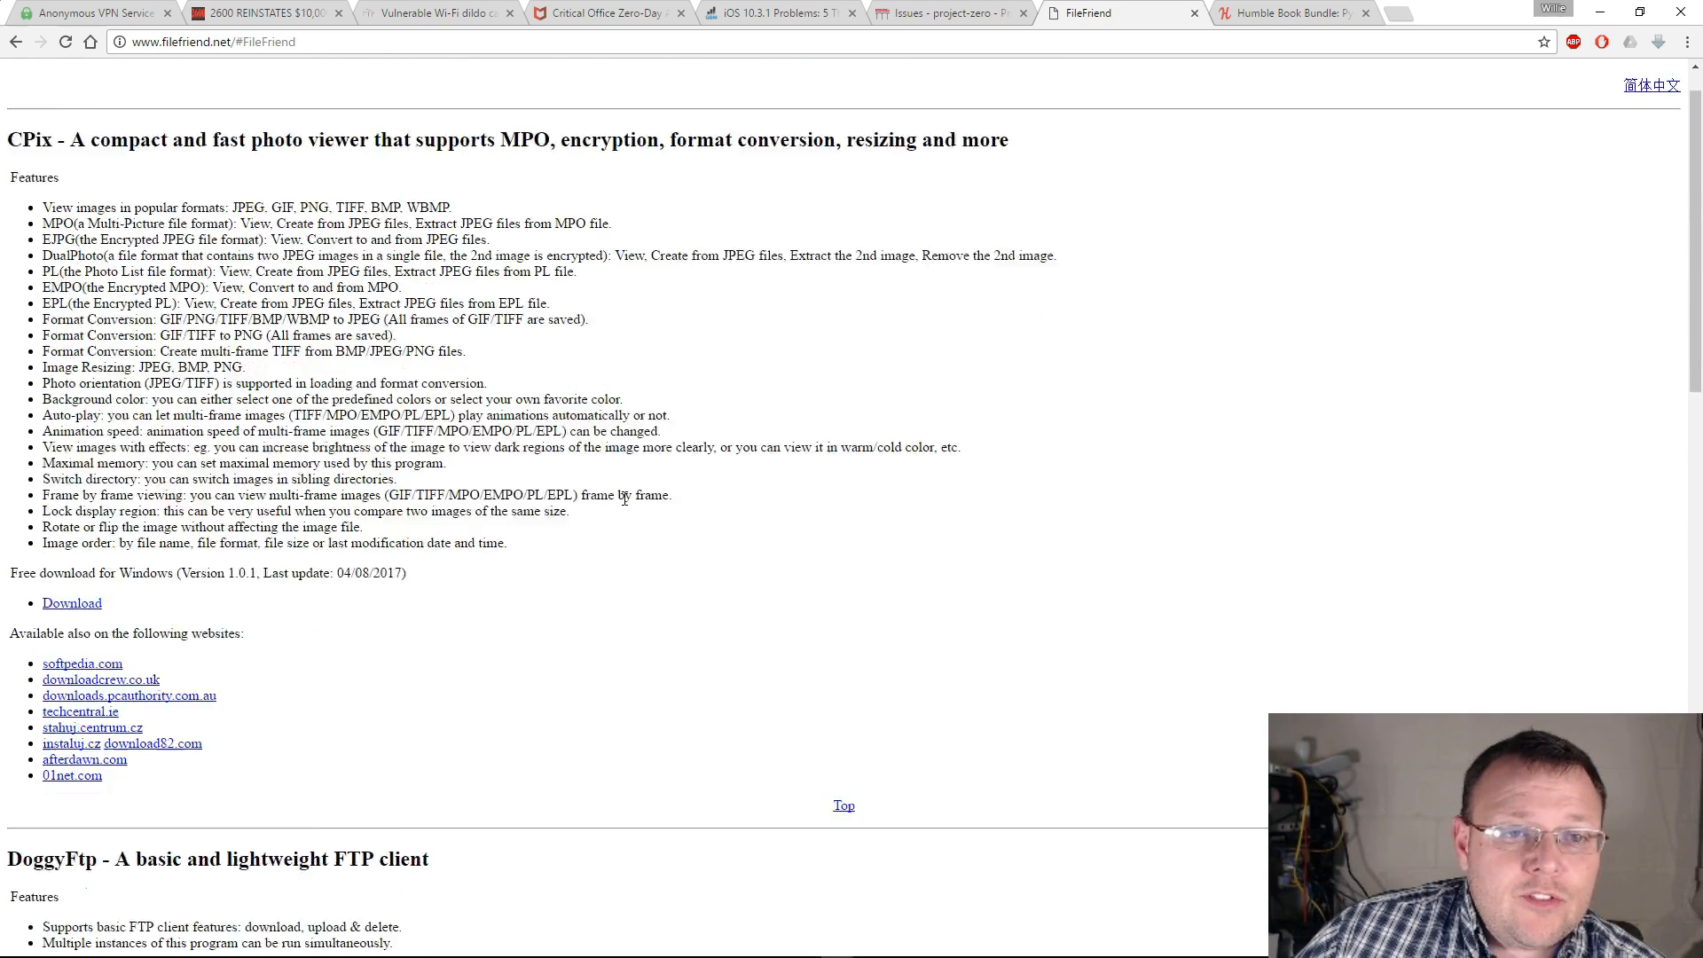
scroll(down, 3)
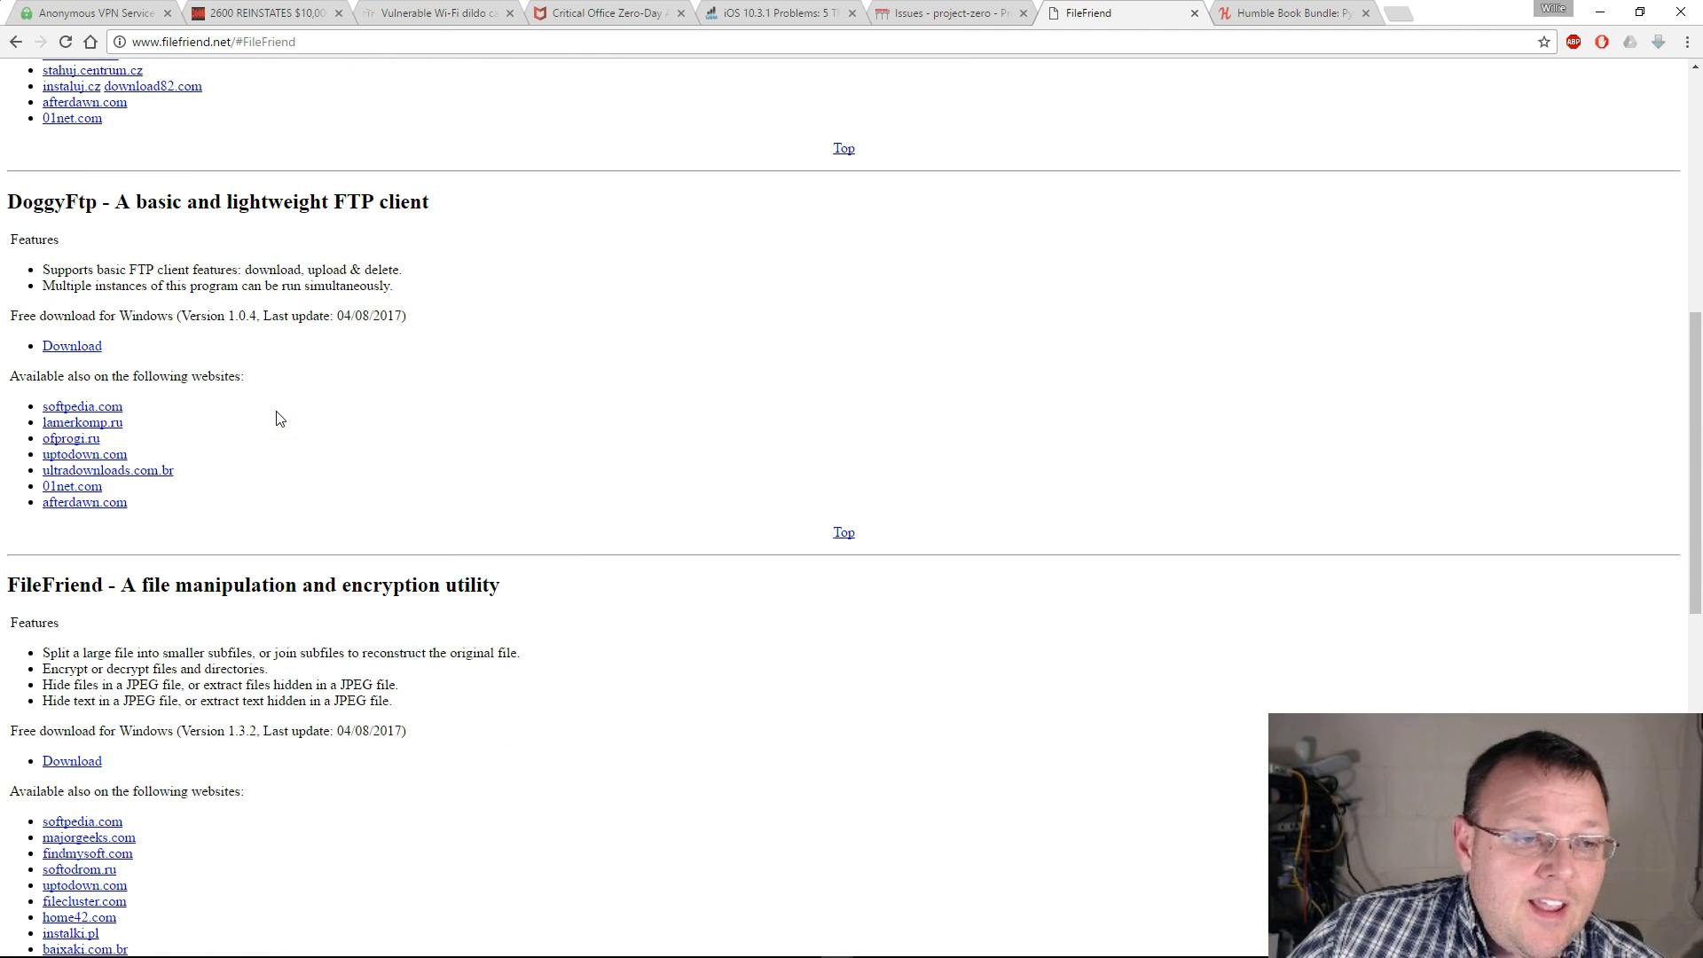
scroll(down, 3)
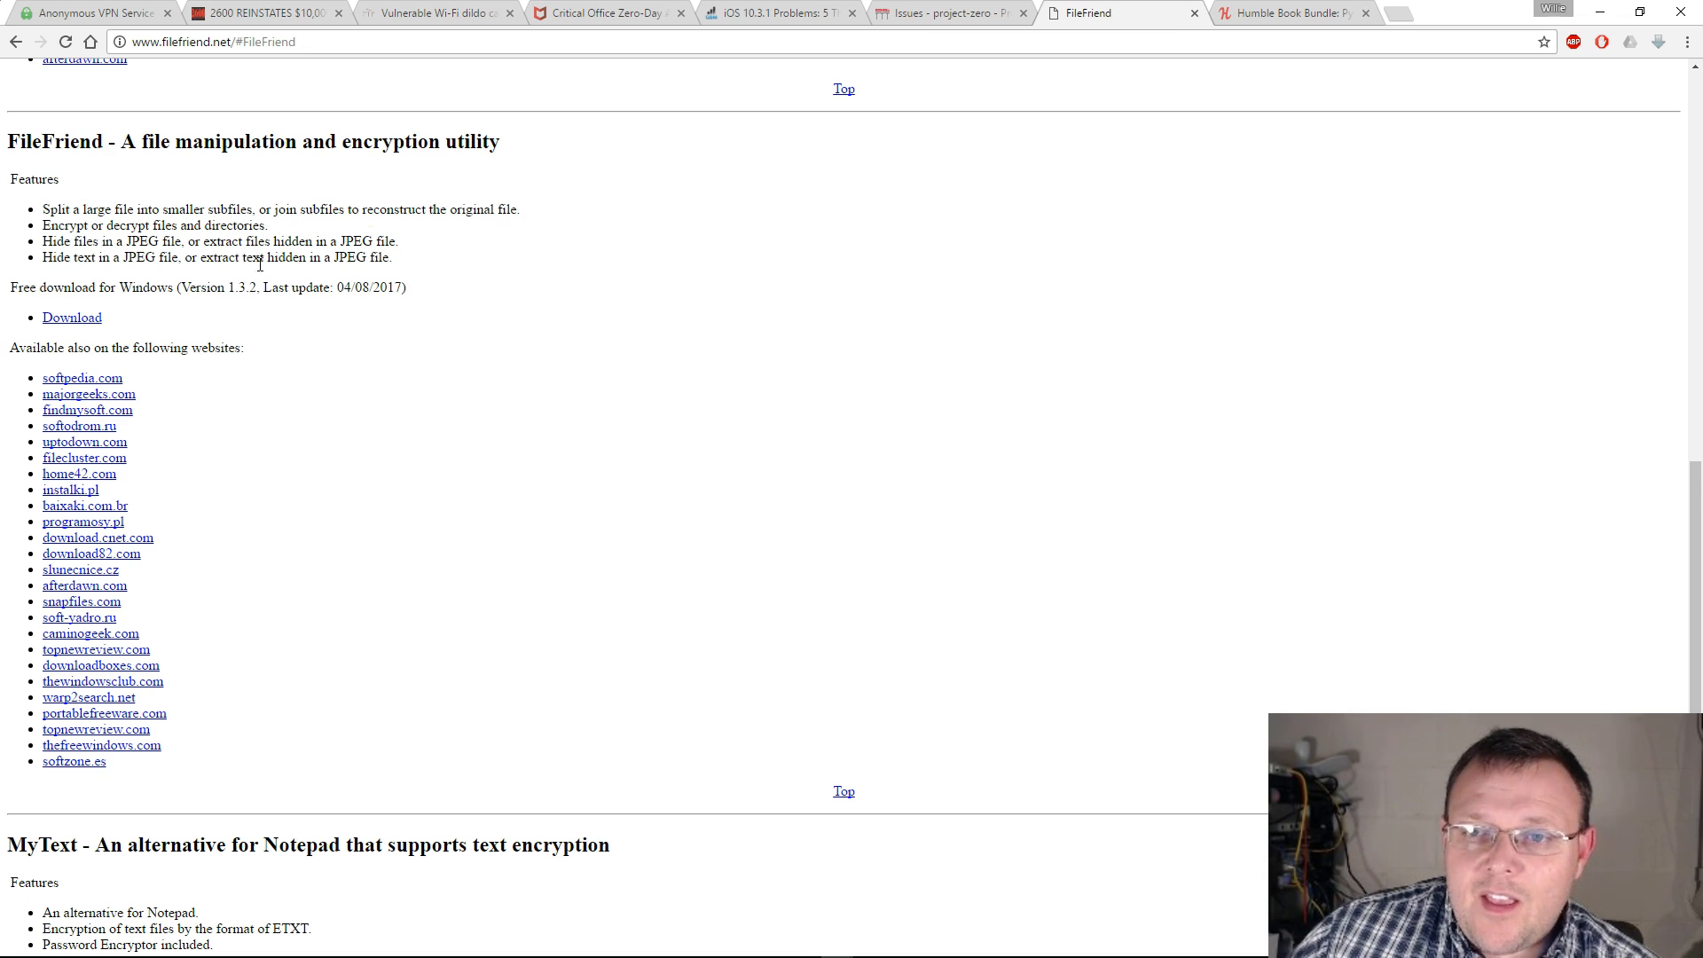
click(1289, 13)
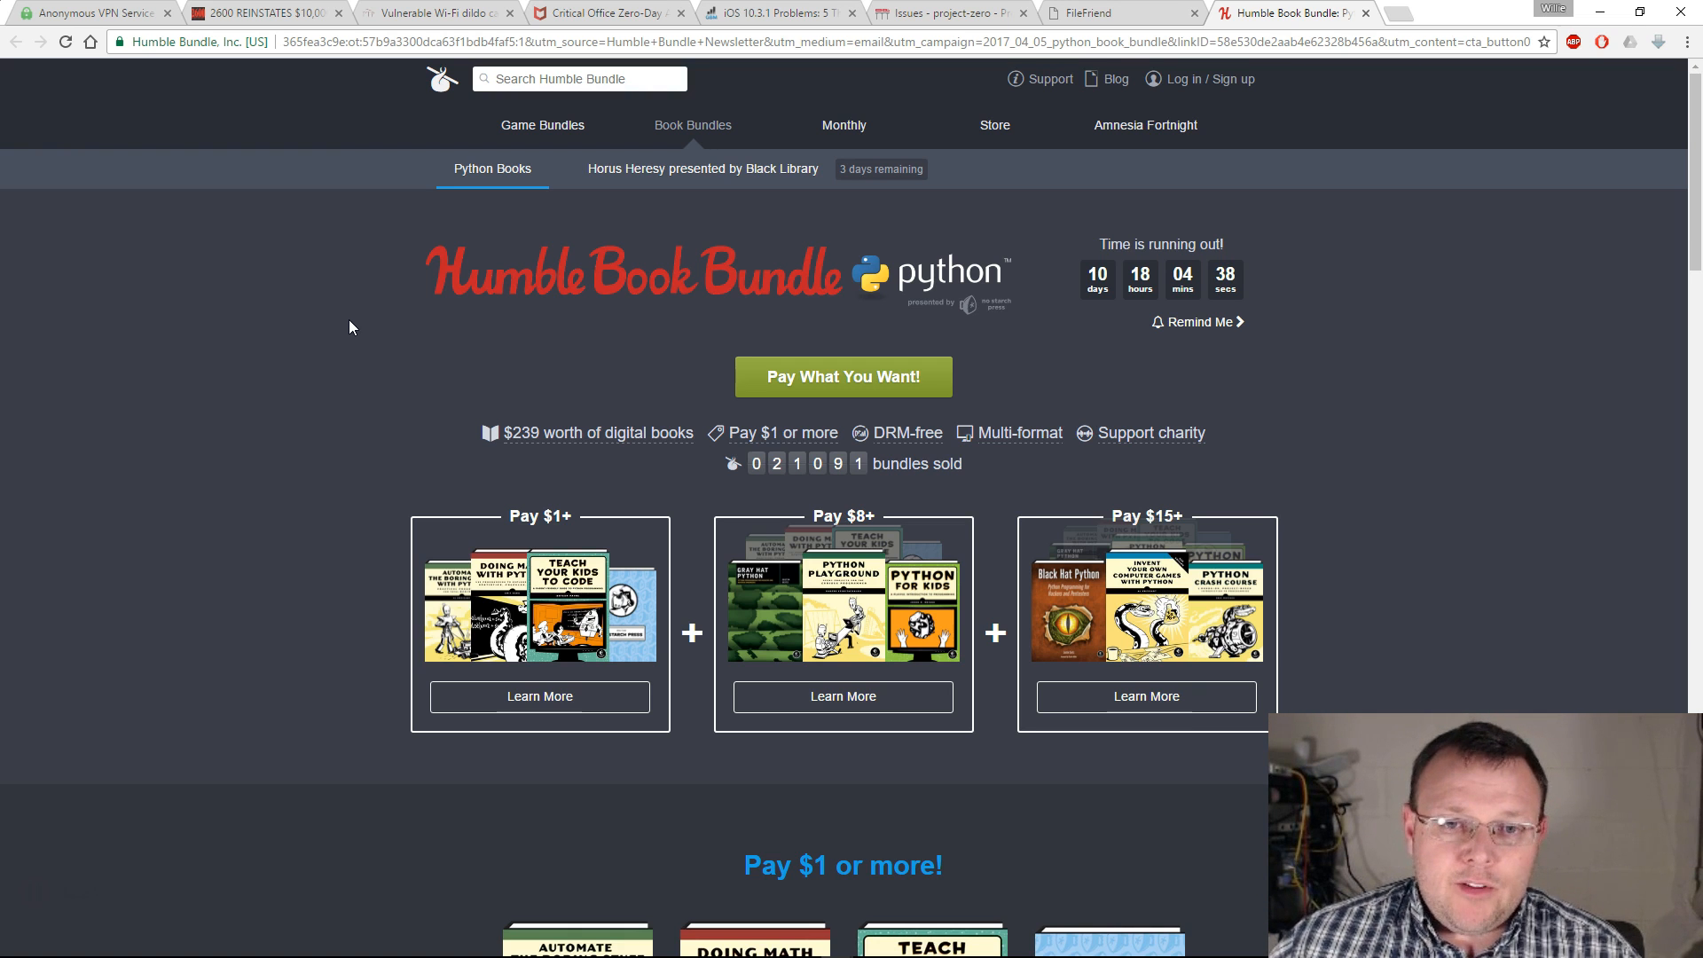
Browse the $1, $8 and $15 book tiers and expand the Python Crash Course details
scroll(down, 3)
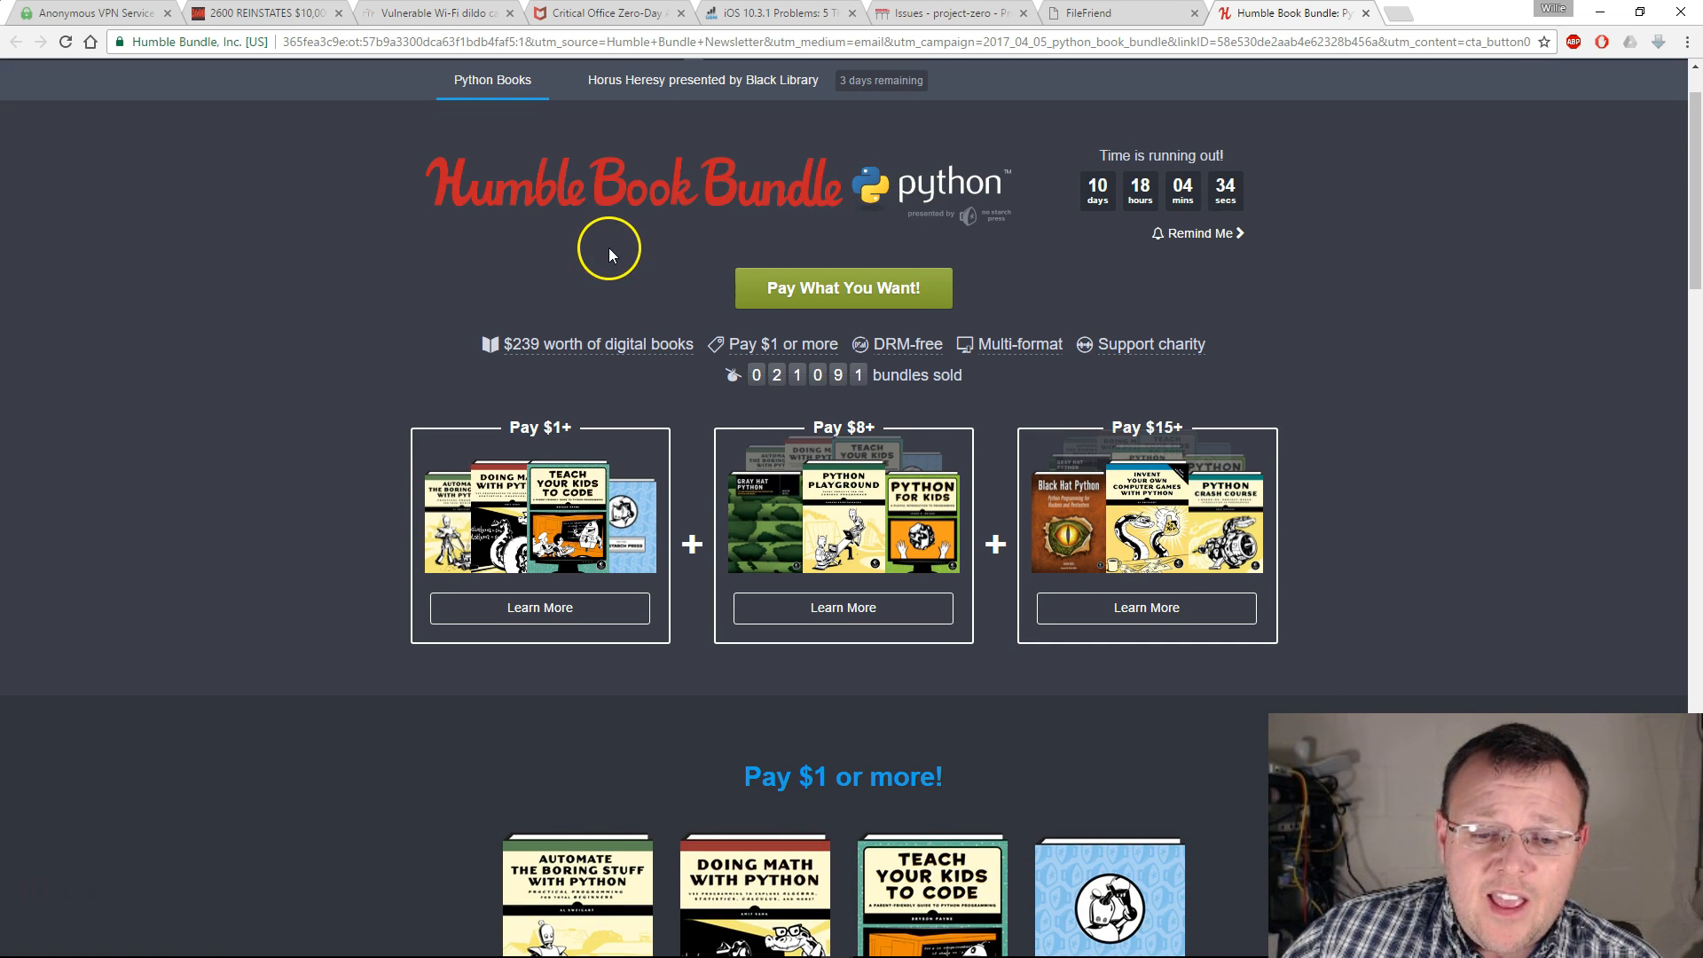
mouse_move(940, 222)
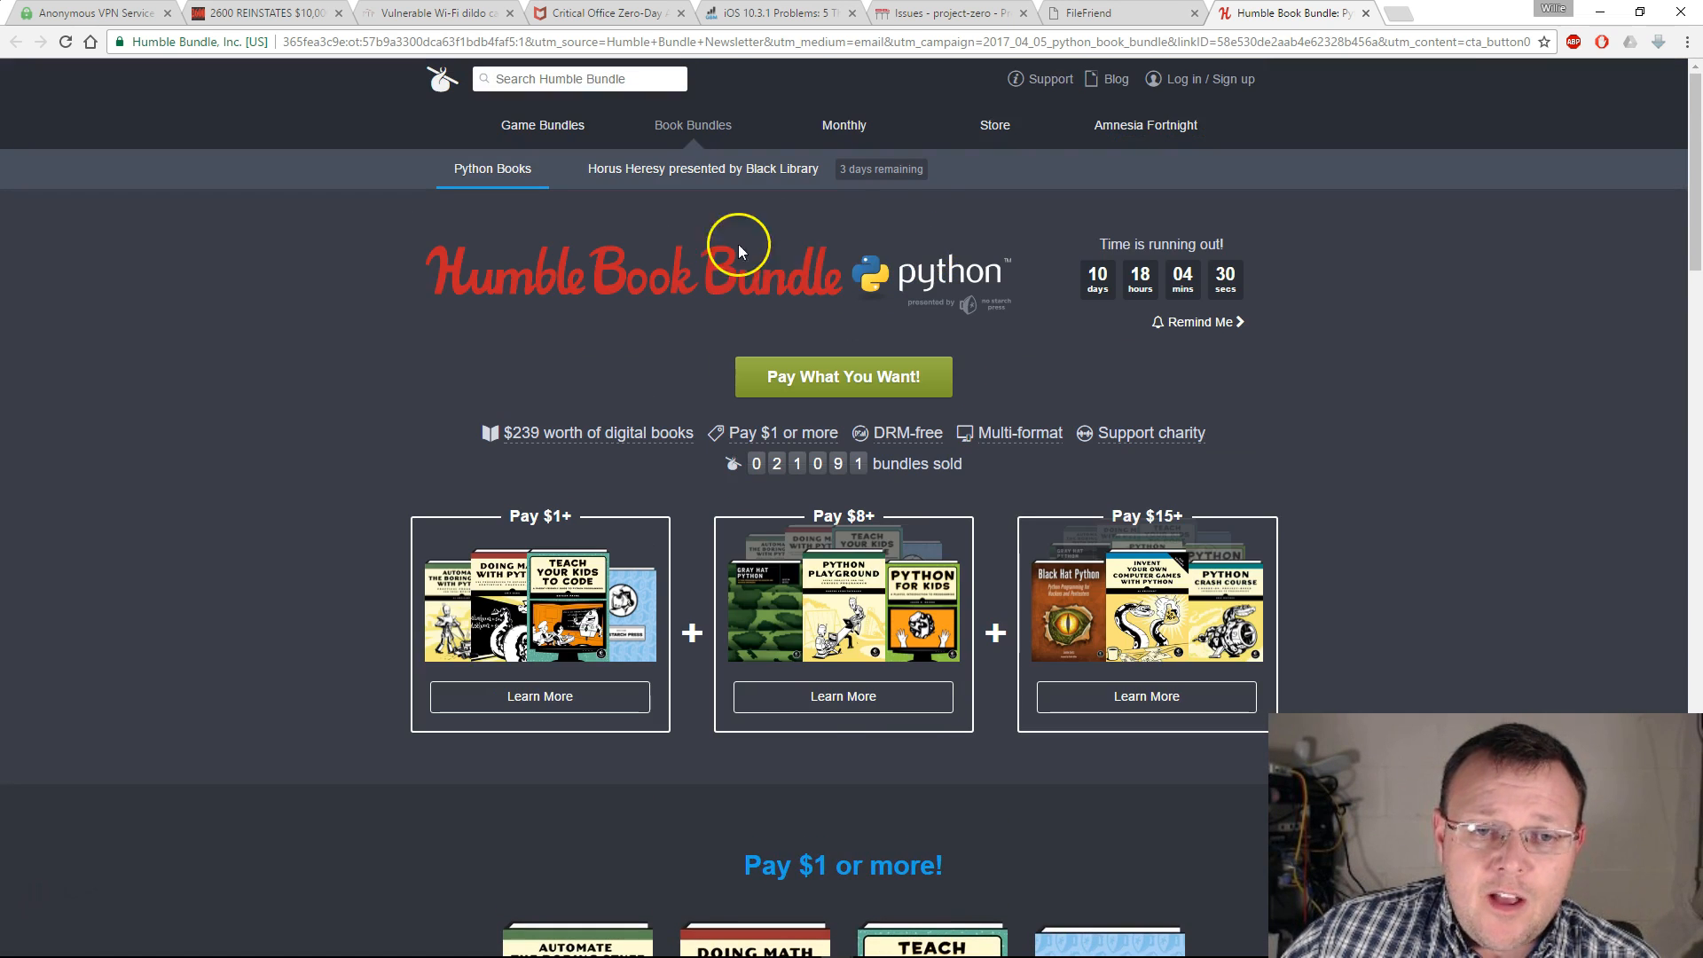
scroll(down, 3)
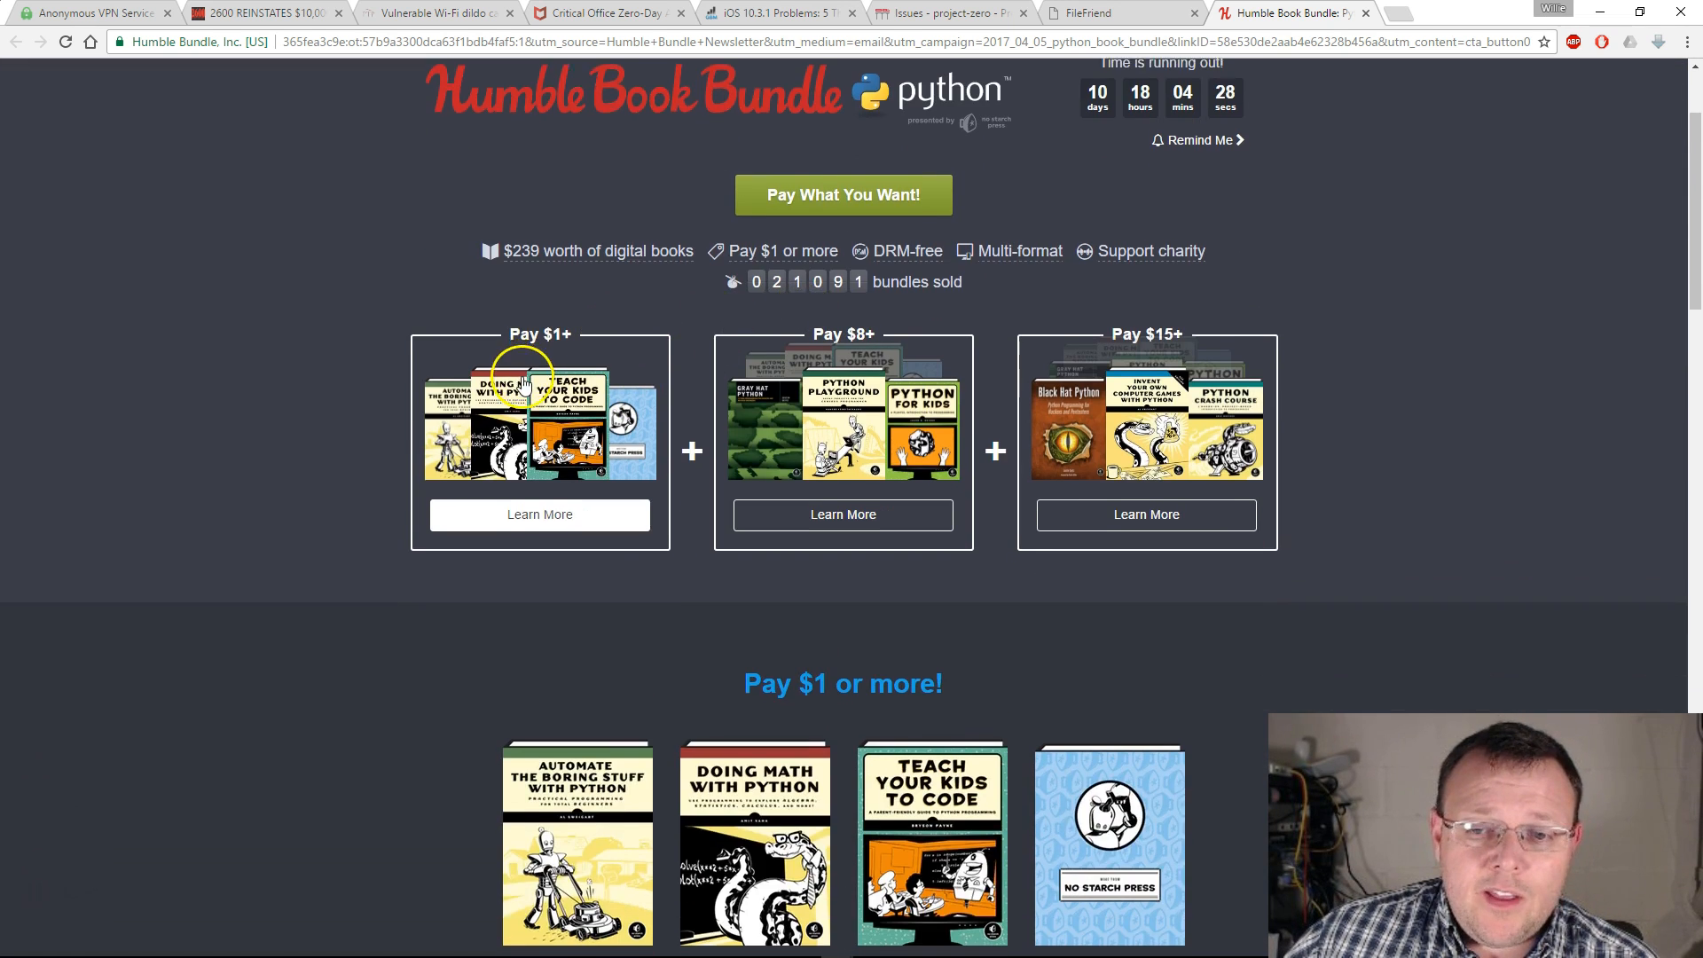
scroll(down, 3)
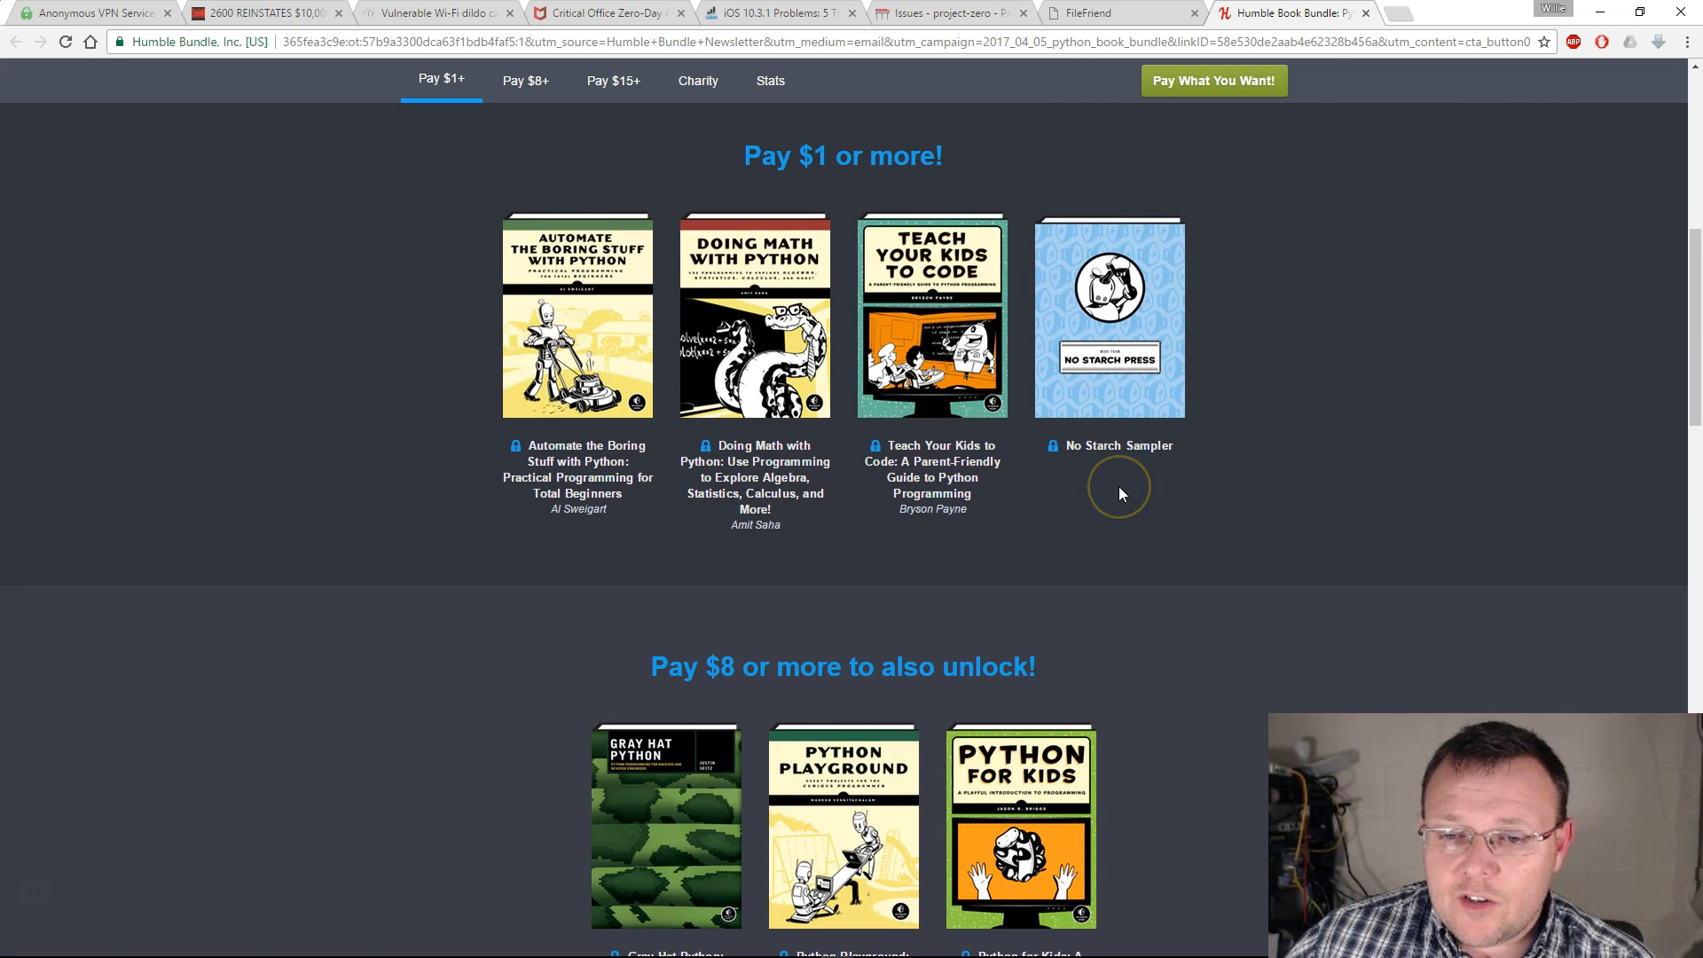
click(525, 80)
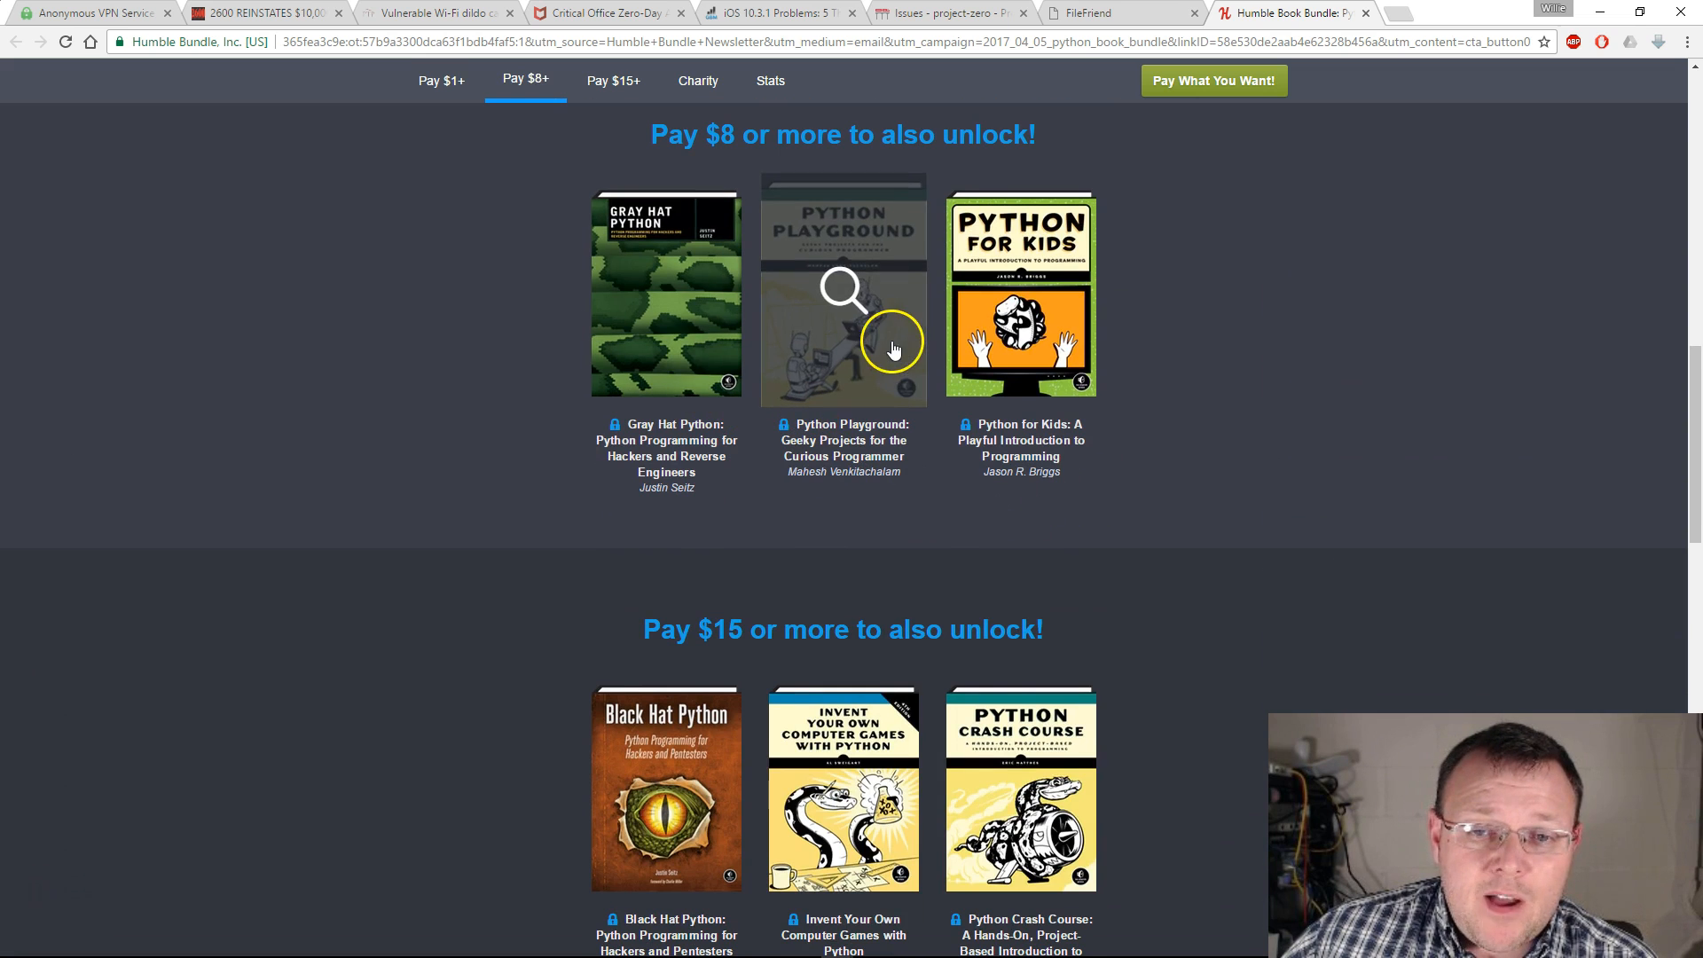
scroll(down, 3)
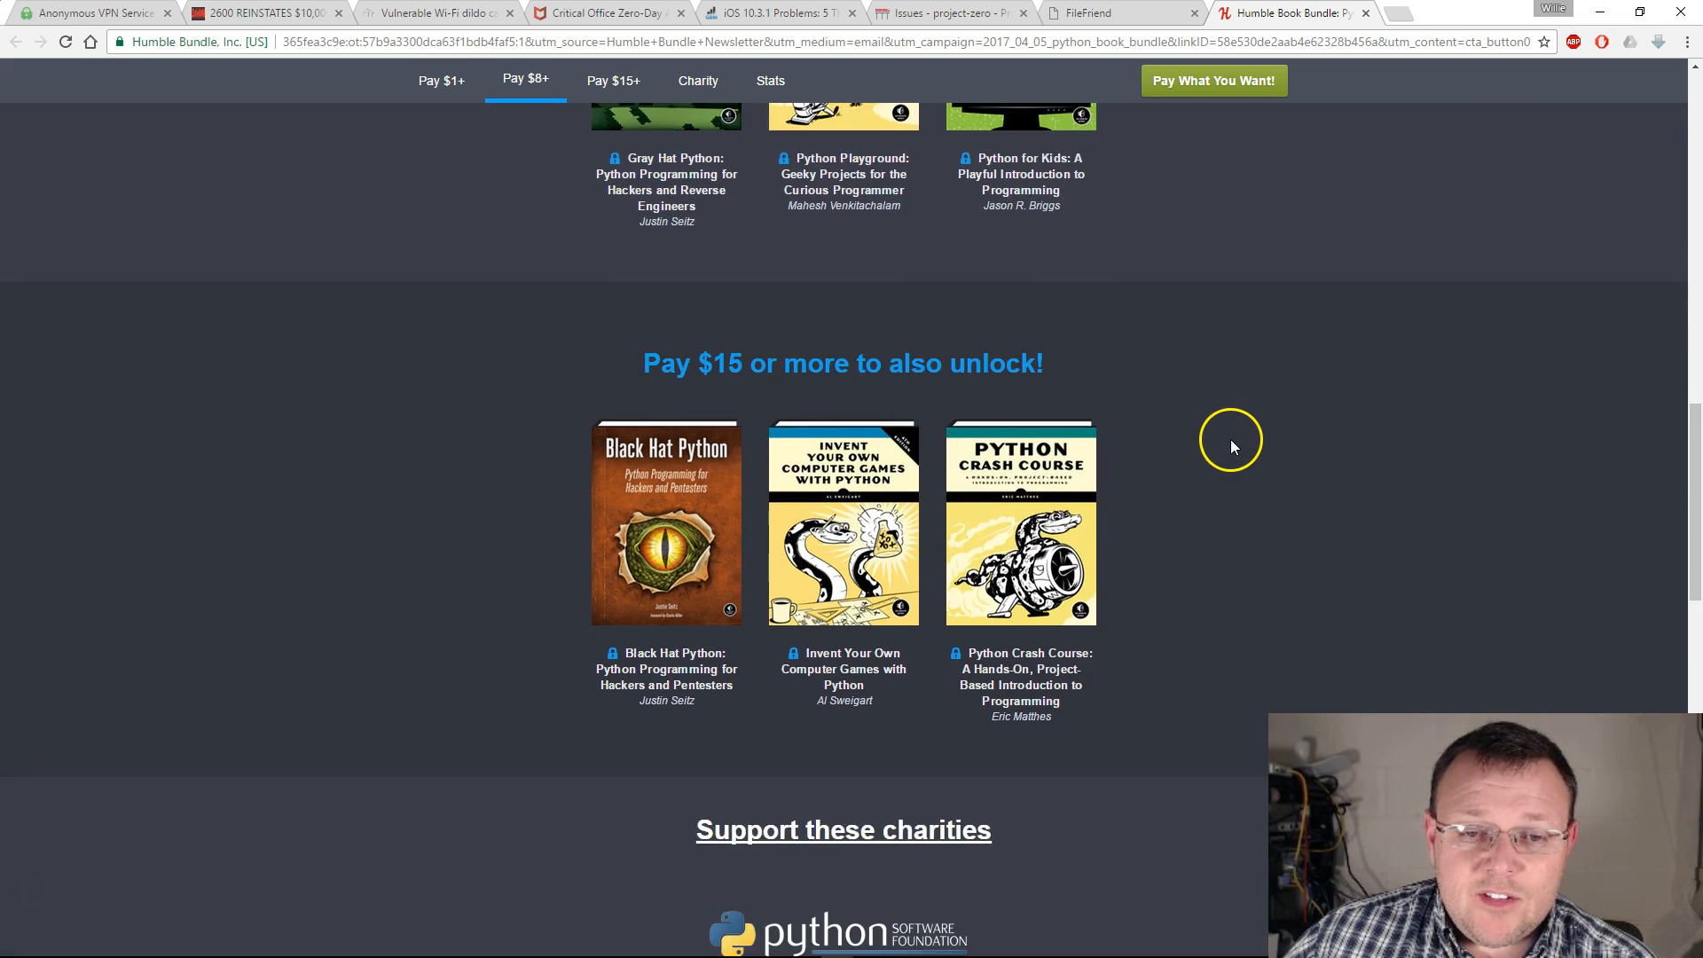
click(612, 80)
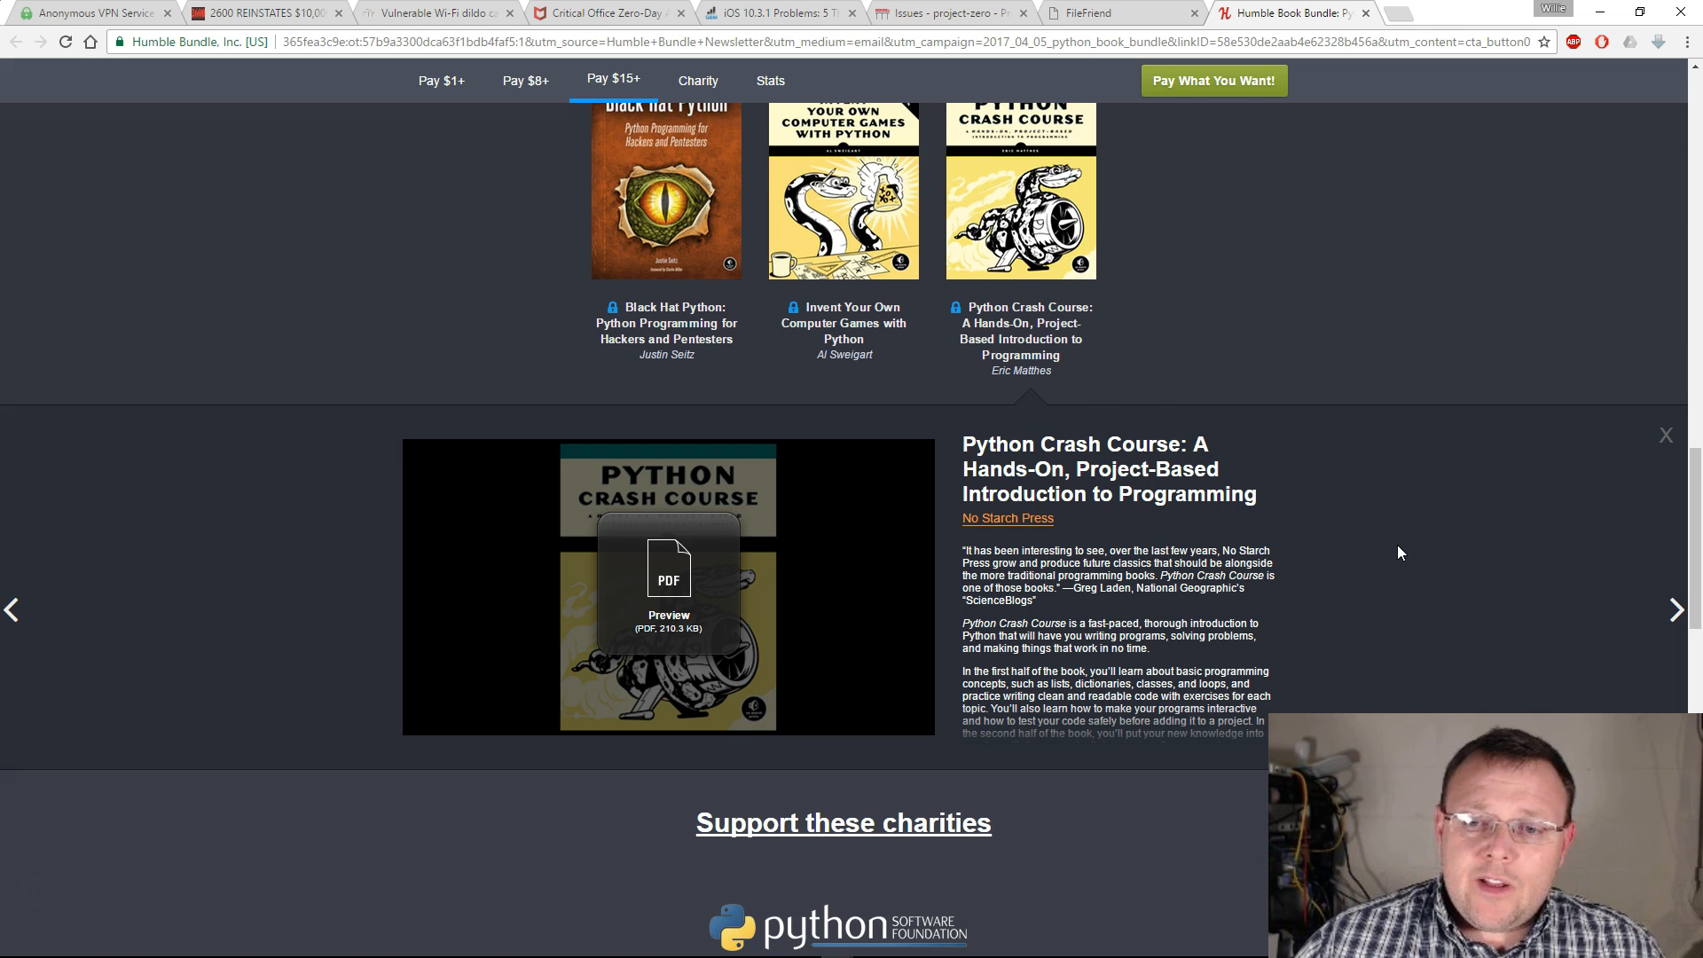
Close the Python Crash Course details and jump back through the $8 and $1 tier books
click(1666, 434)
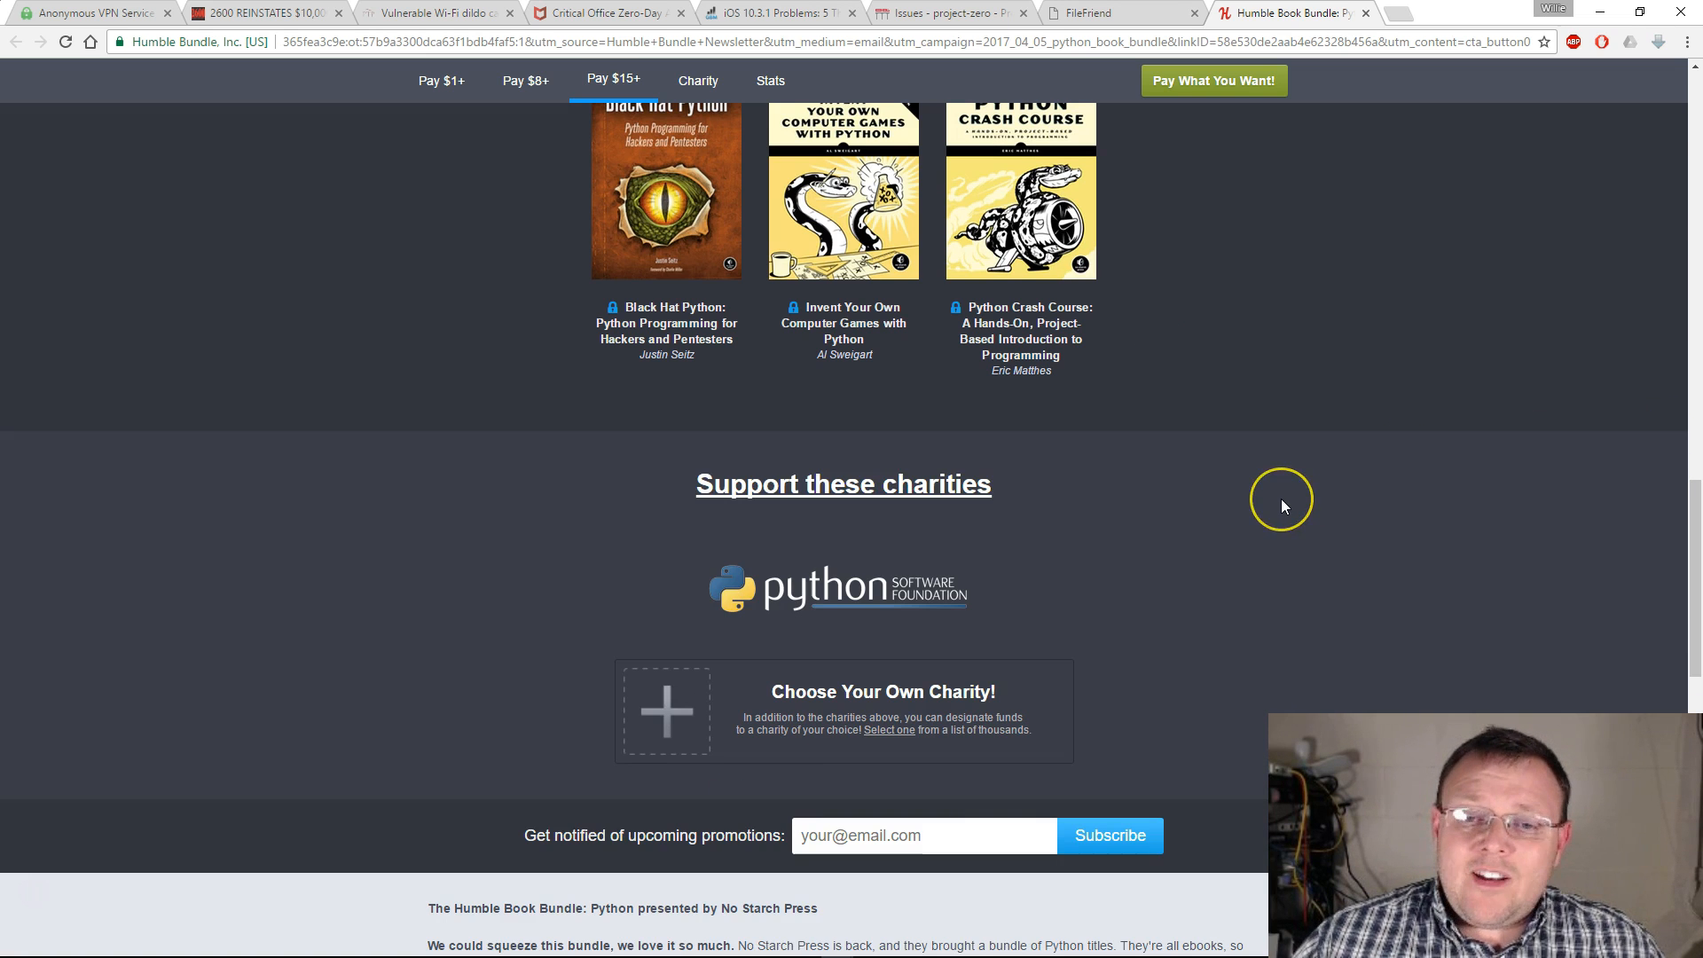
click(525, 80)
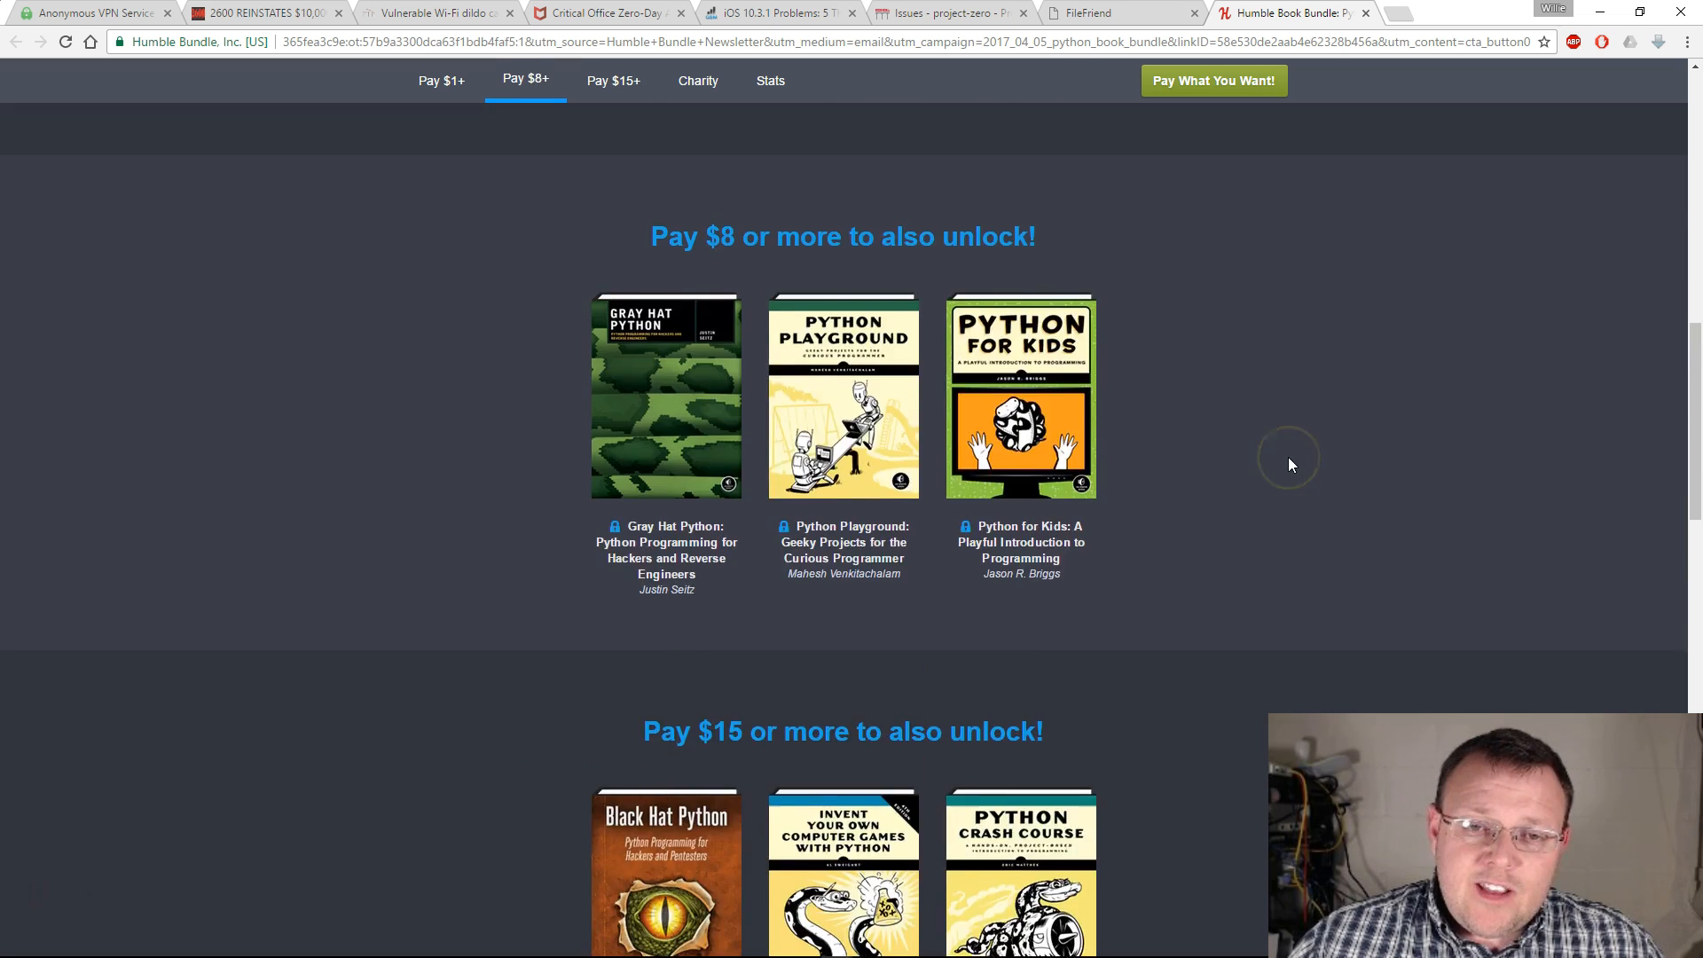
click(442, 80)
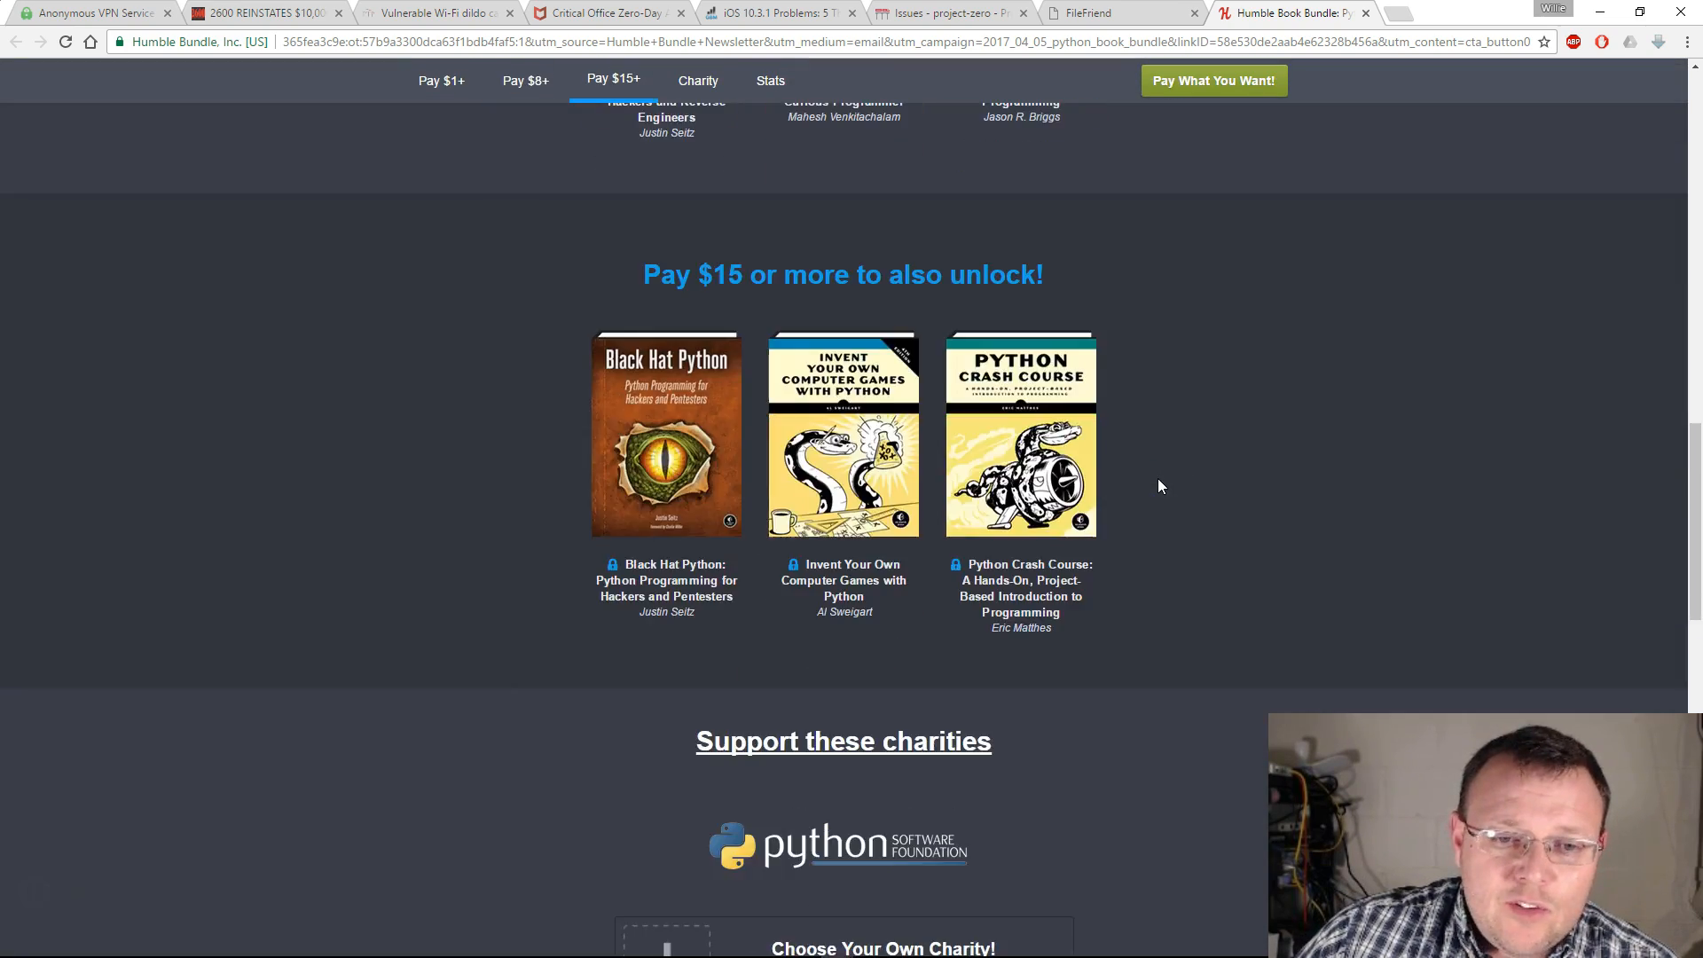
scroll(up, 3)
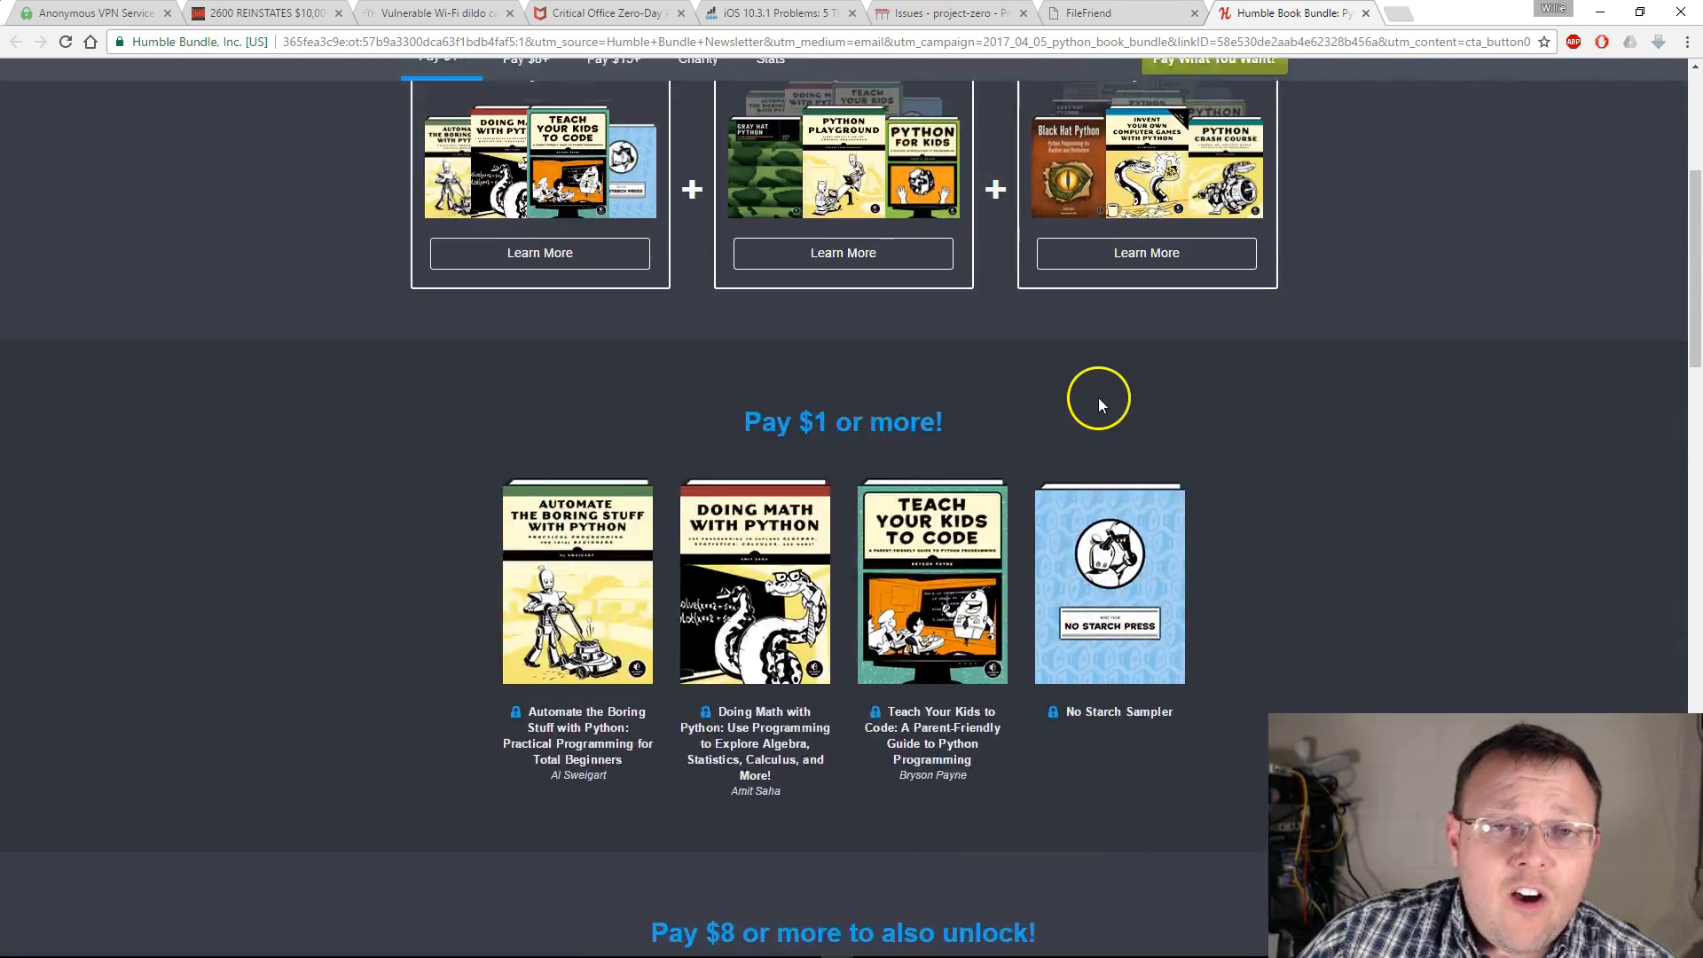
scroll(up, 3)
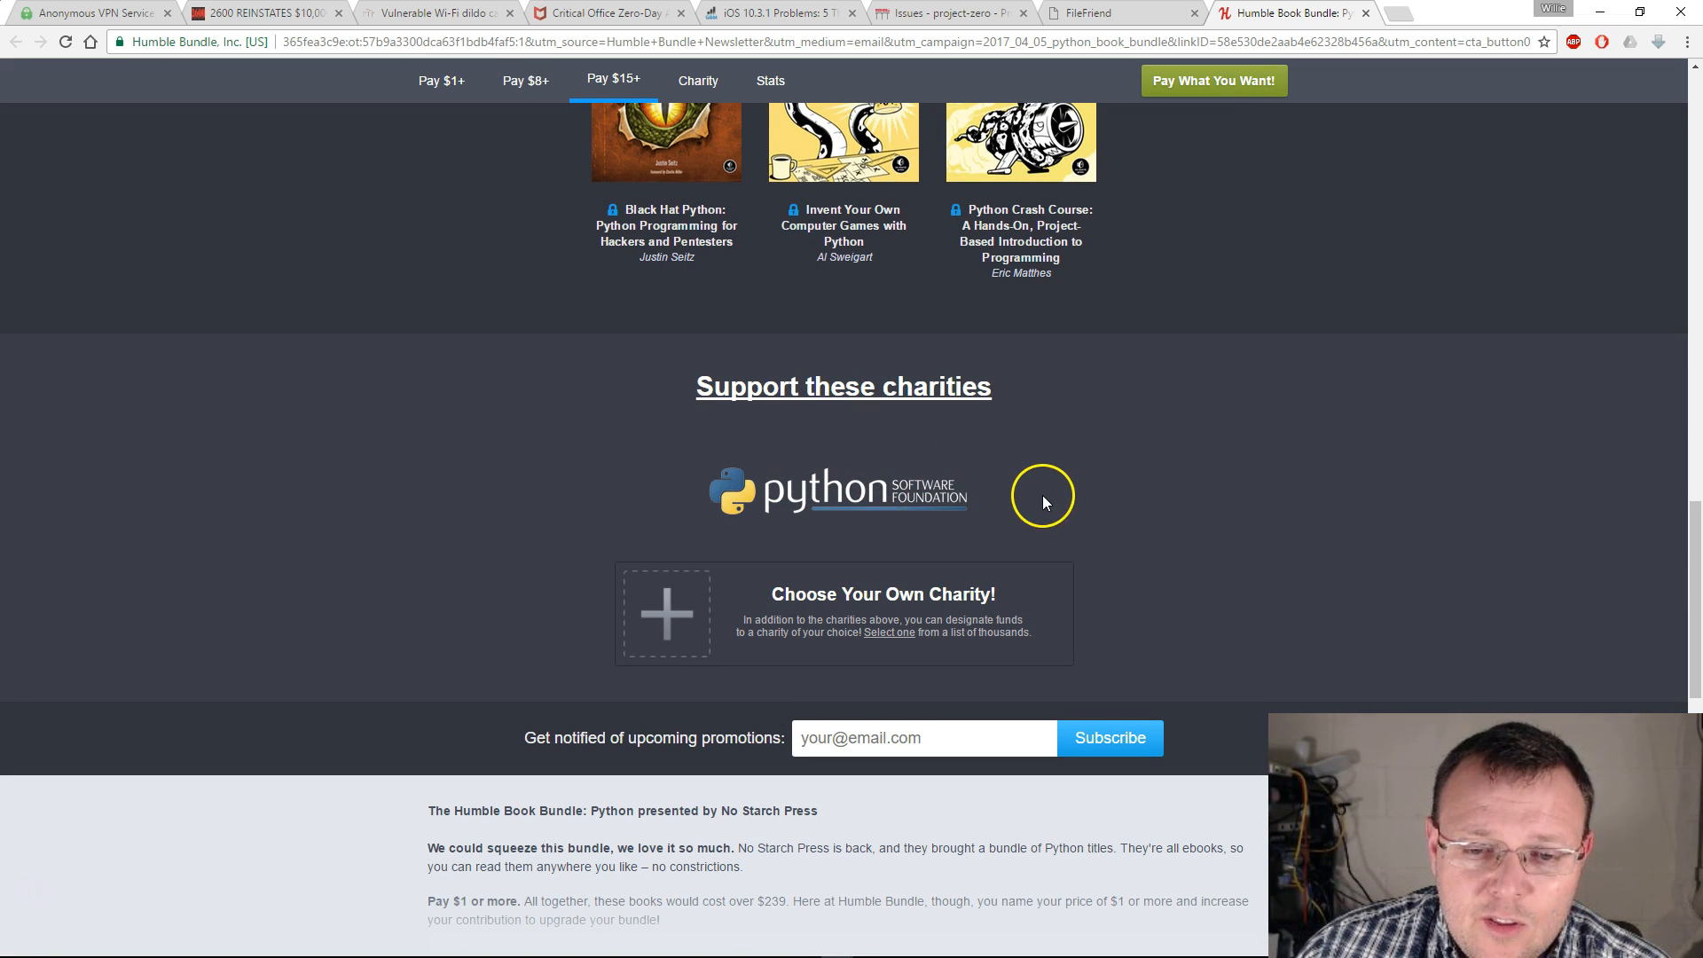
mouse_move(1047, 504)
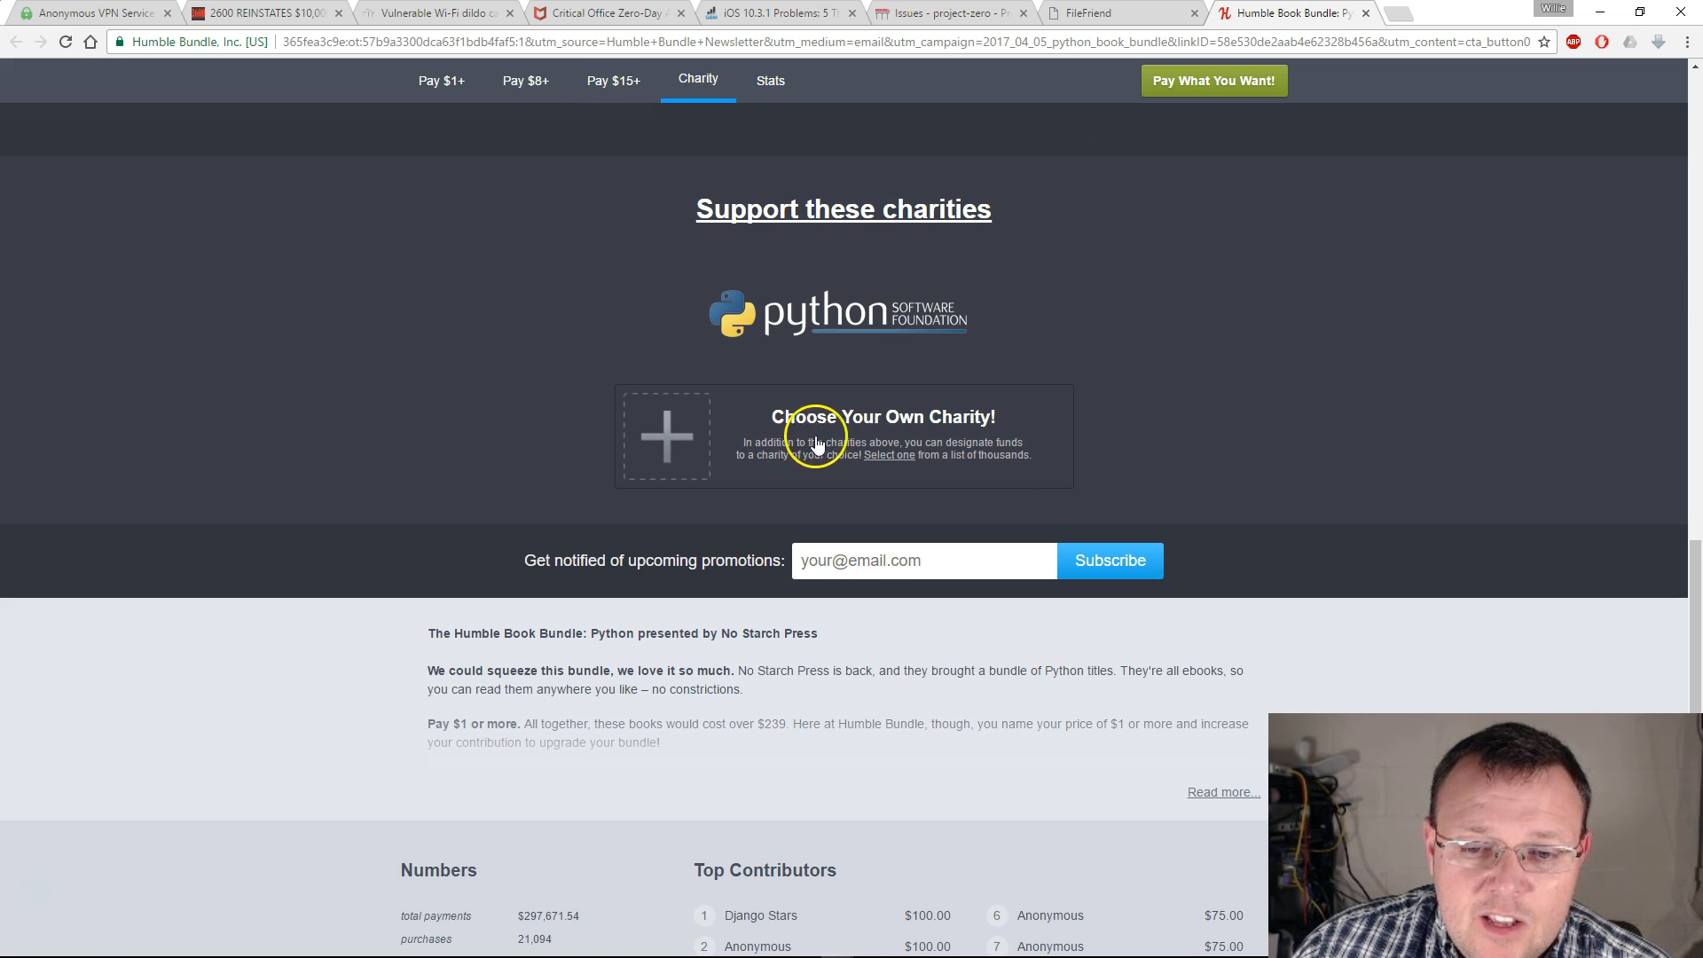
mouse_move(847, 390)
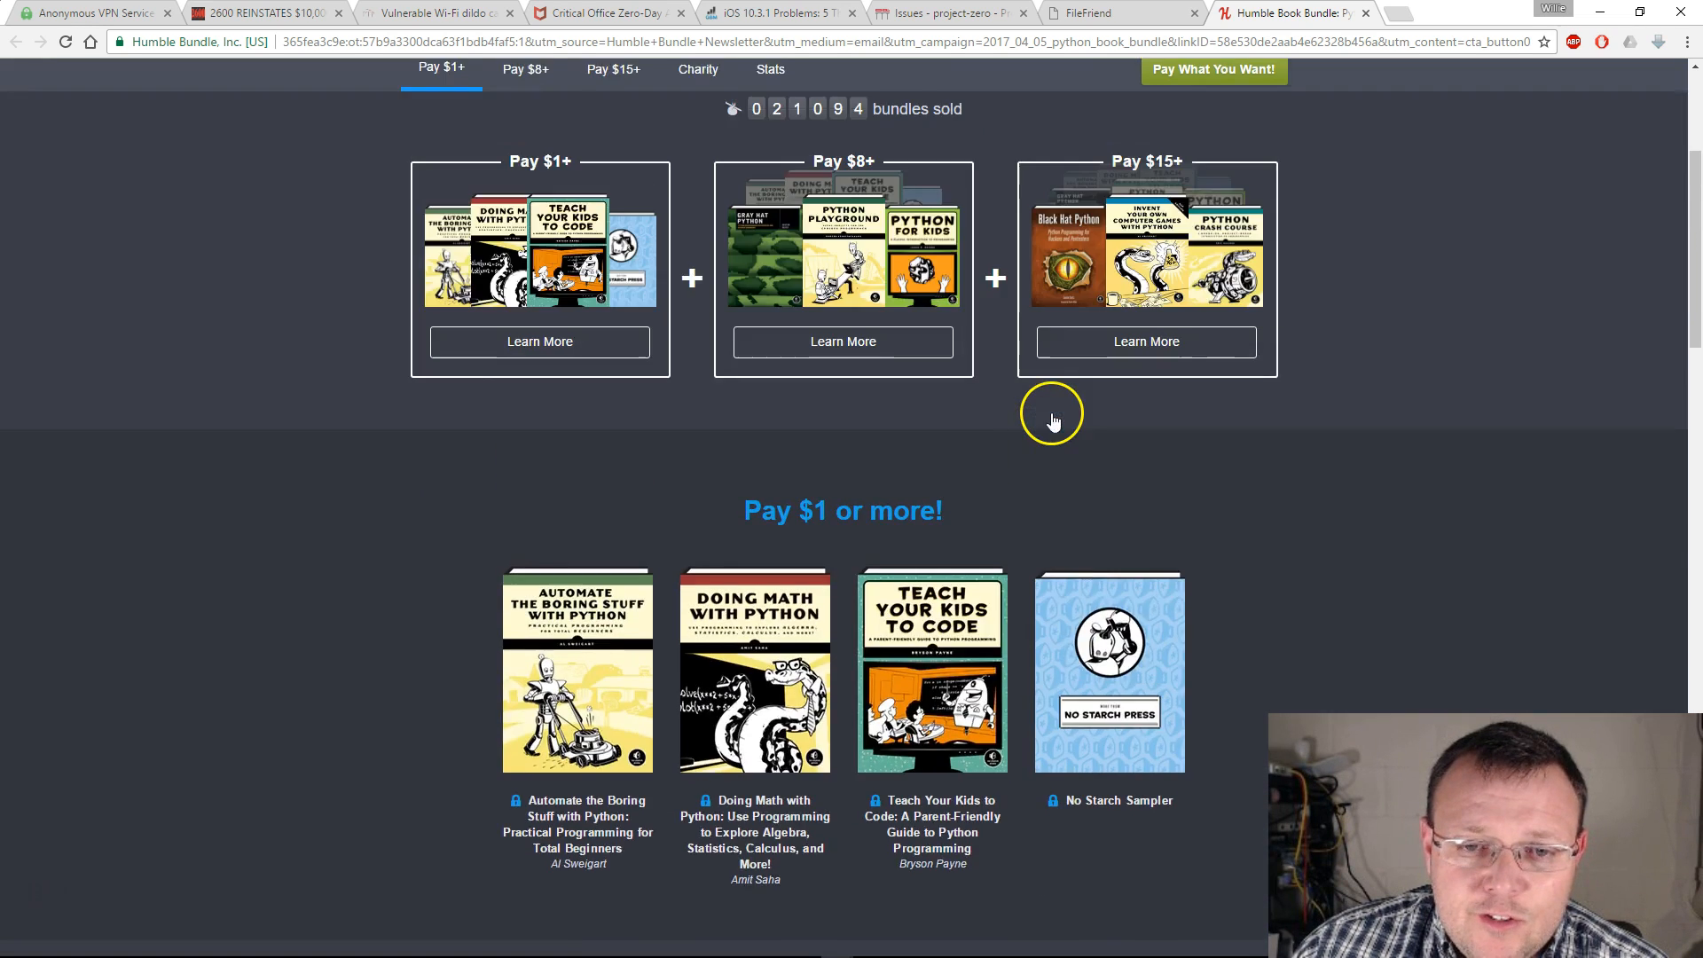
Scroll down to the Python Software Foundation charity section, then return to the tier overview
scroll(down, 3)
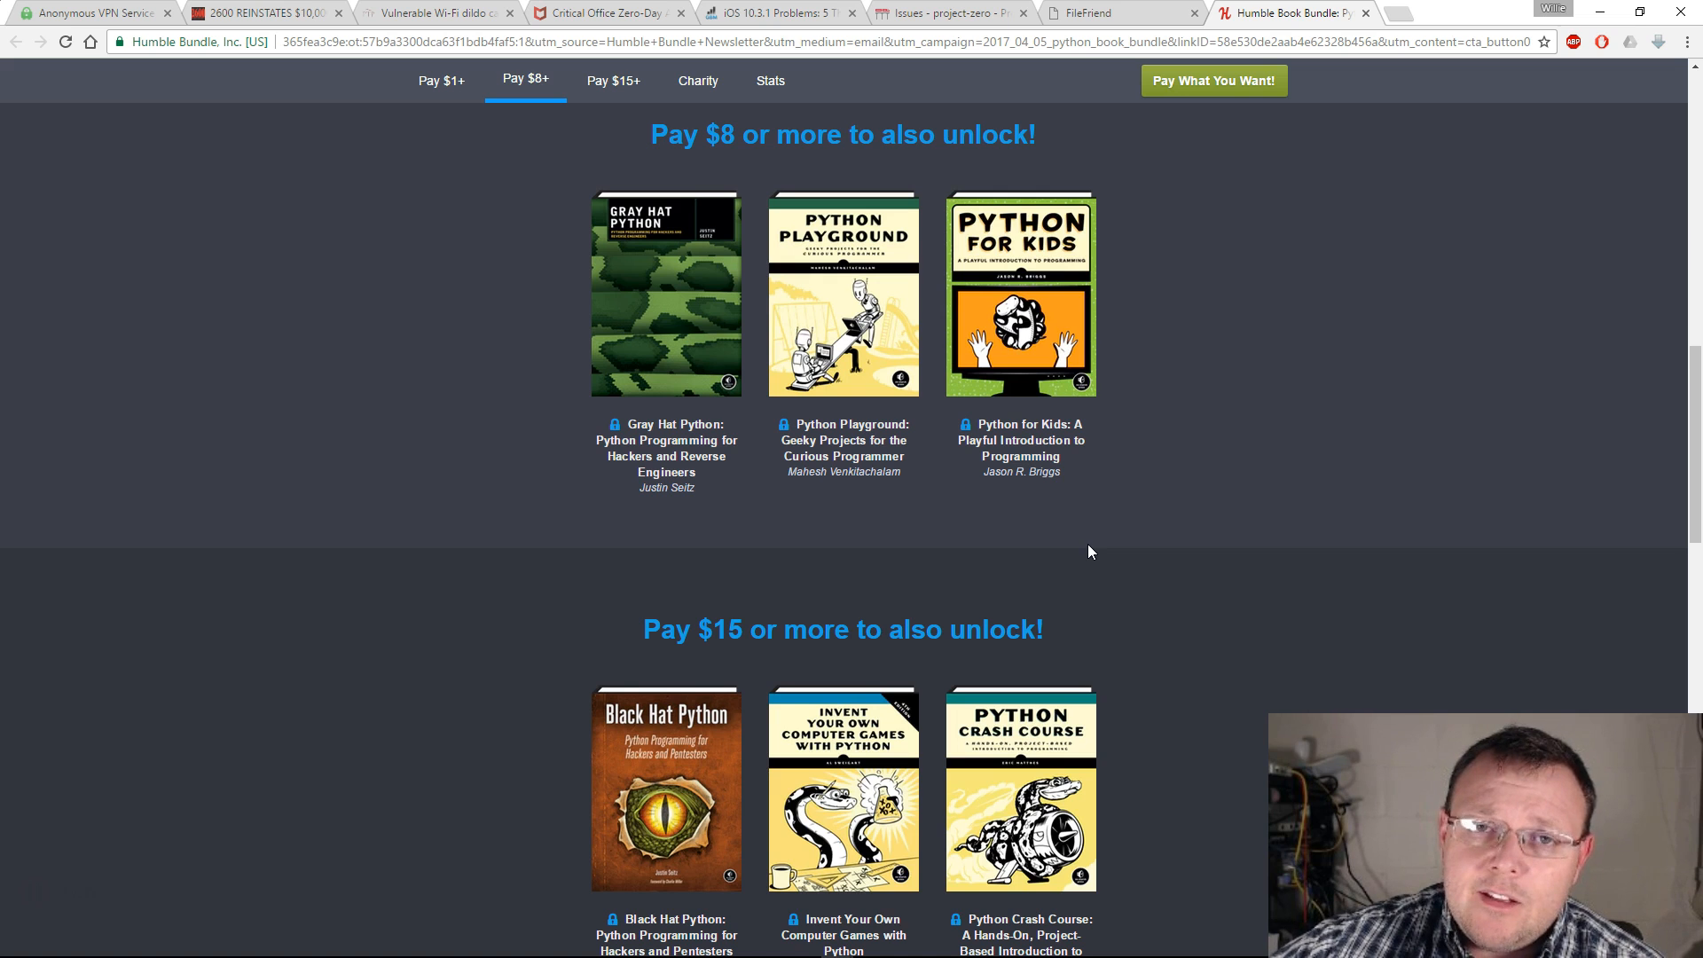
scroll(down, 3)
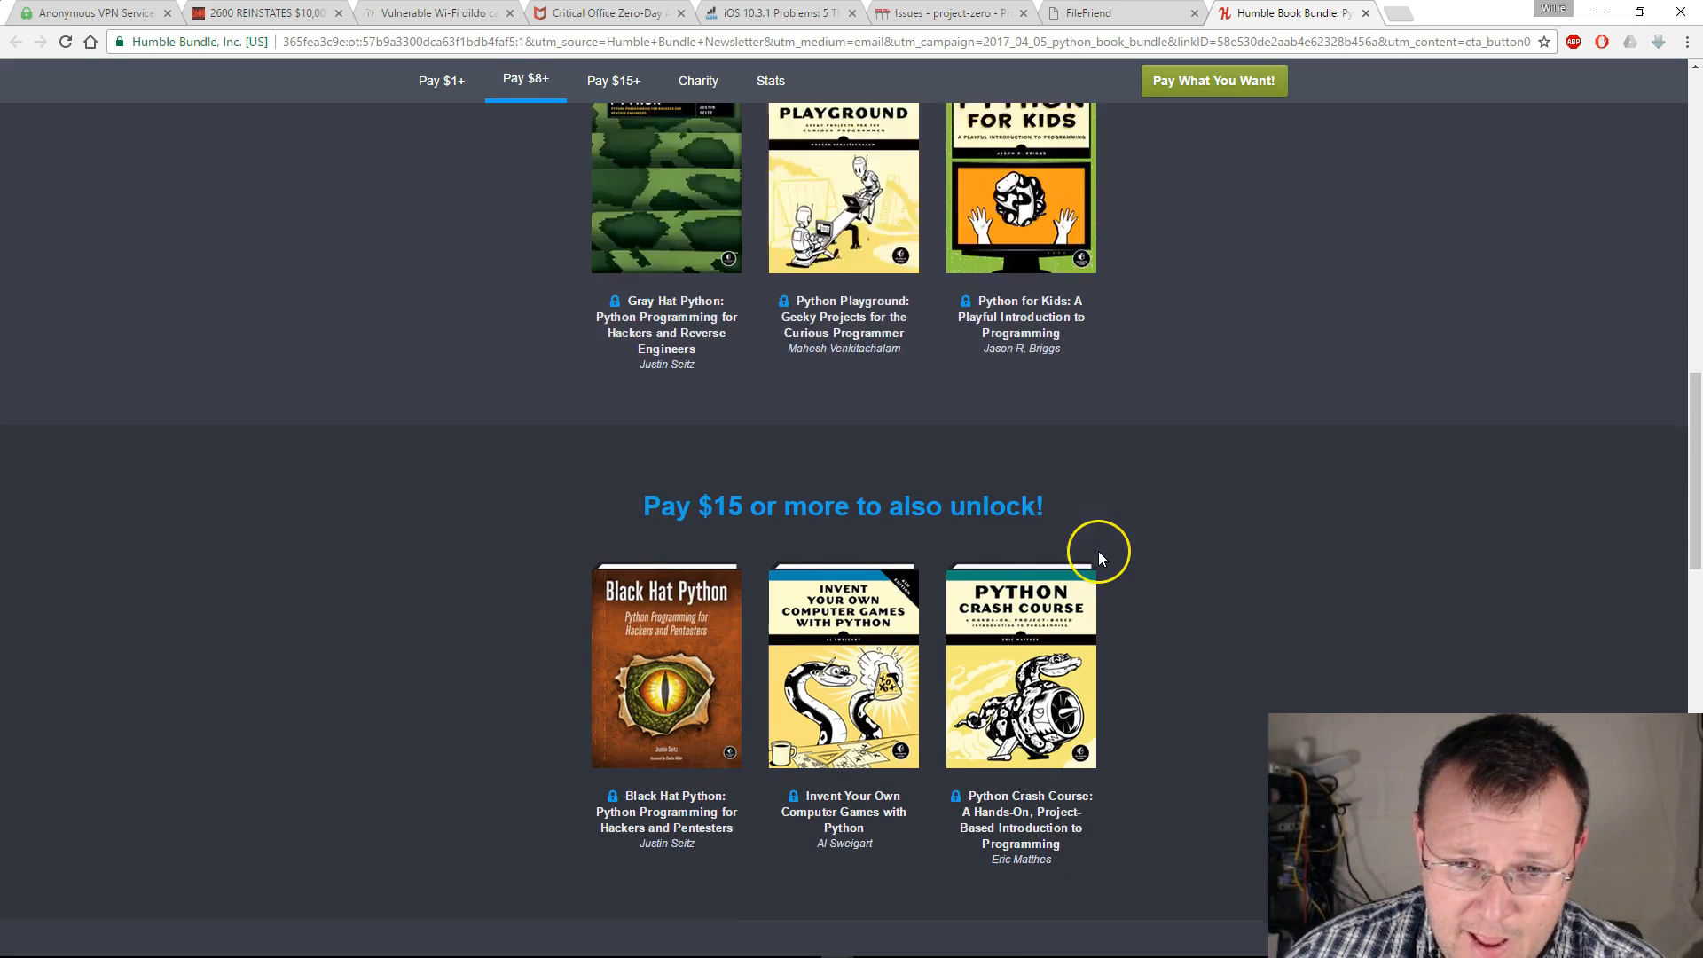
click(442, 76)
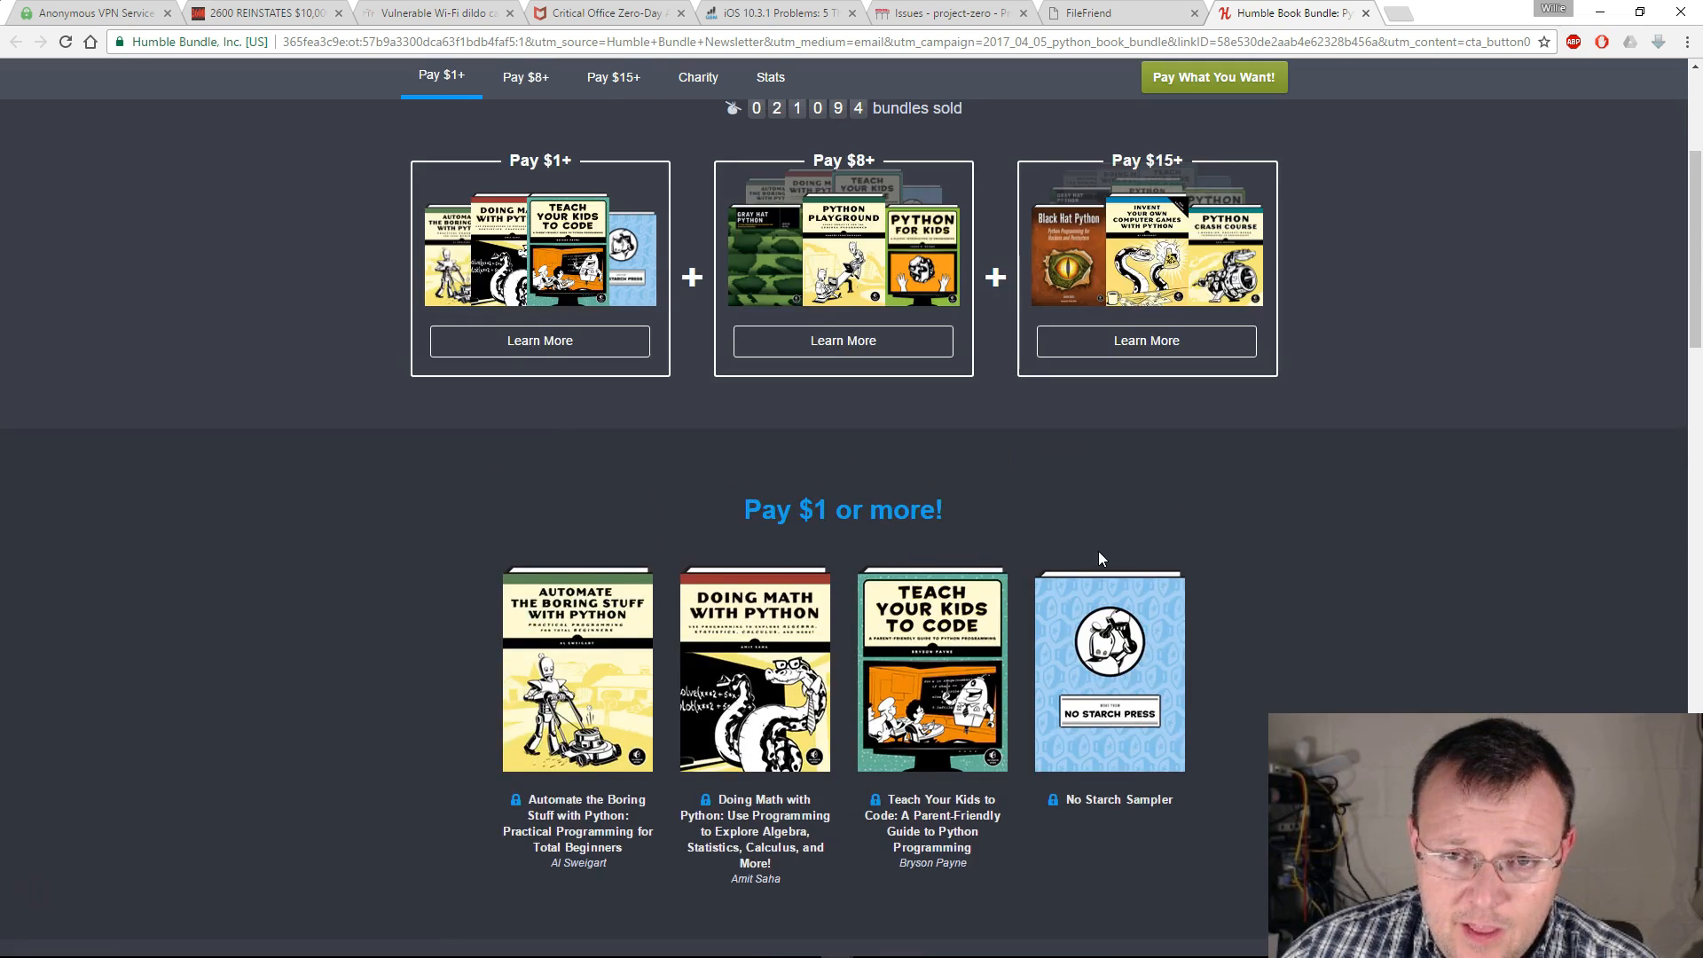